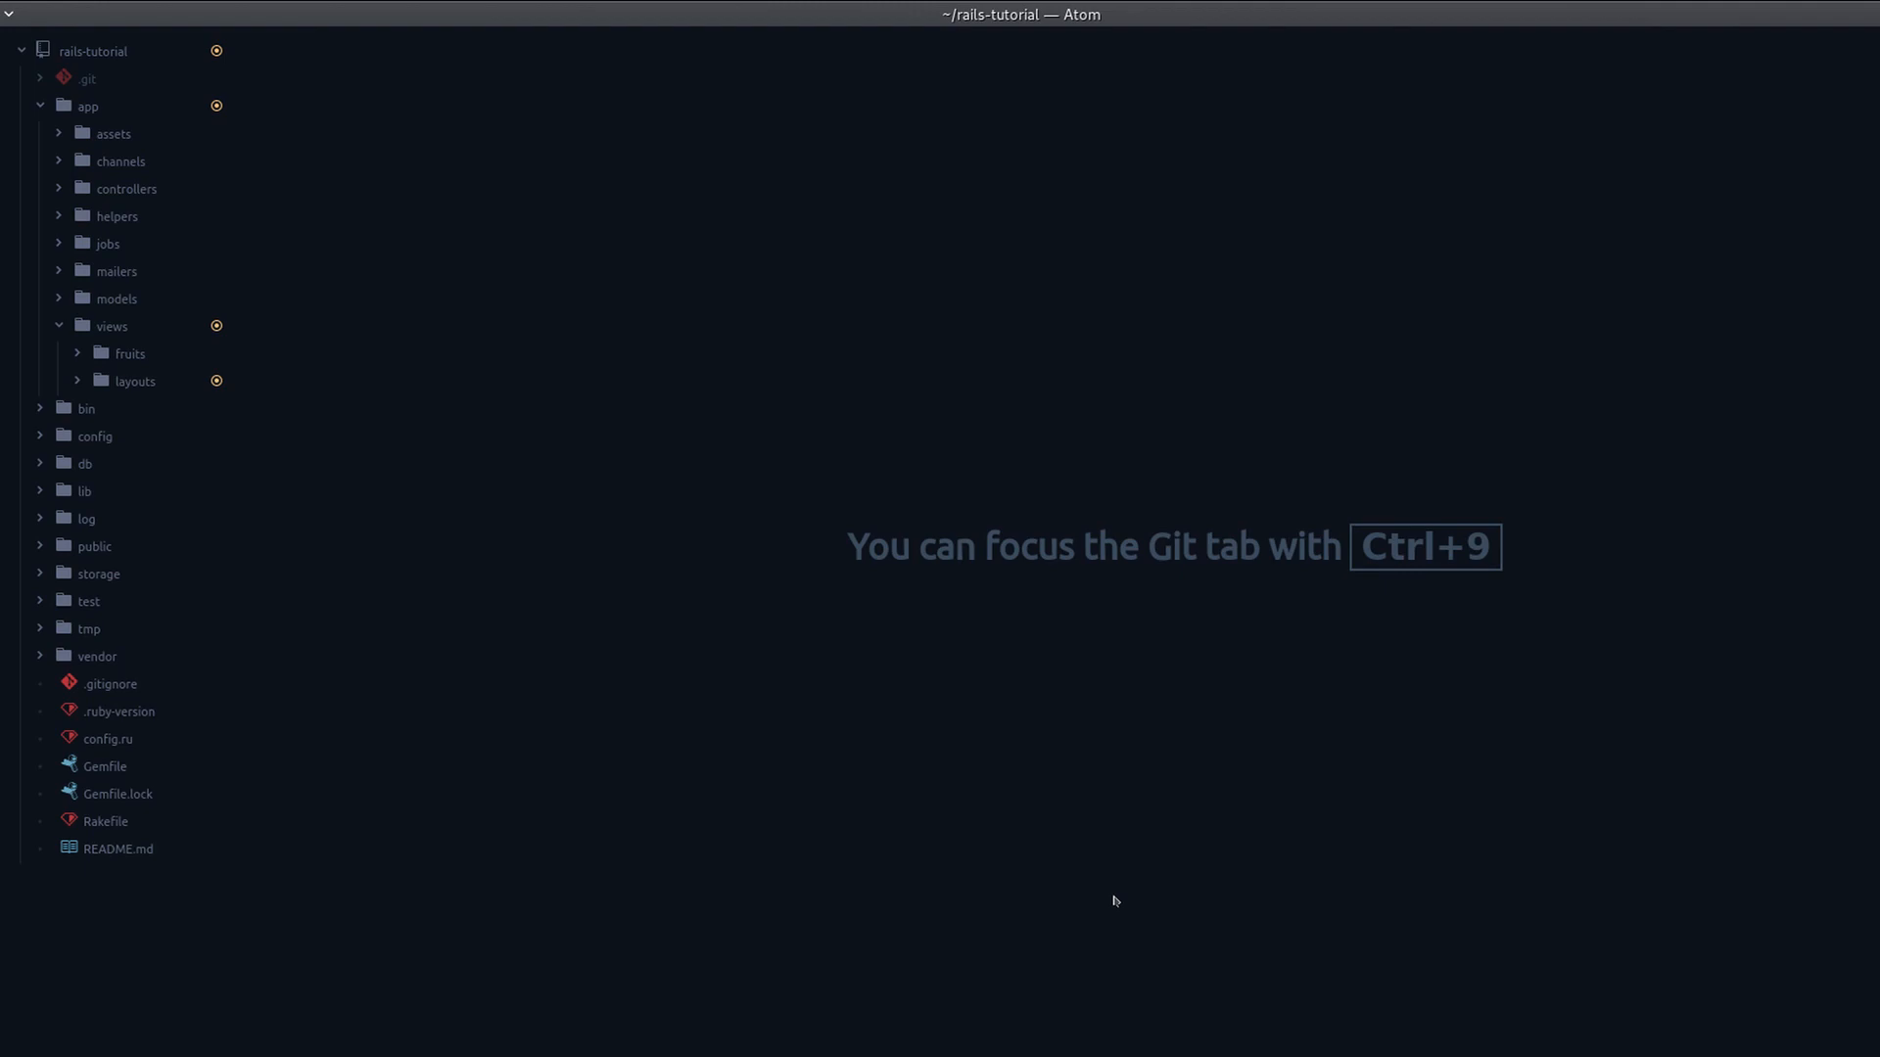
pyautogui.moveTo(385, 601)
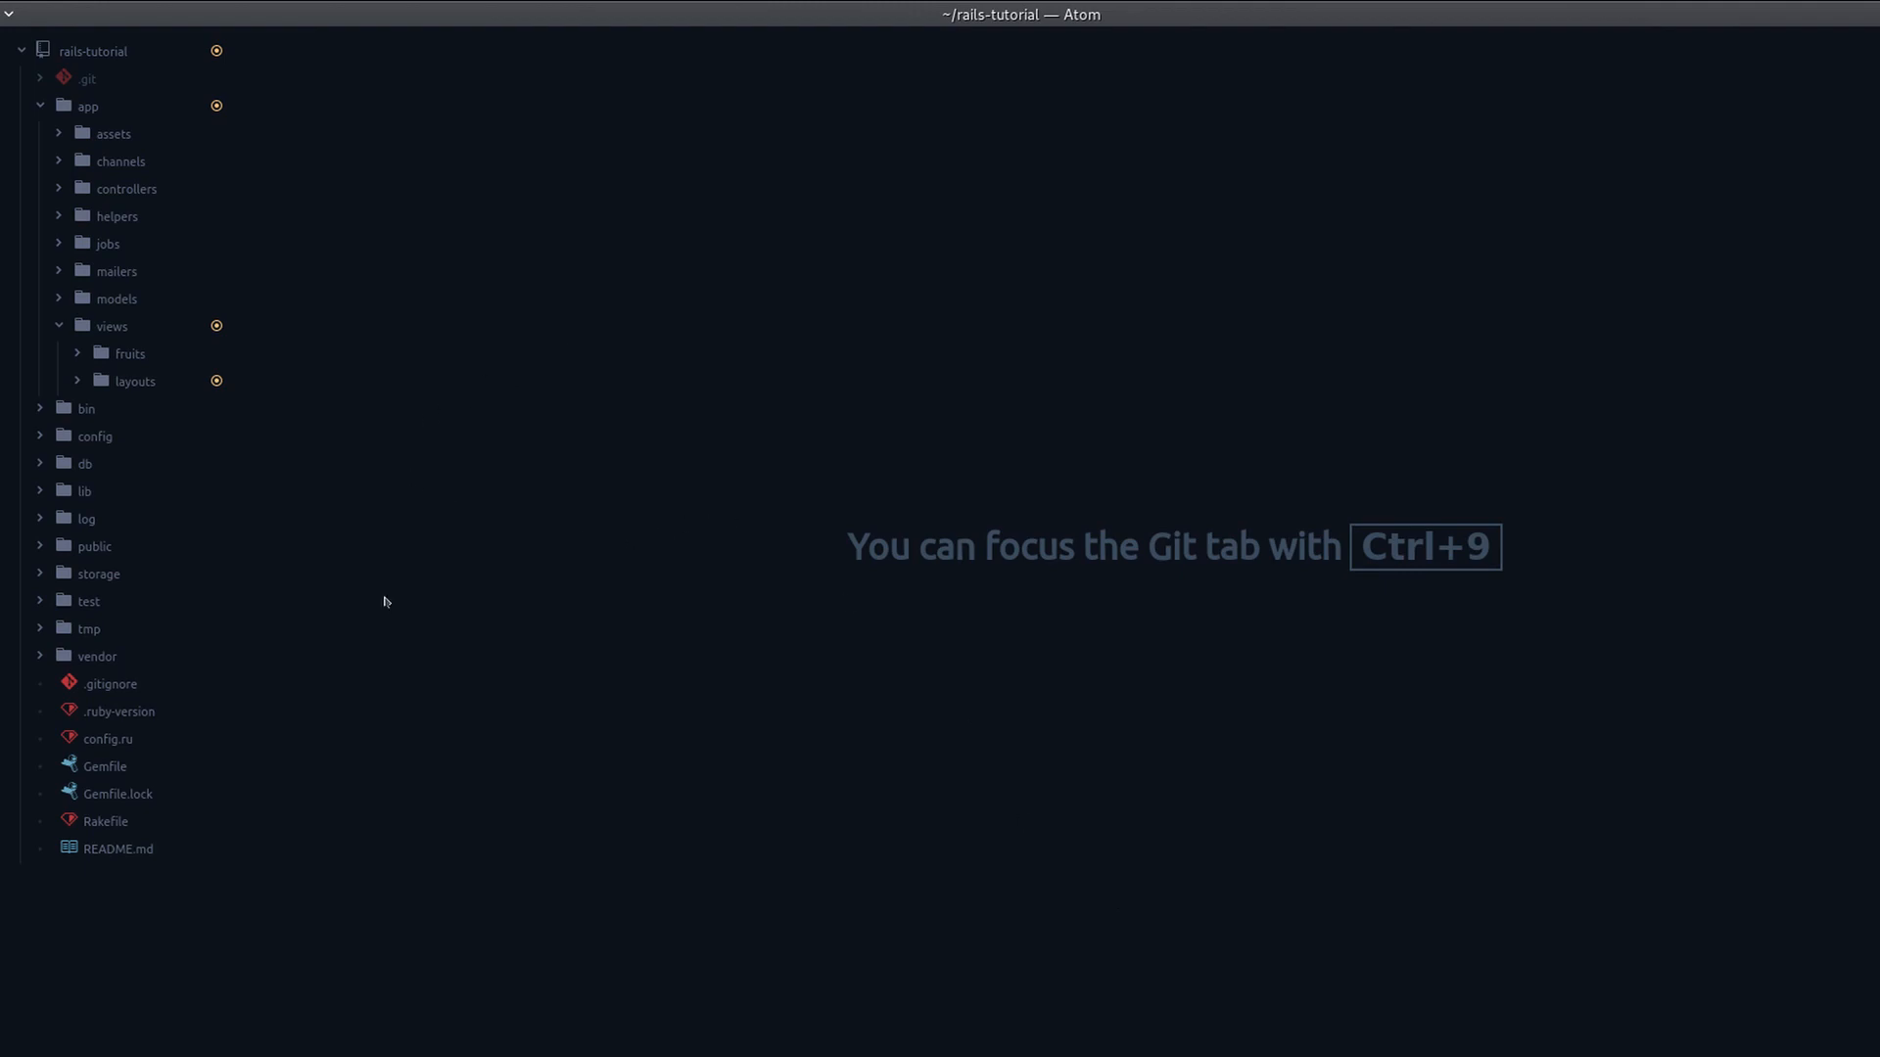
# - Look over the fruits list (apple, green) and go to apple's detail page
pyautogui.click(135, 382)
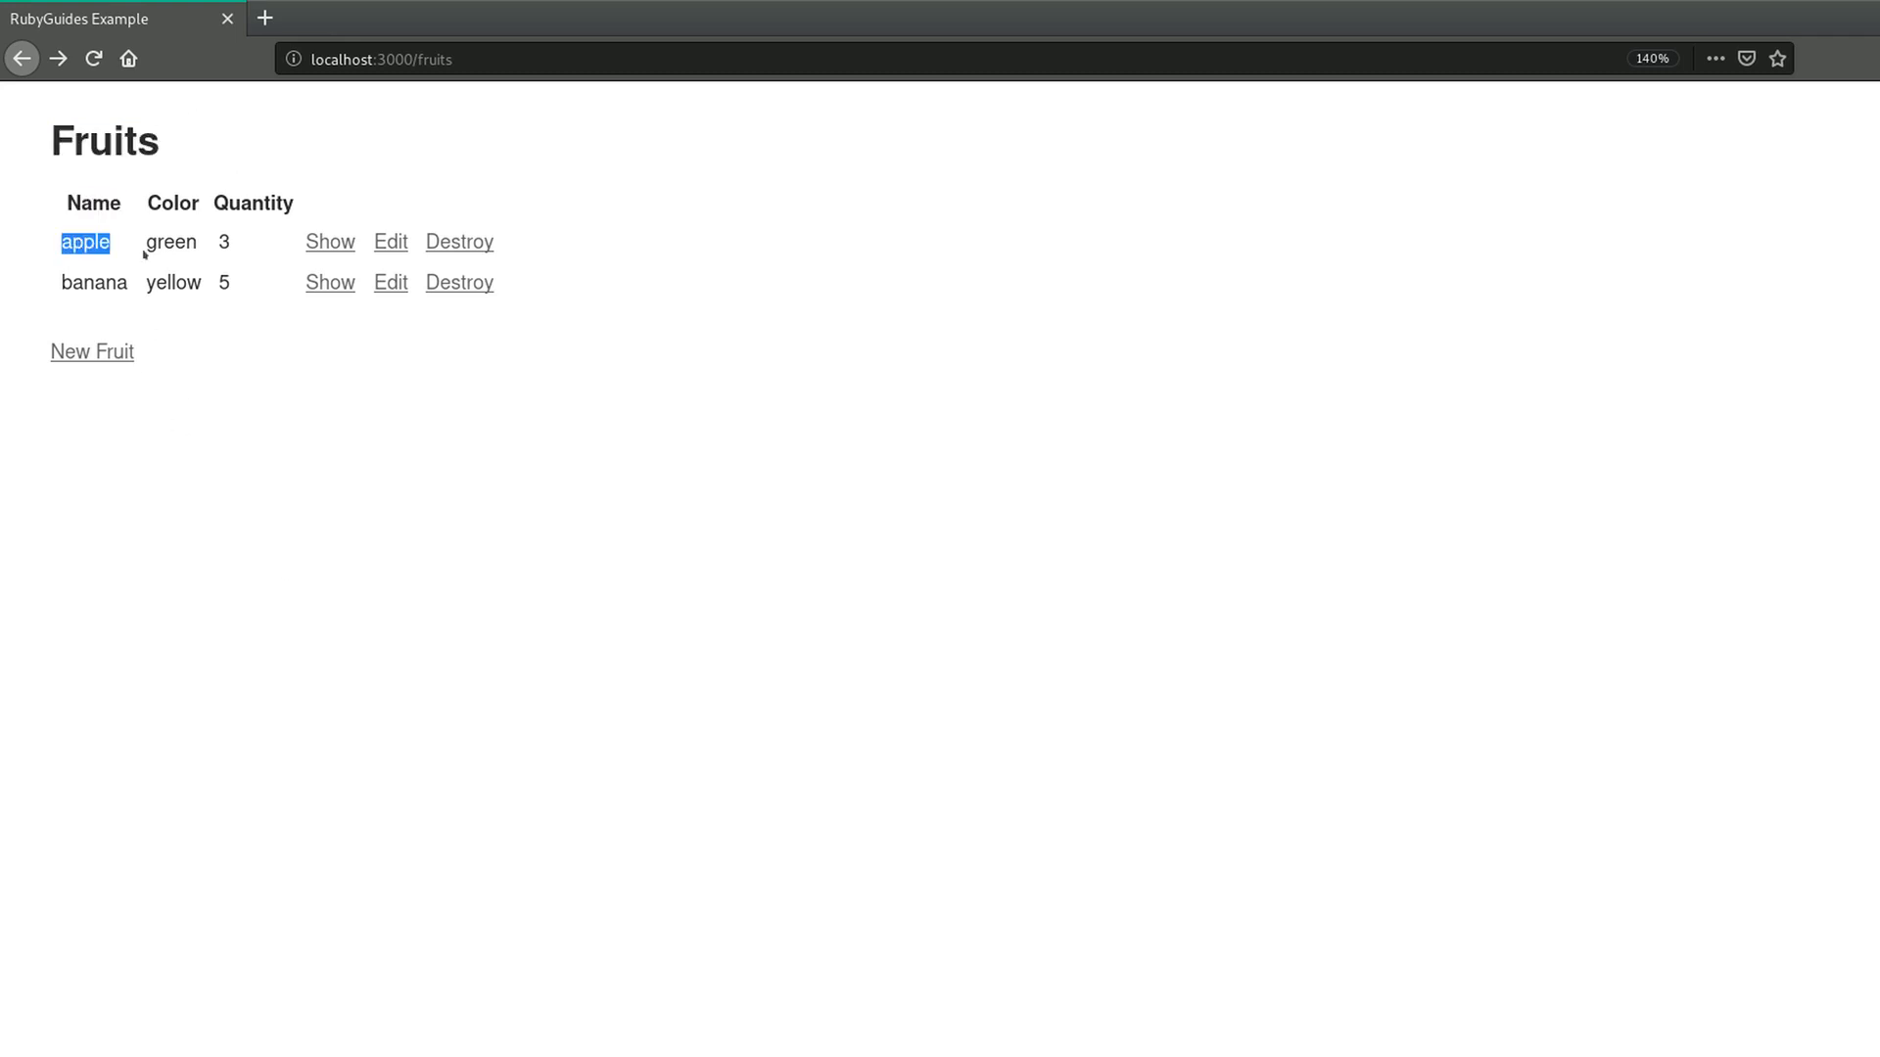
pyautogui.doubleClick(173, 243)
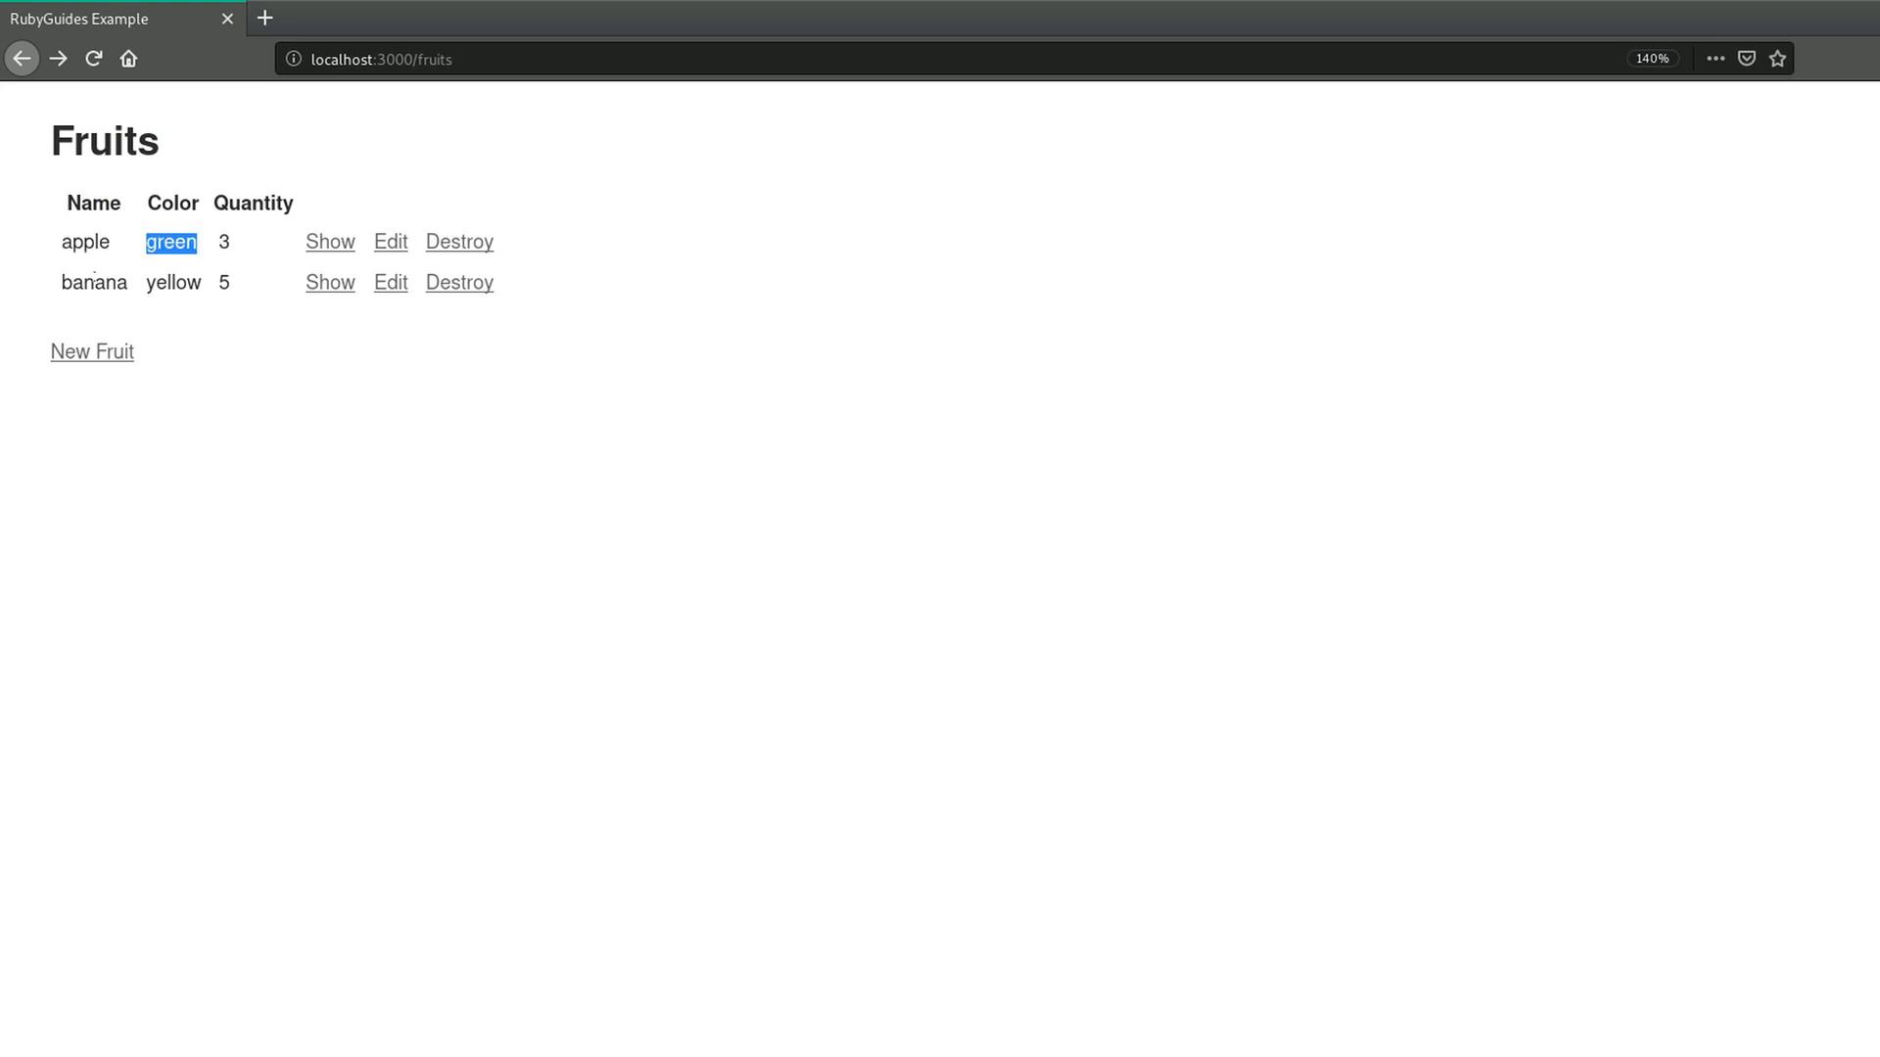
pyautogui.doubleClick(173, 282)
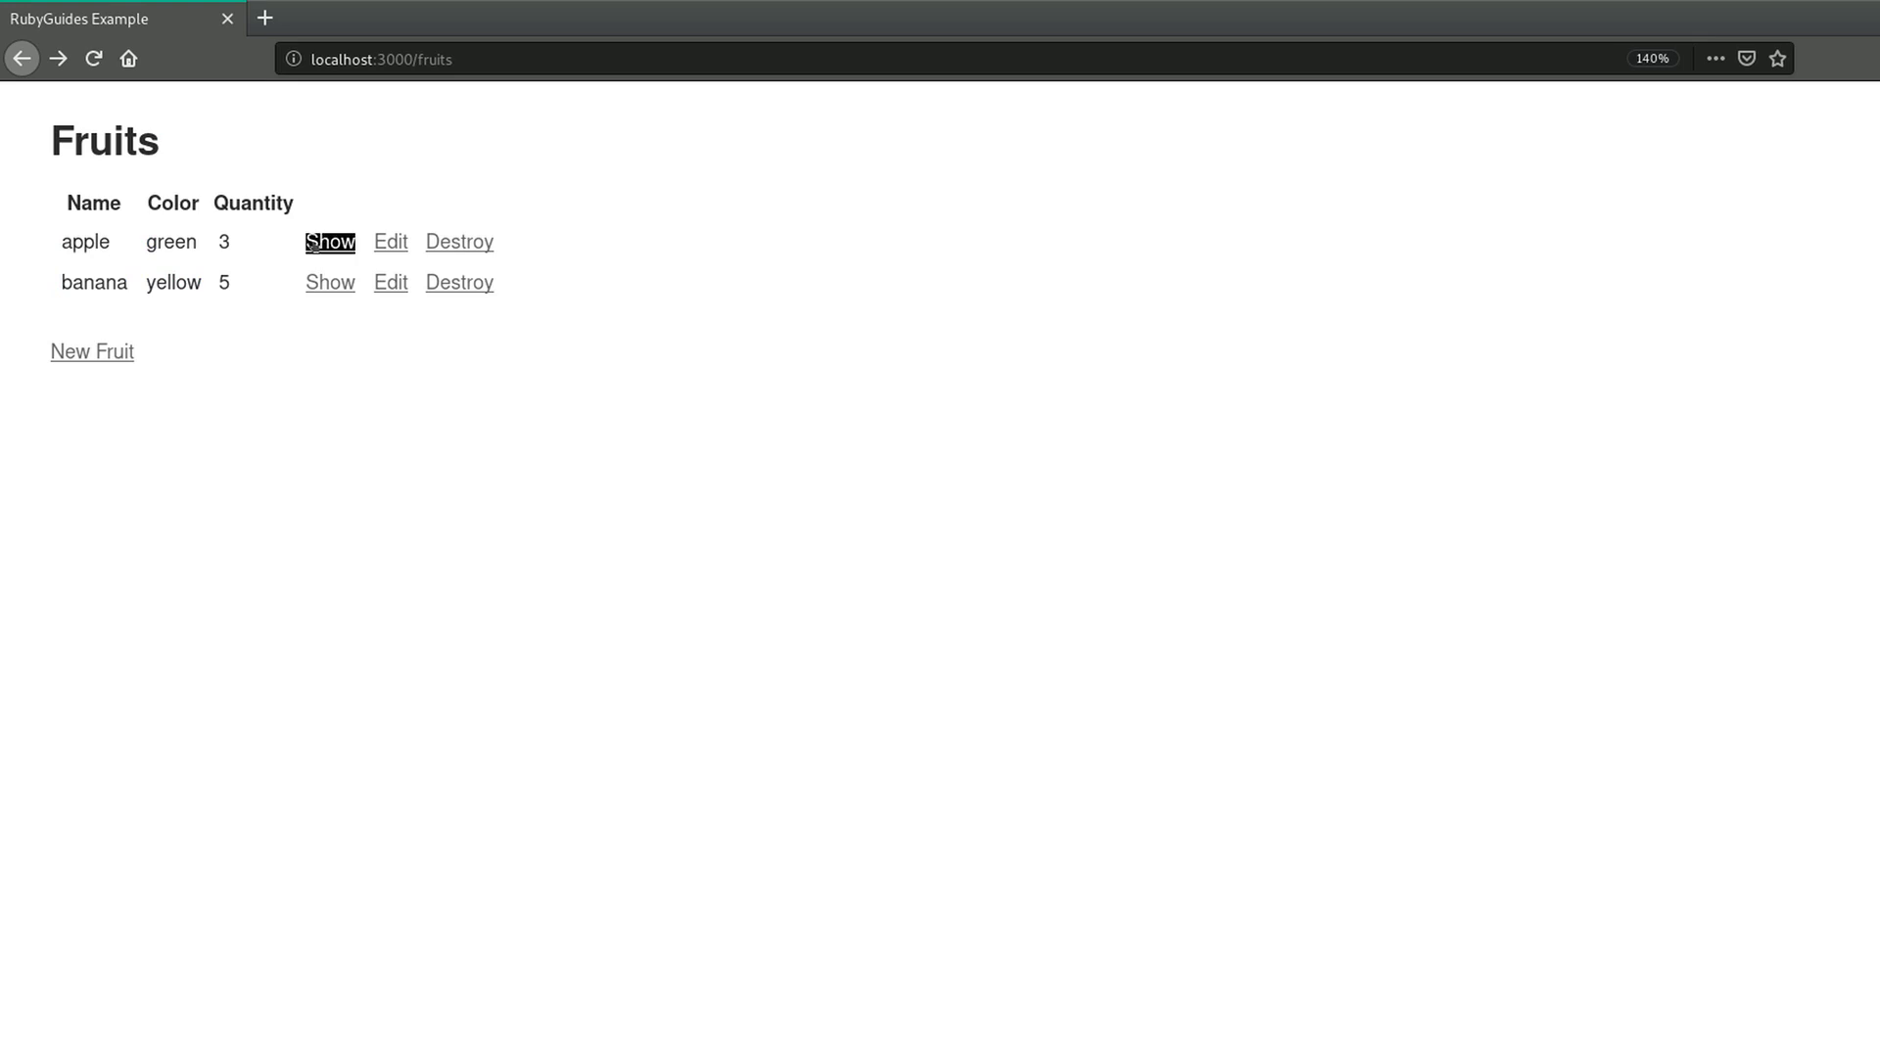
pyautogui.click(329, 243)
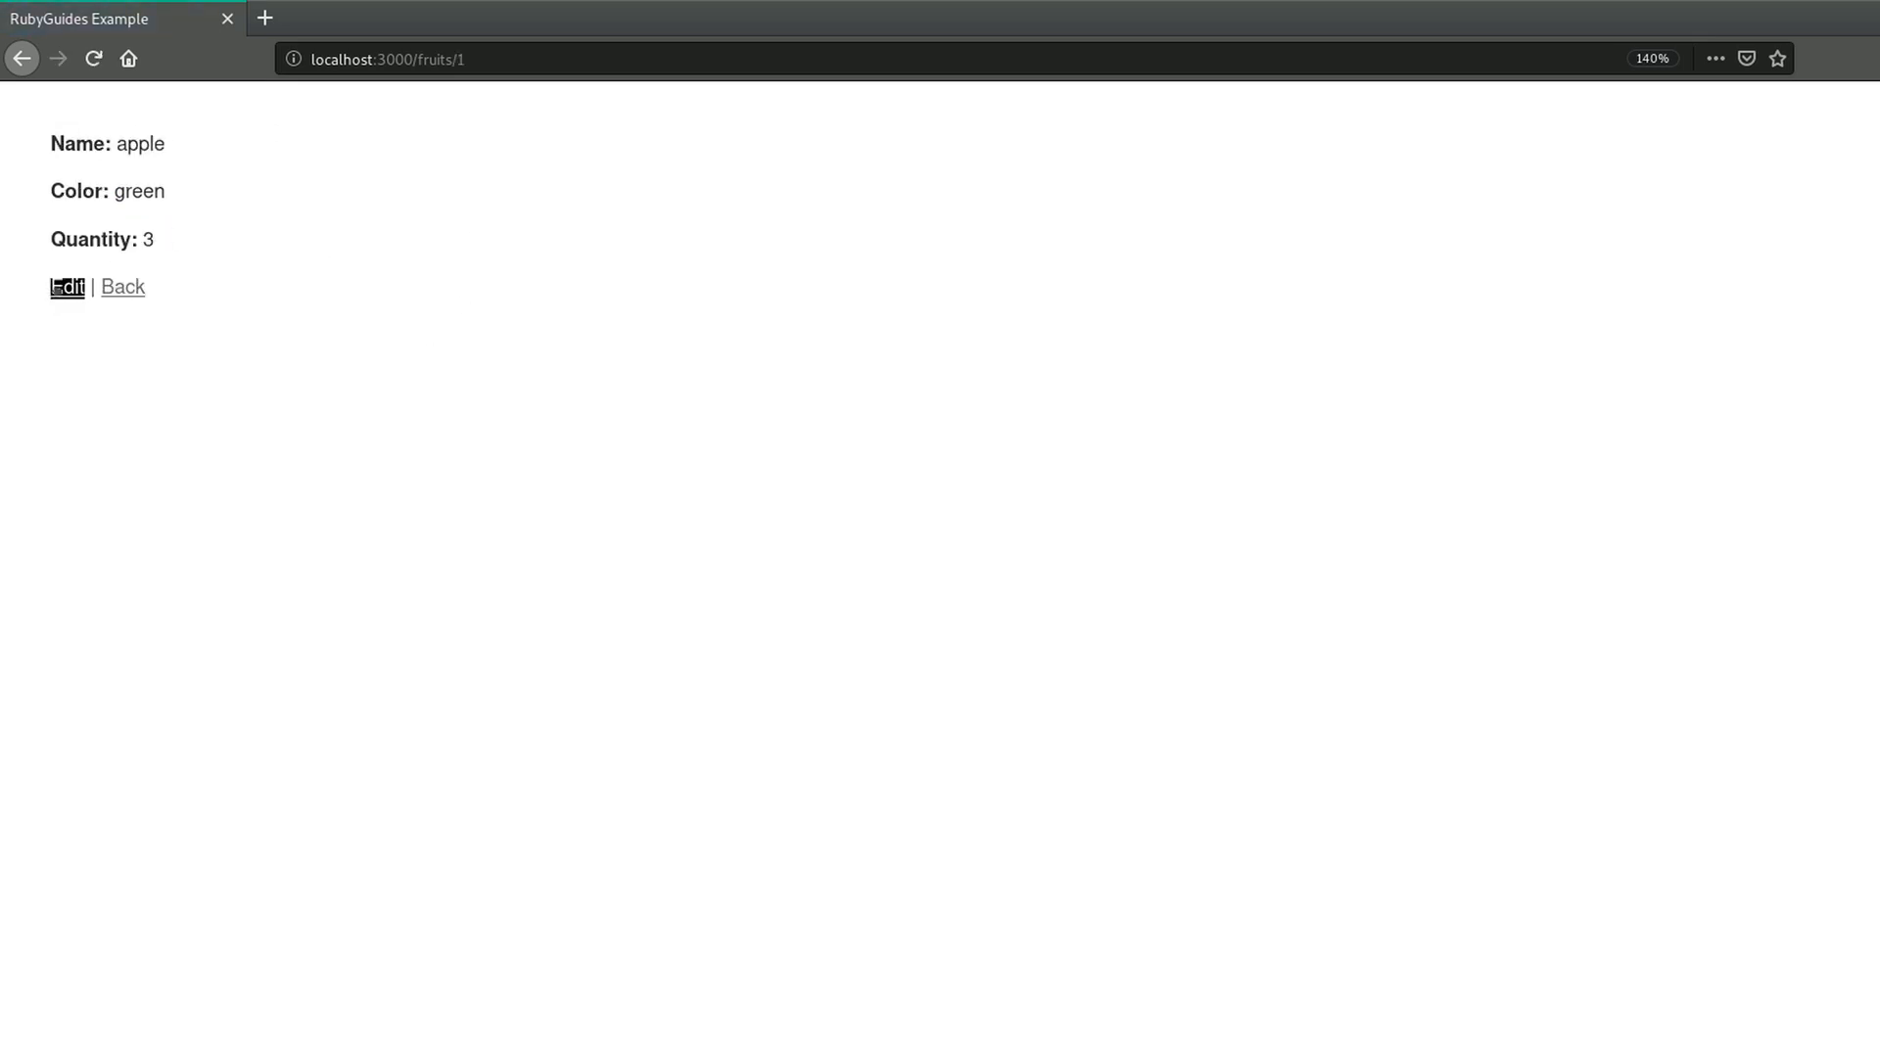
# - Visit the New Fruit form from the list, then return to apple's detail page
pyautogui.click(122, 286)
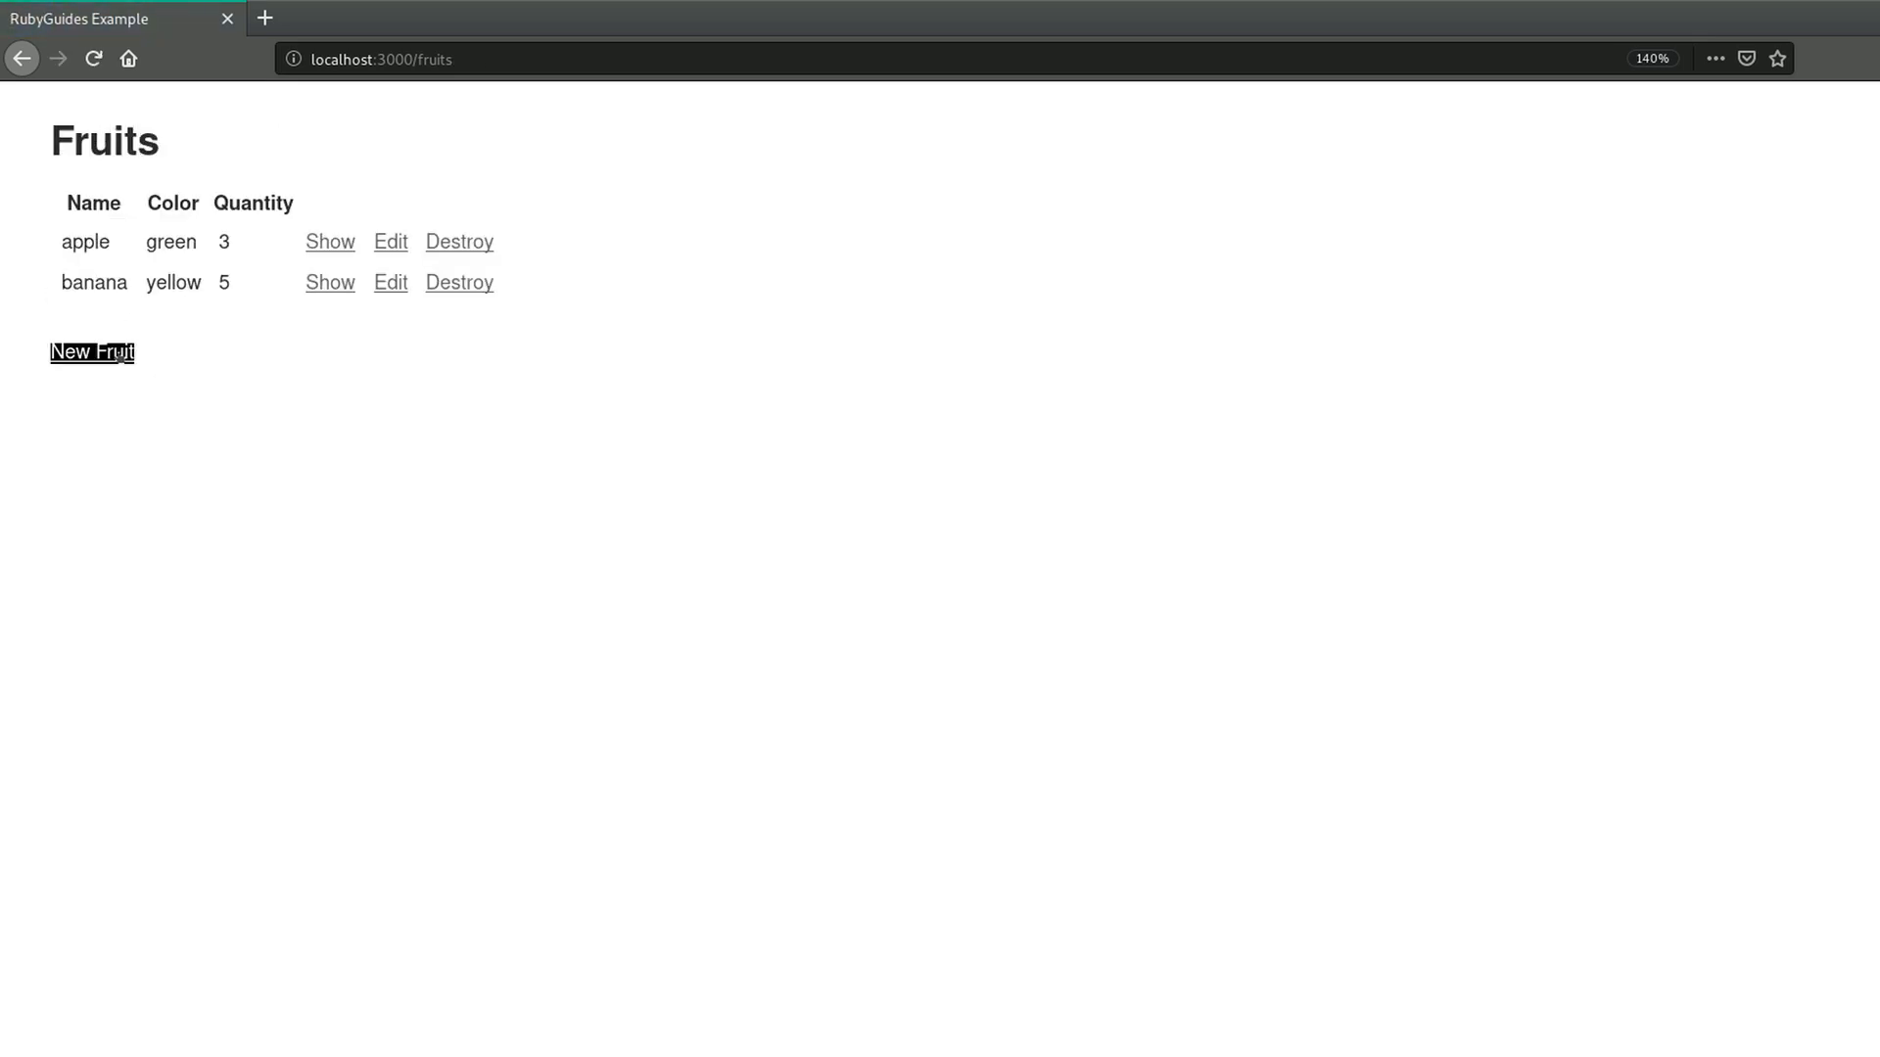
pyautogui.click(92, 351)
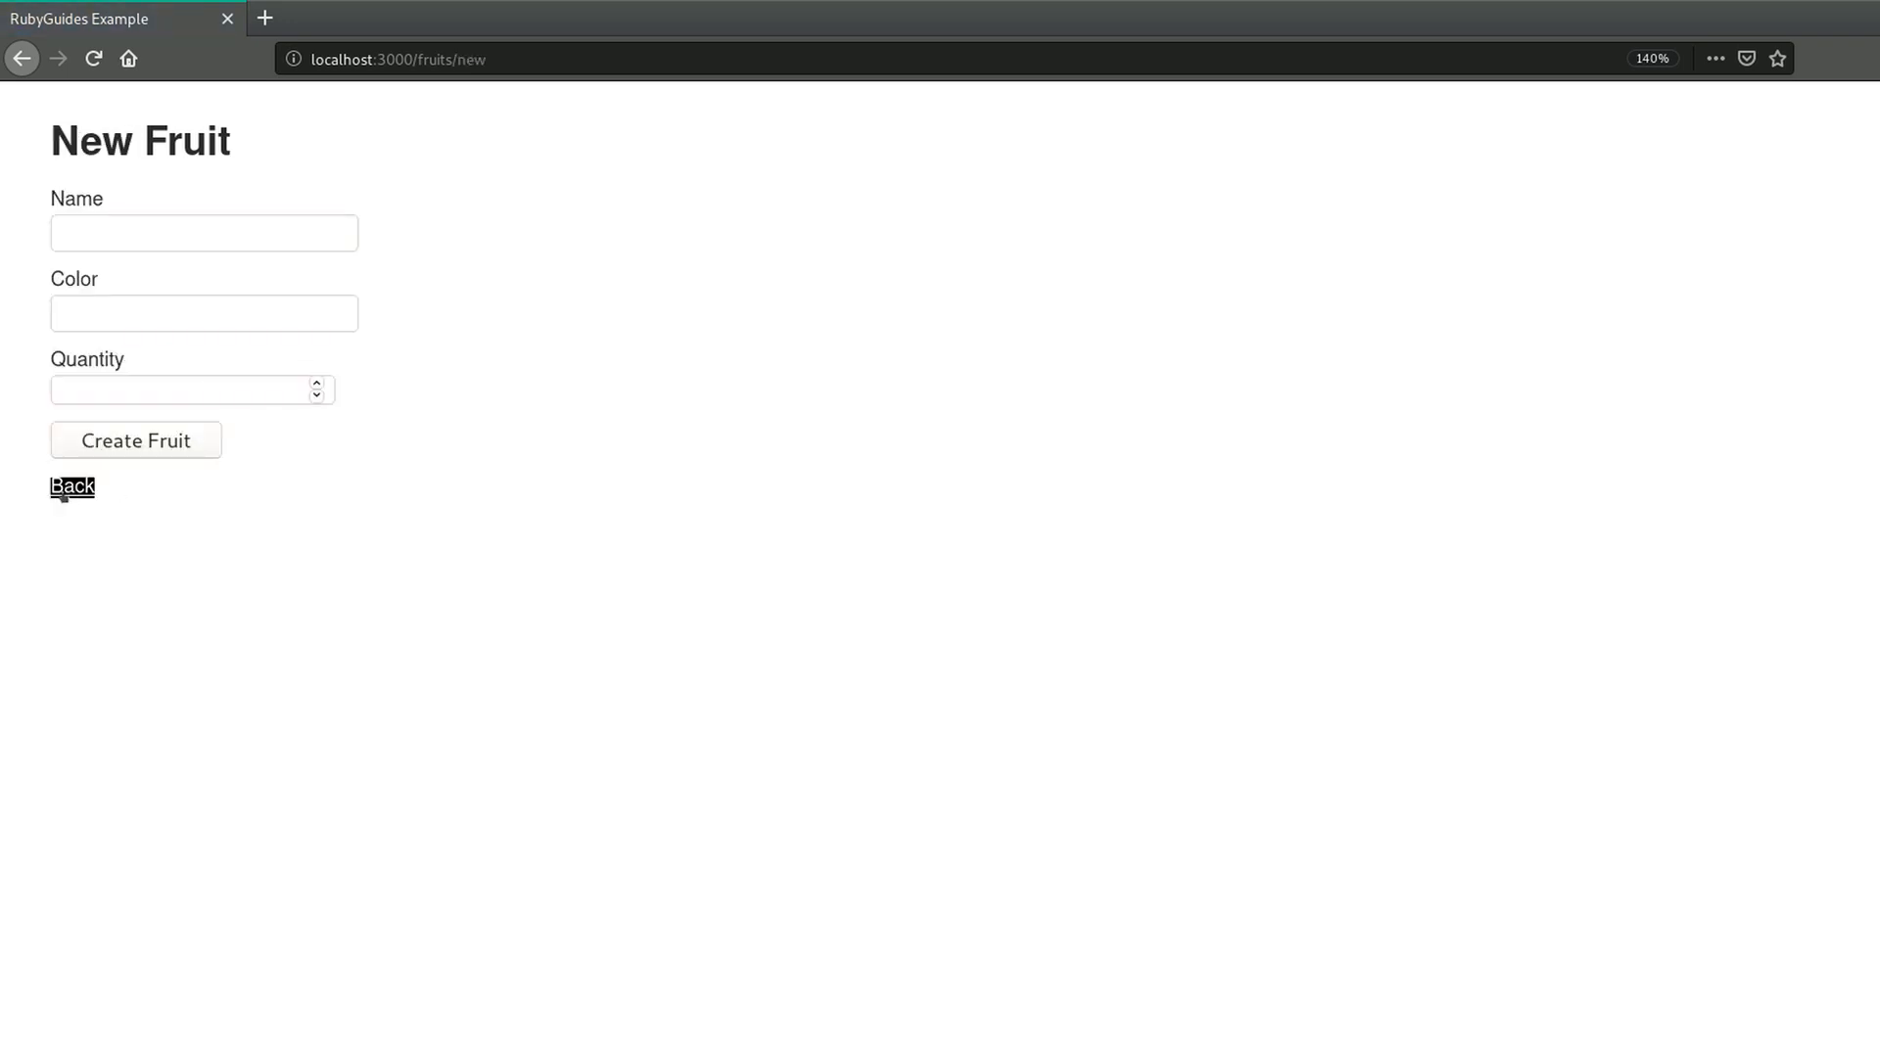
pyautogui.click(135, 440)
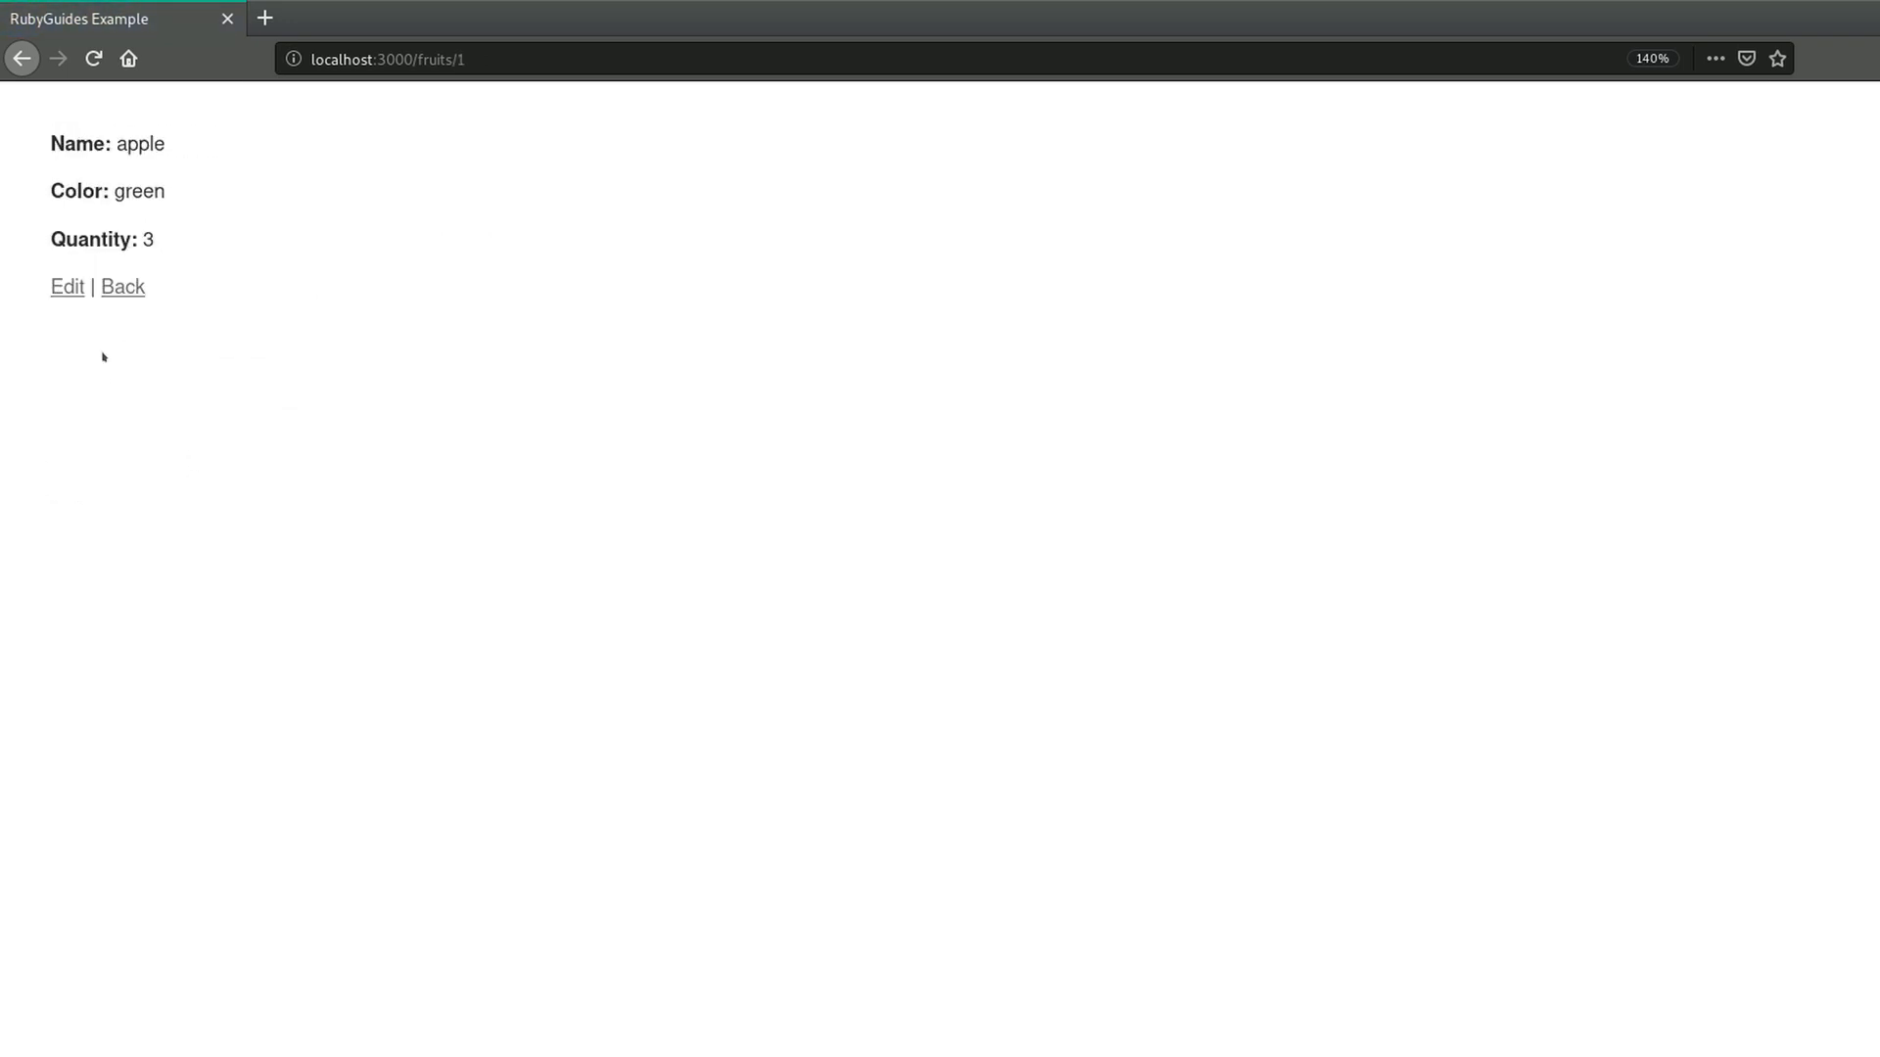
pyautogui.click(67, 286)
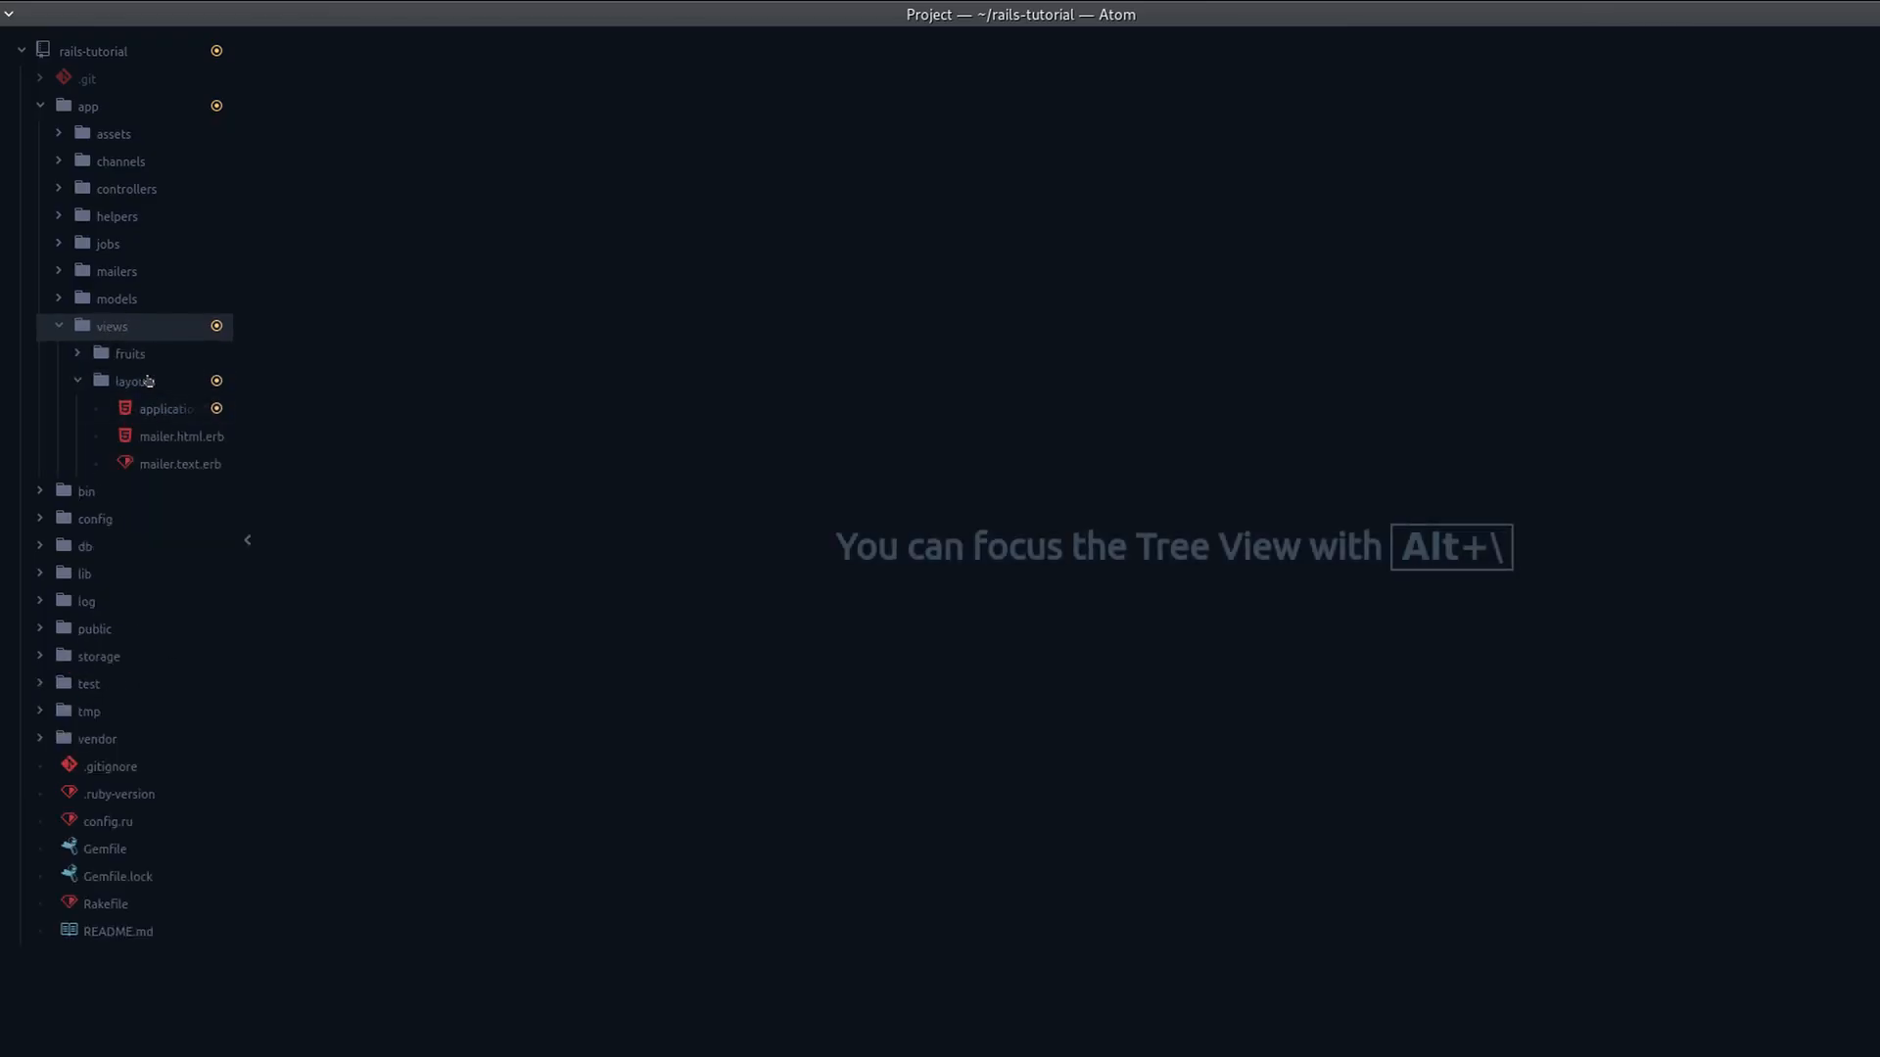
# - Open application.html.erb from app/views/layouts and place the cursor after <%= yield %>
pyautogui.click(168, 409)
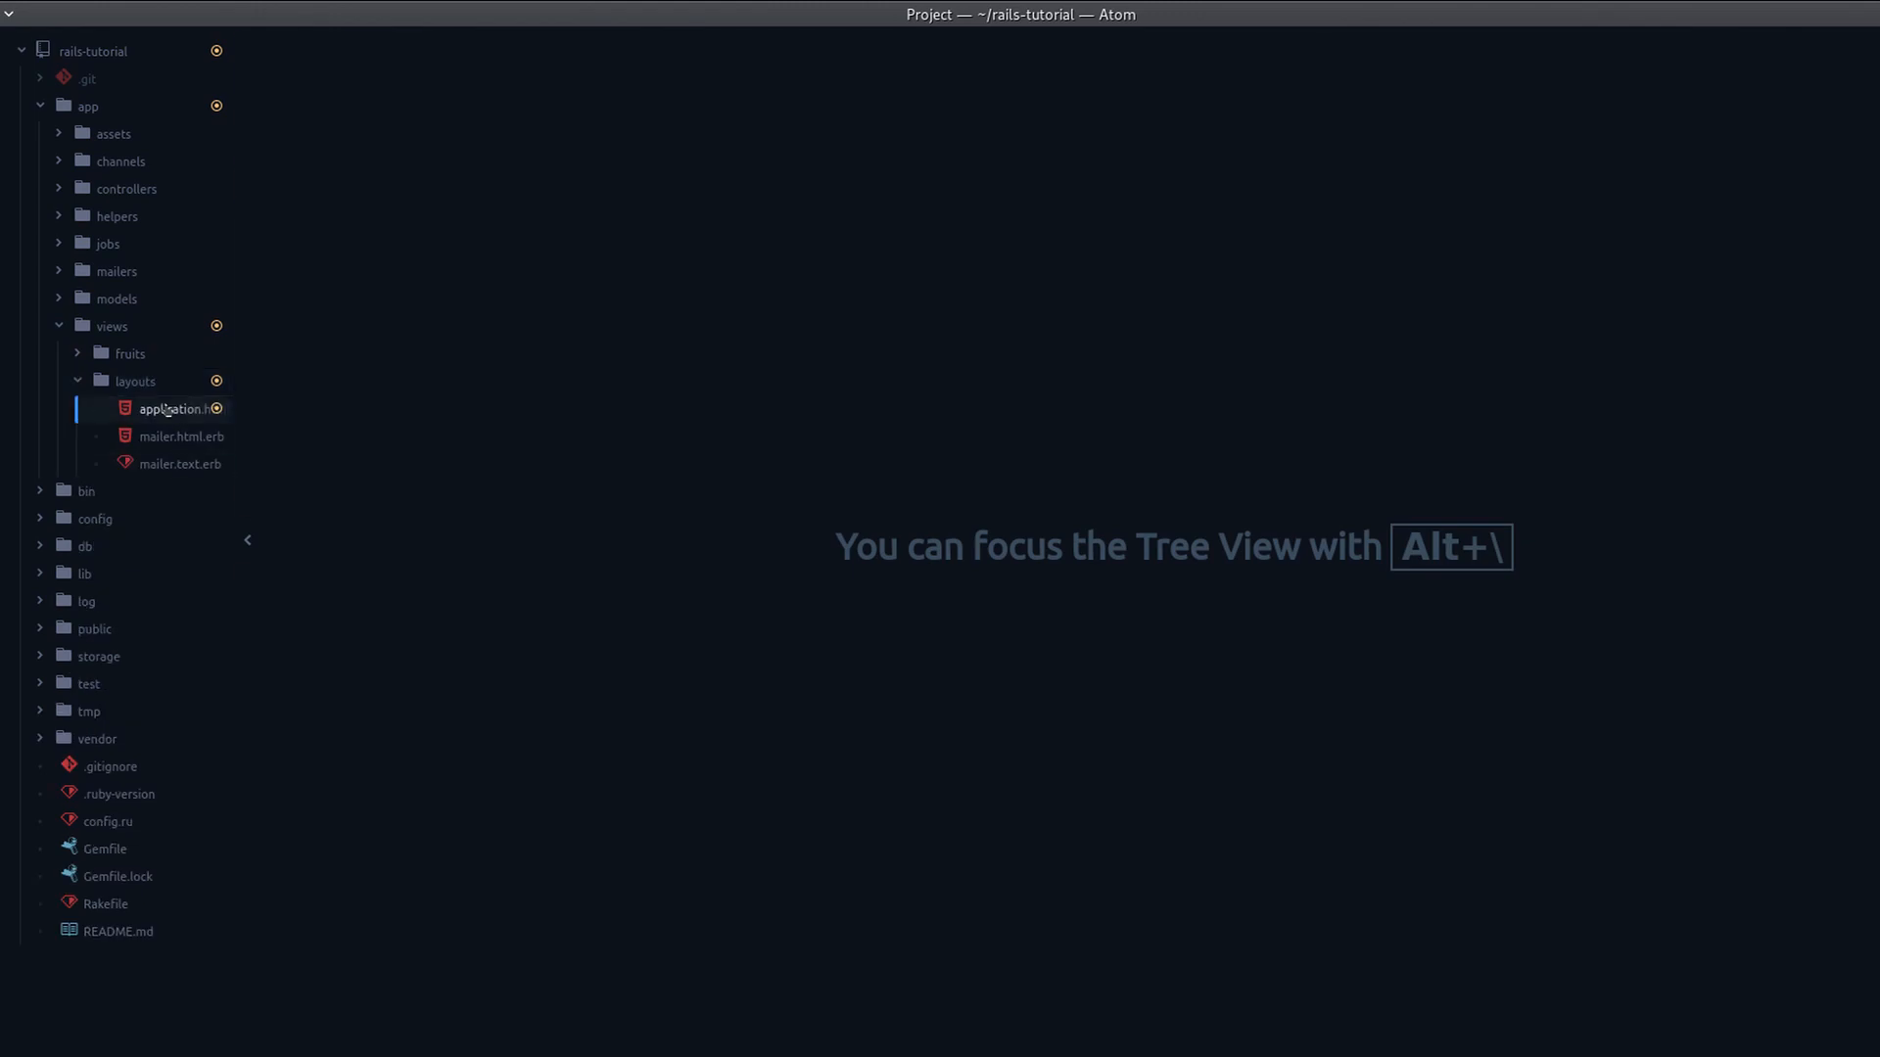
pyautogui.doubleClick(174, 409)
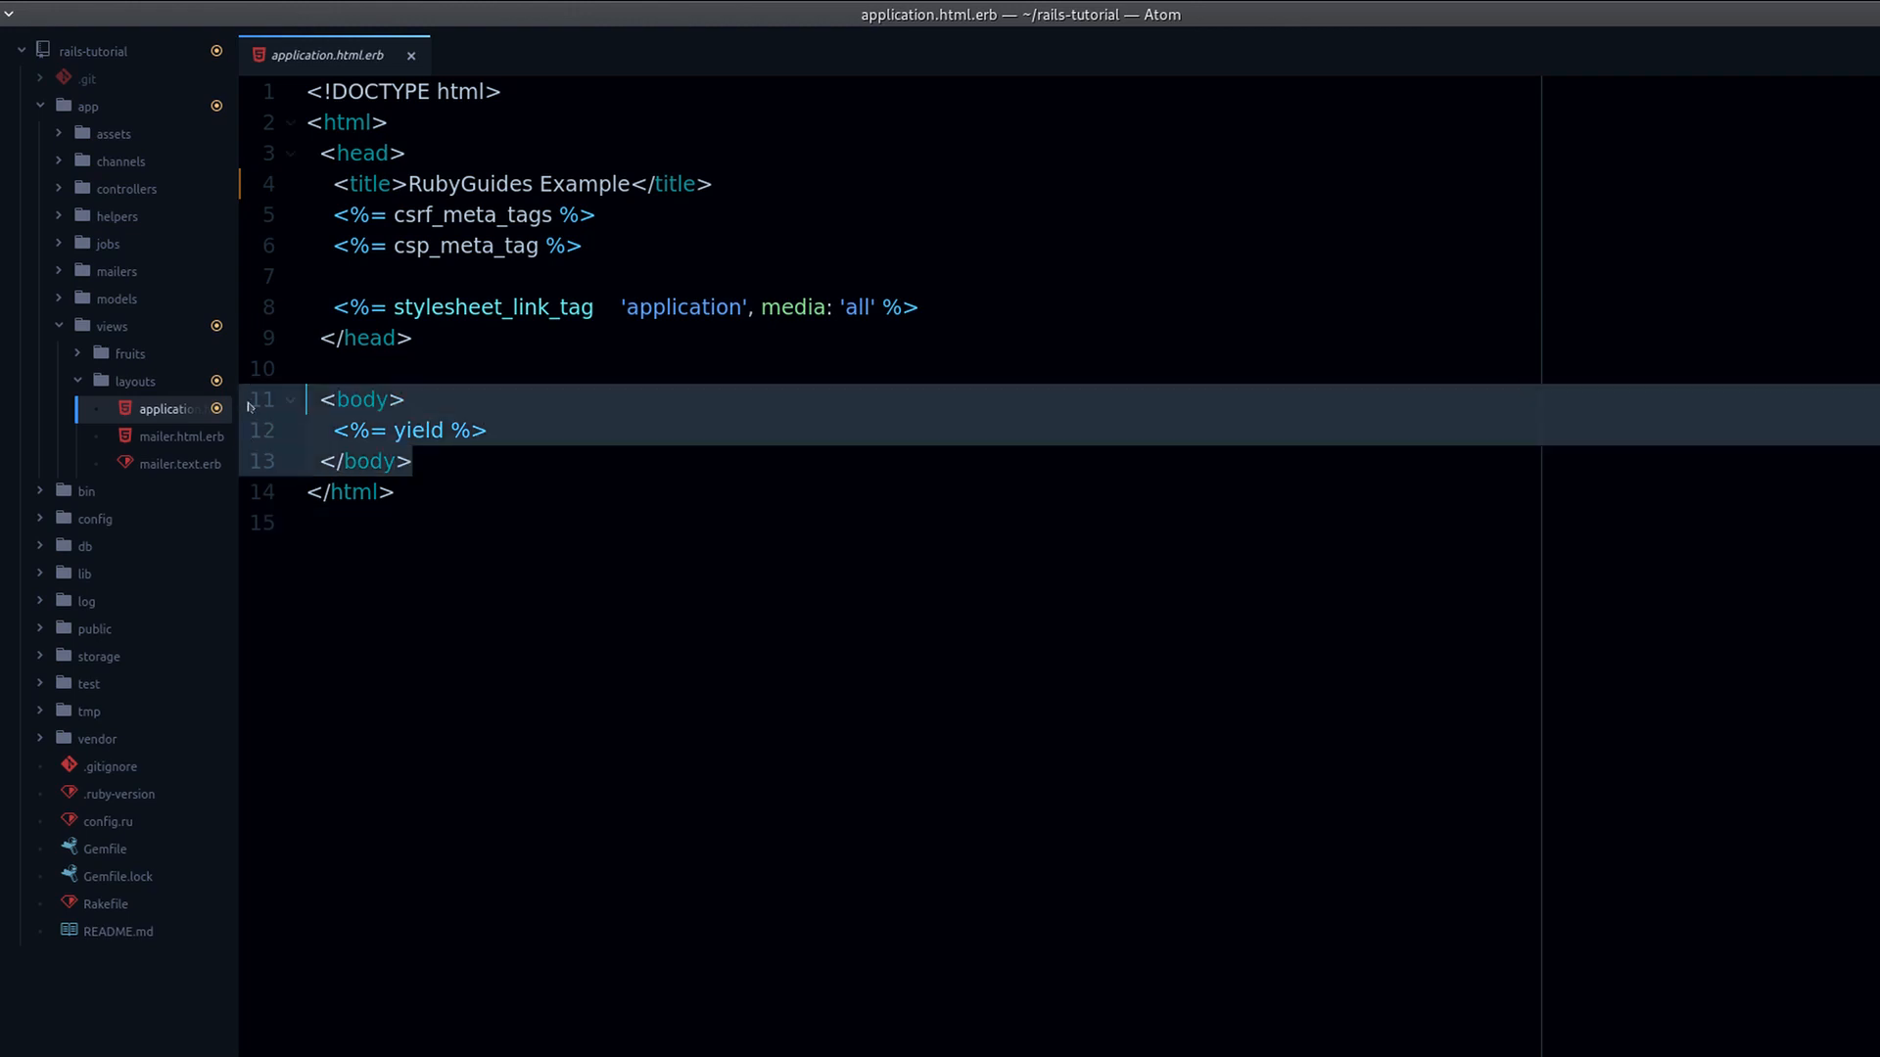
pyautogui.doubleClick(417, 429)
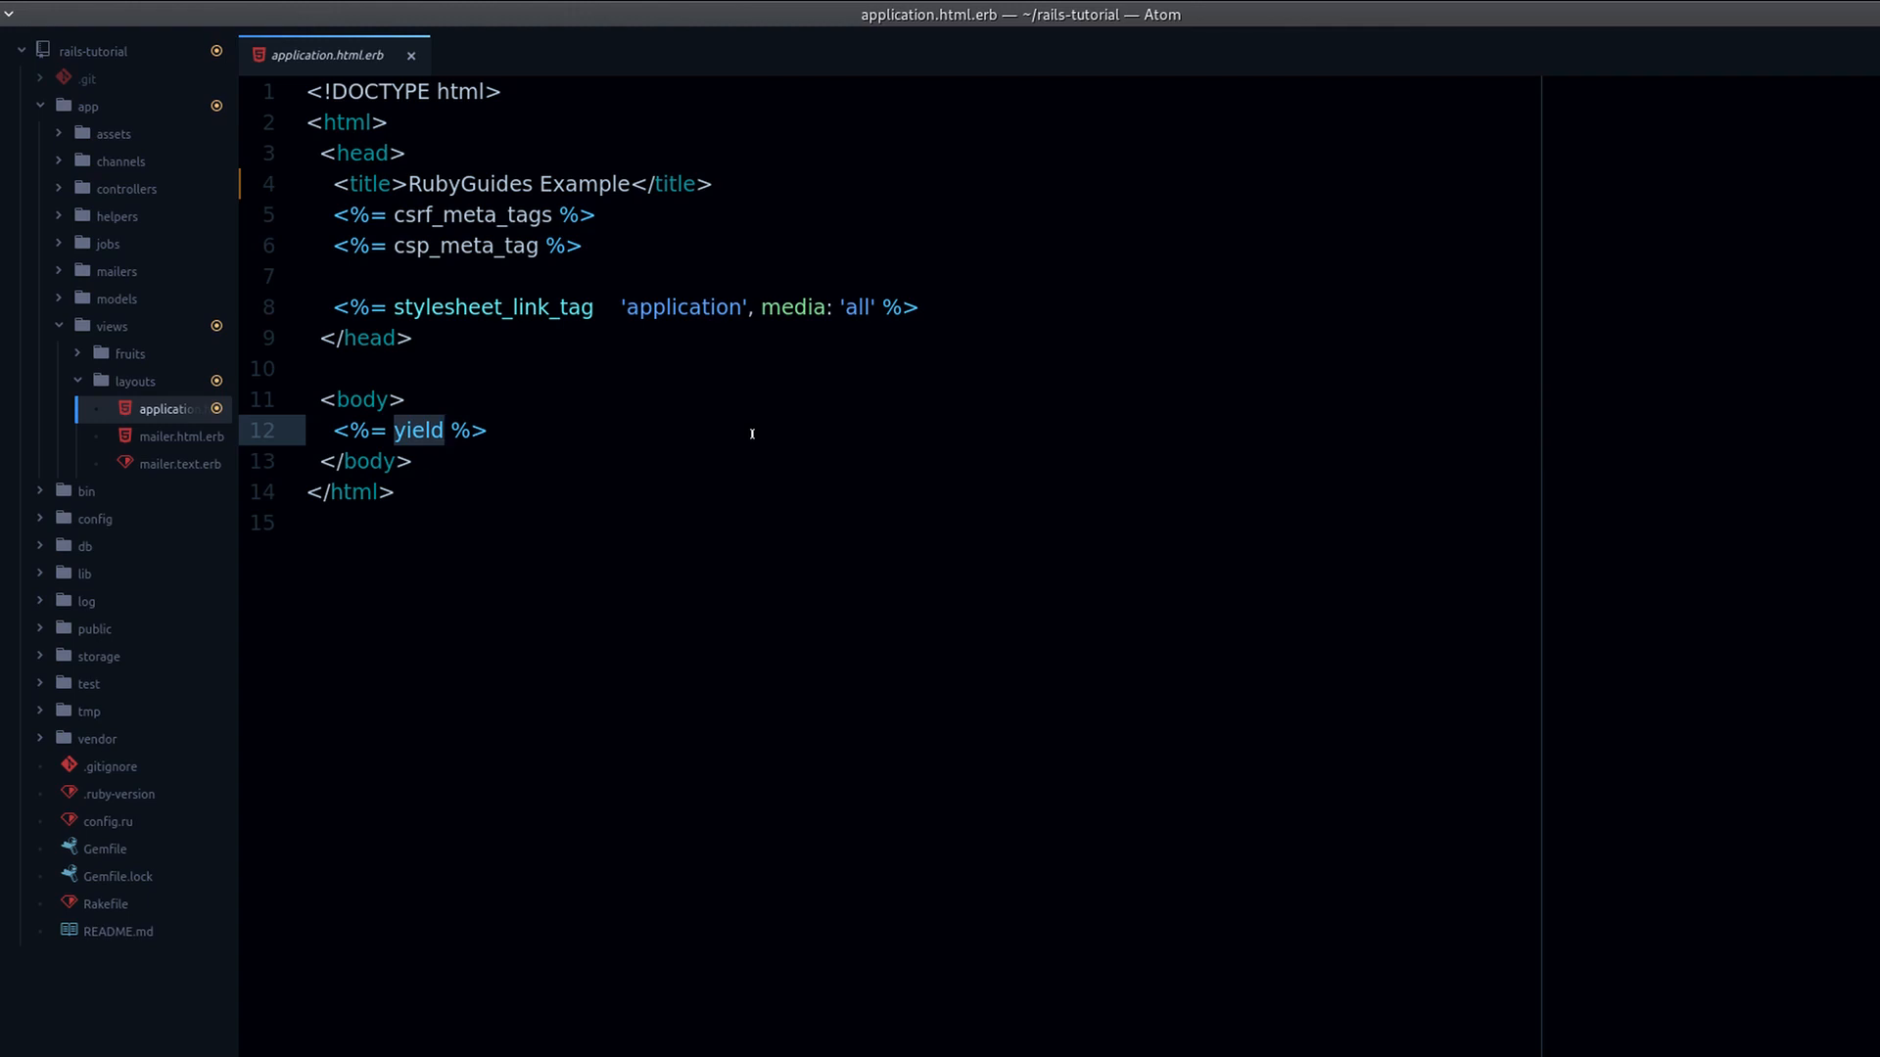
pyautogui.click(488, 431)
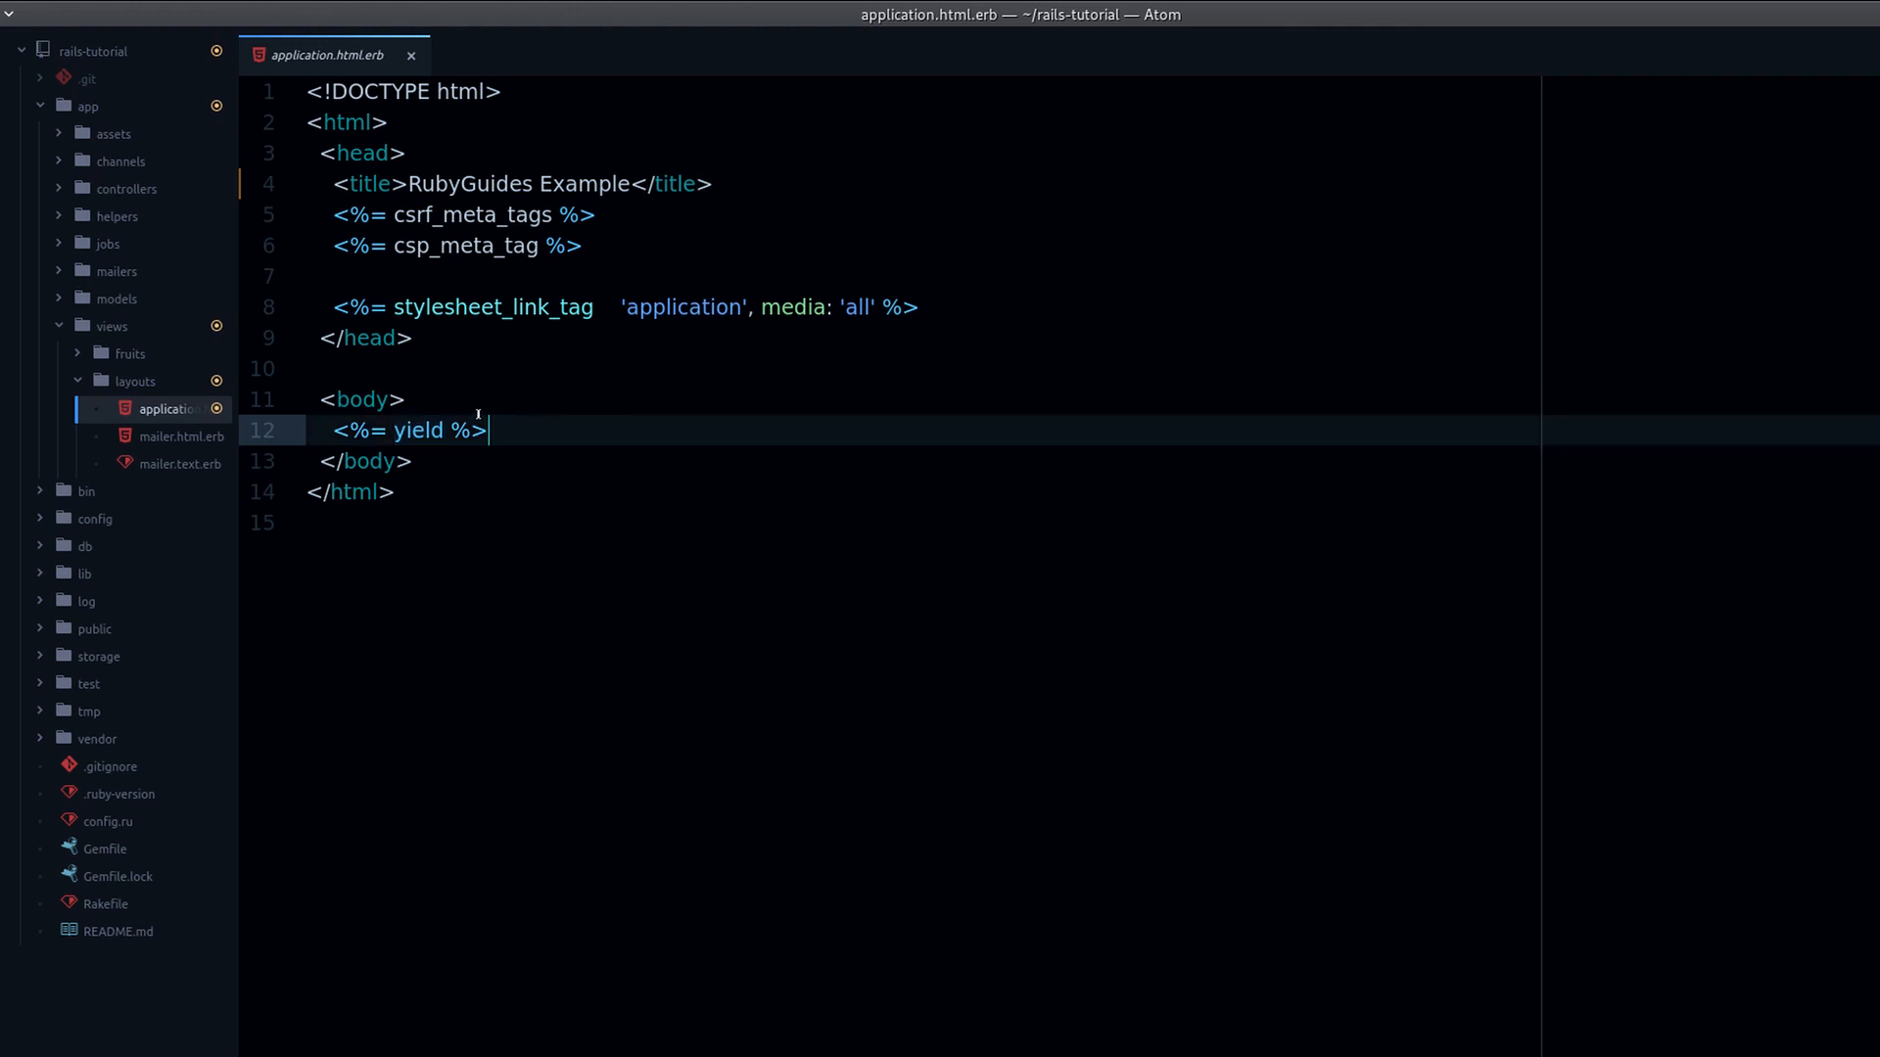
pyautogui.press('ctrl+shift+k')
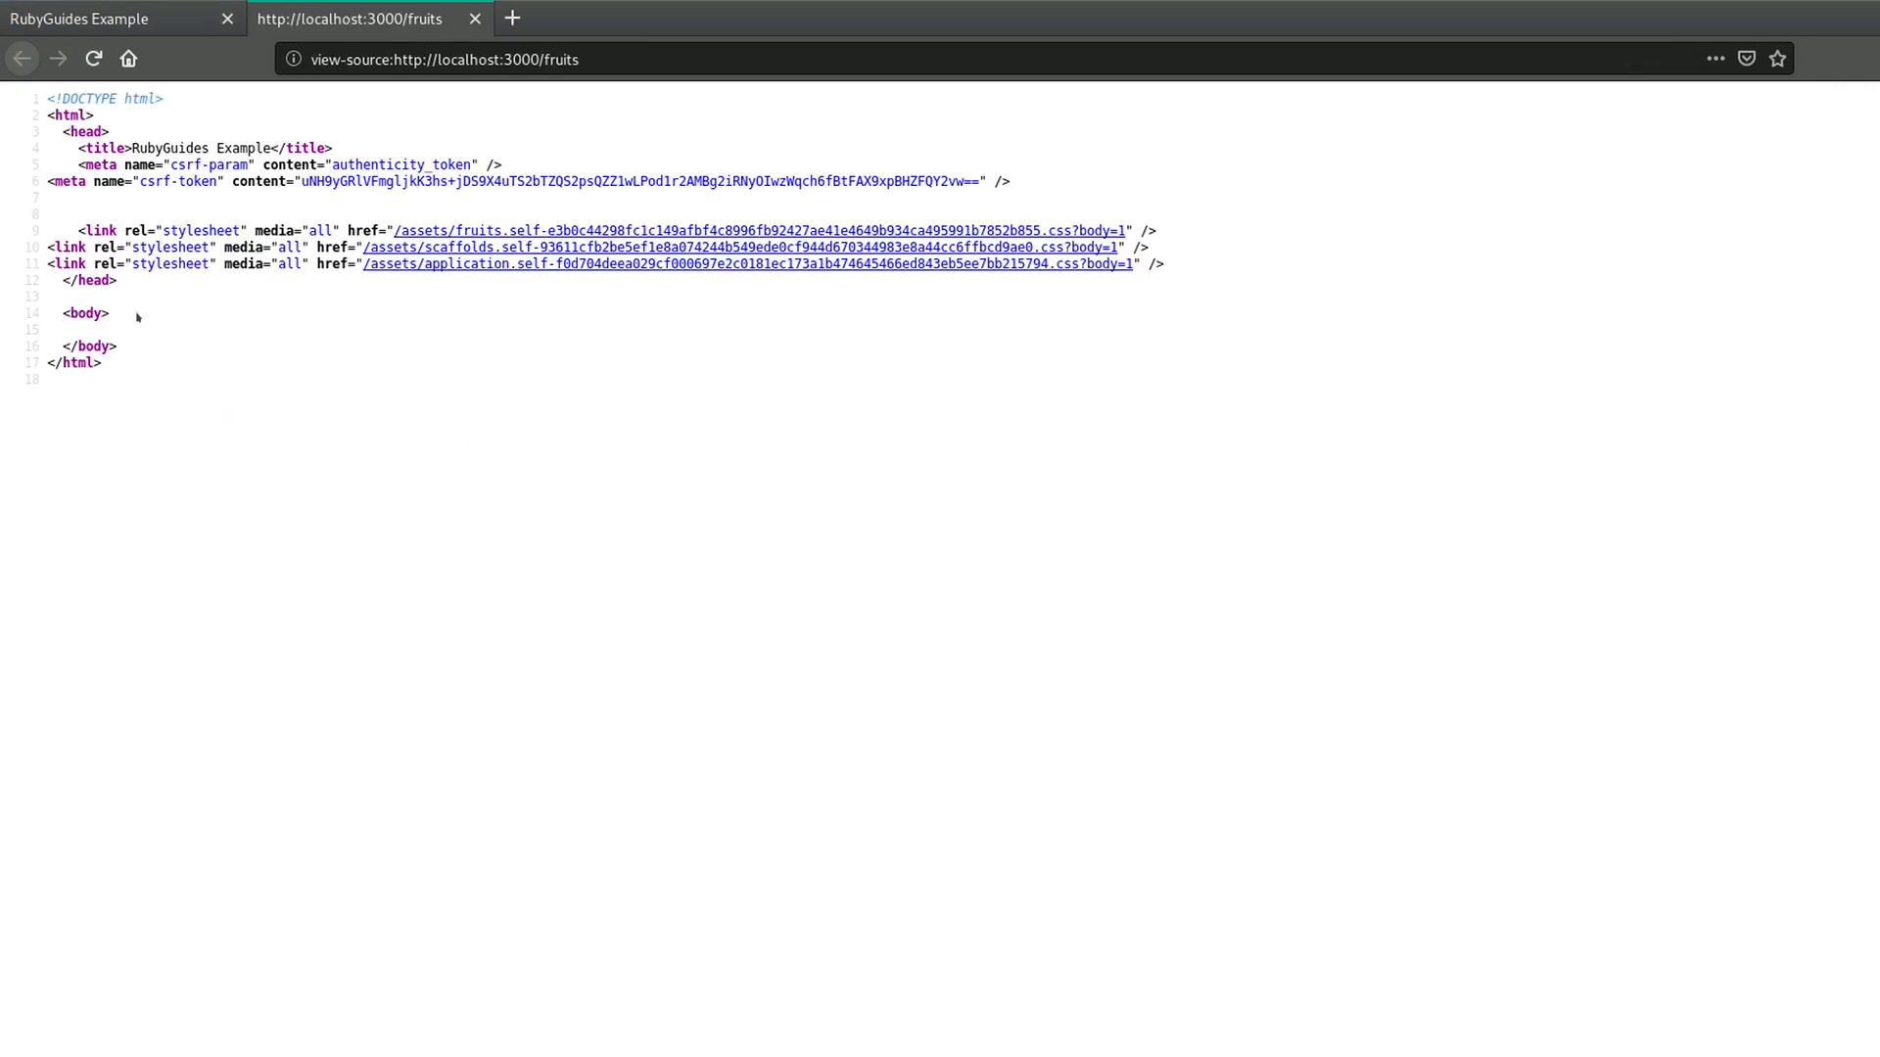
# - Select the head and body markup in the fruits page source
pyautogui.moveTo(78, 231); pyautogui.dragTo(101, 362)
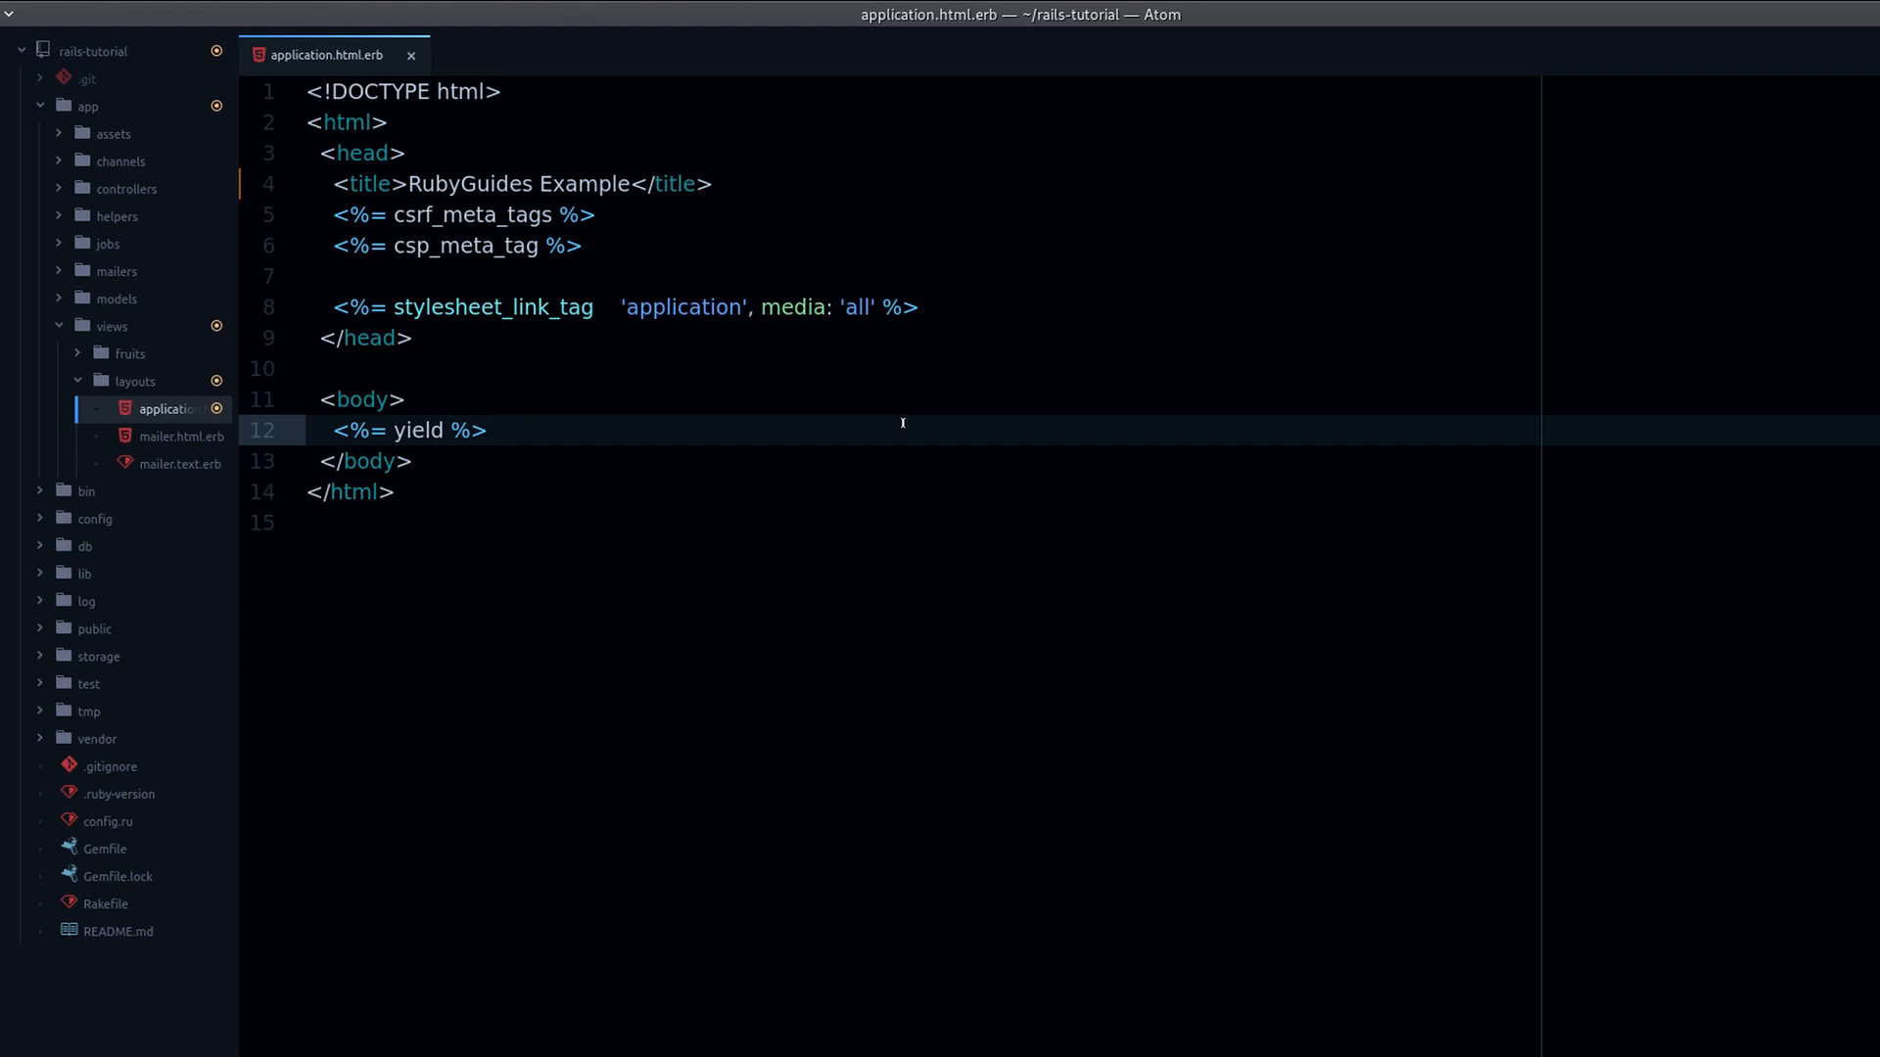
# - Add <p>test</p> on a new line below <%= yield %> in the layout body
pyautogui.press('enter')
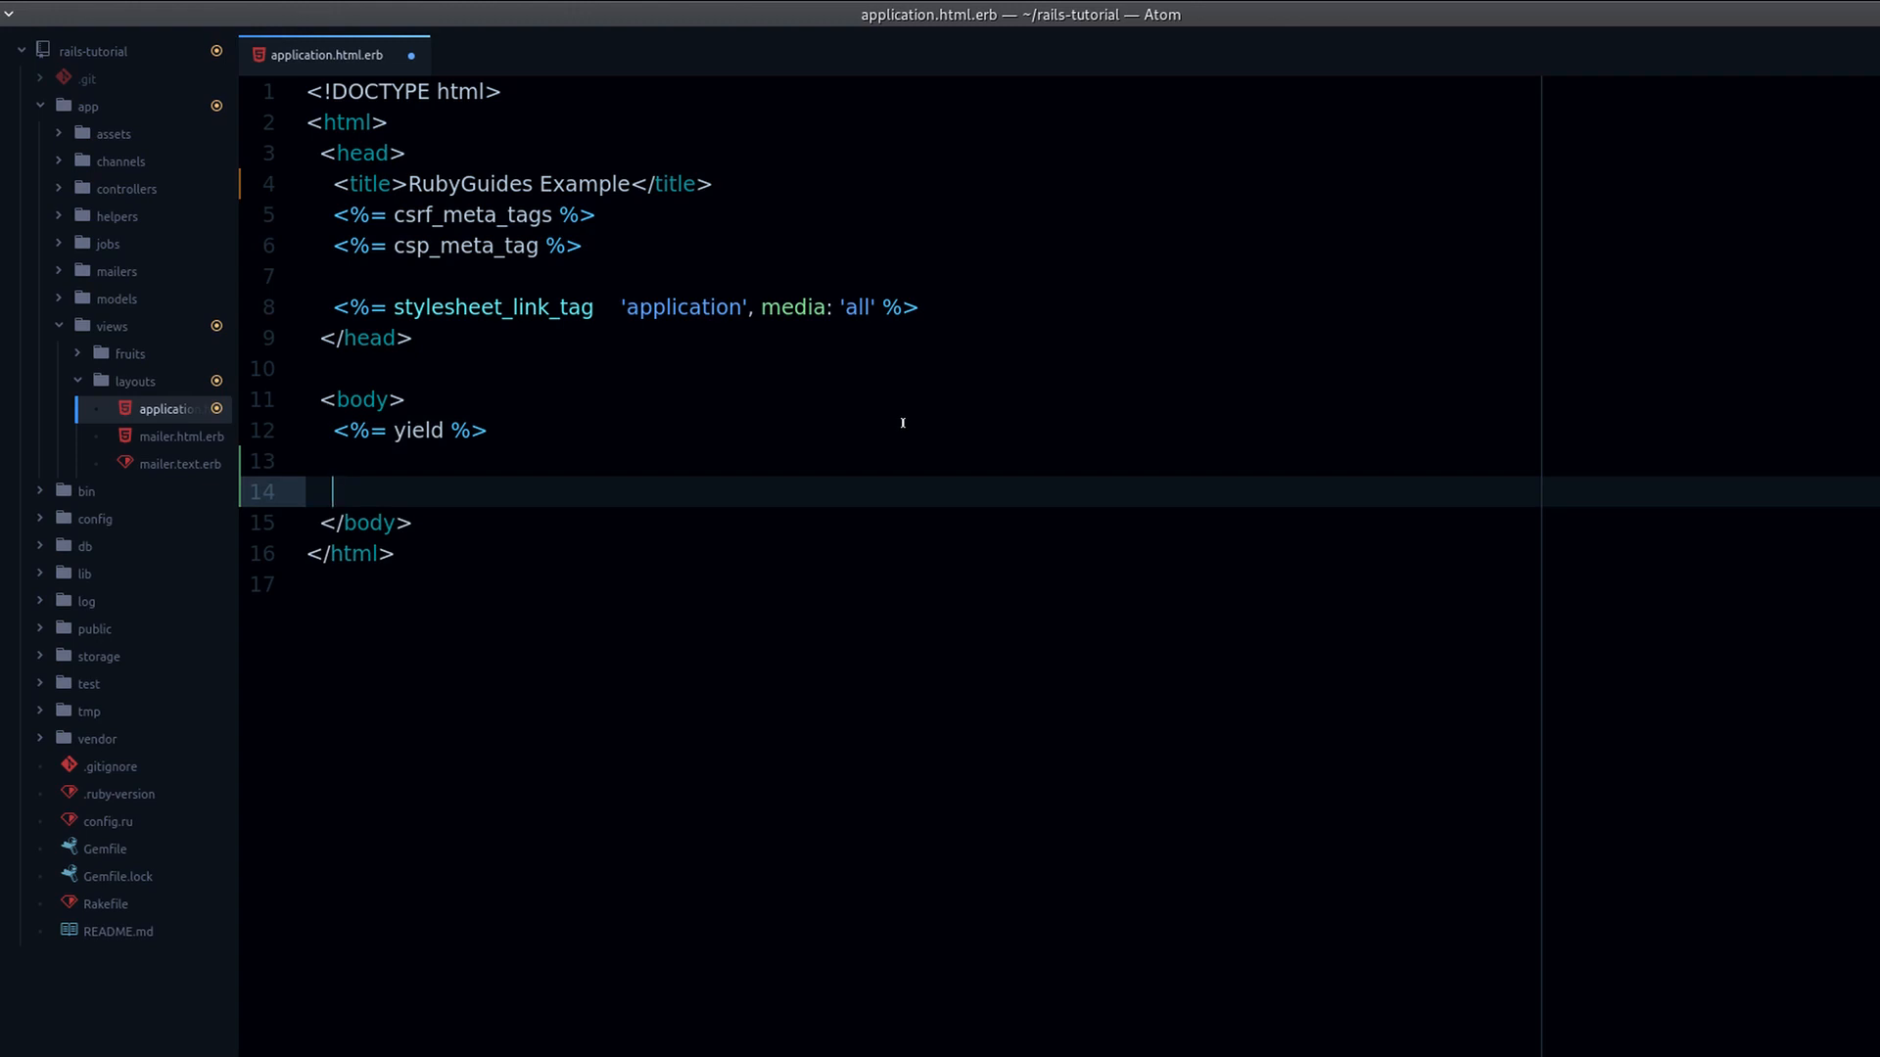
pyautogui.write('tes')
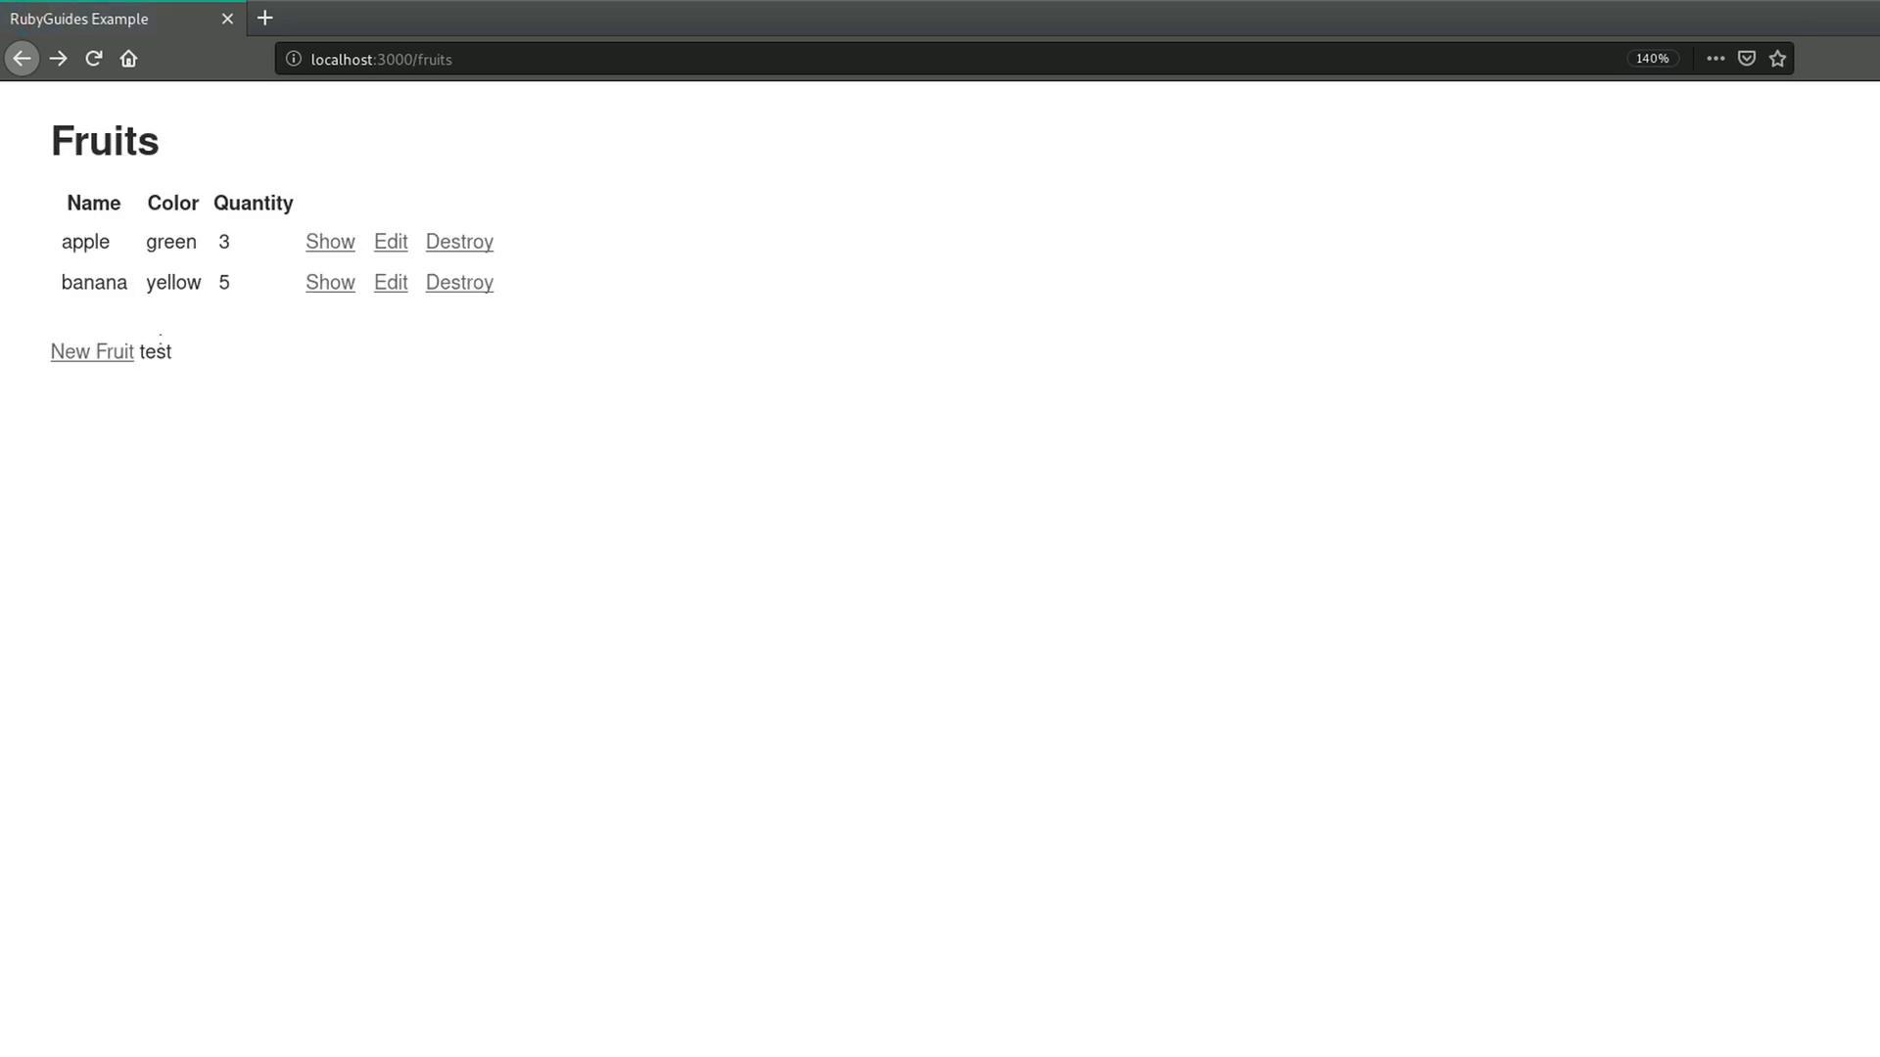
pyautogui.moveTo(51, 350); pyautogui.dragTo(174, 351)
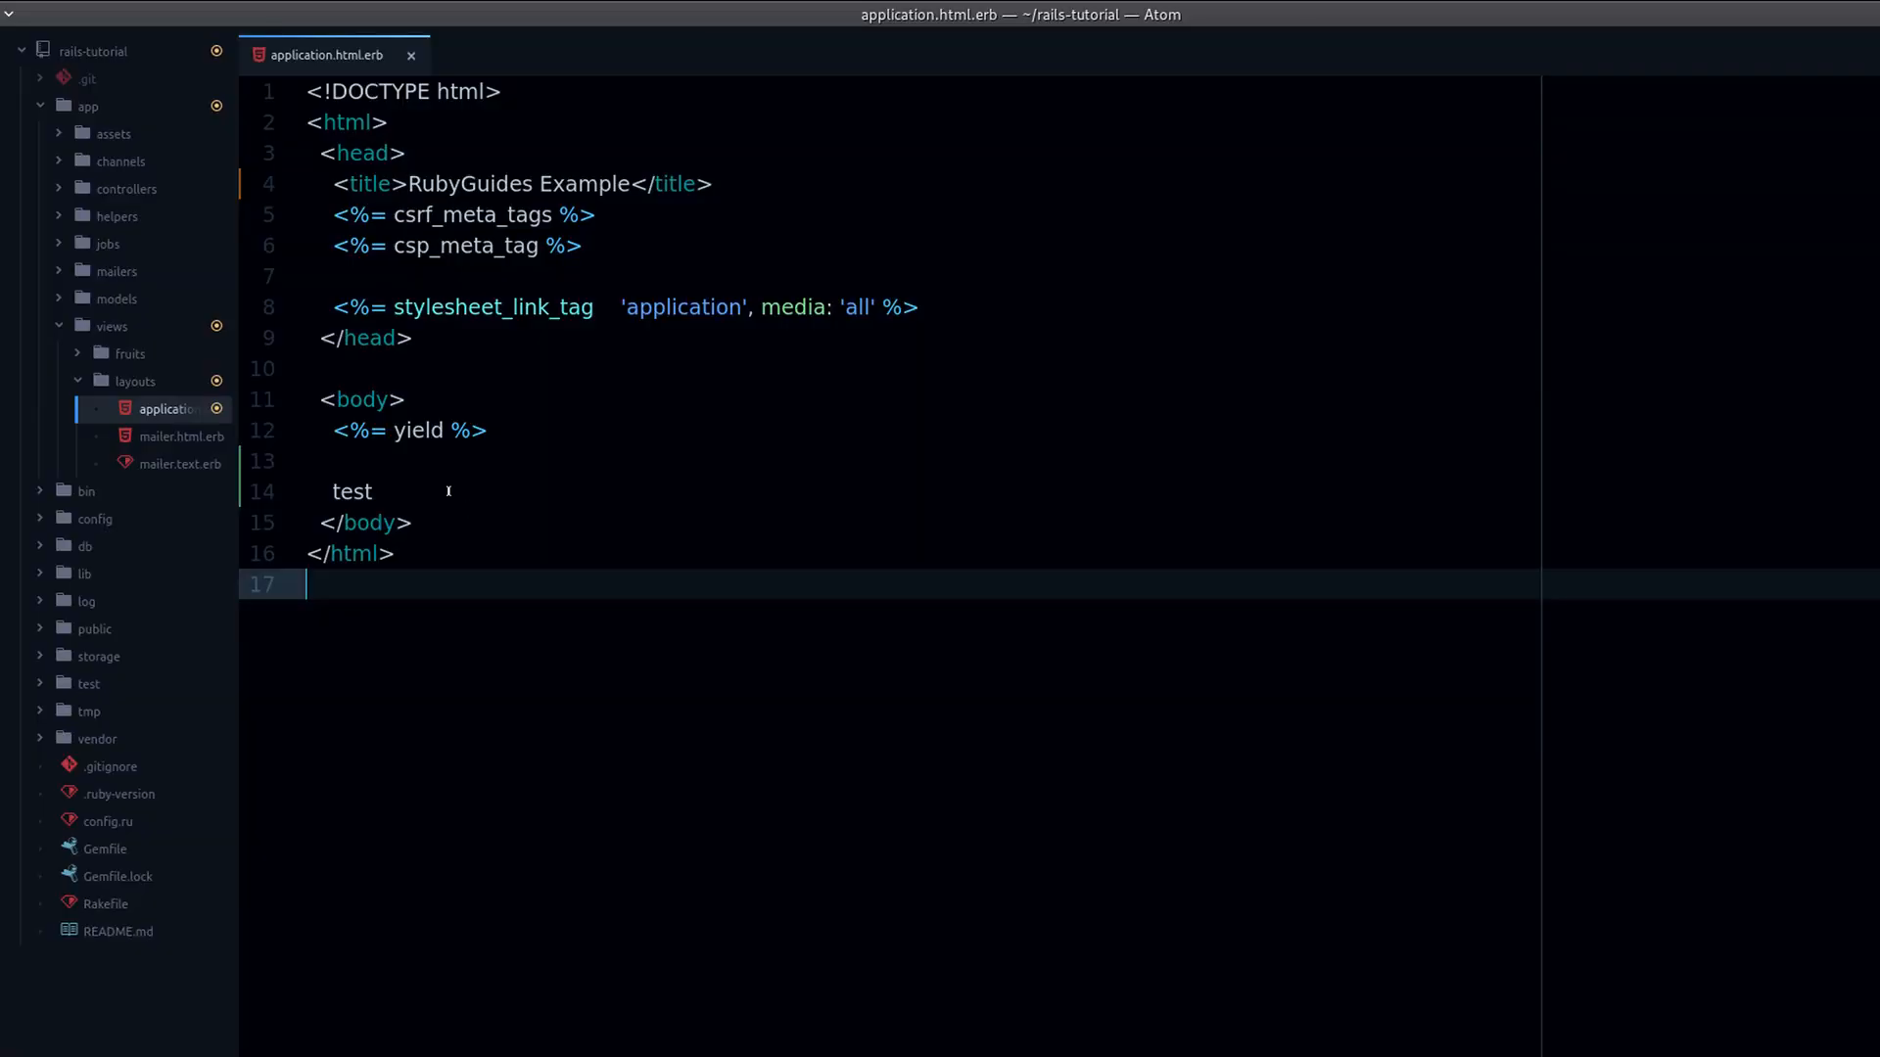
pyautogui.press('Backspace')
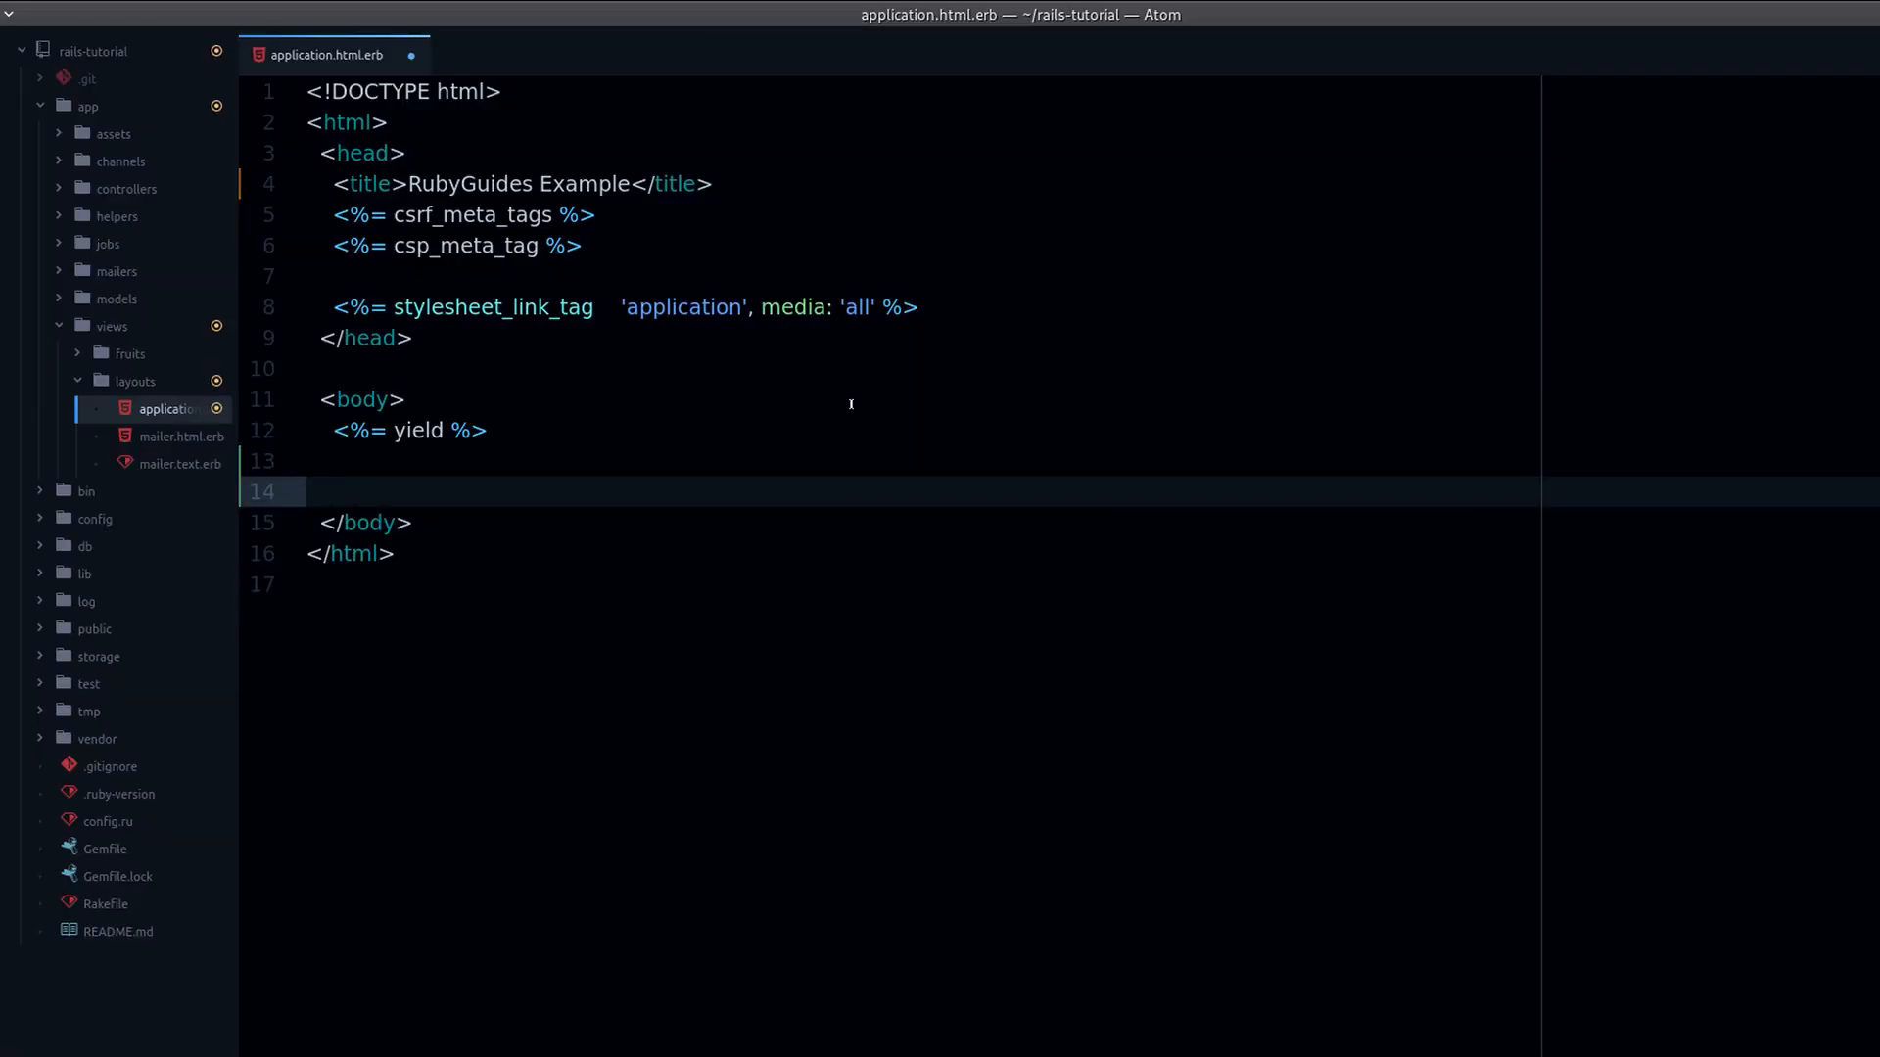
pyautogui.write('<p>test</p>')
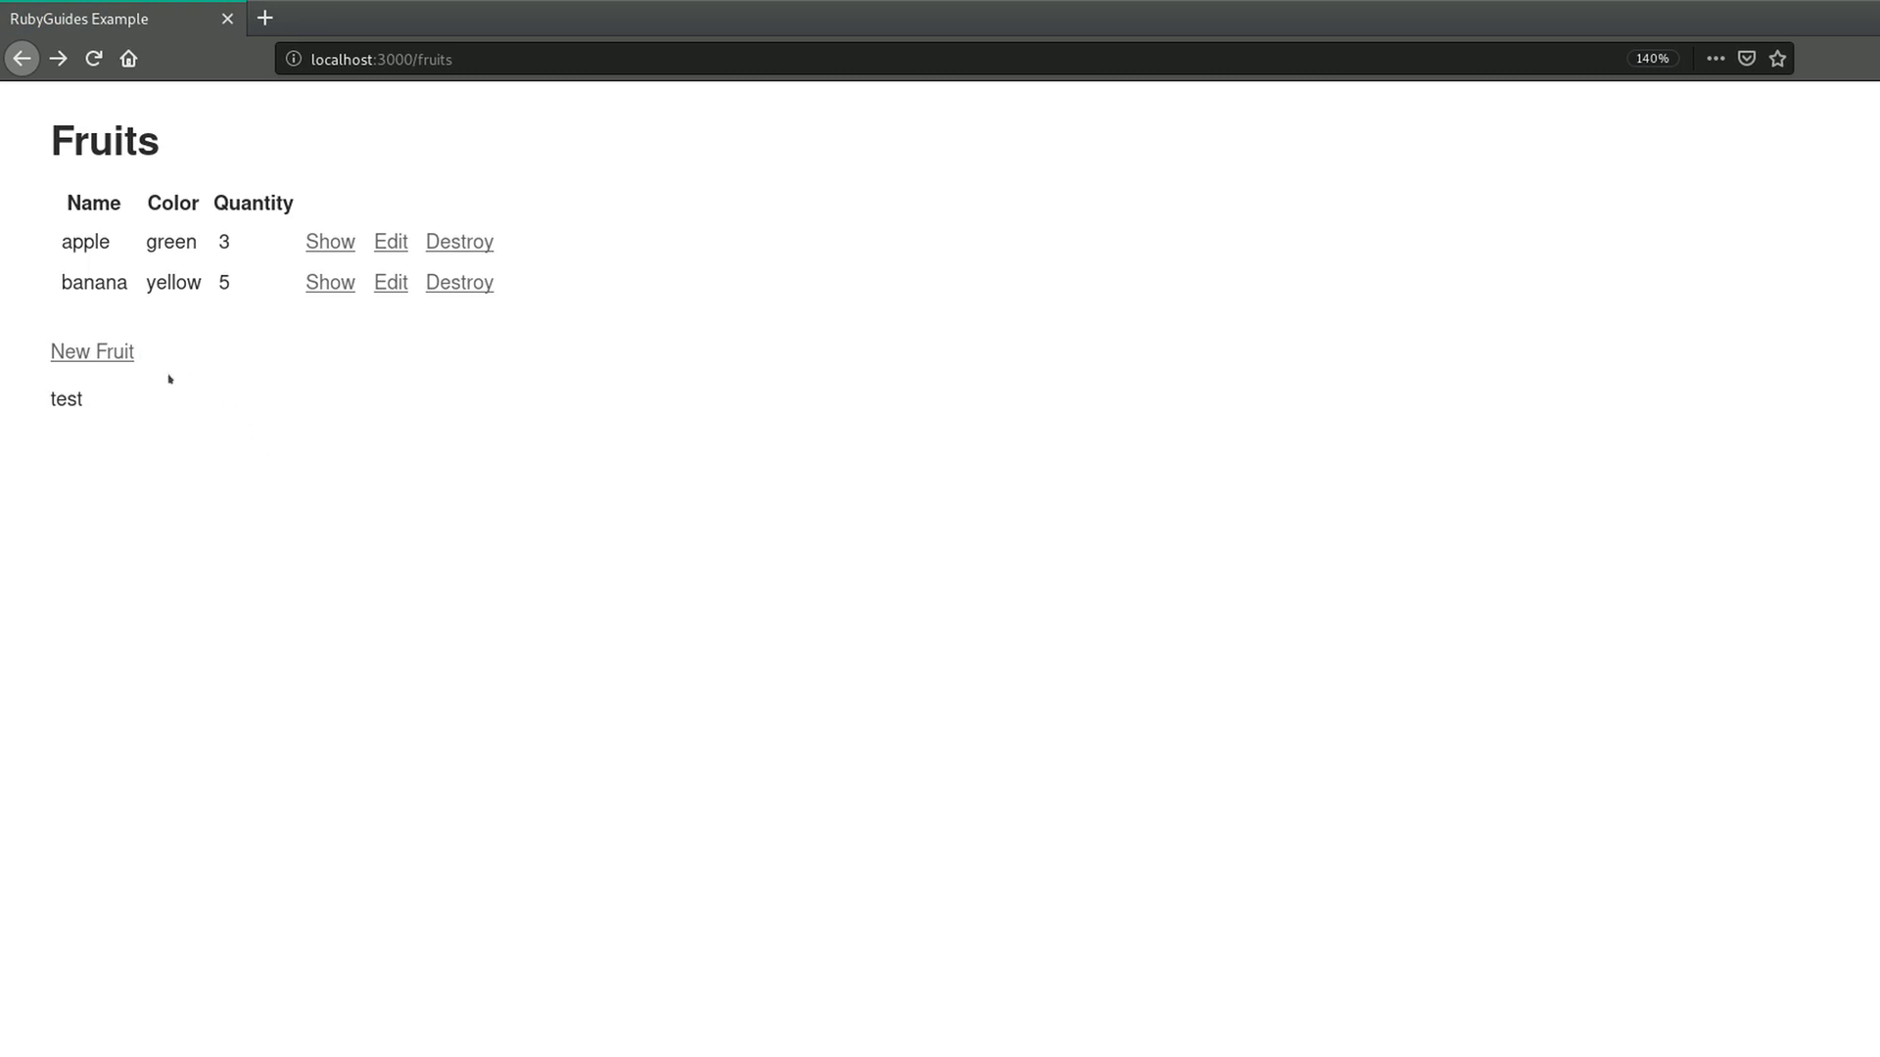
# - Check that 'test' shows on the New Fruit form and apple's detail page
pyautogui.click(93, 351)
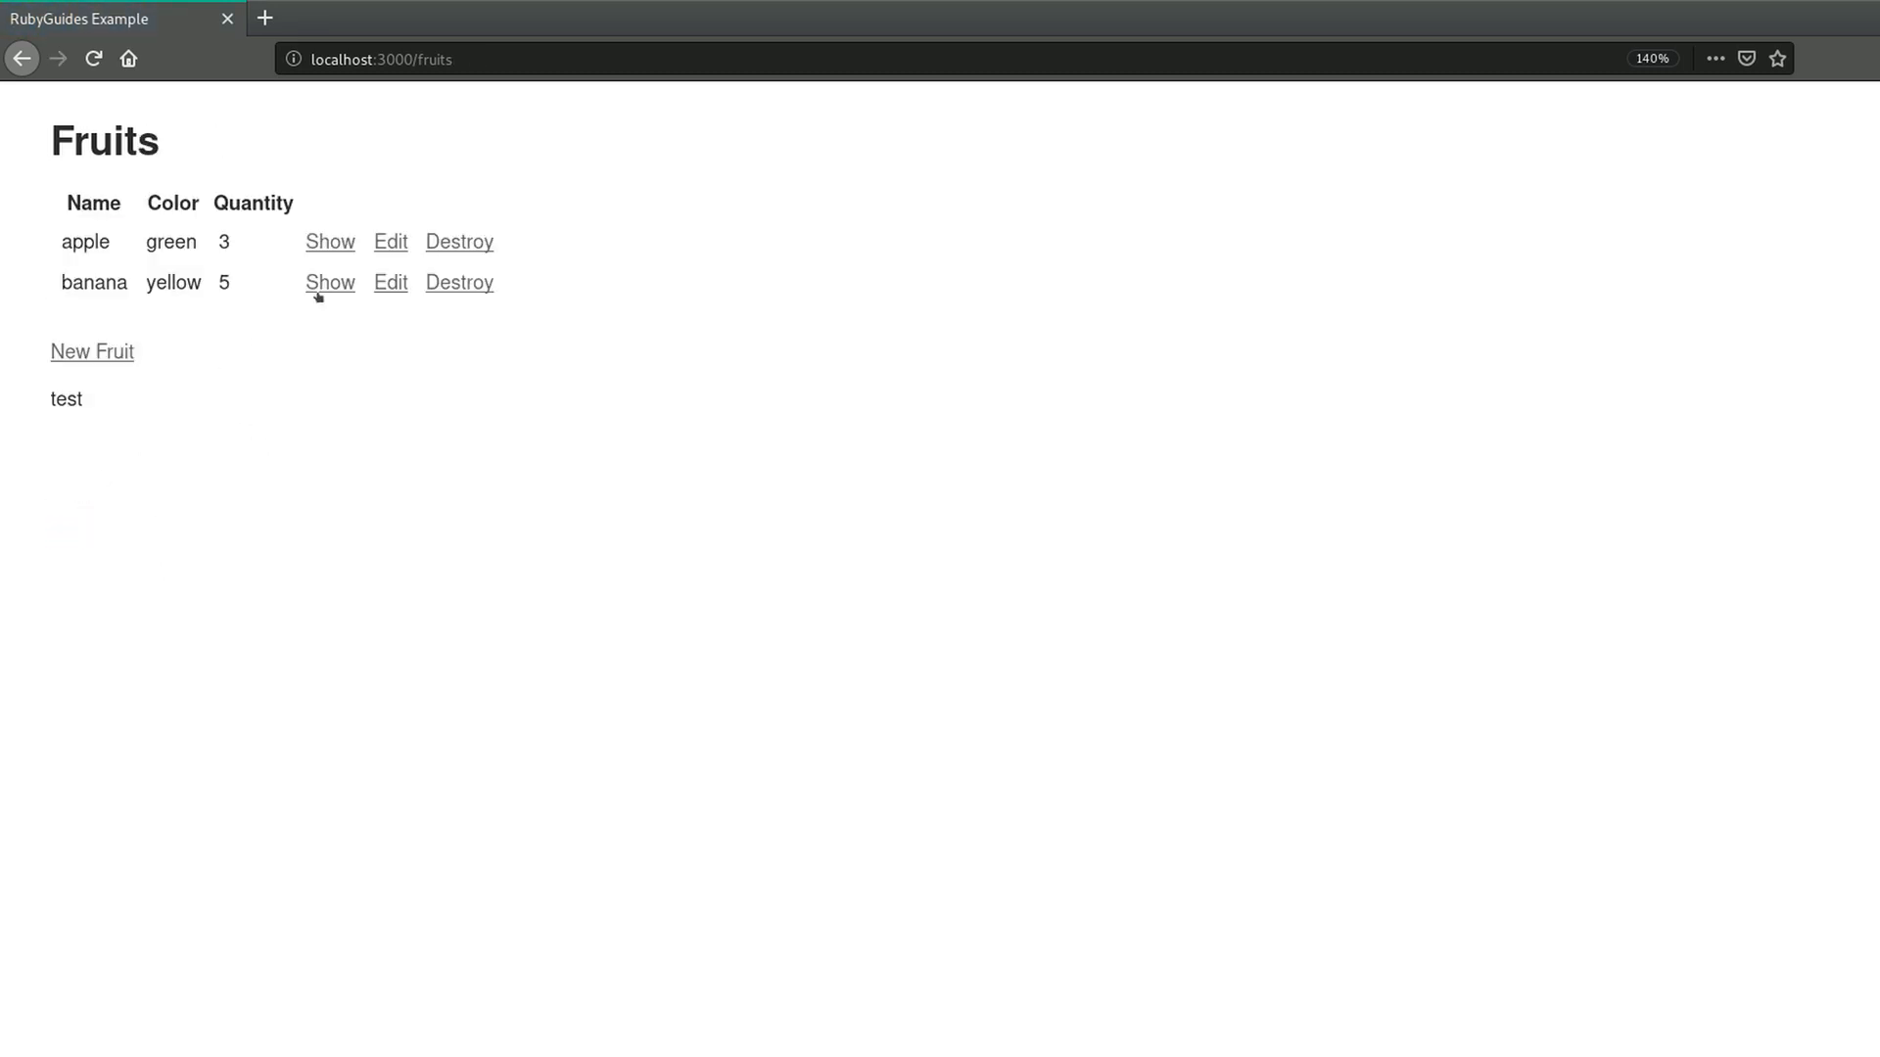
pyautogui.click(329, 241)
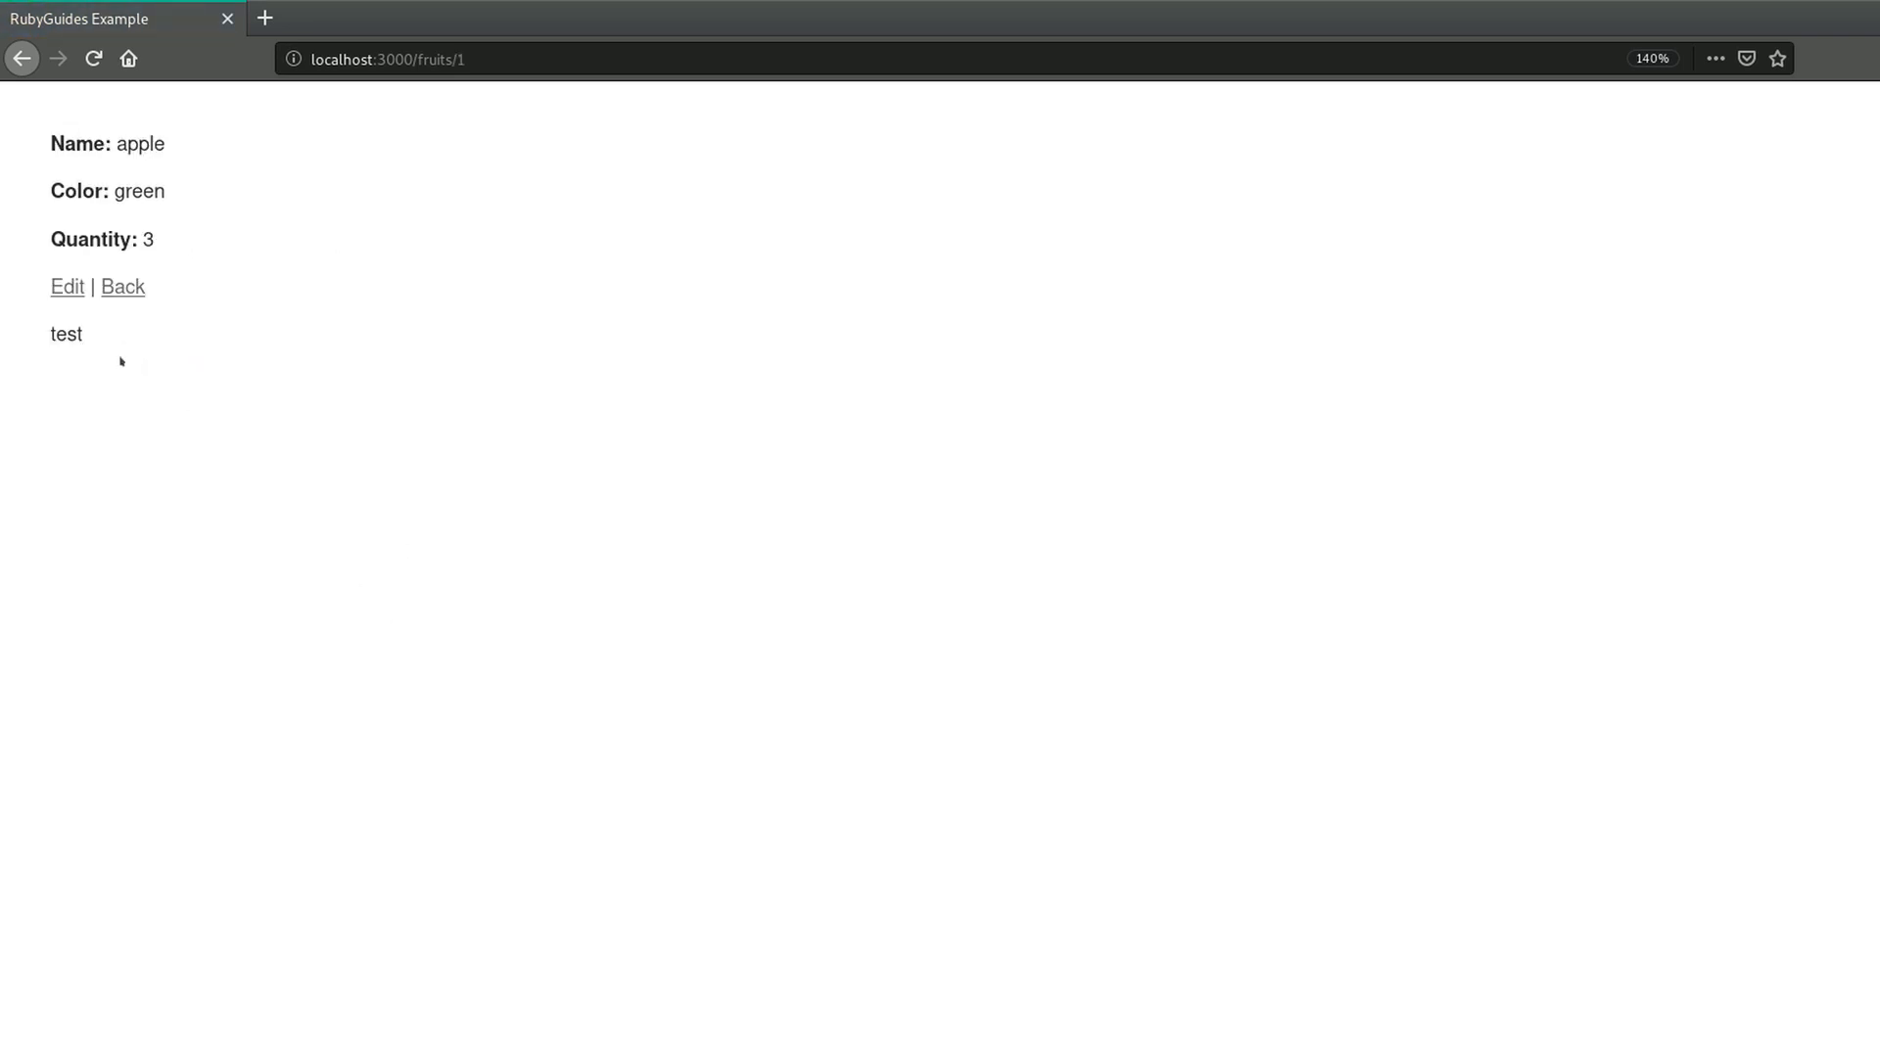
pyautogui.doubleClick(65, 332)
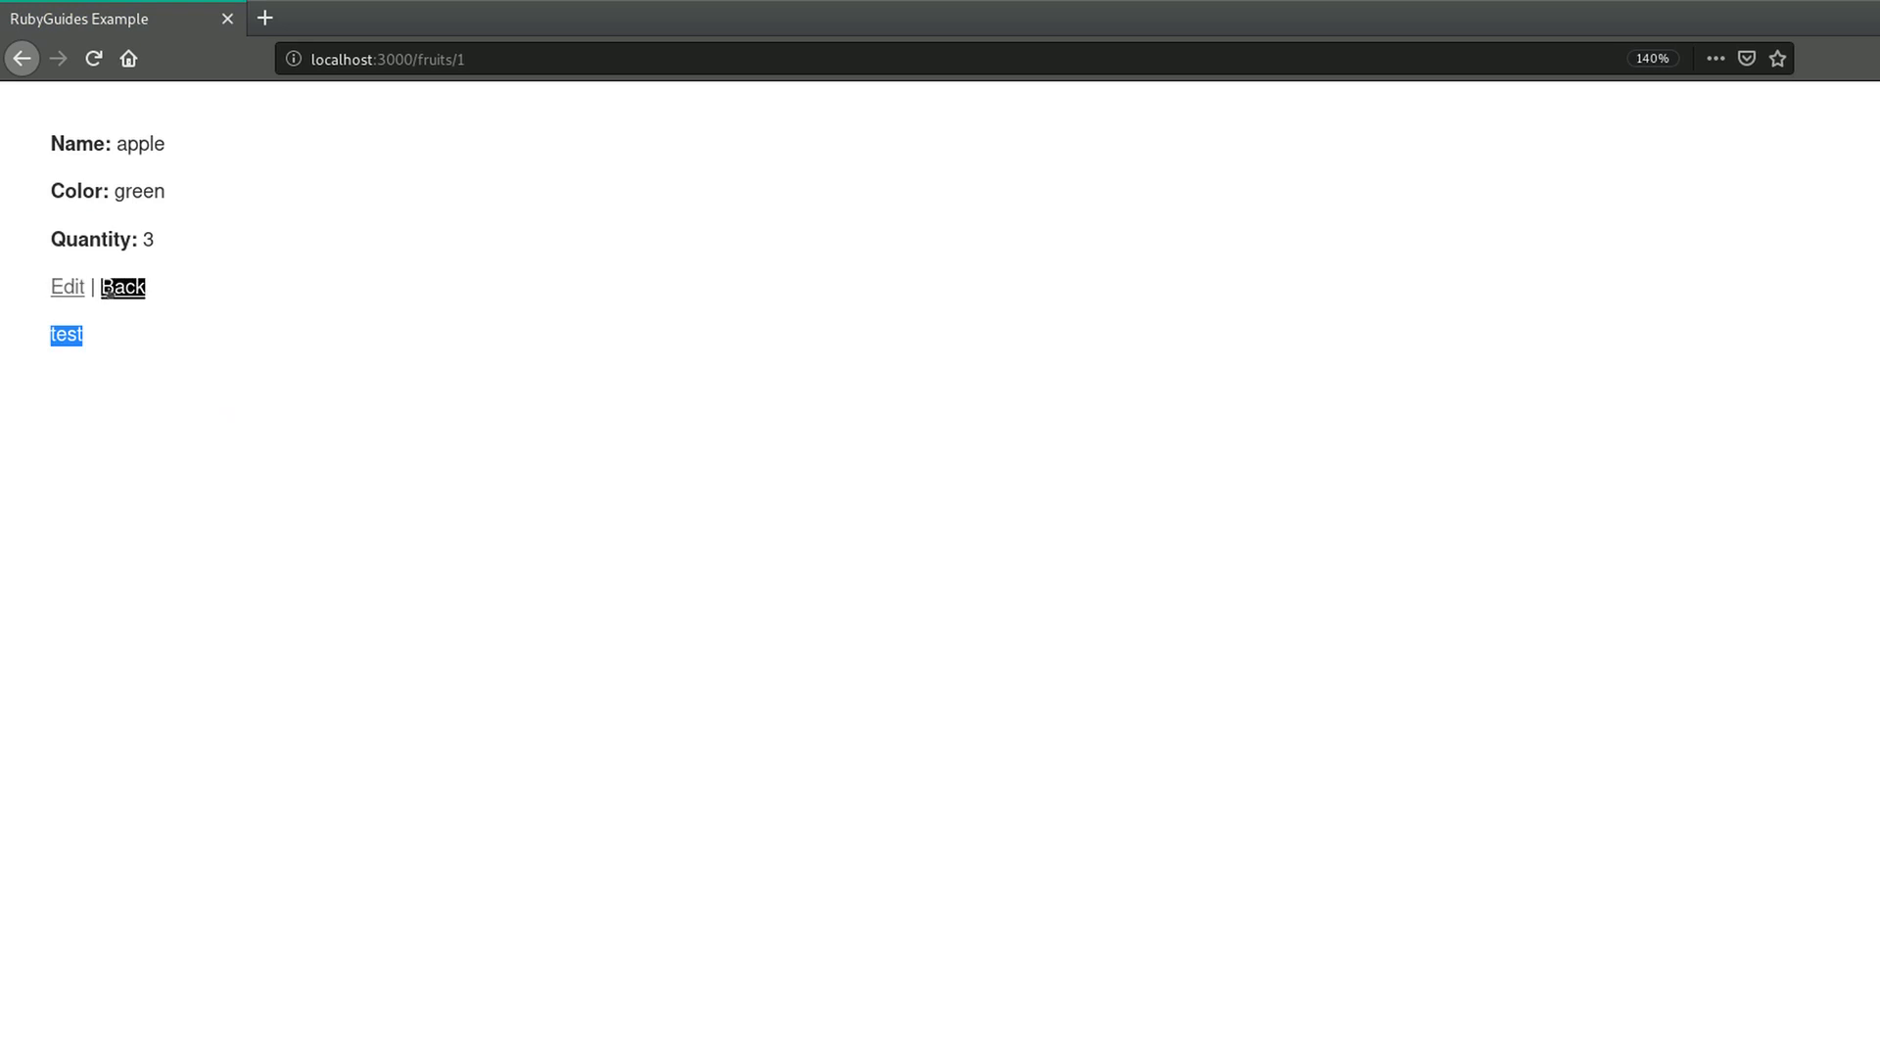
pyautogui.click(121, 286)
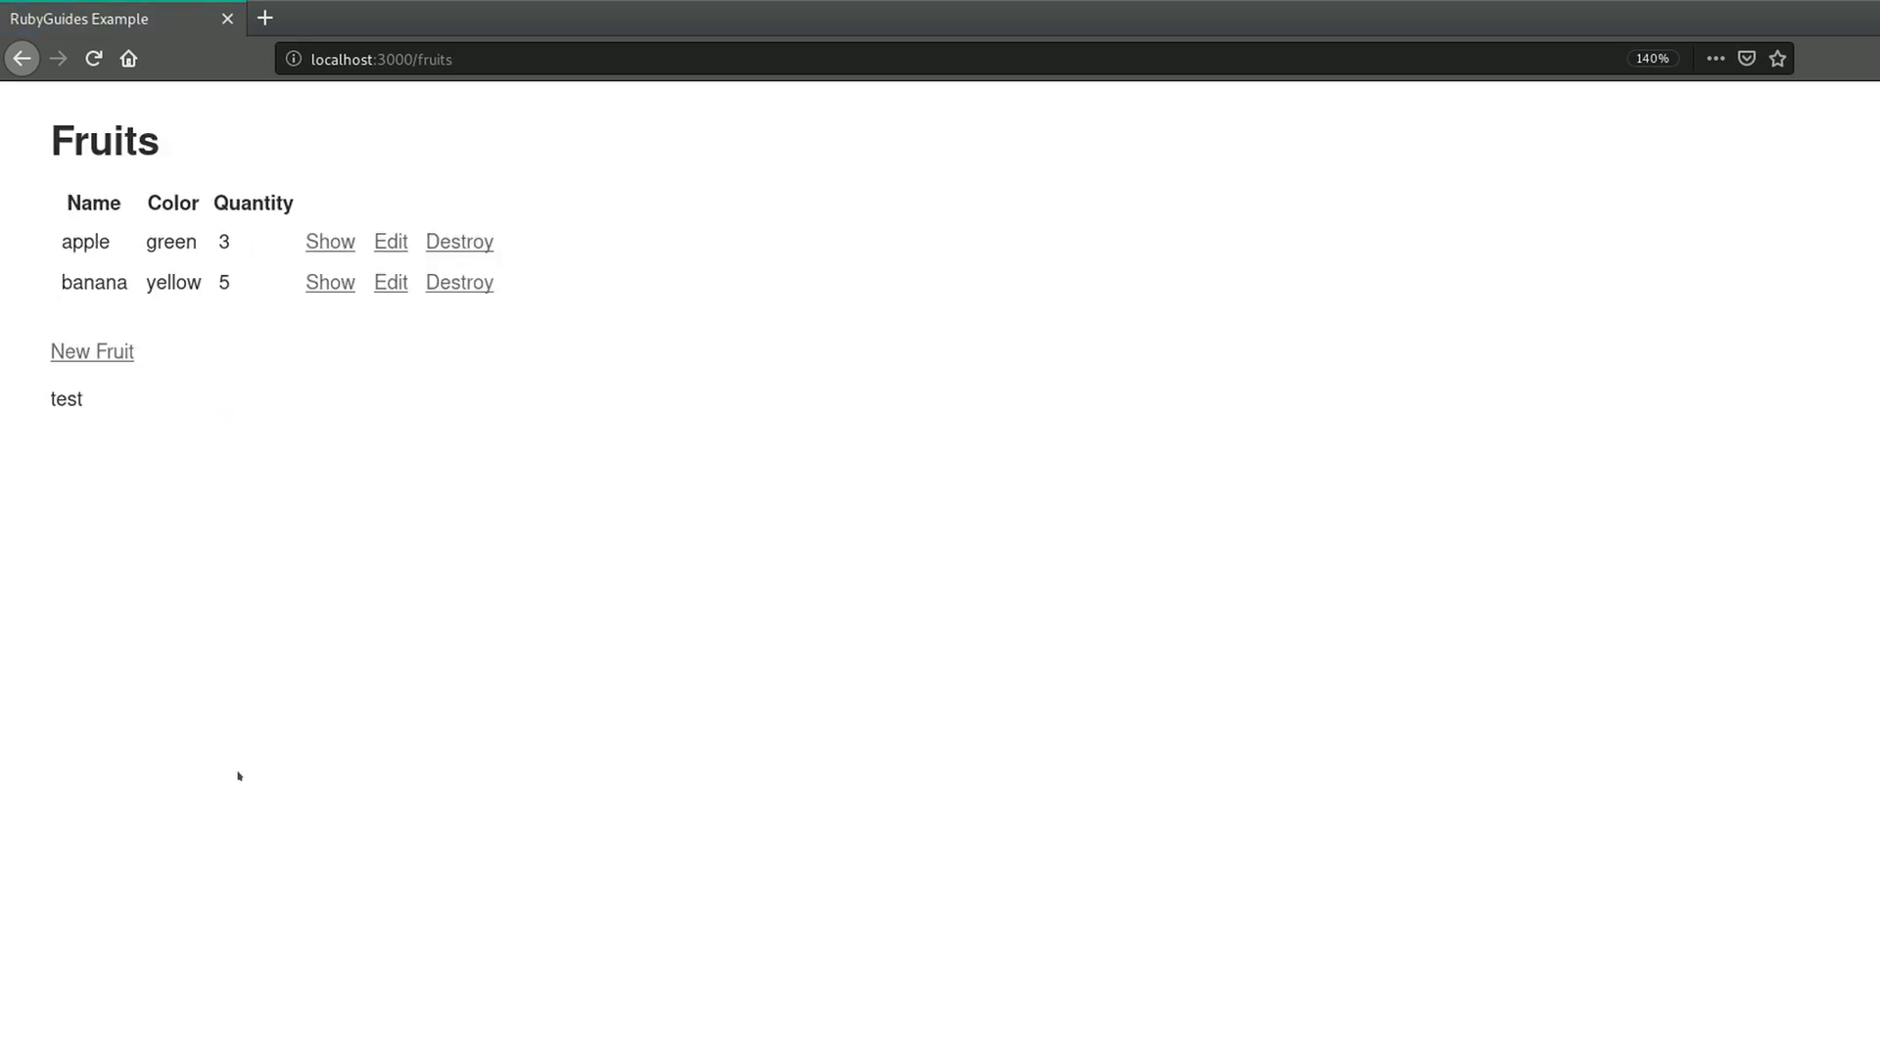
# - Recheck the test paragraph on the fruits list, New Fruit form and apple's page
pyautogui.doubleClick(66, 399)
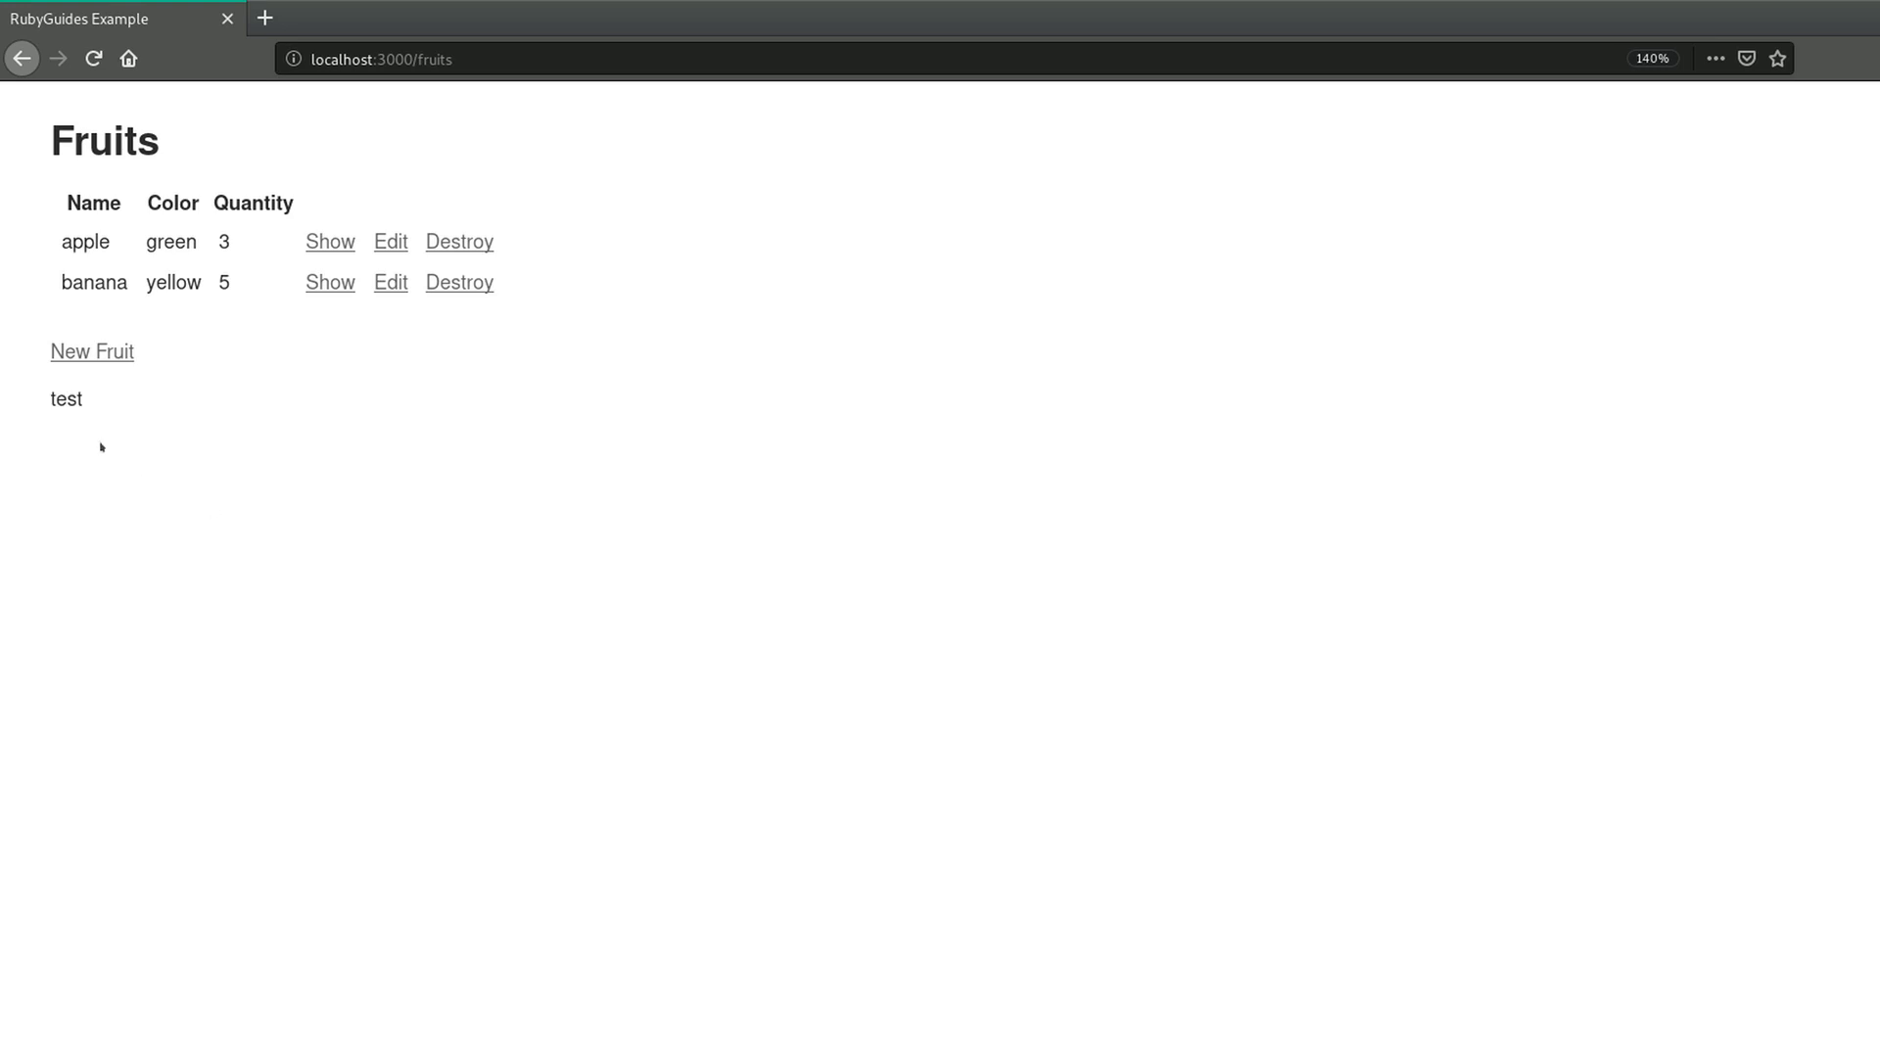
pyautogui.click(92, 351)
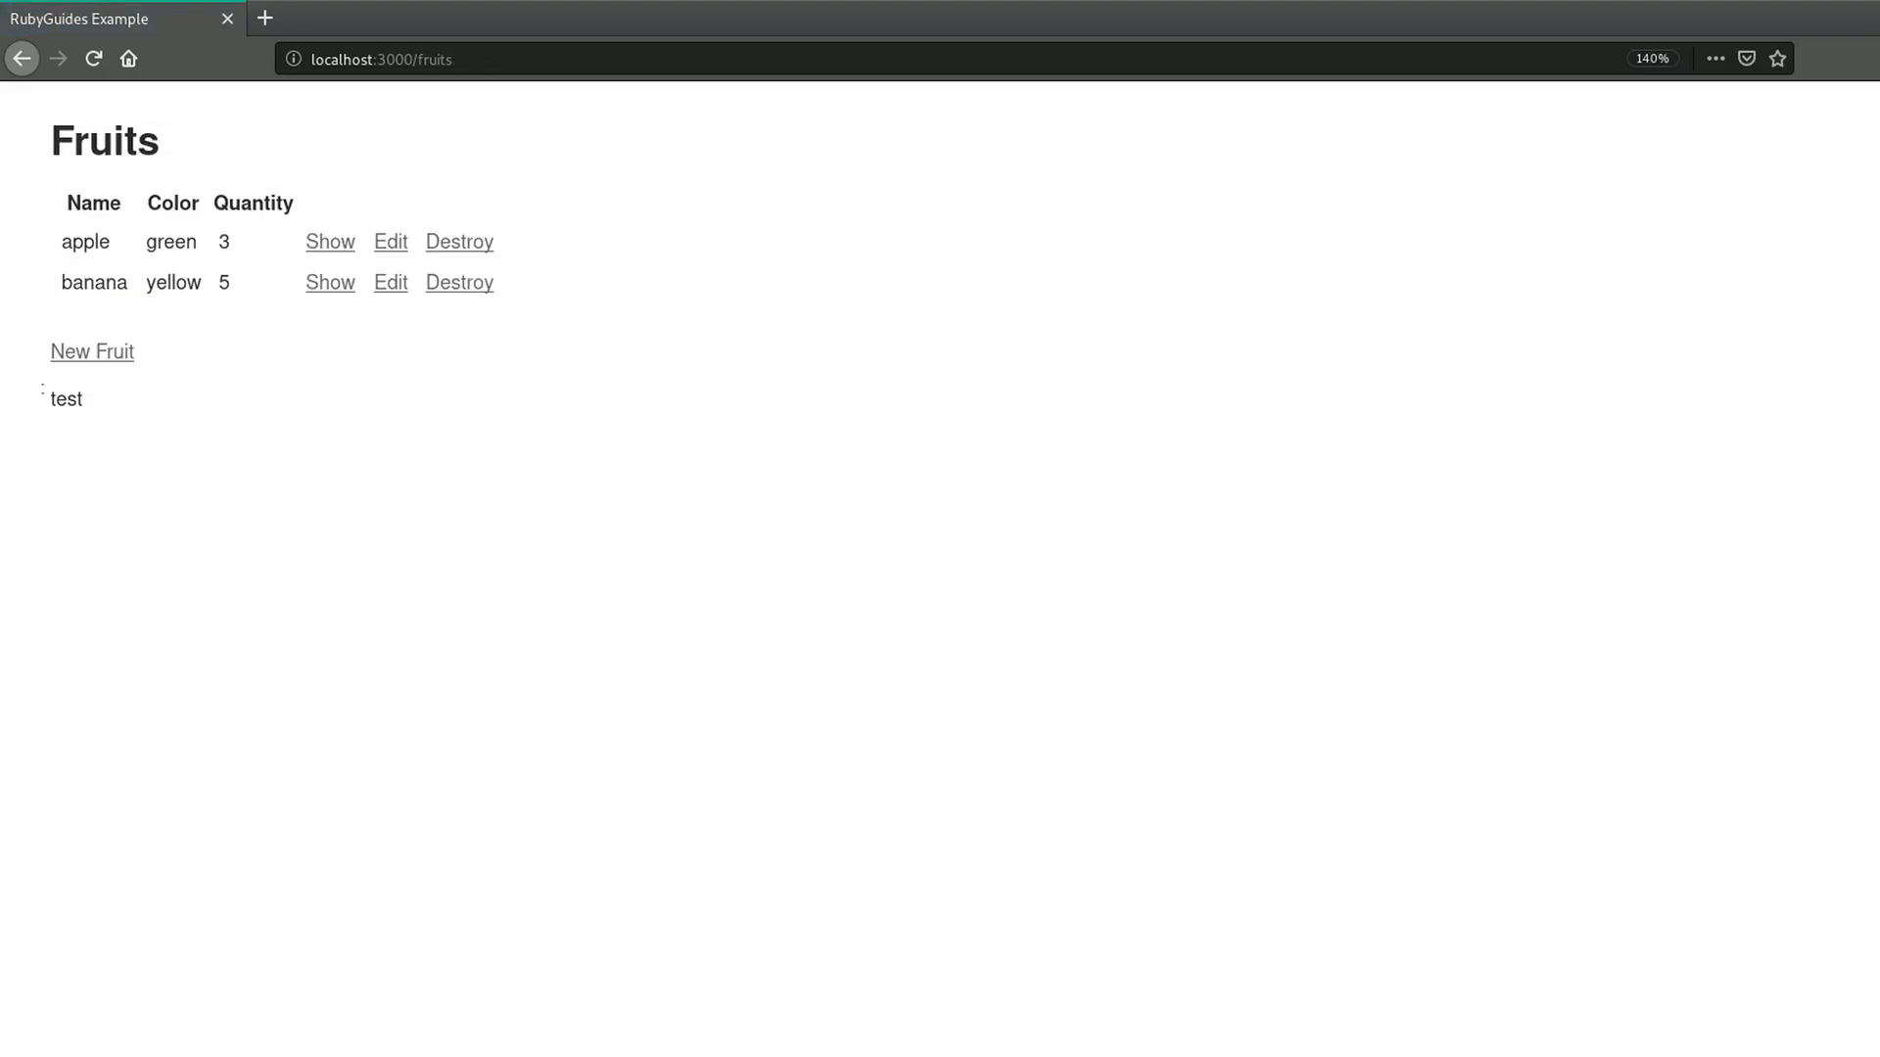
pyautogui.doubleClick(65, 400)
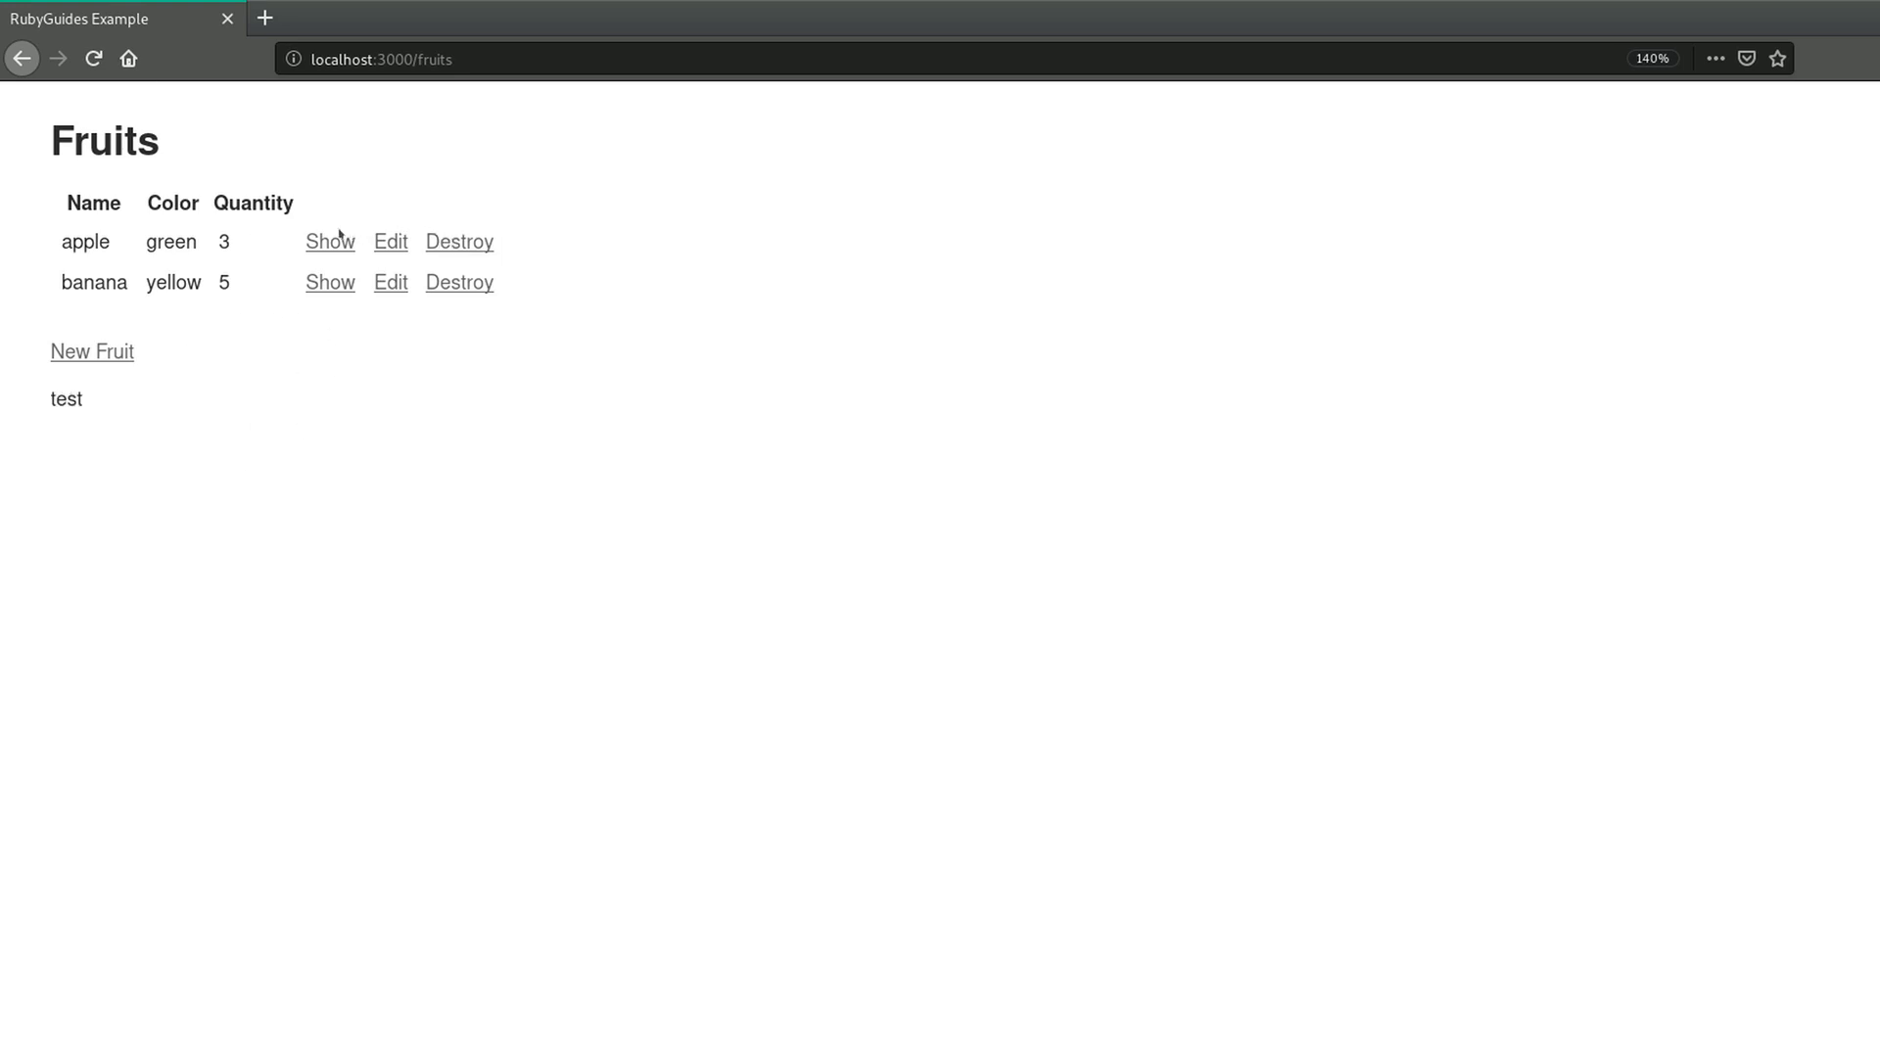
pyautogui.click(329, 241)
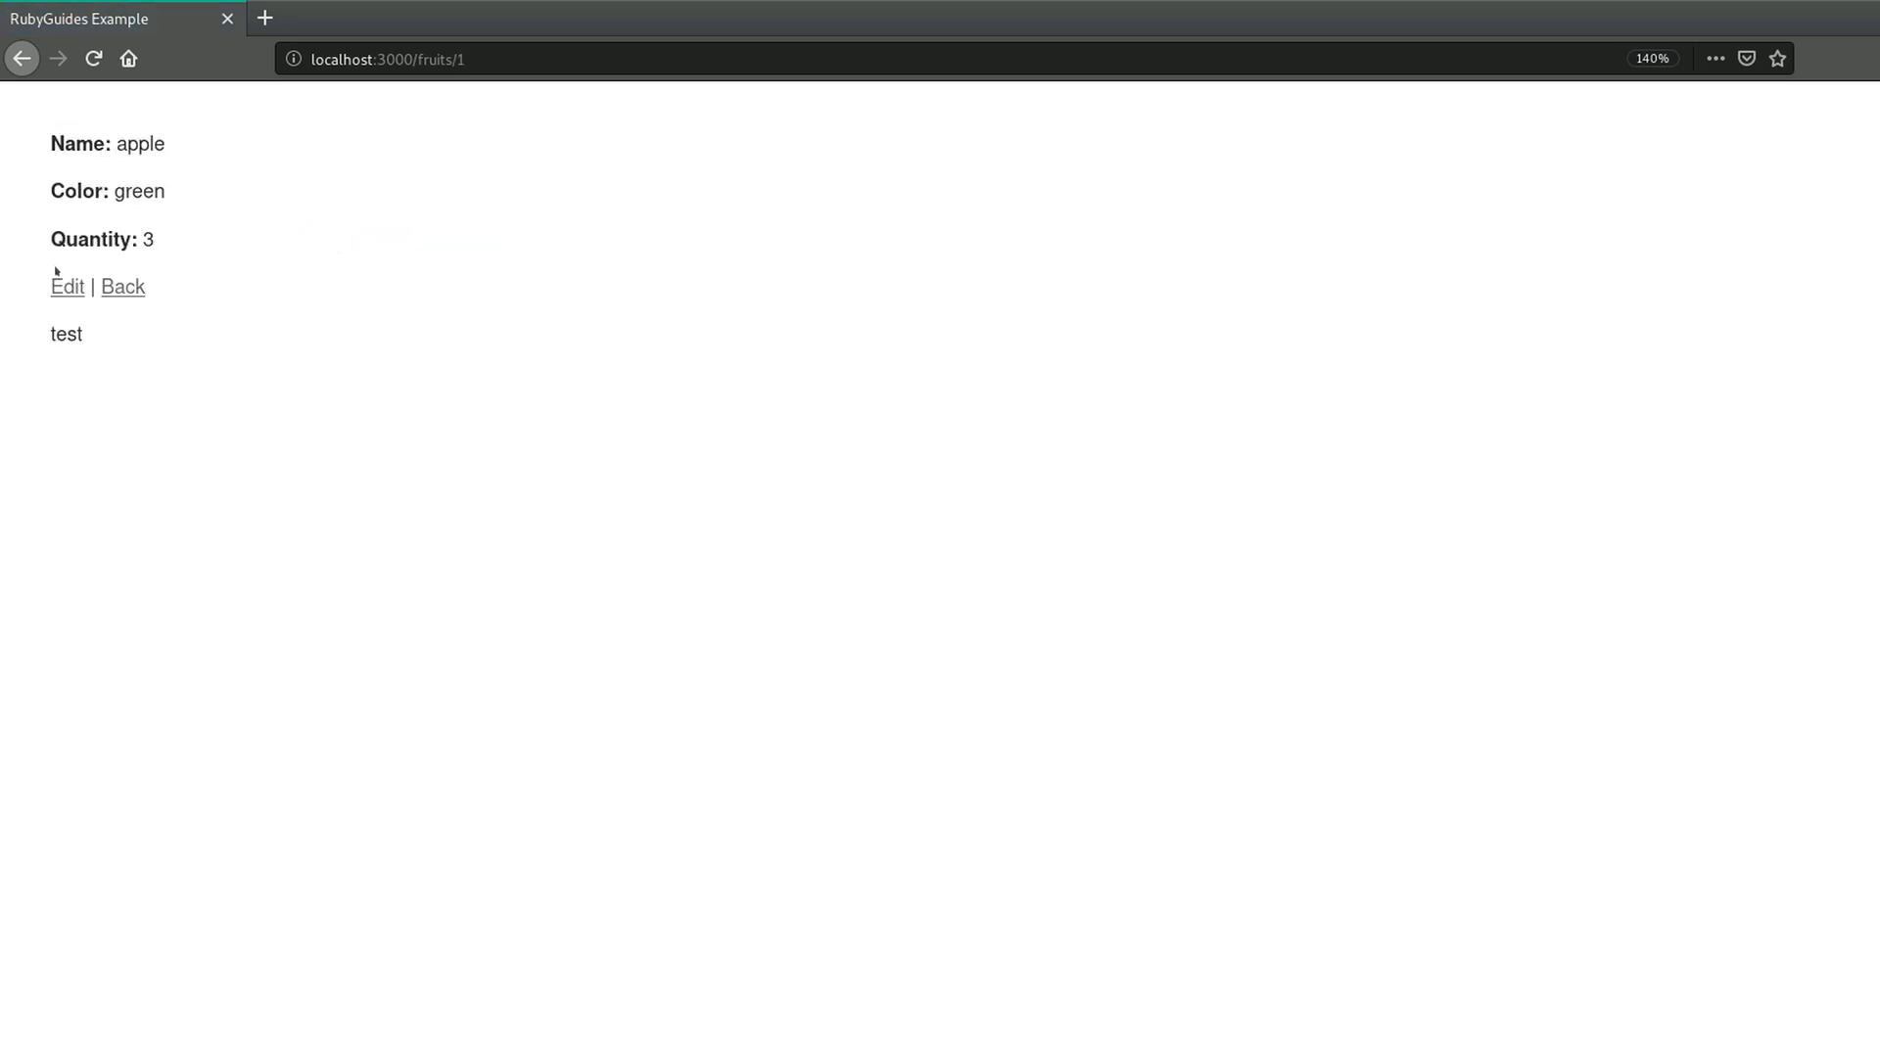
pyautogui.moveTo(332, 493)
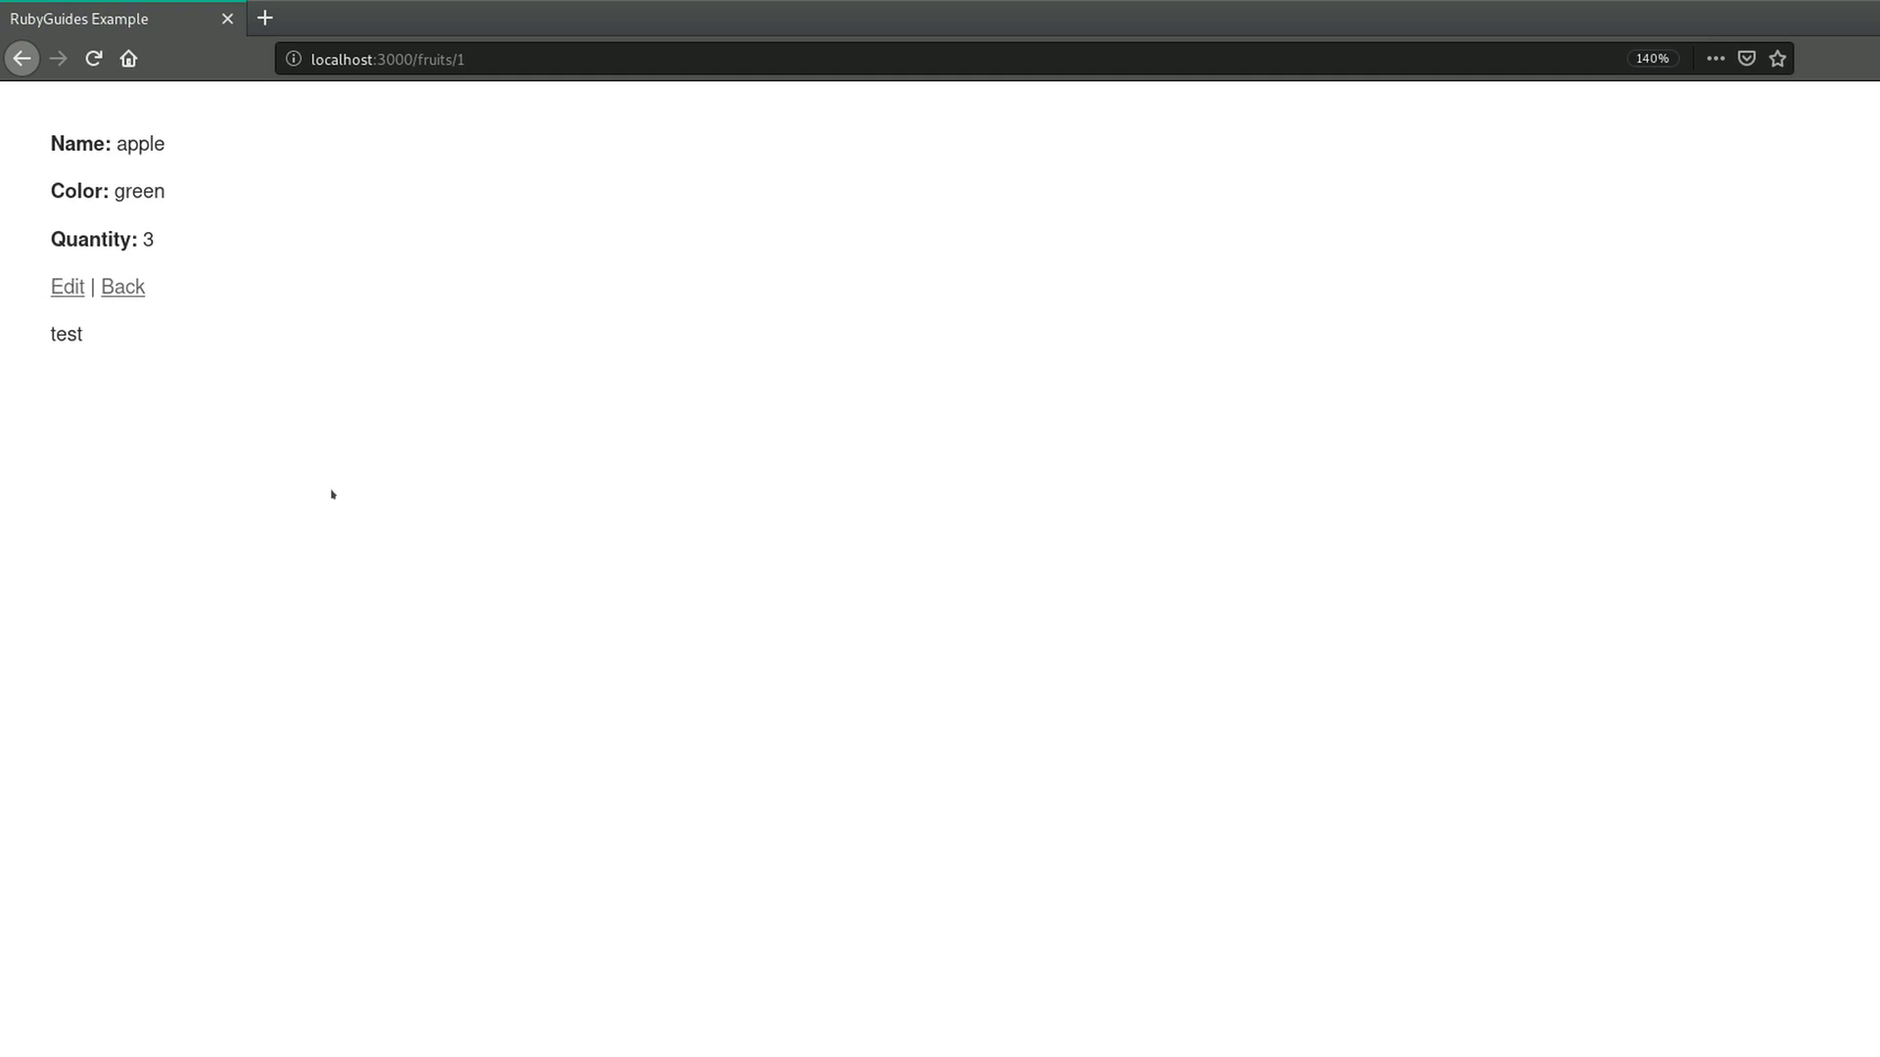
pyautogui.click(122, 286)
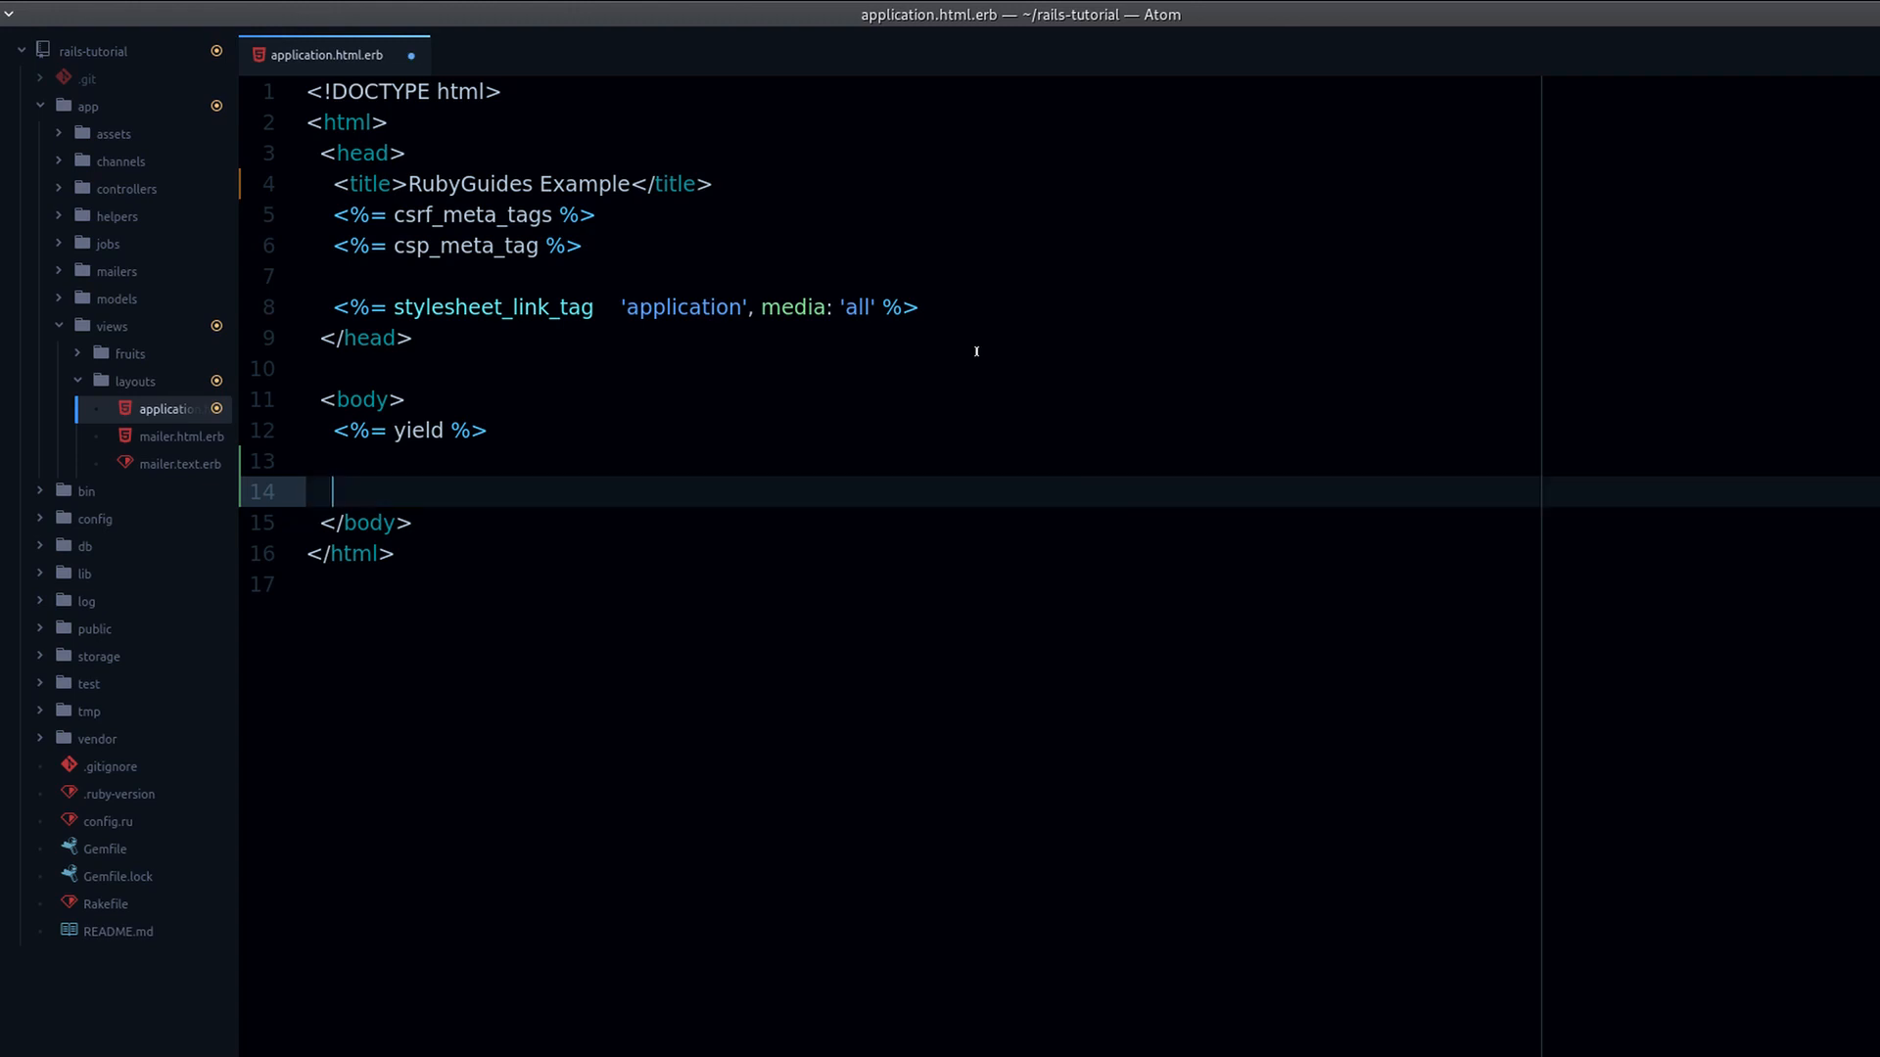
# - Wrap <p>test</p> in an ERB <% if true %> … <% end %> block below yield
pyautogui.write('<% if %>')
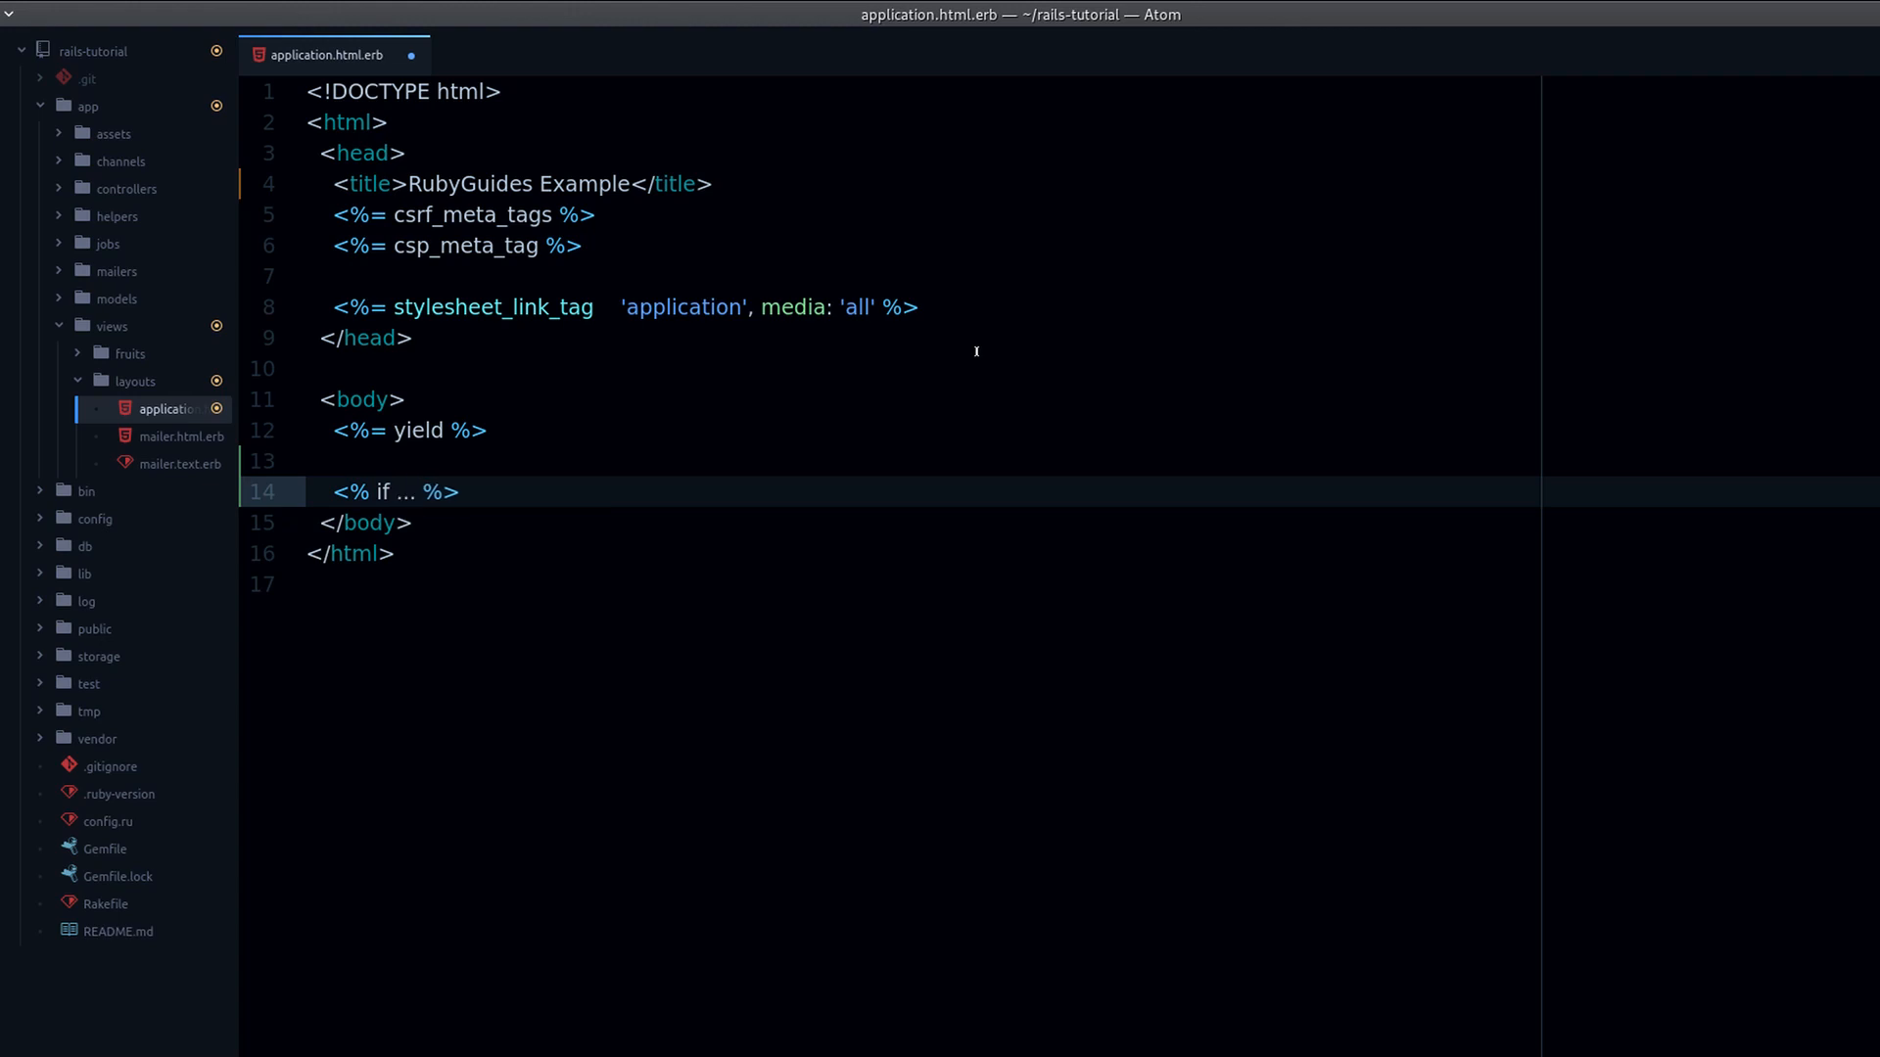
pyautogui.write('<p>test</p>')
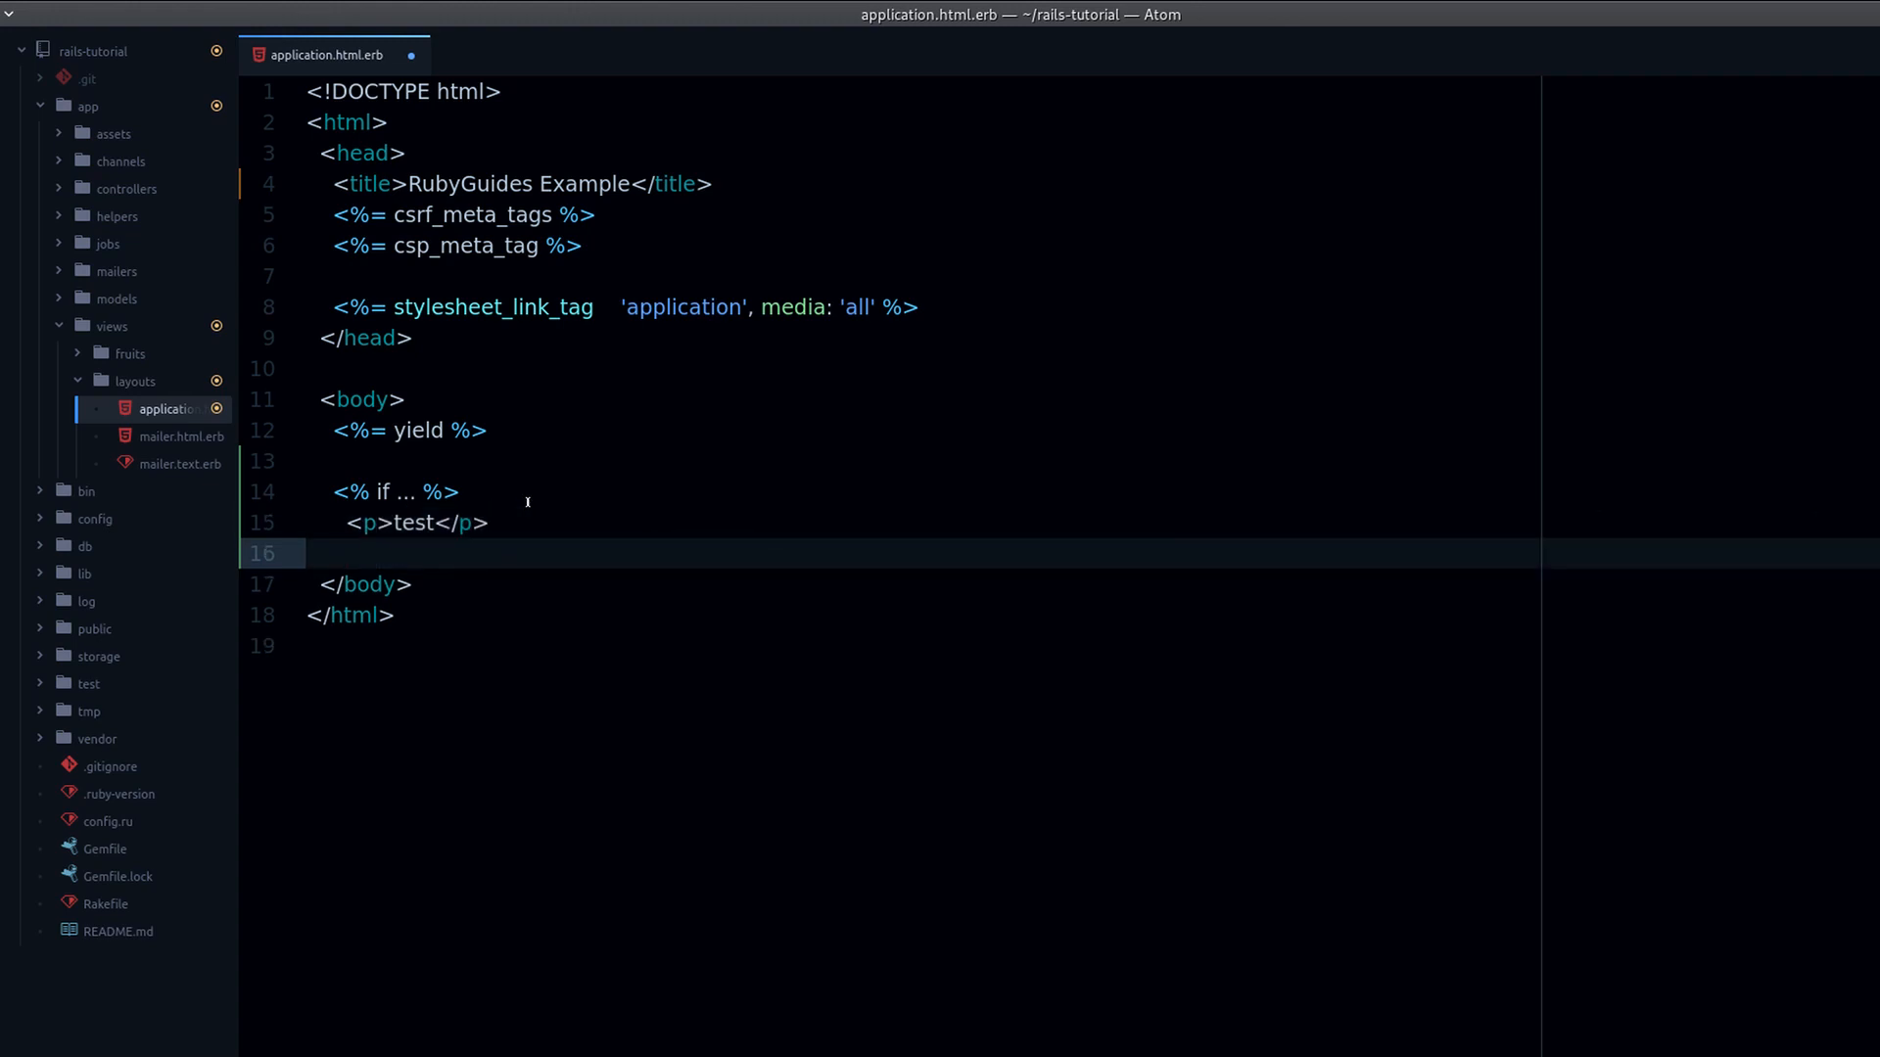
pyautogui.write('<% end %>')
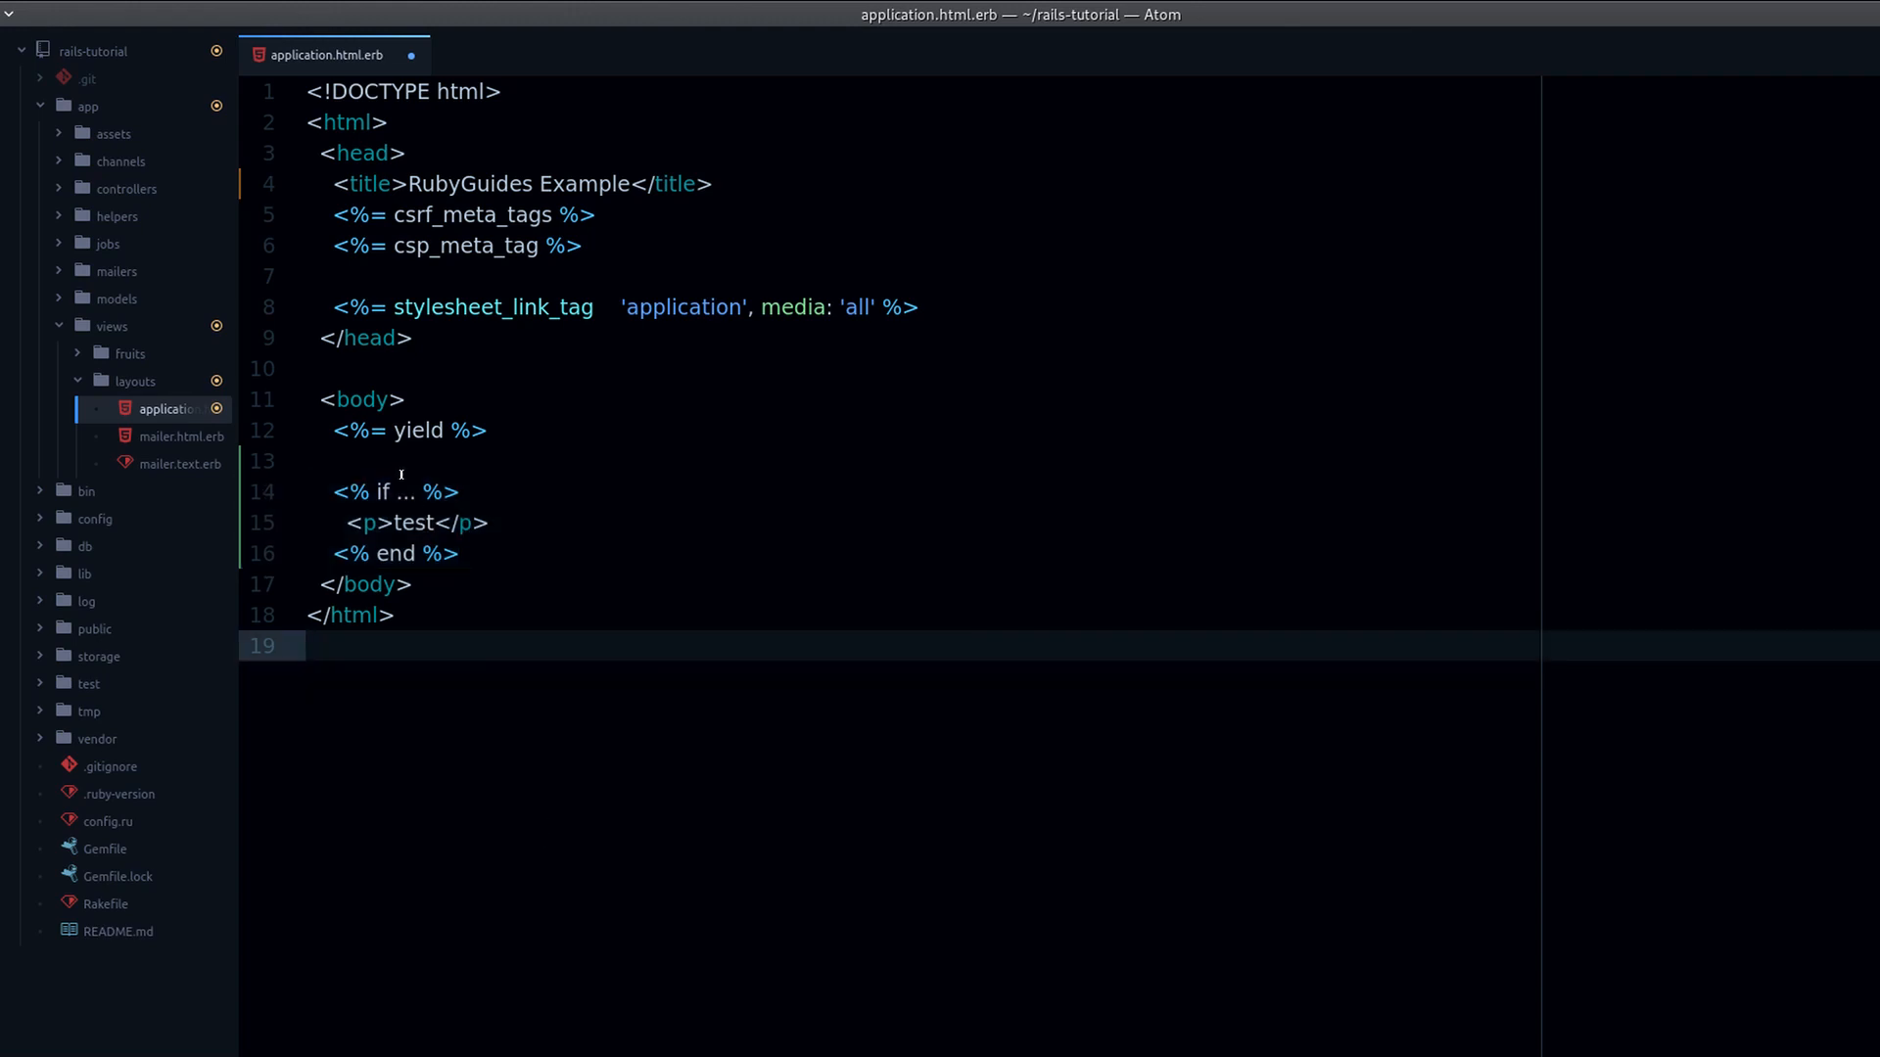
pyautogui.doubleClick(403, 491)
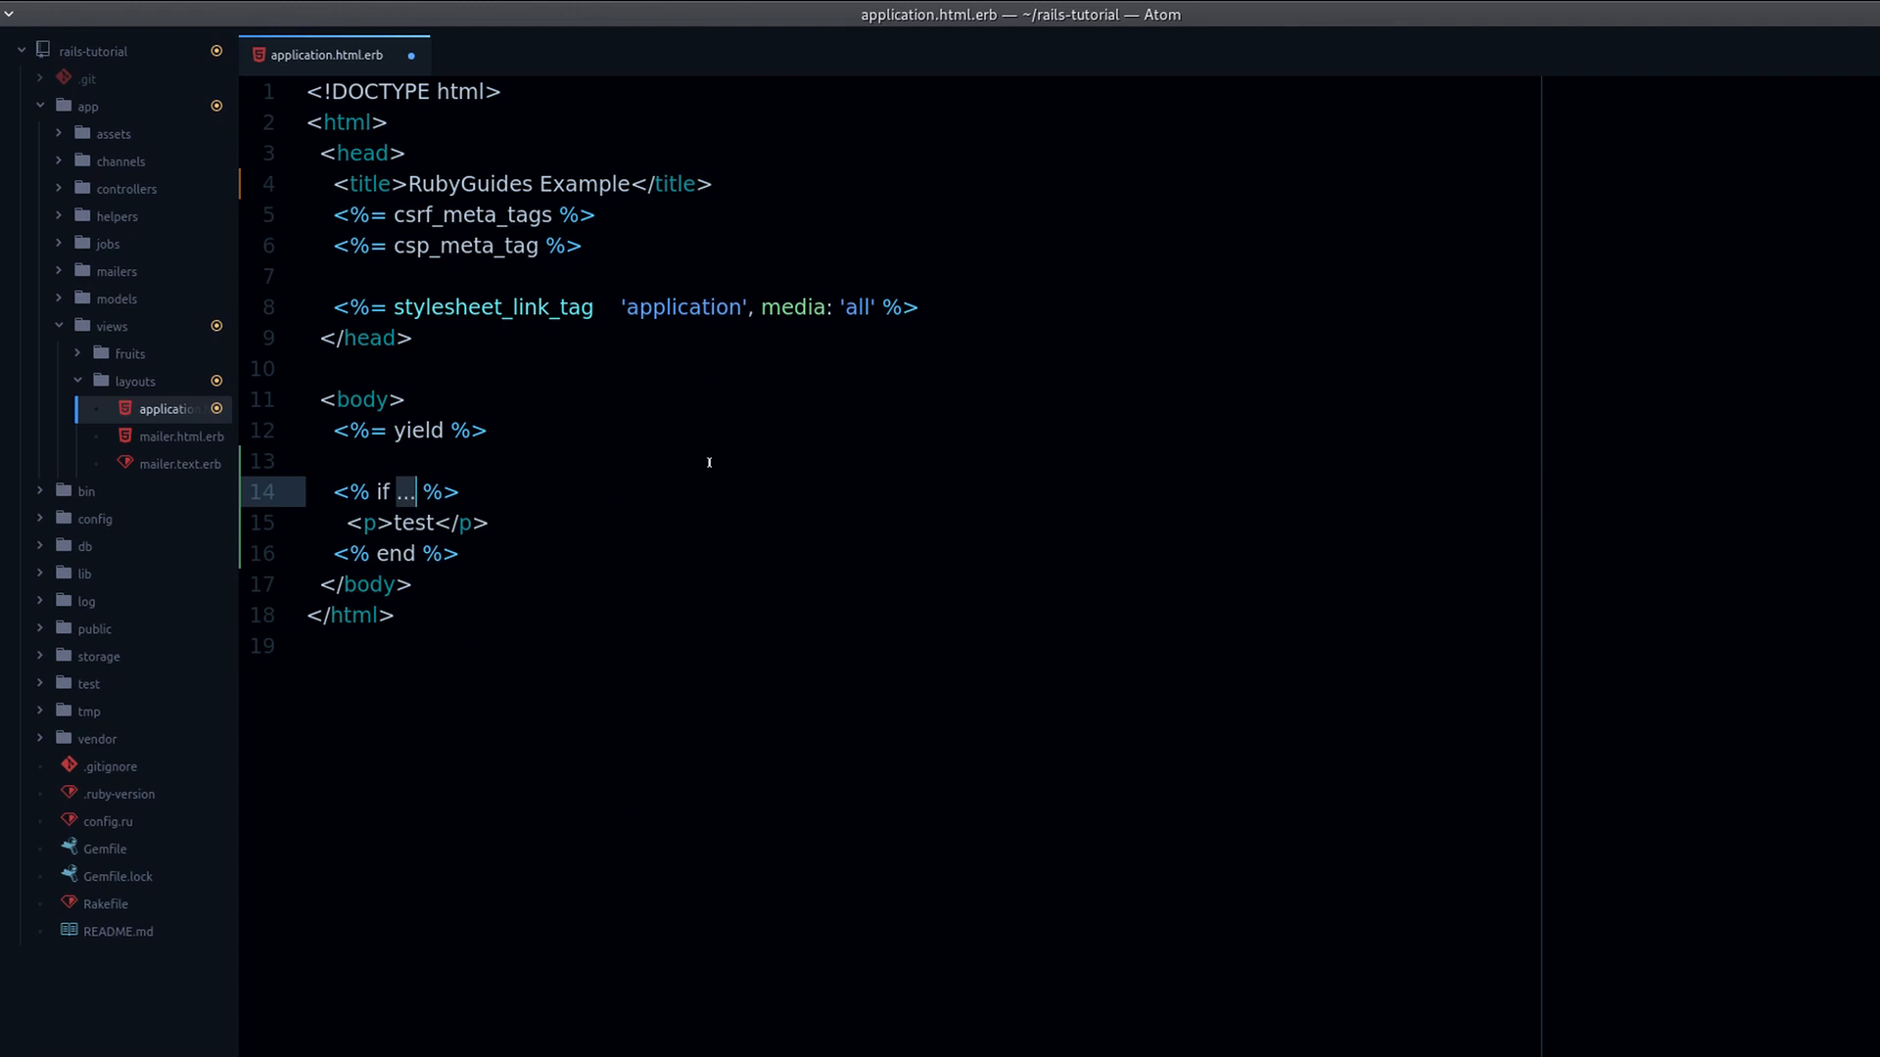
pyautogui.write('true')
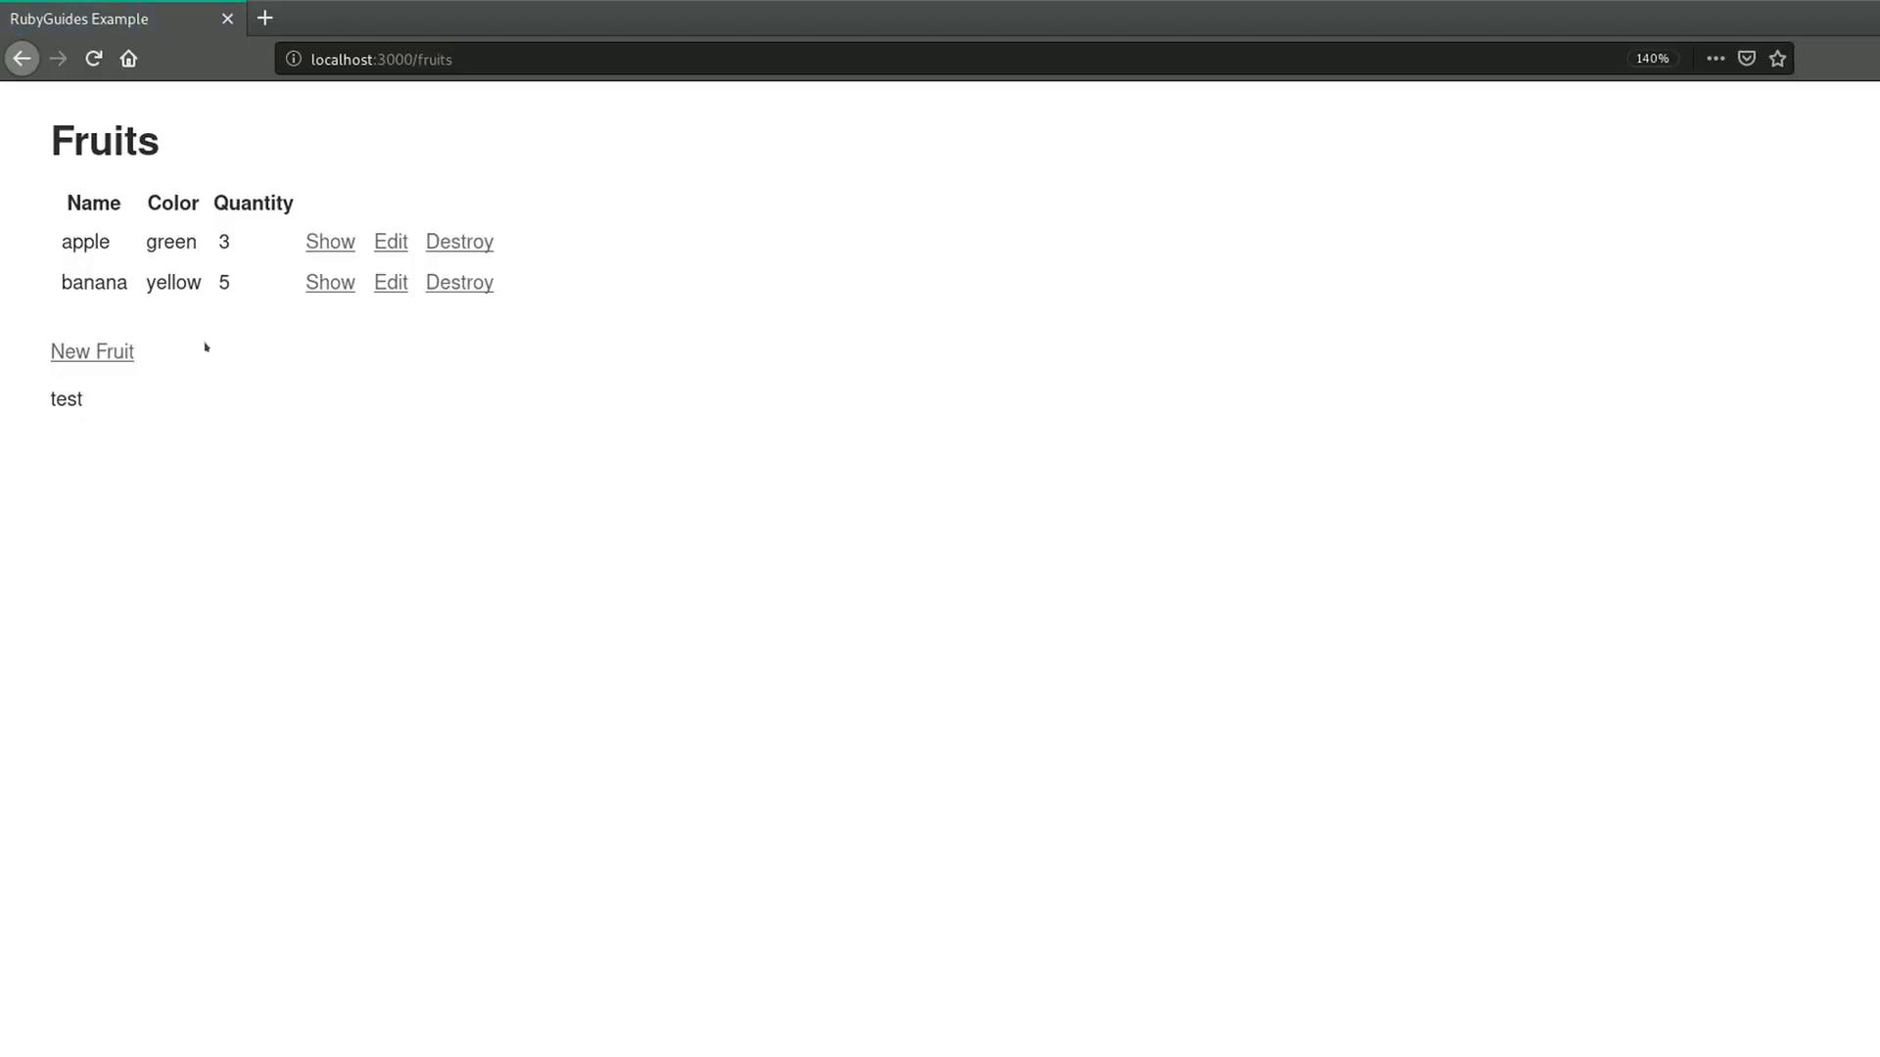
# - Start replacing the true condition with action
pyautogui.click(92, 351)
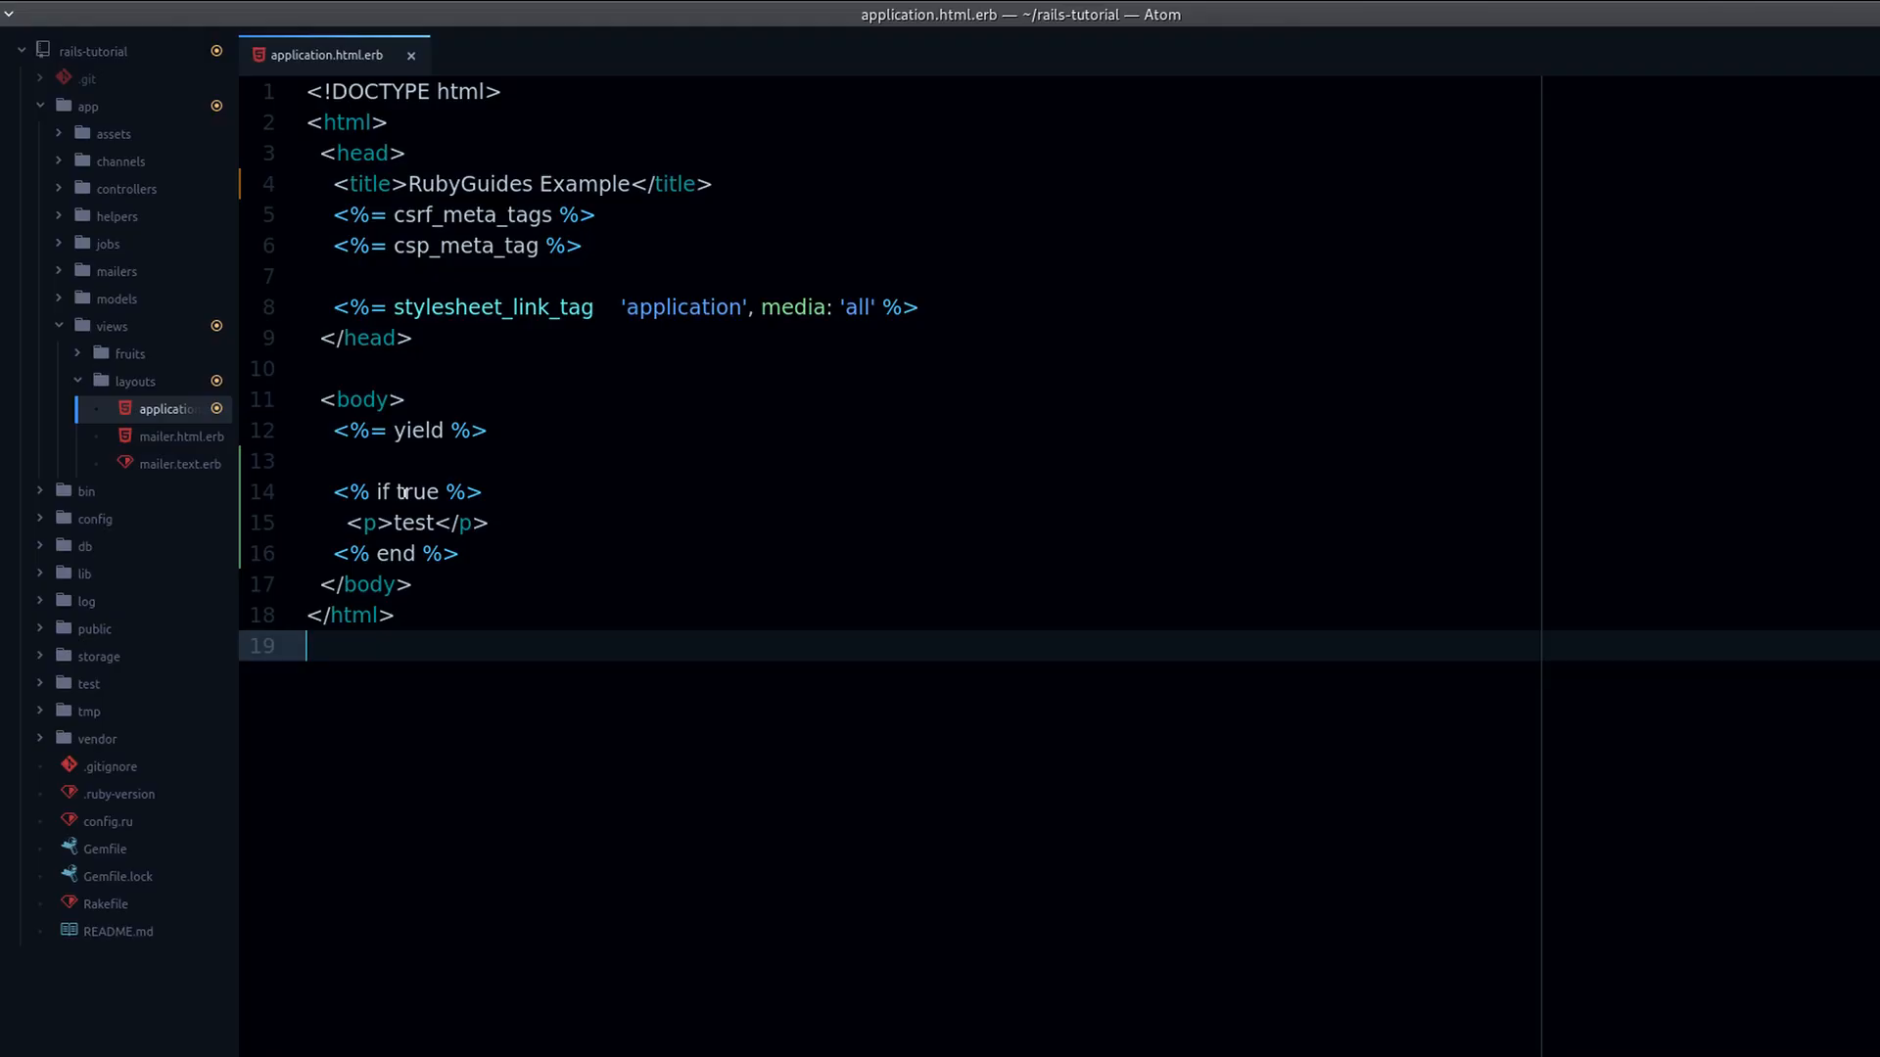
pyautogui.doubleClick(419, 491)
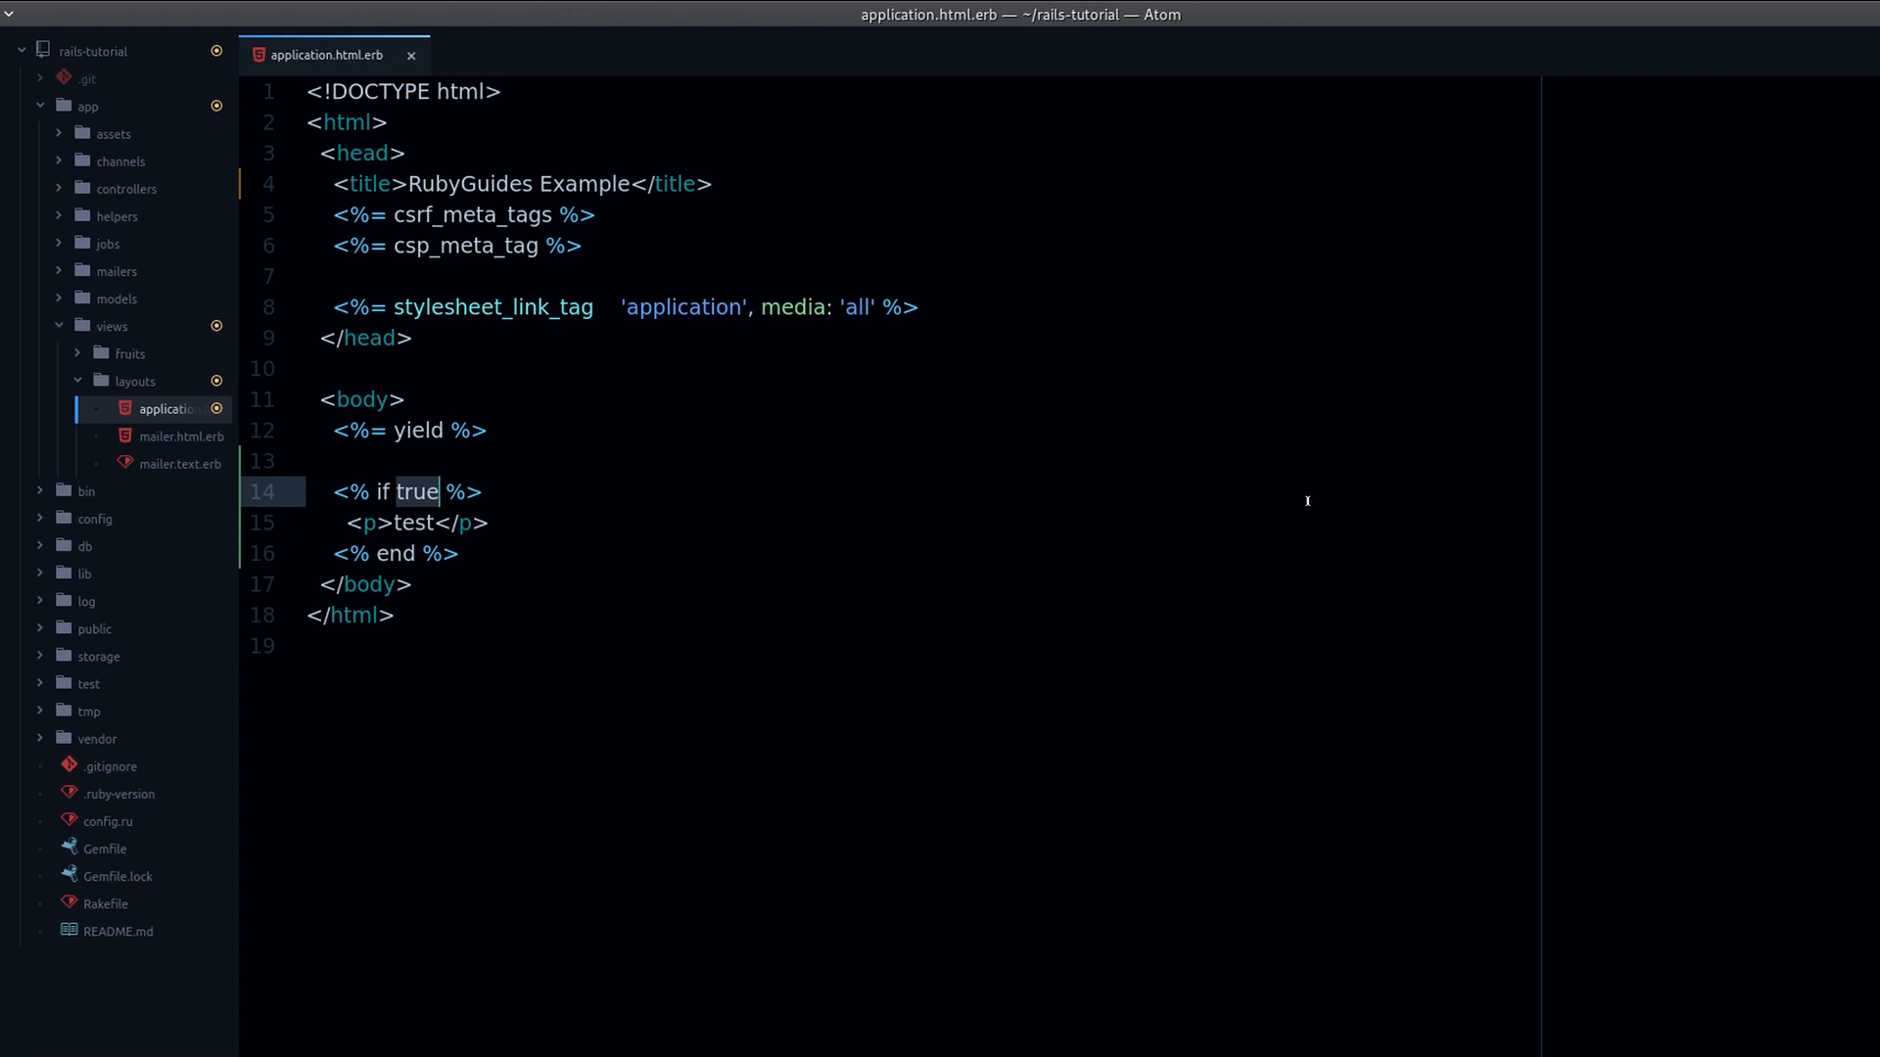
pyautogui.write('action_')
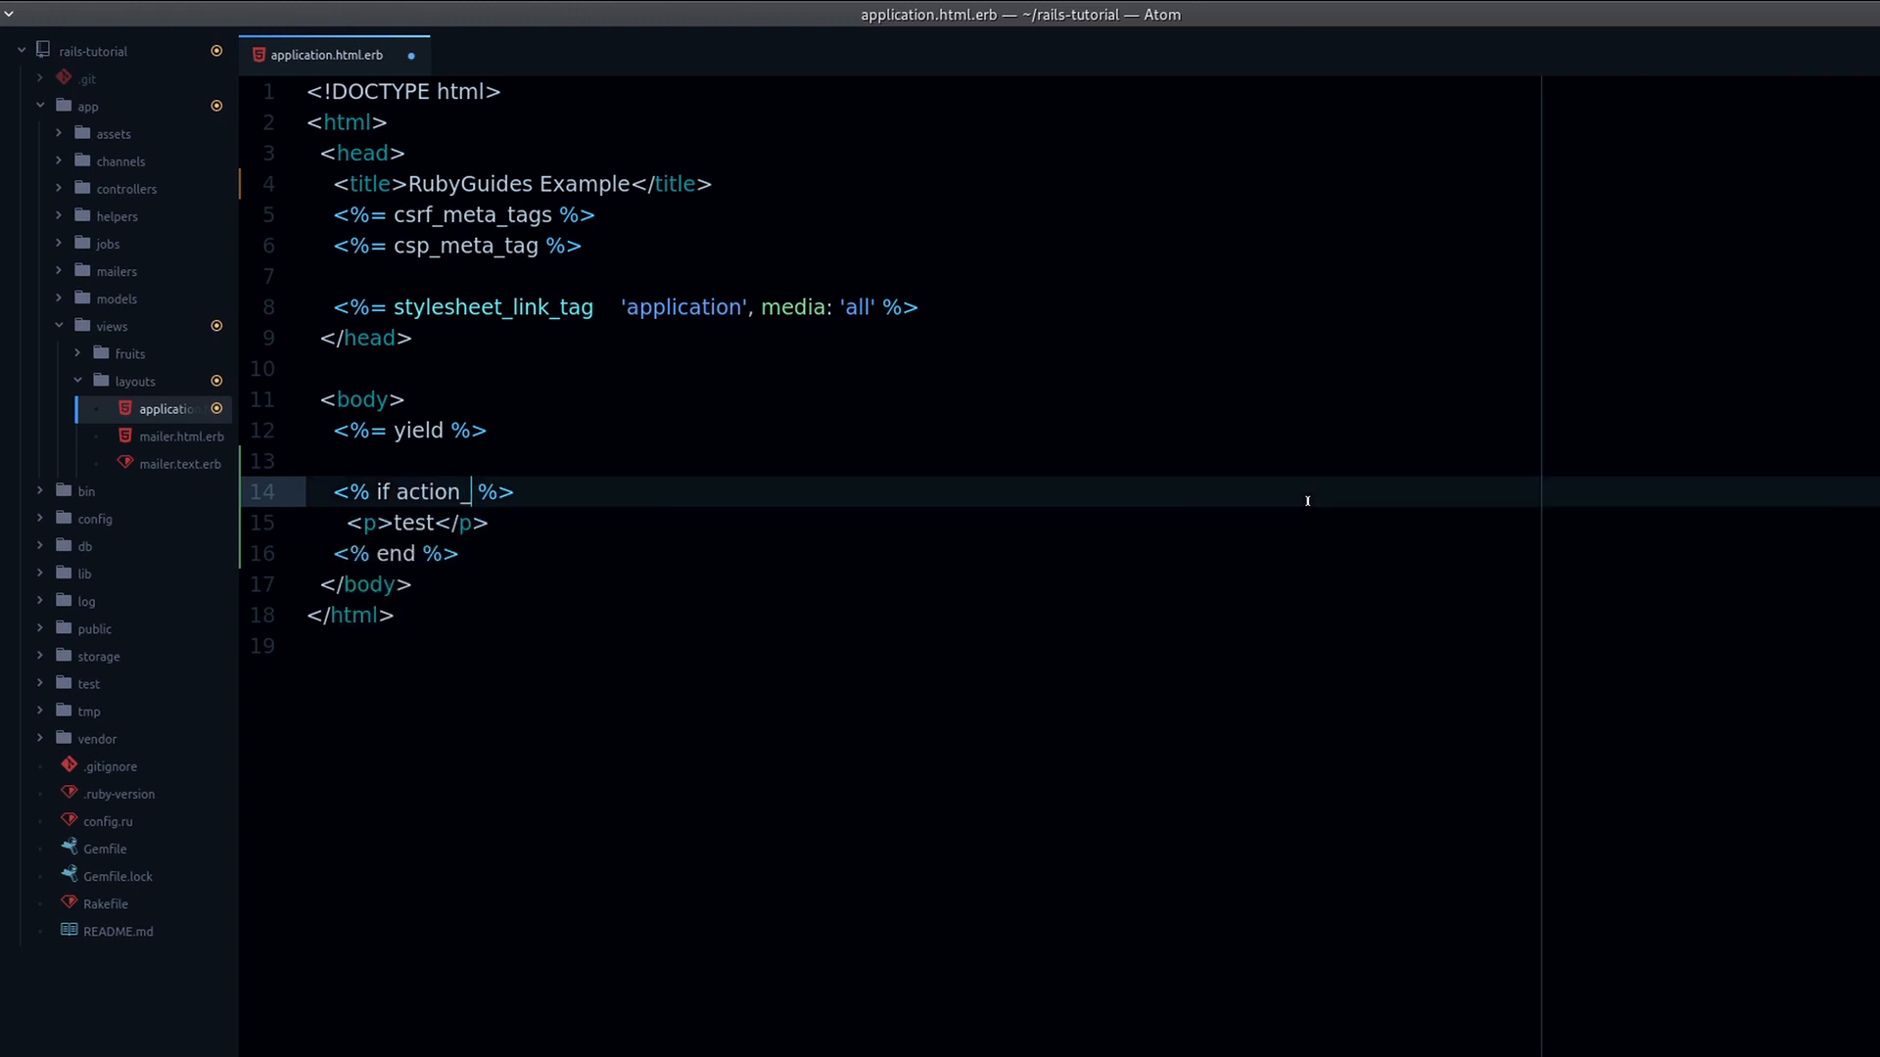
# - Complete the condition as action_name == "index" and confirm 'test' on the fruits list
pyautogui.write('name')
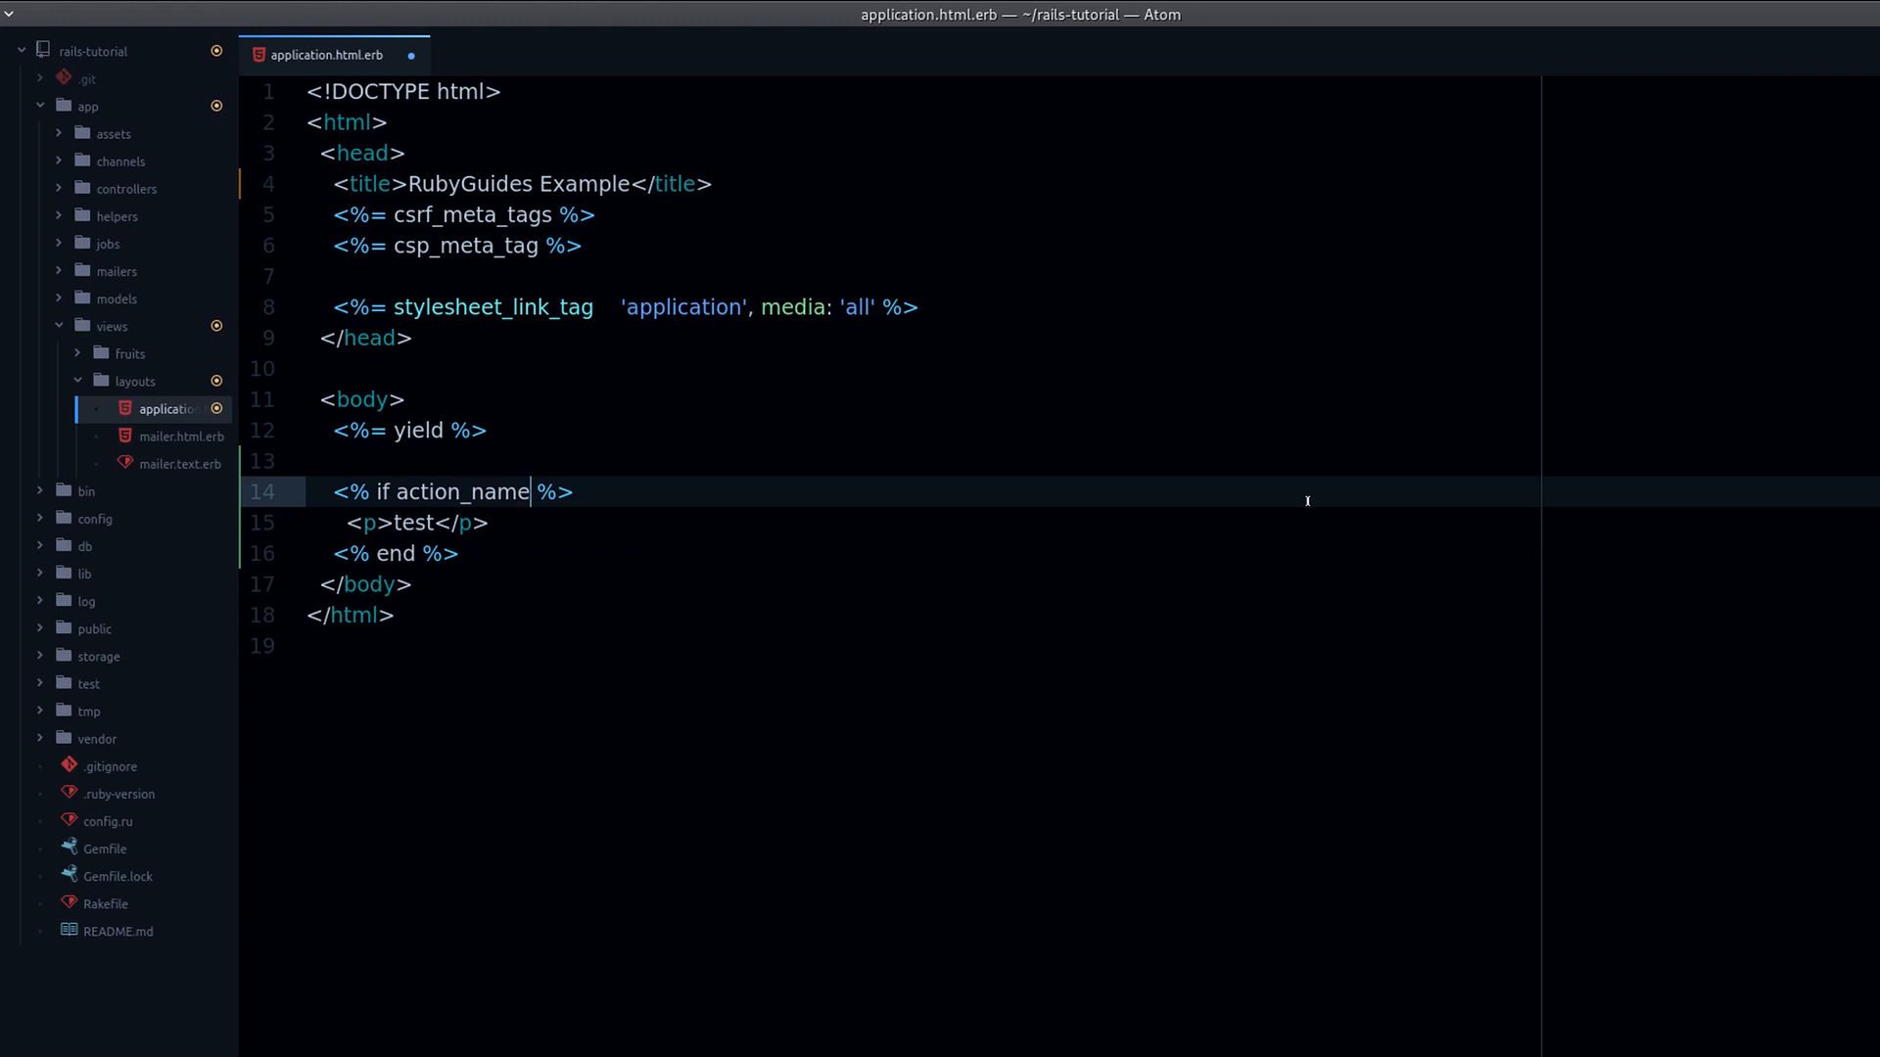
pyautogui.write('== ""')
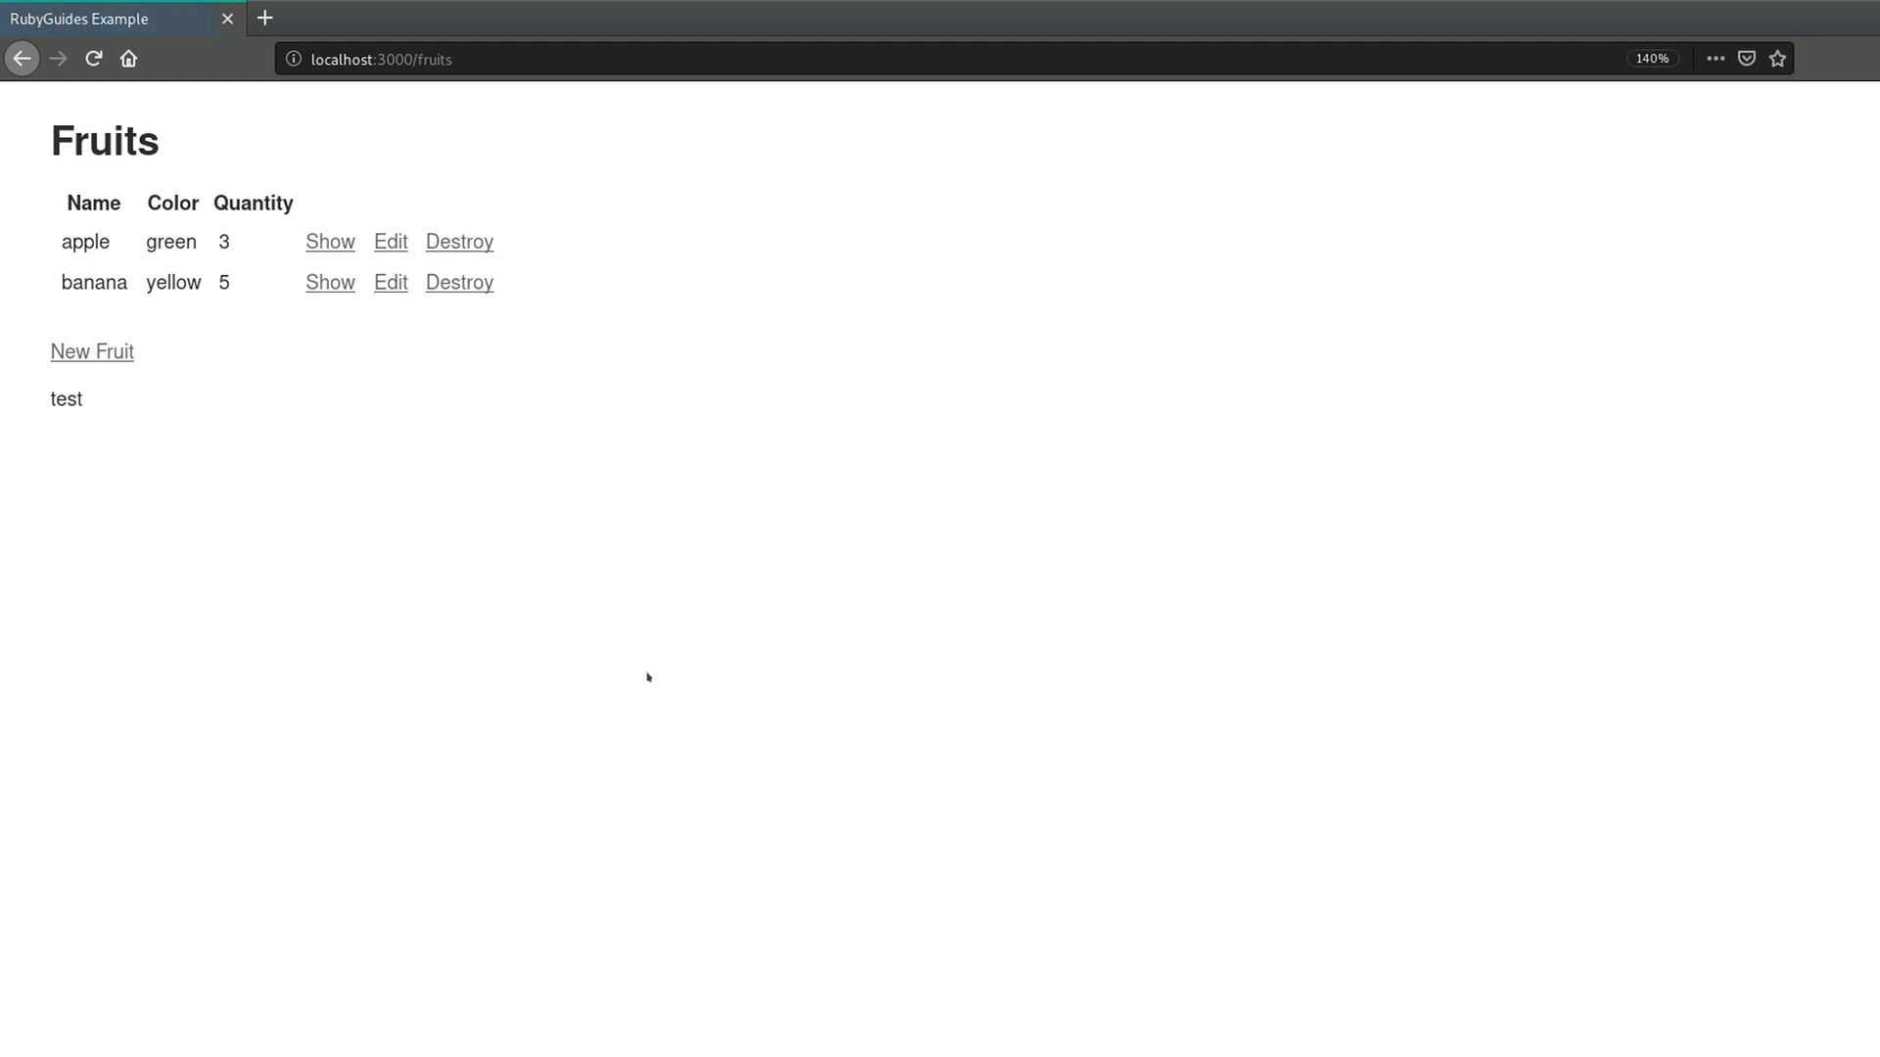
pyautogui.doubleClick(66, 400)
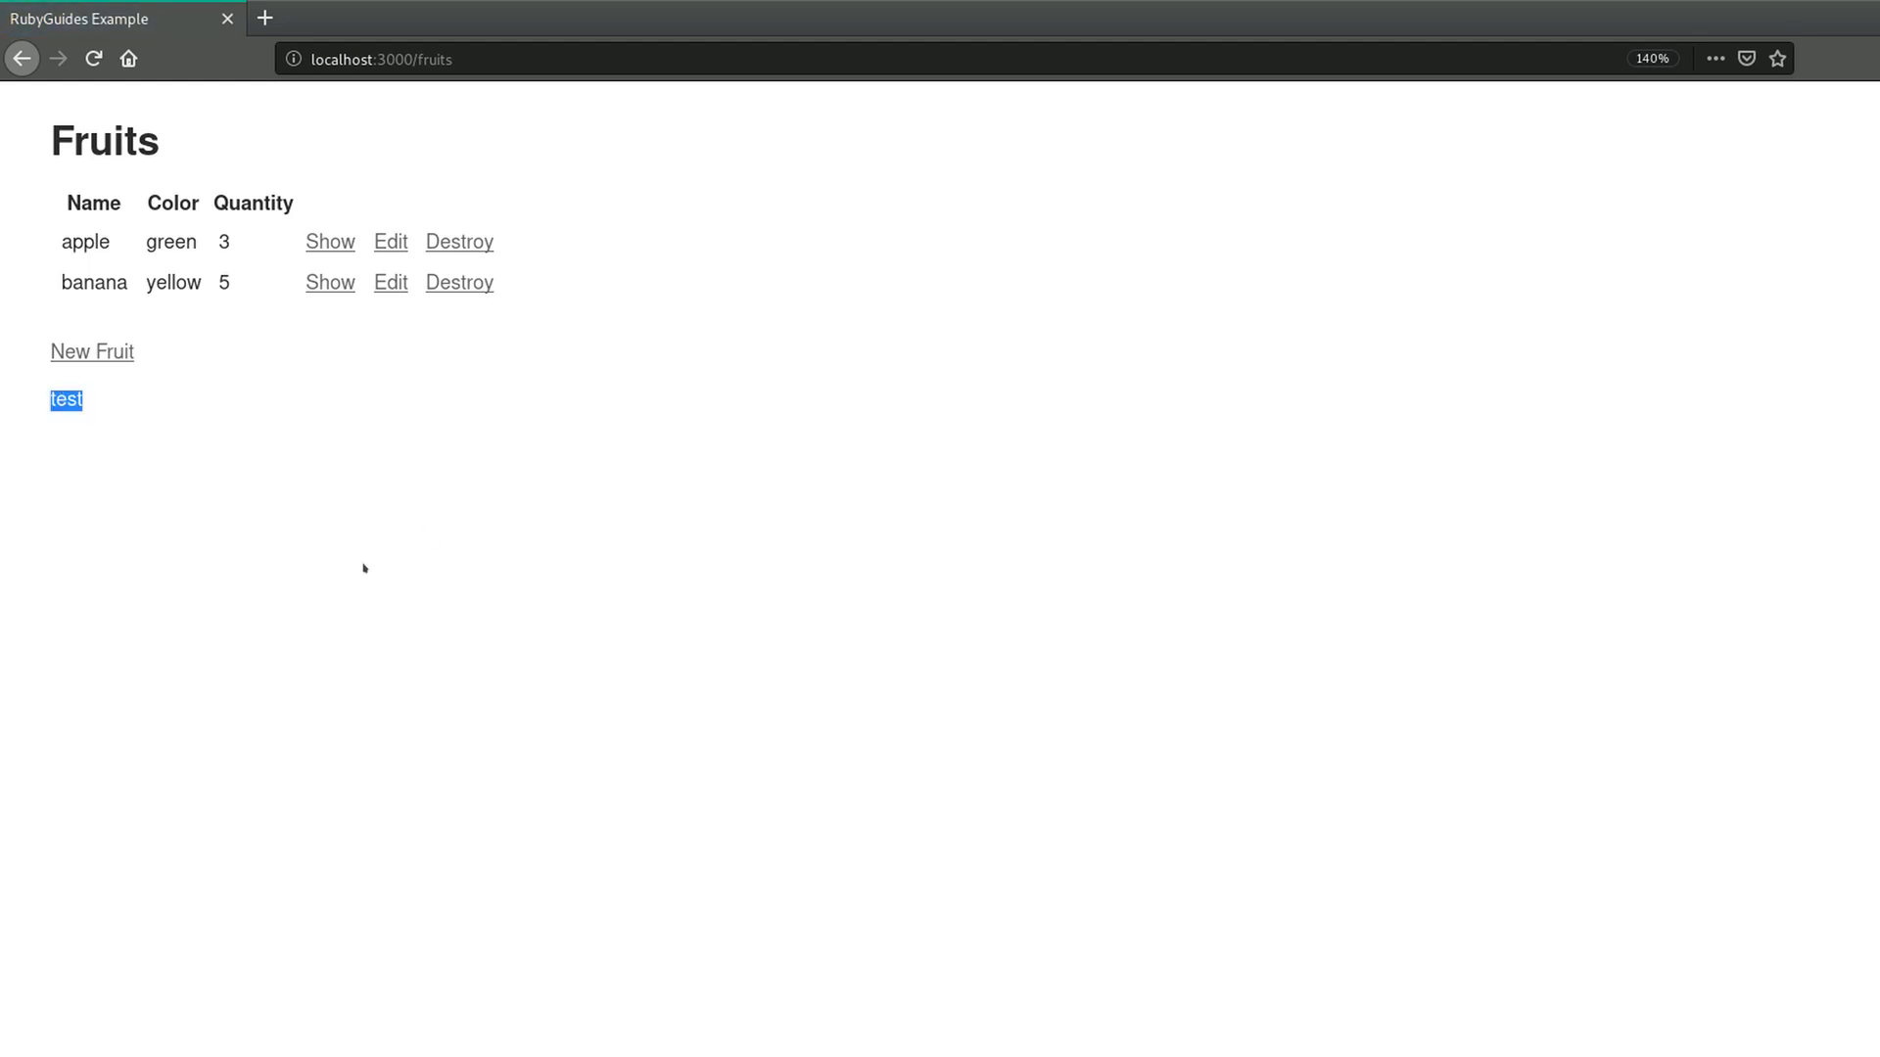
pyautogui.moveTo(319, 459)
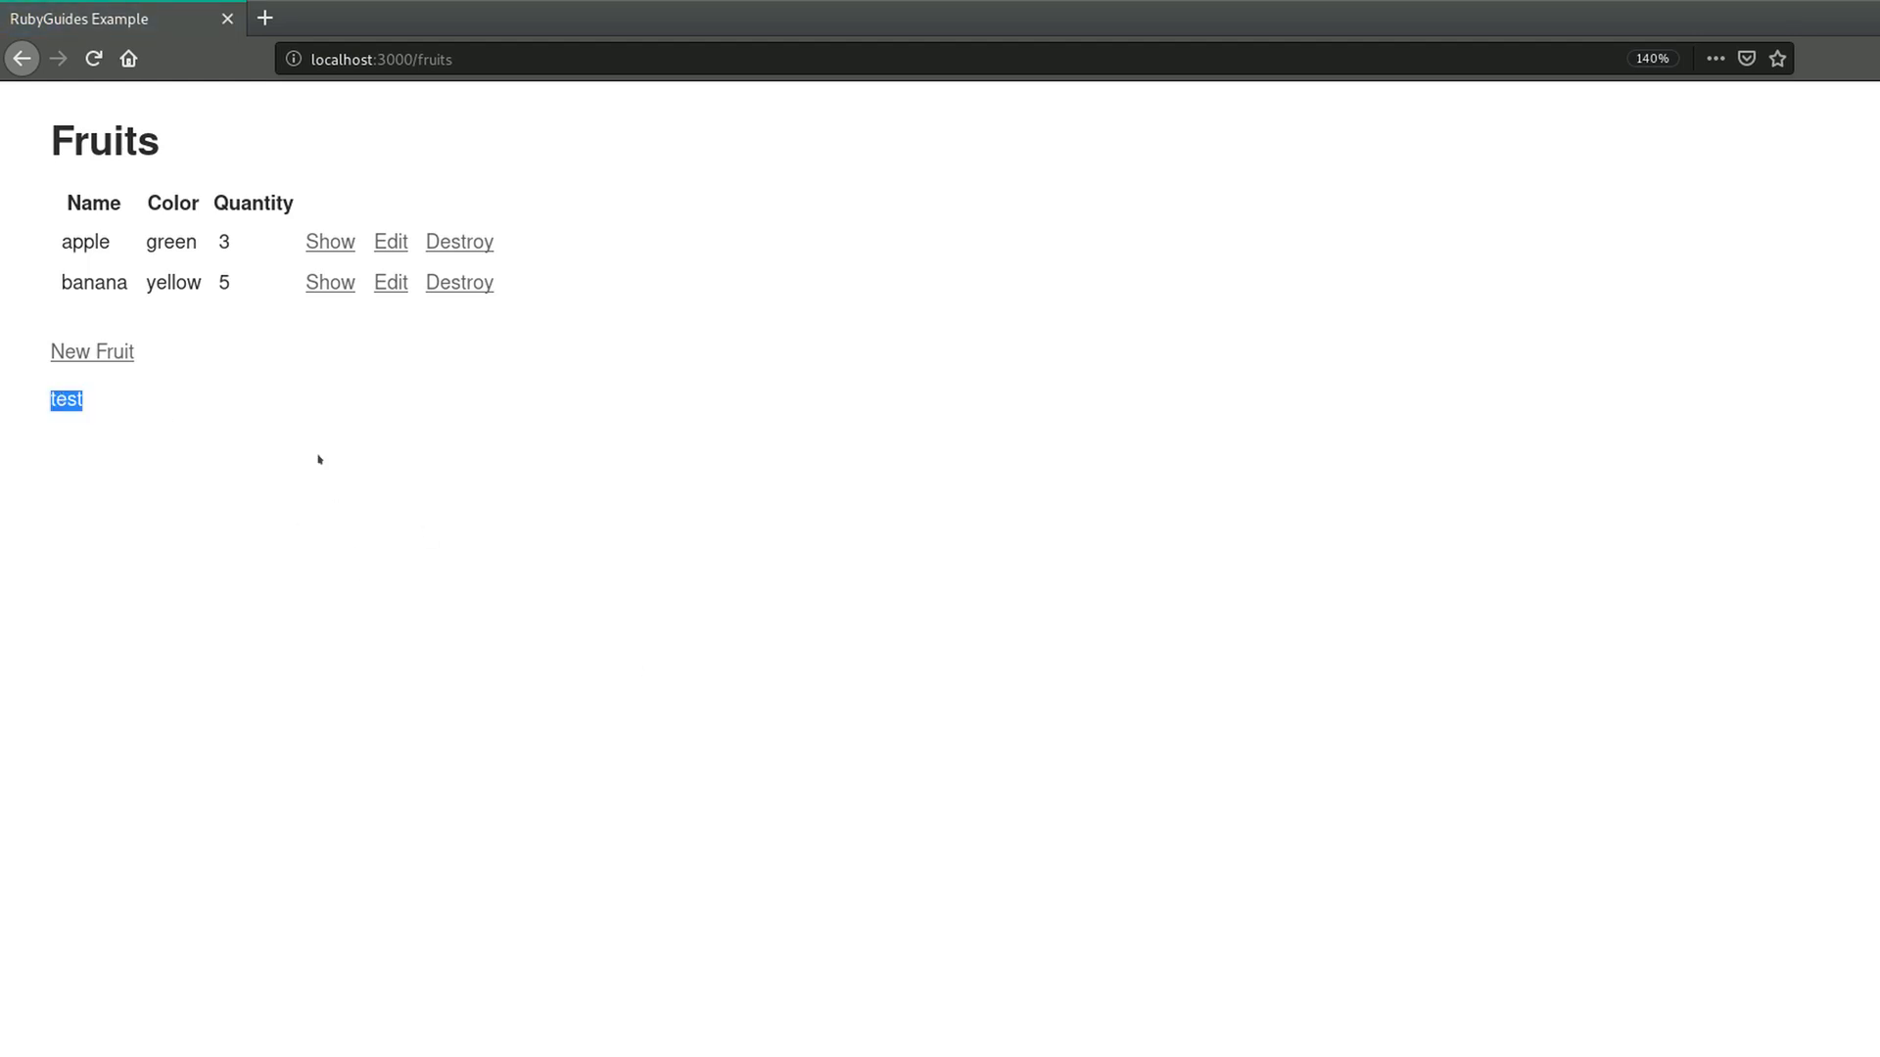
pyautogui.moveTo(247, 348)
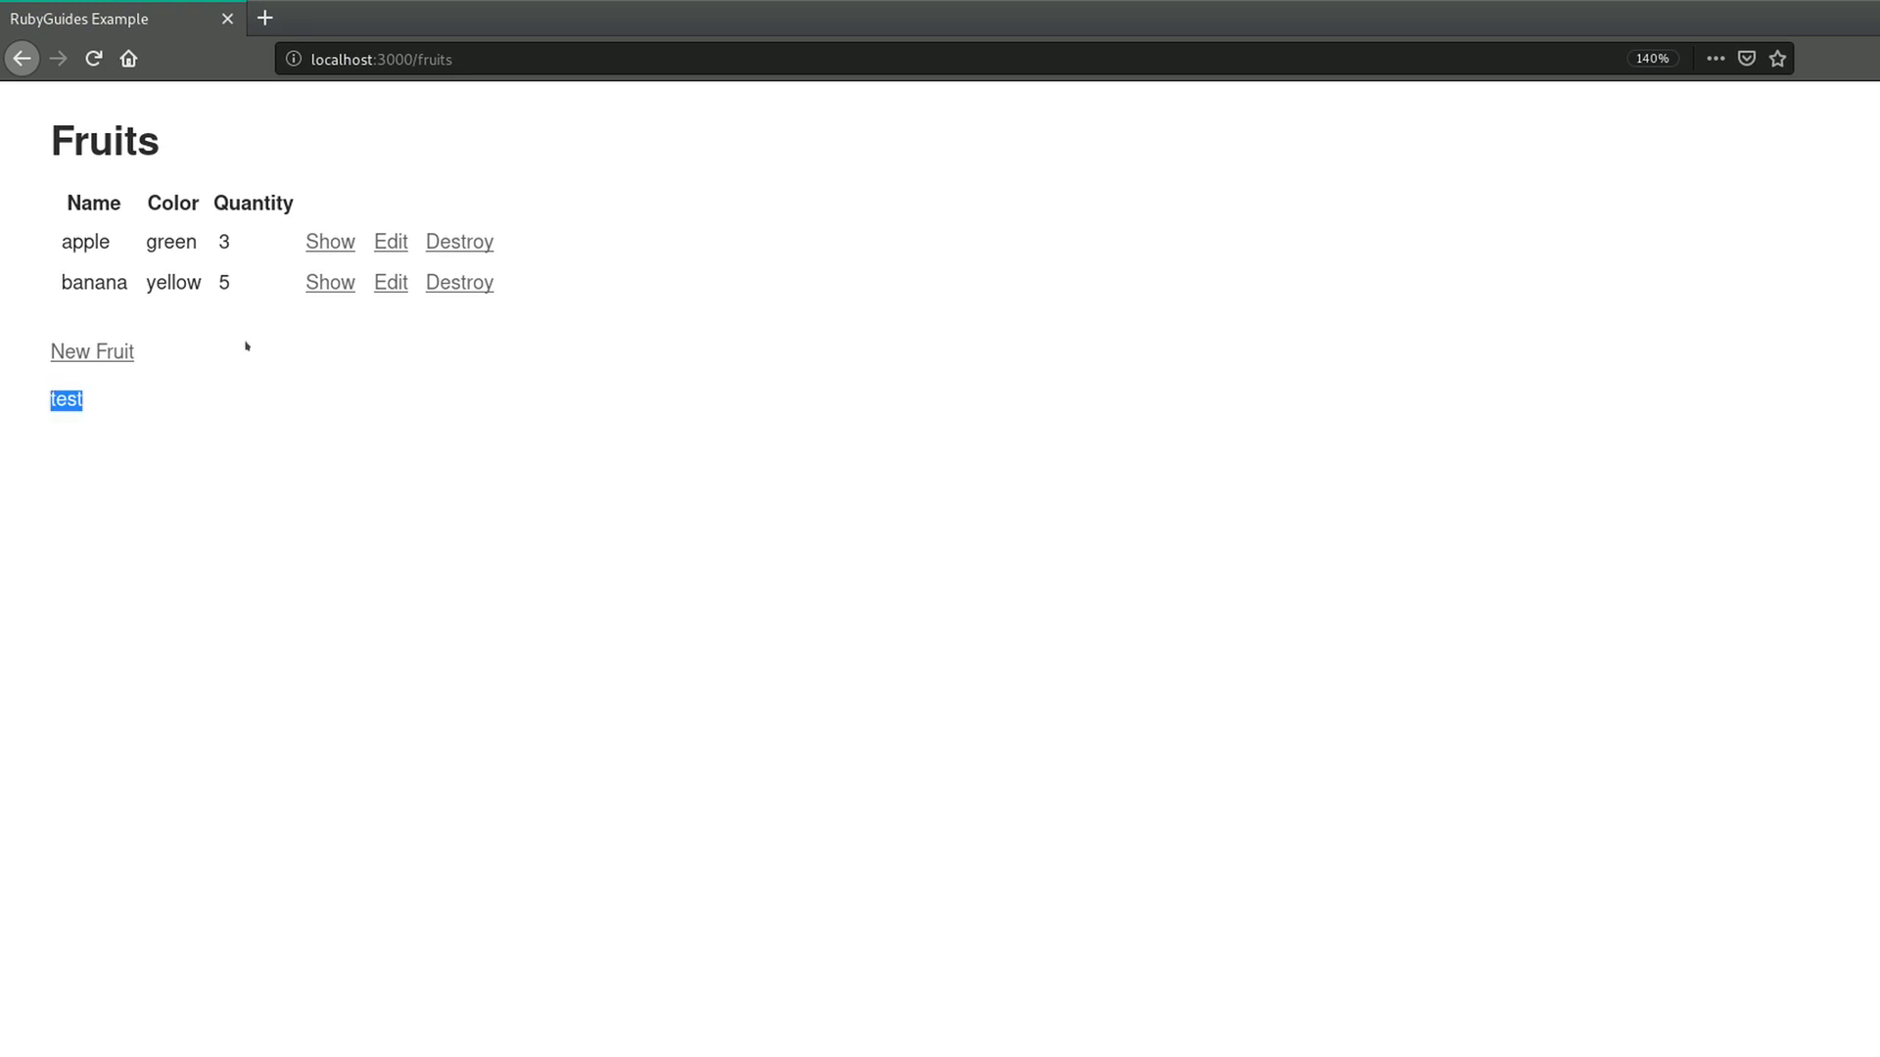
# - Confirm 'test' is absent on the New Fruit and Edit apple pages
pyautogui.click(92, 351)
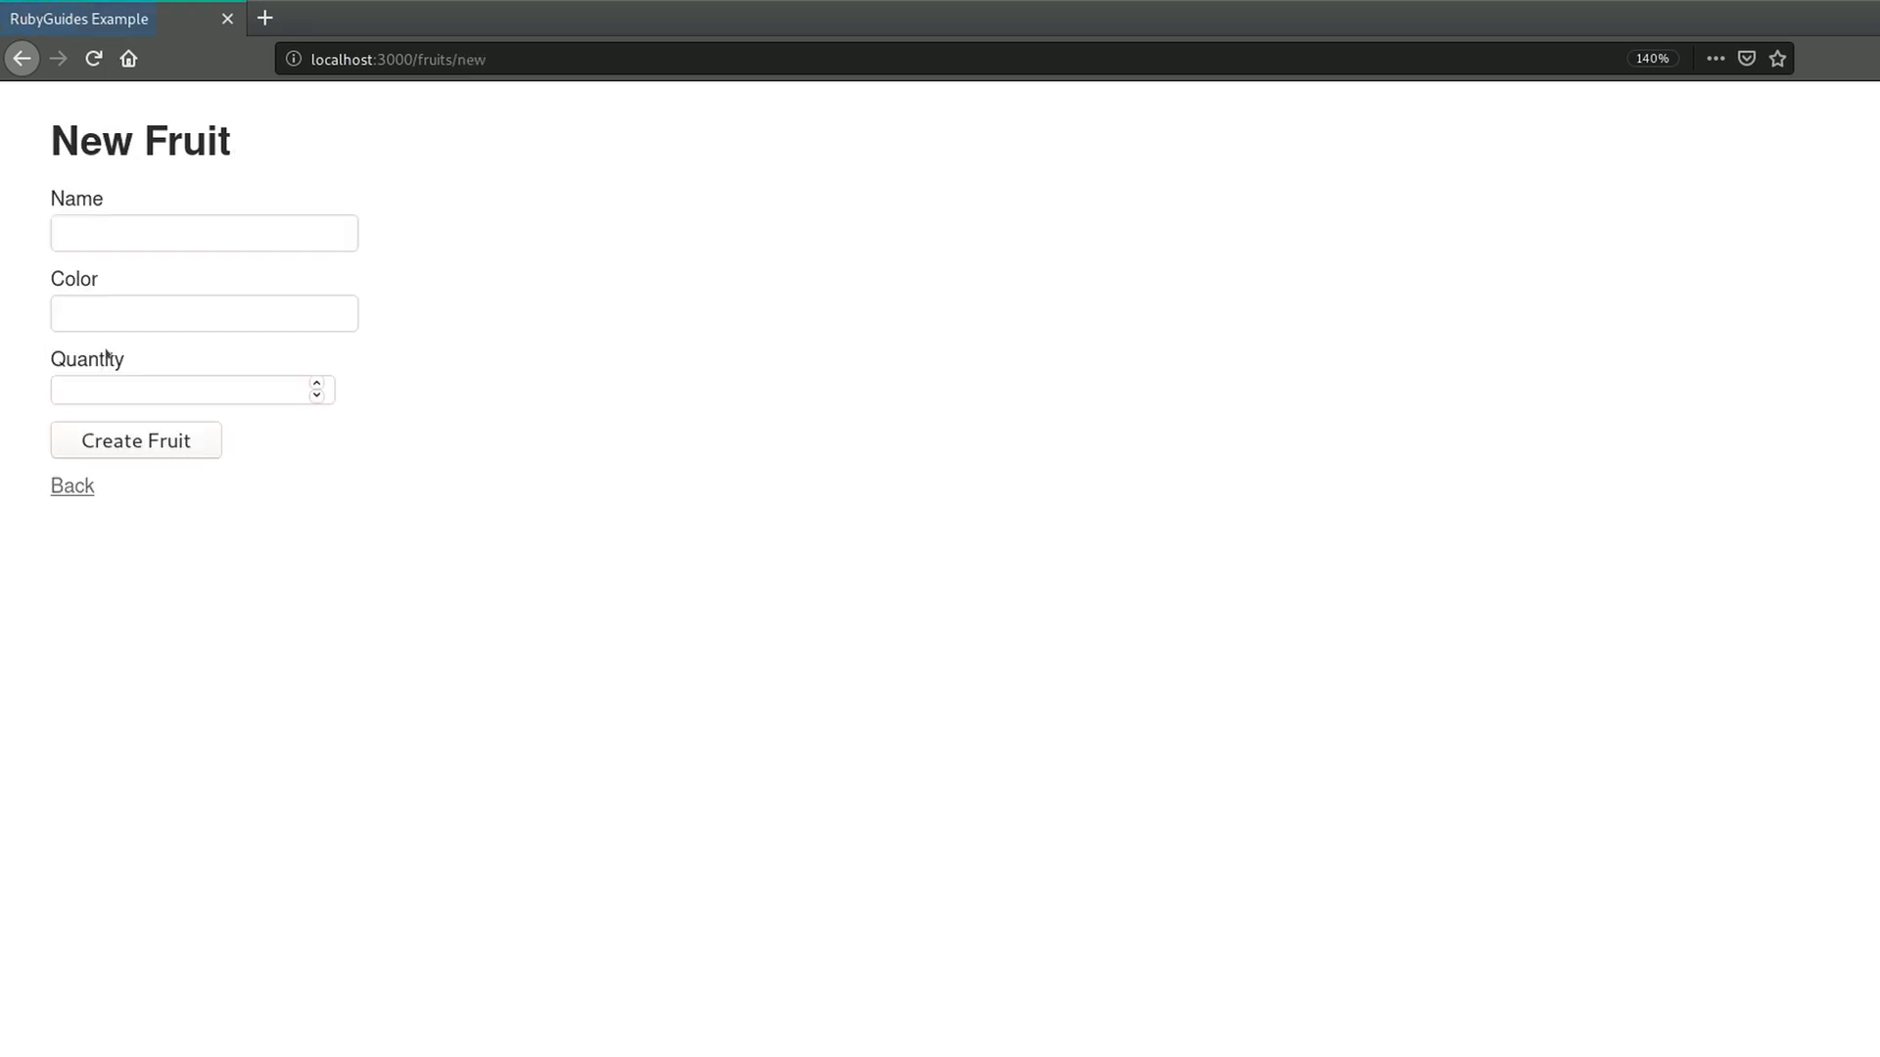
pyautogui.moveTo(47, 510)
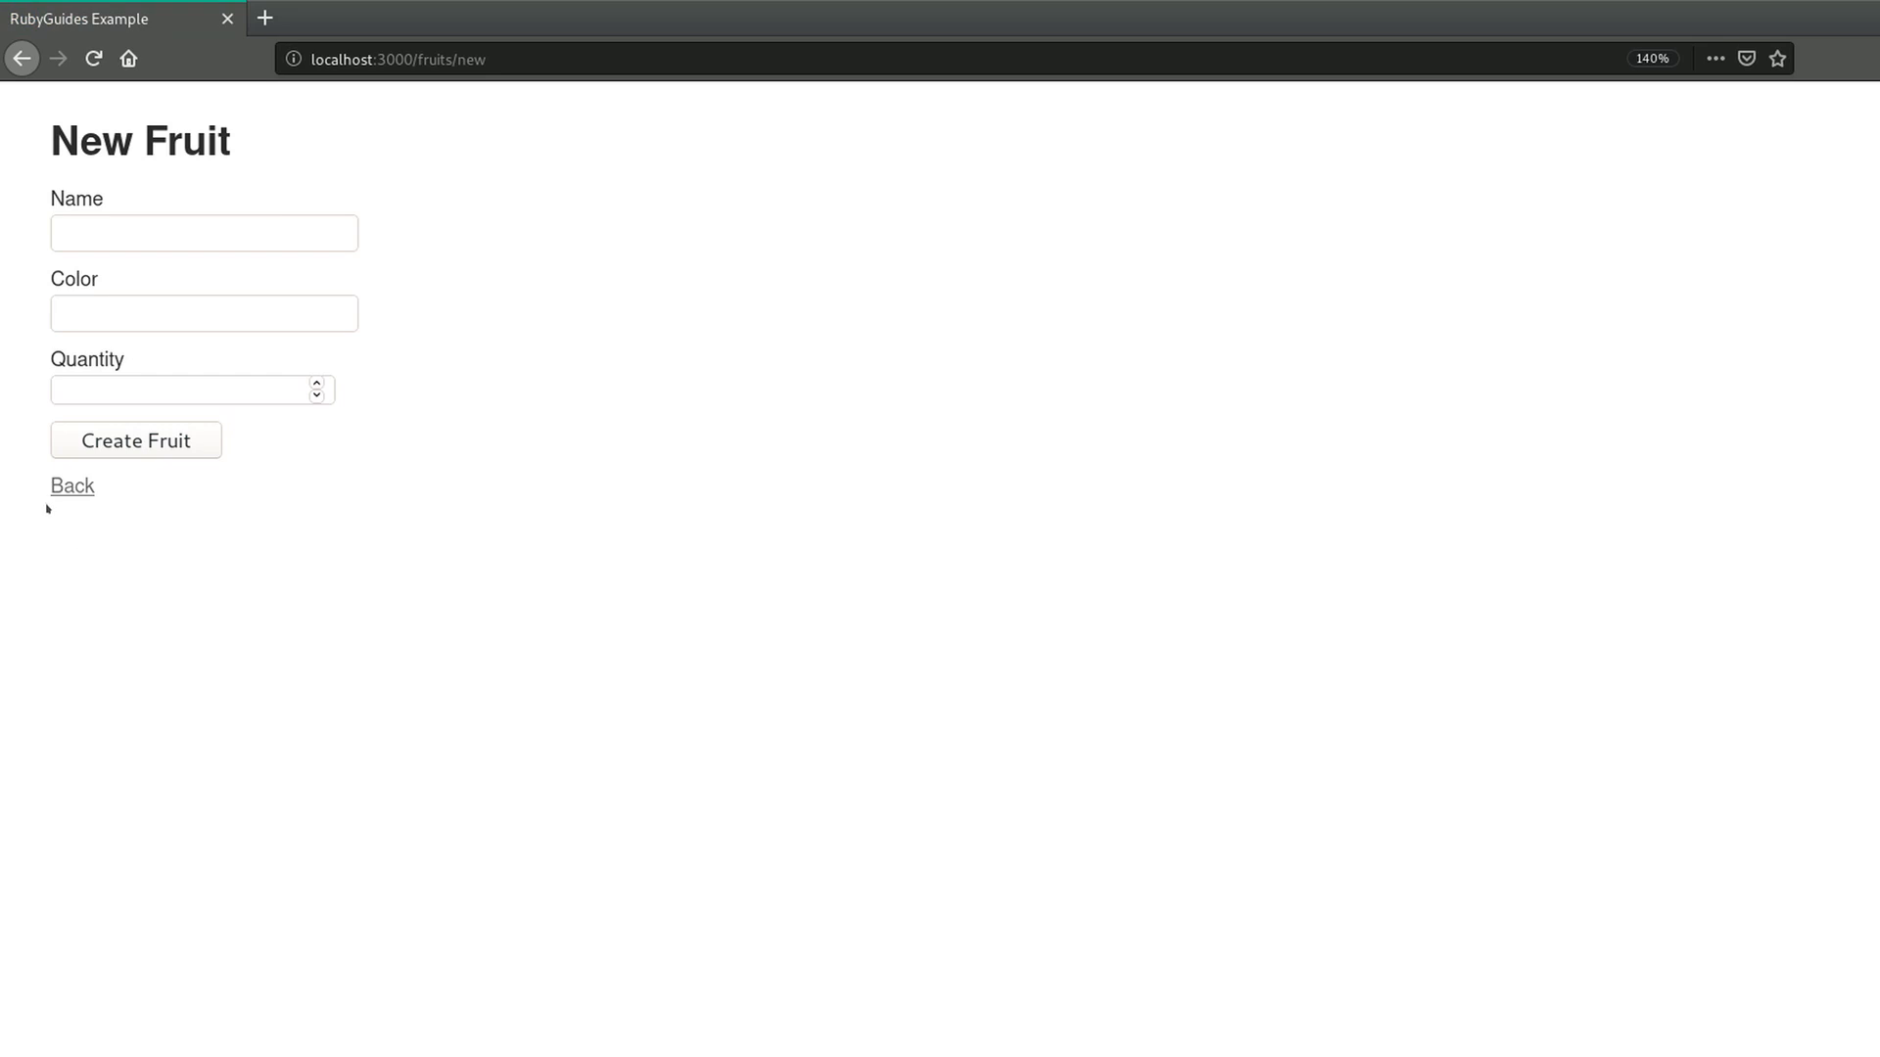
pyautogui.moveTo(157, 526)
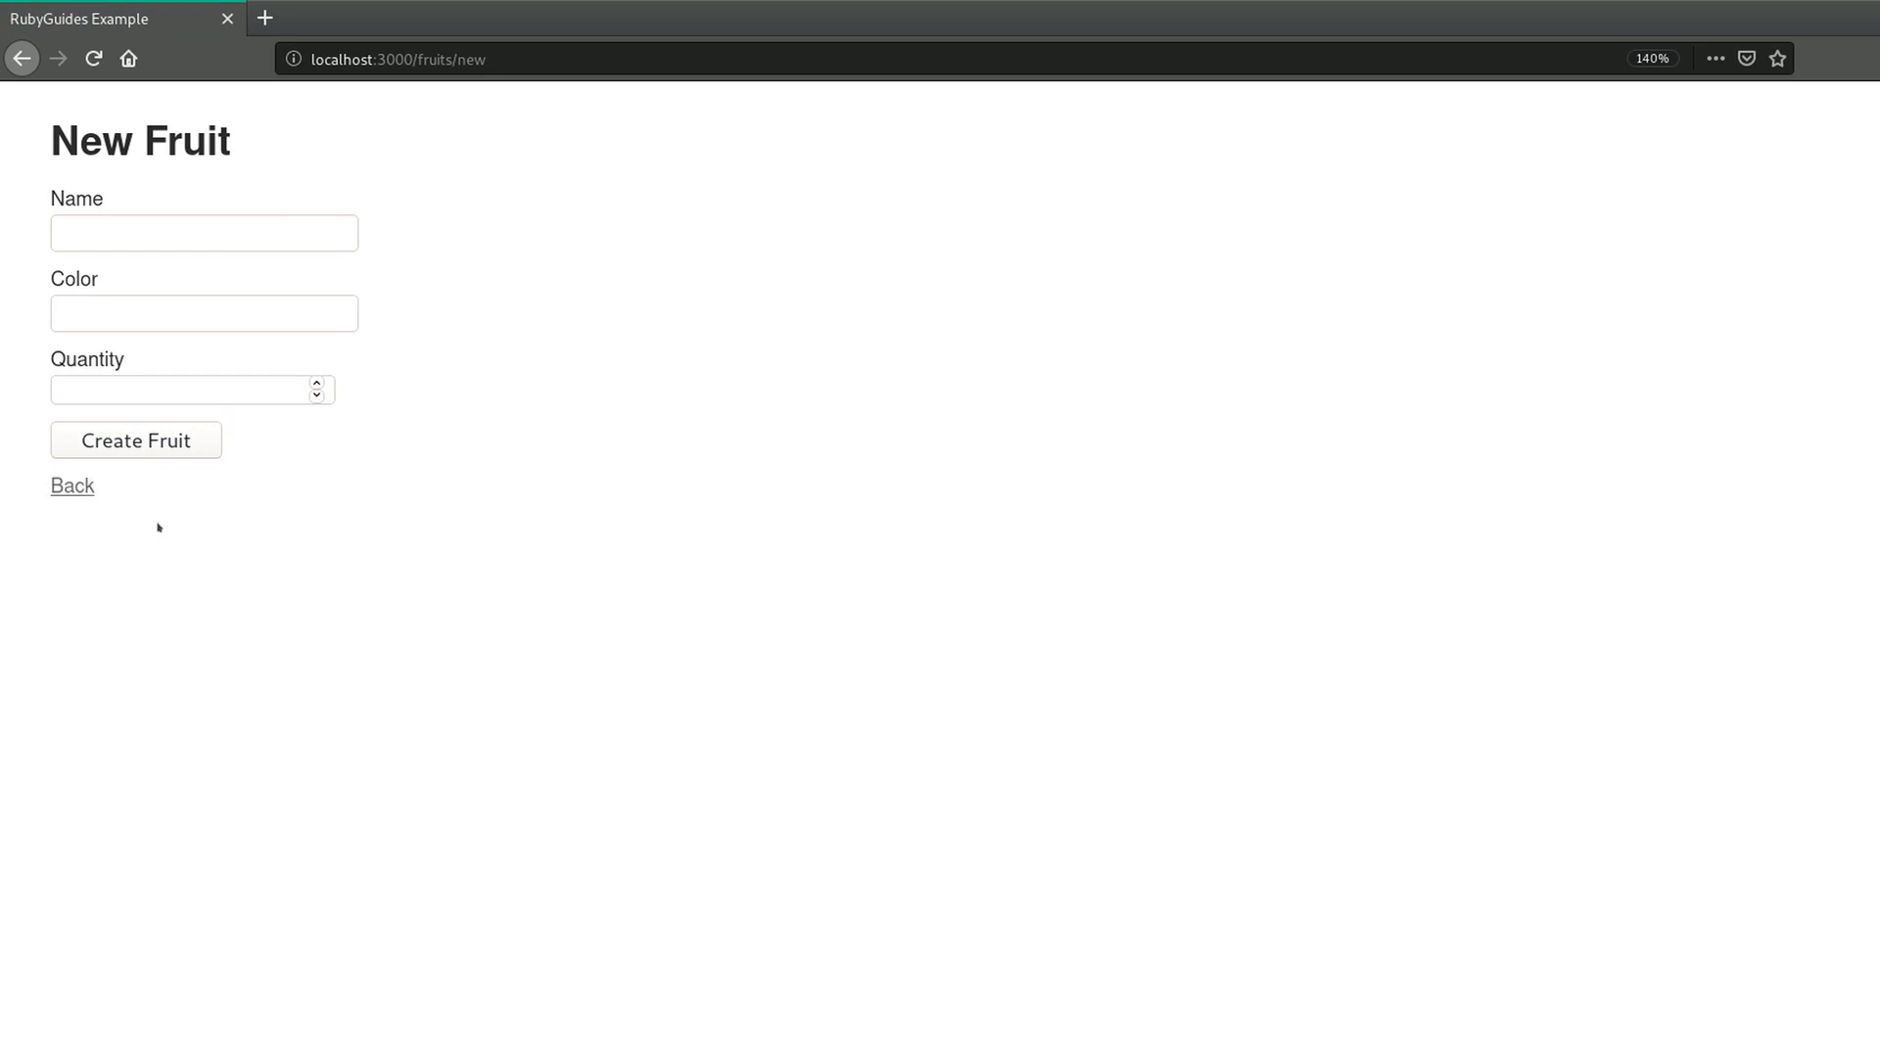
pyautogui.click(135, 440)
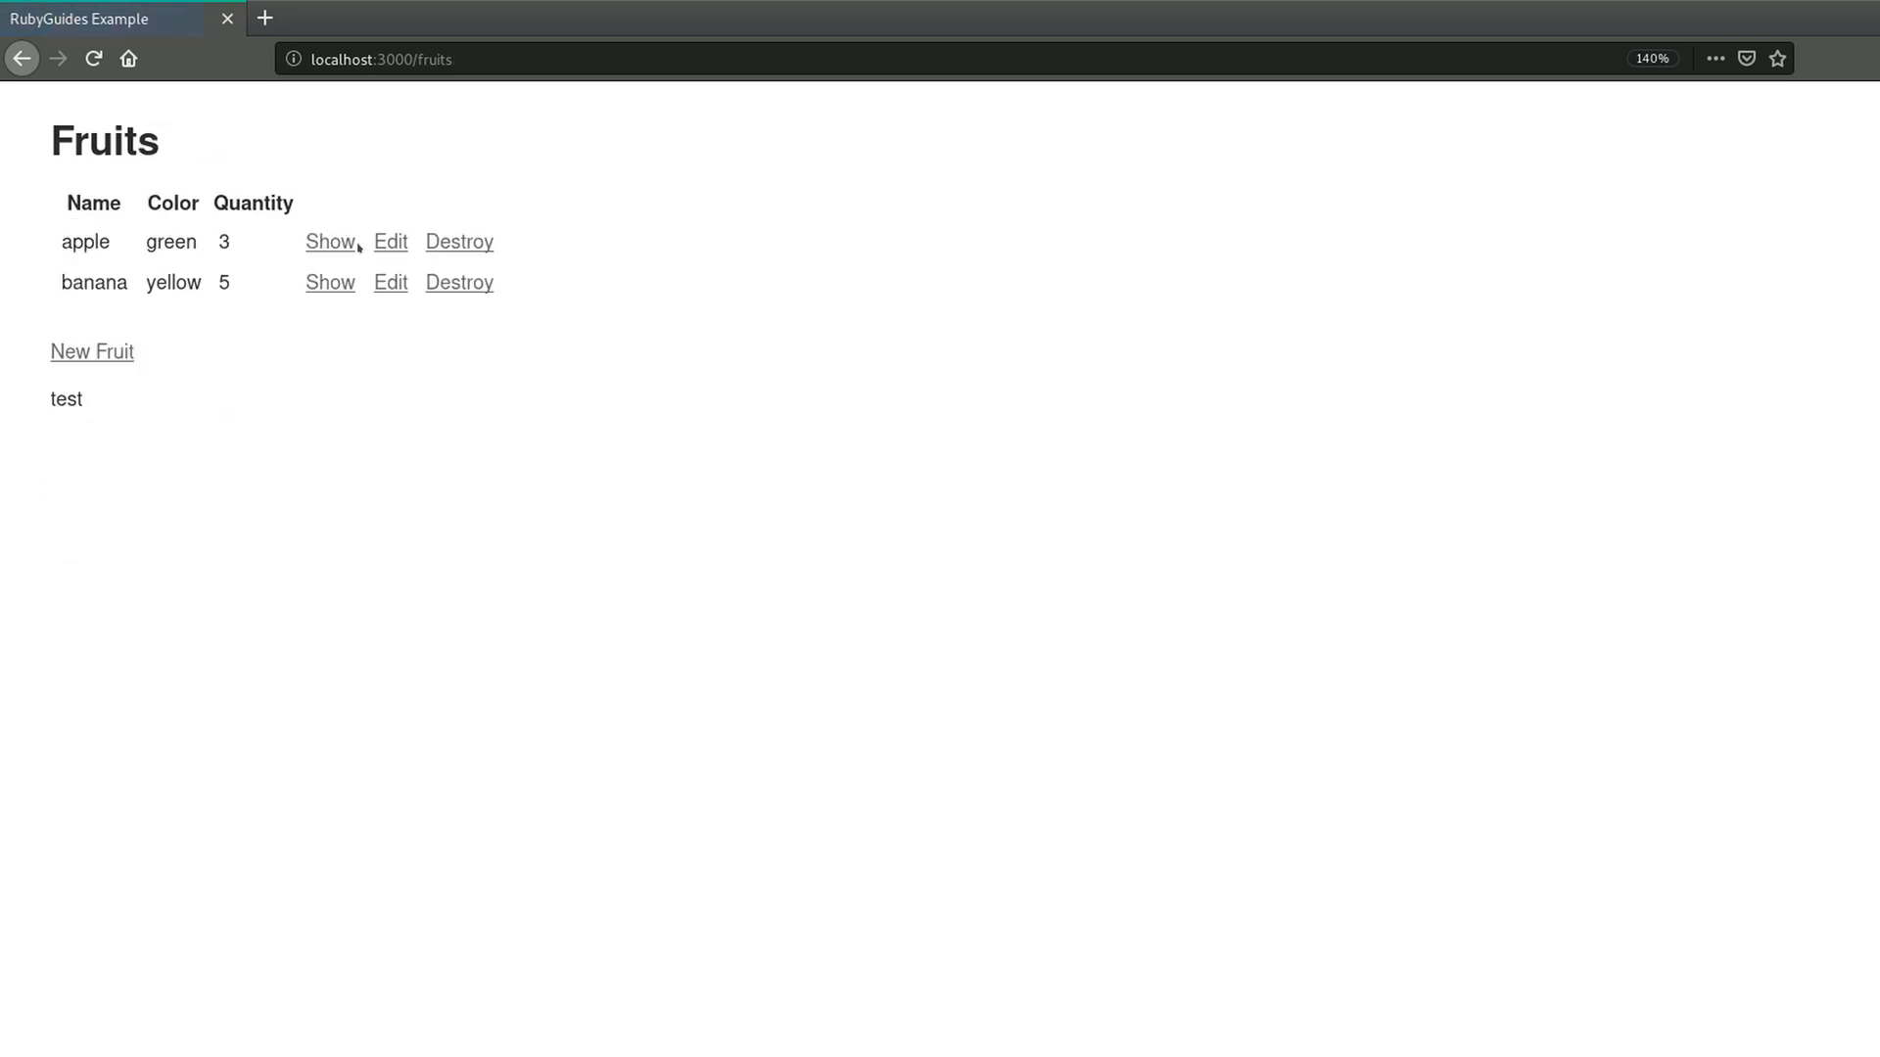
pyautogui.click(390, 241)
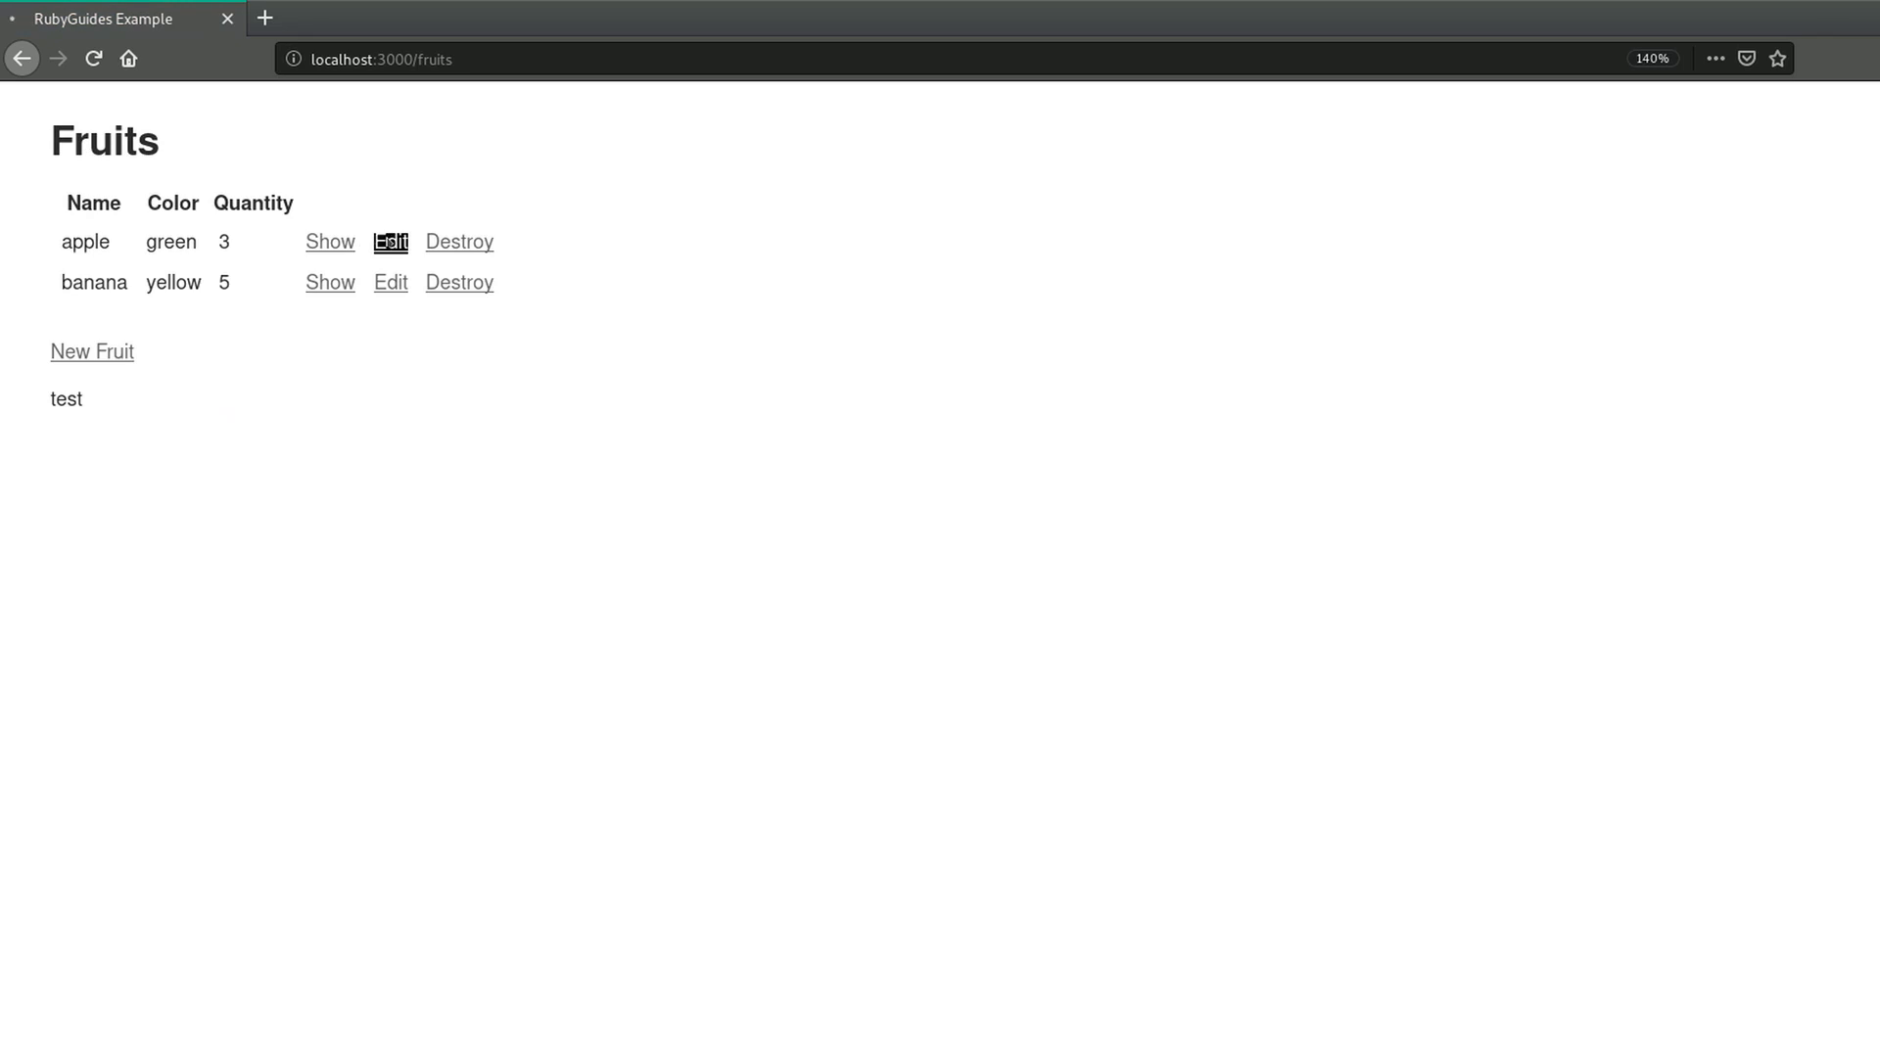
pyautogui.click(389, 241)
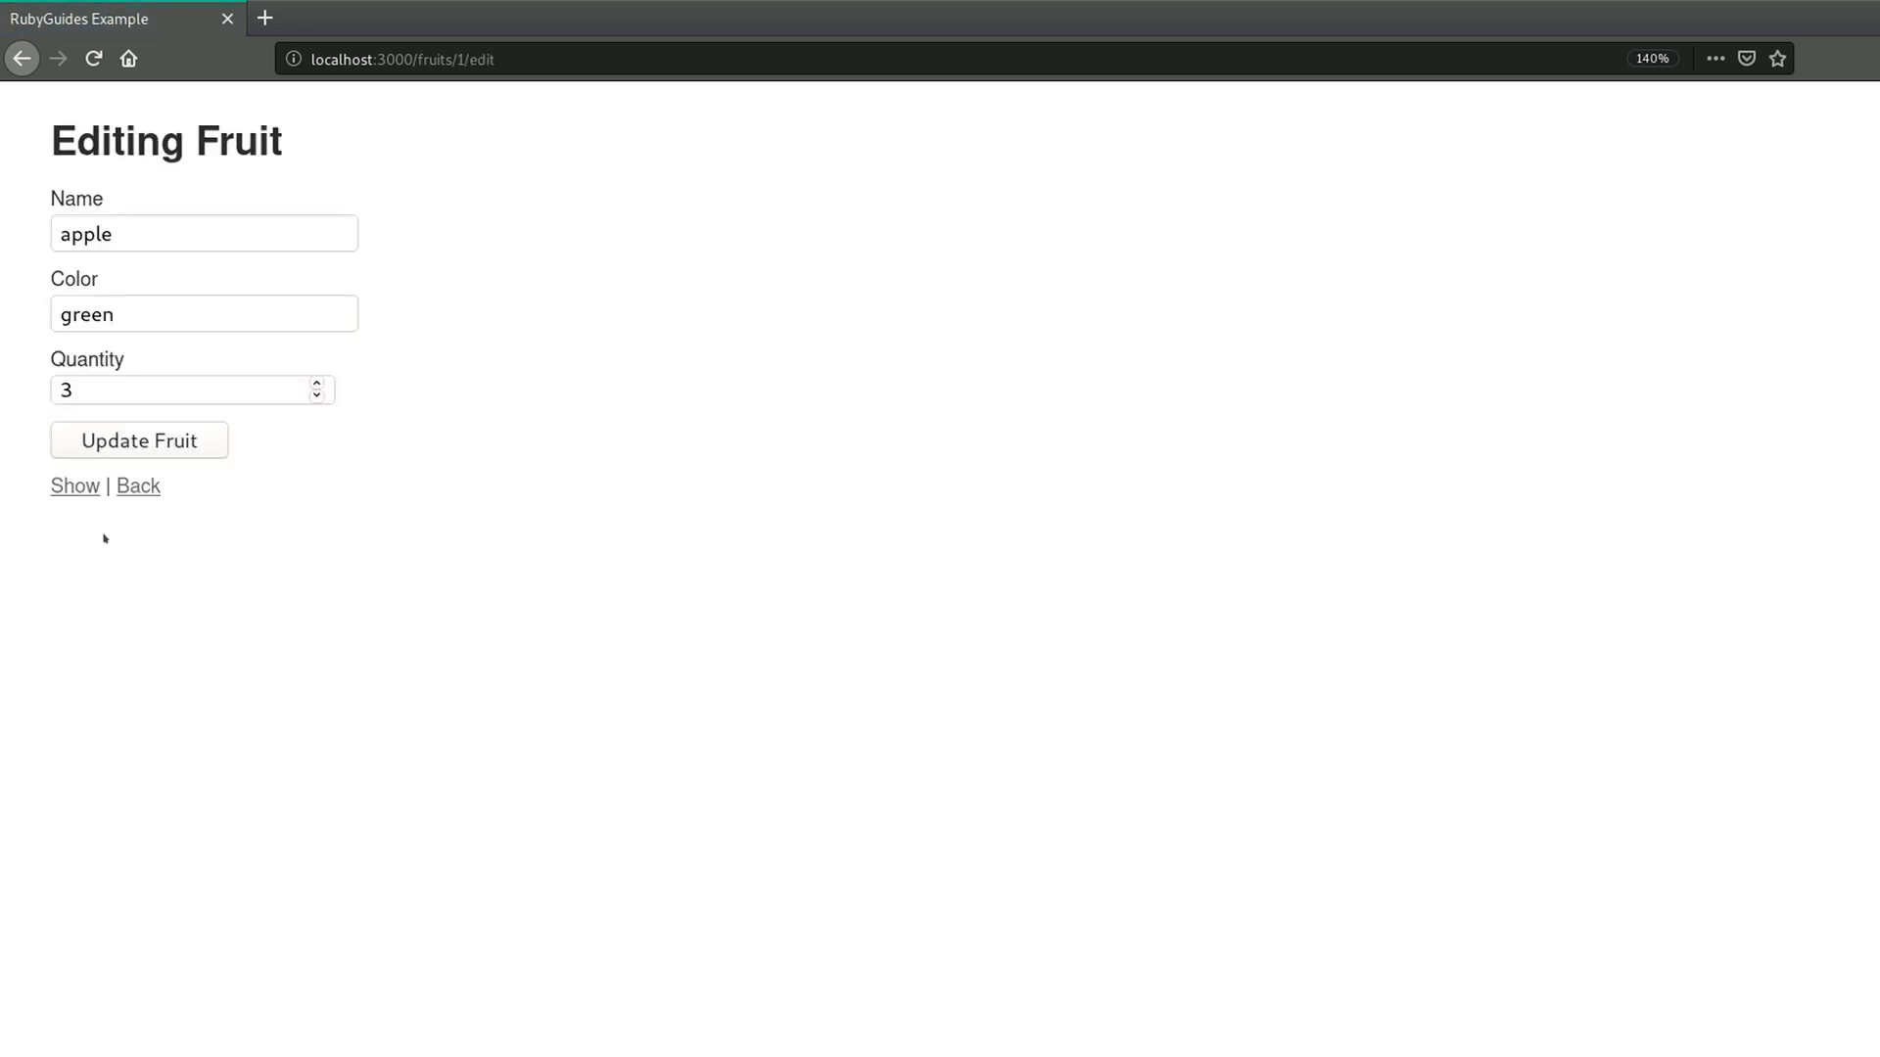
pyautogui.click(137, 441)
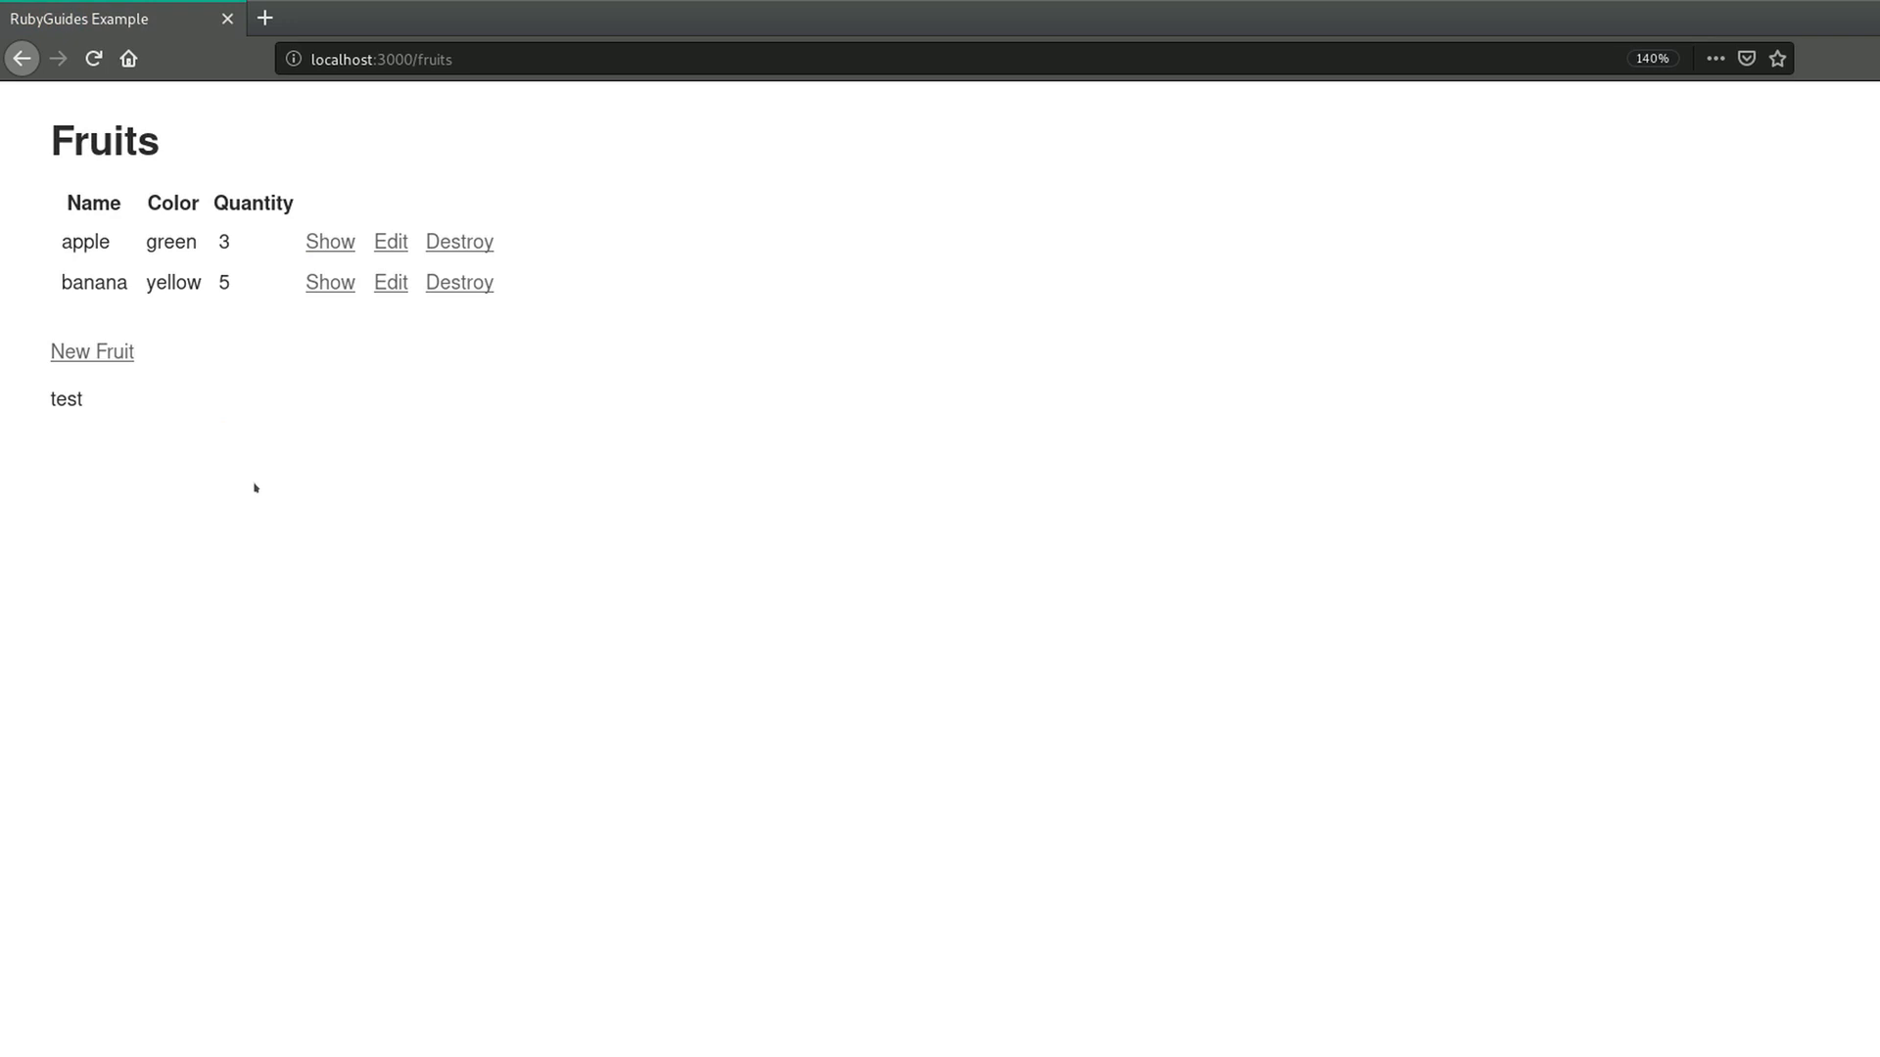
pyautogui.moveTo(367, 713)
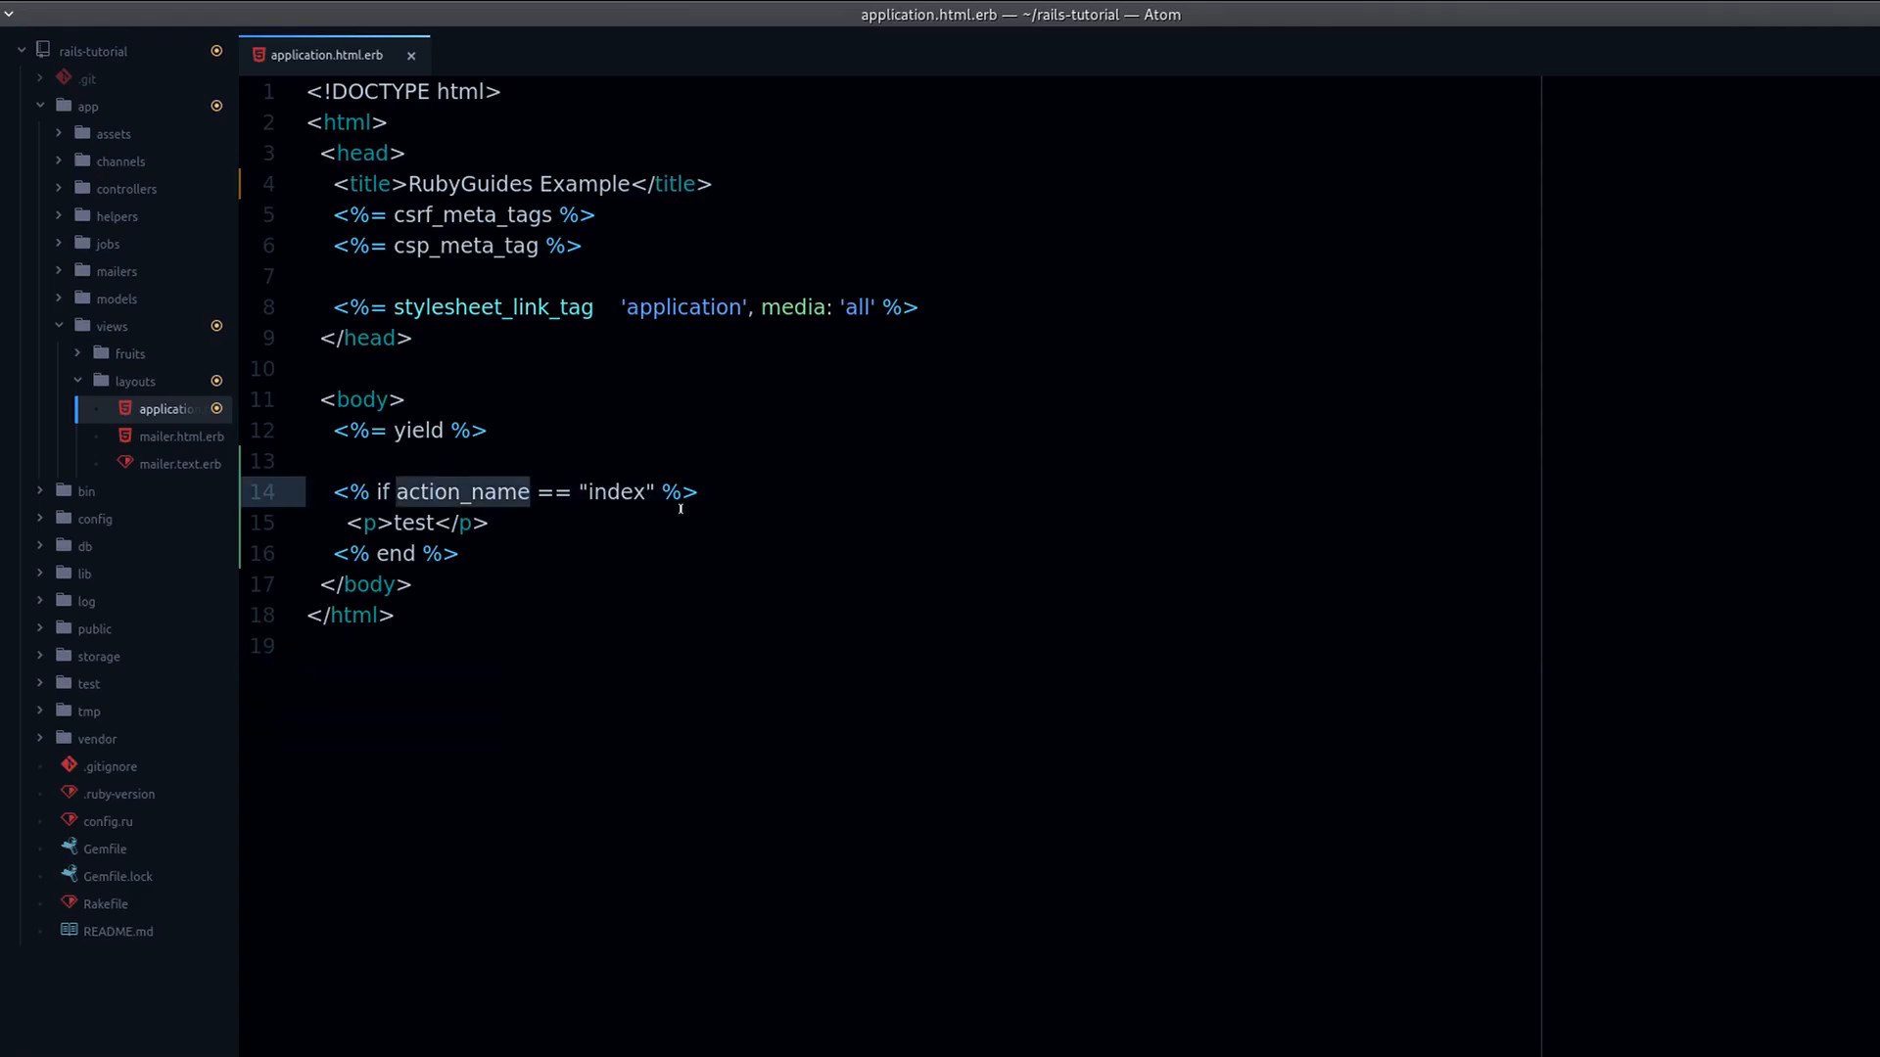
# - Change the if condition's == to != so test hides on the index action
pyautogui.click(373, 523)
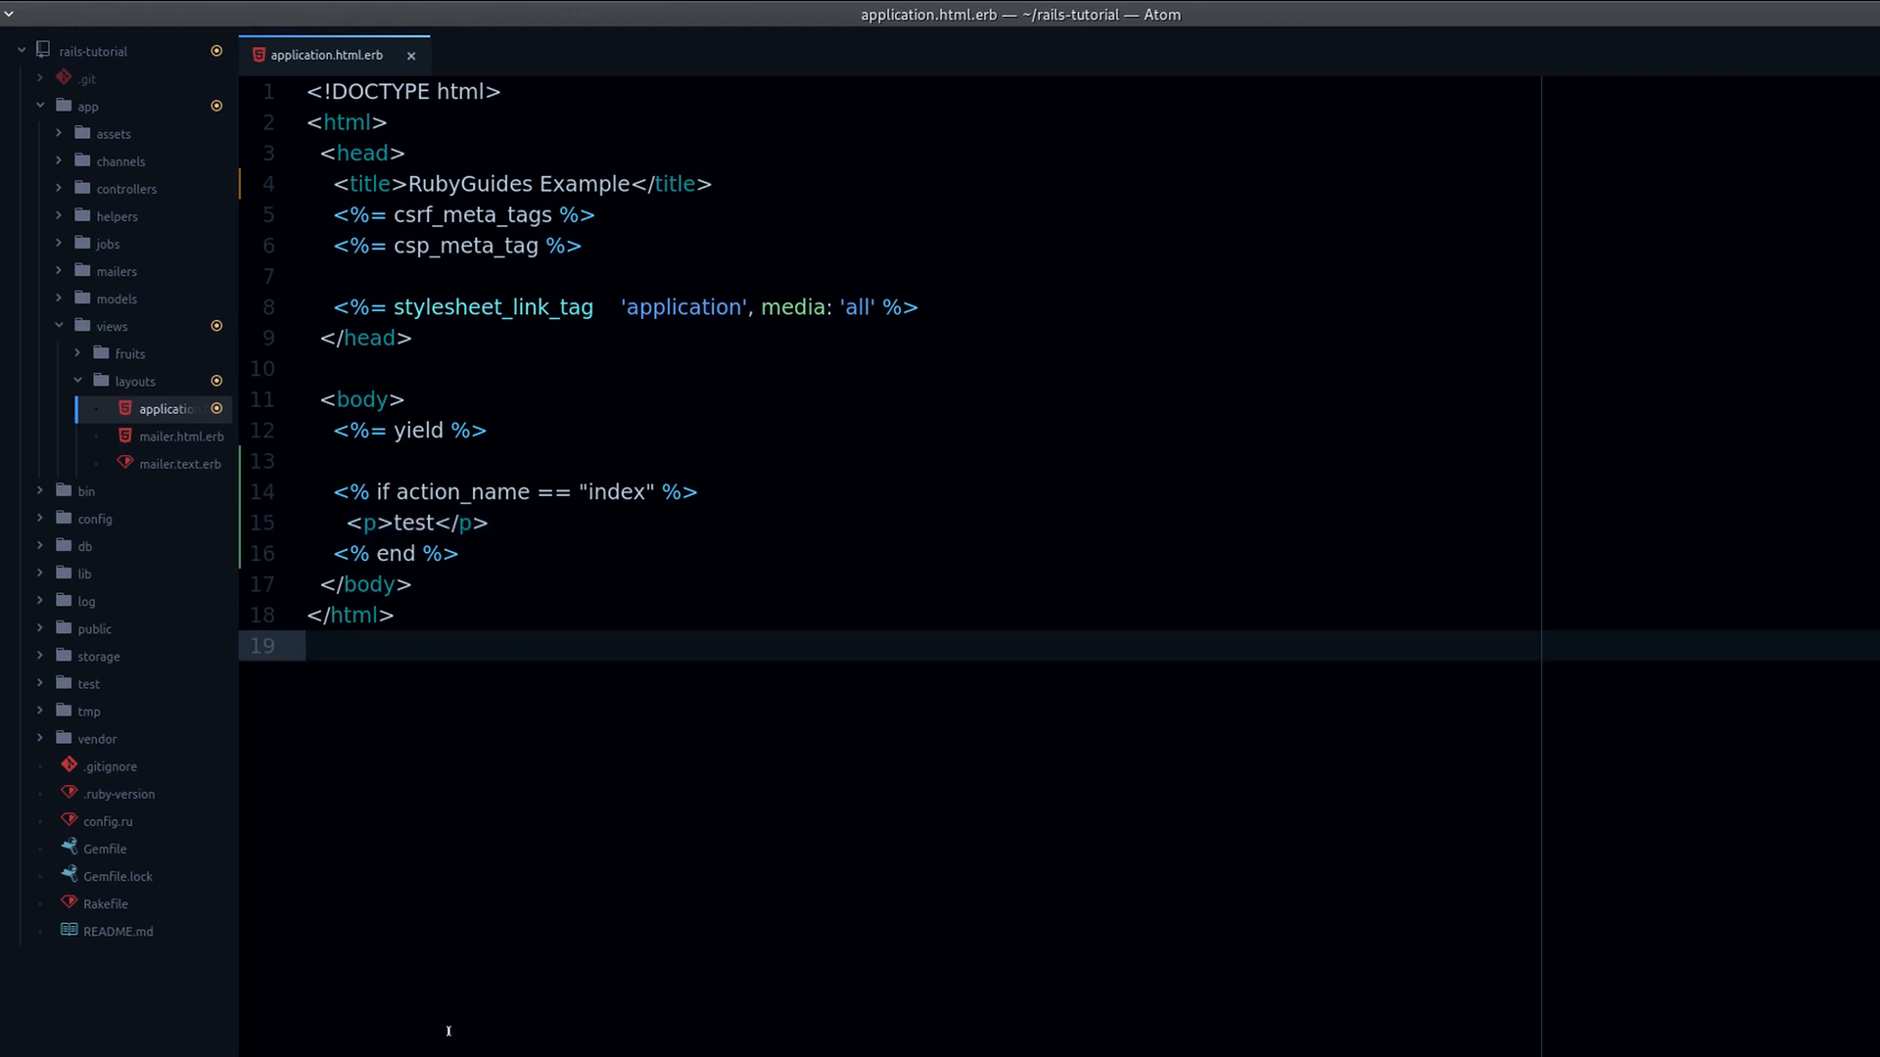
pyautogui.moveTo(558, 474)
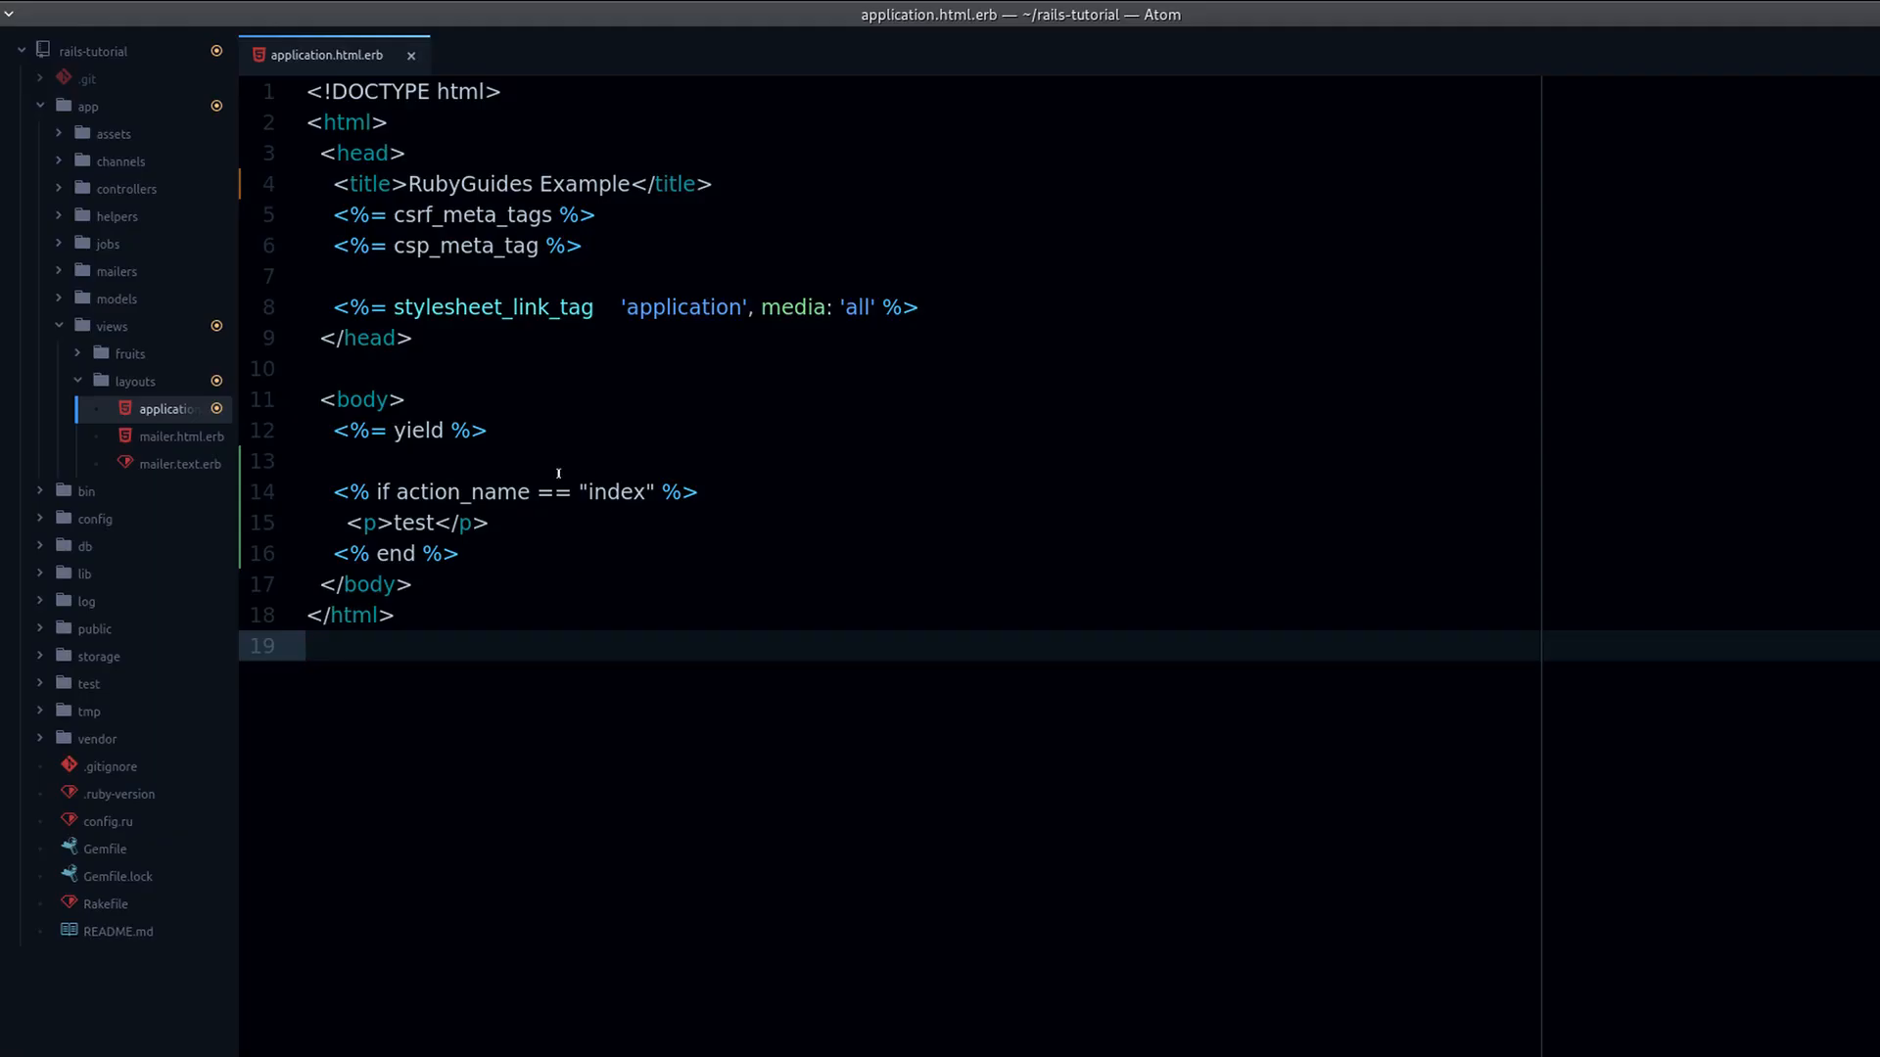
pyautogui.write('!=')
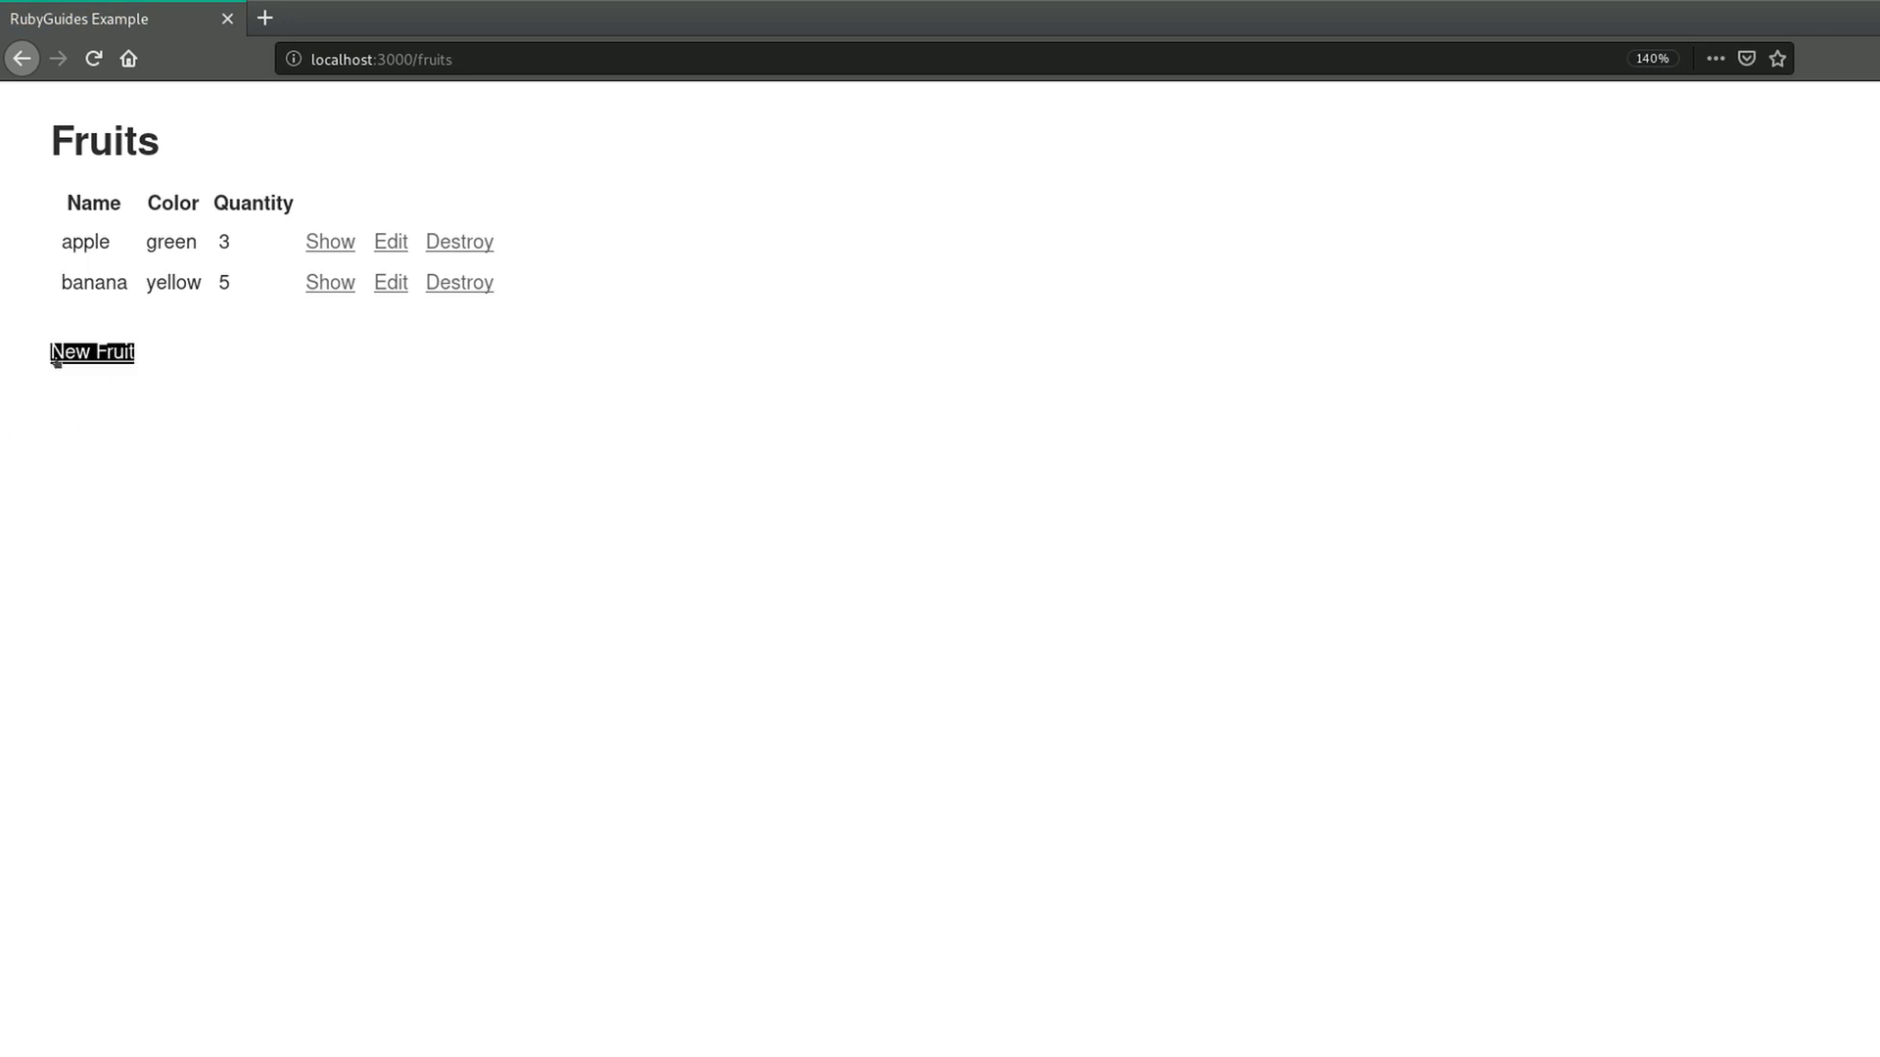
# - Check 'test' appears on the New Fruit form and banana's detail page
pyautogui.click(92, 351)
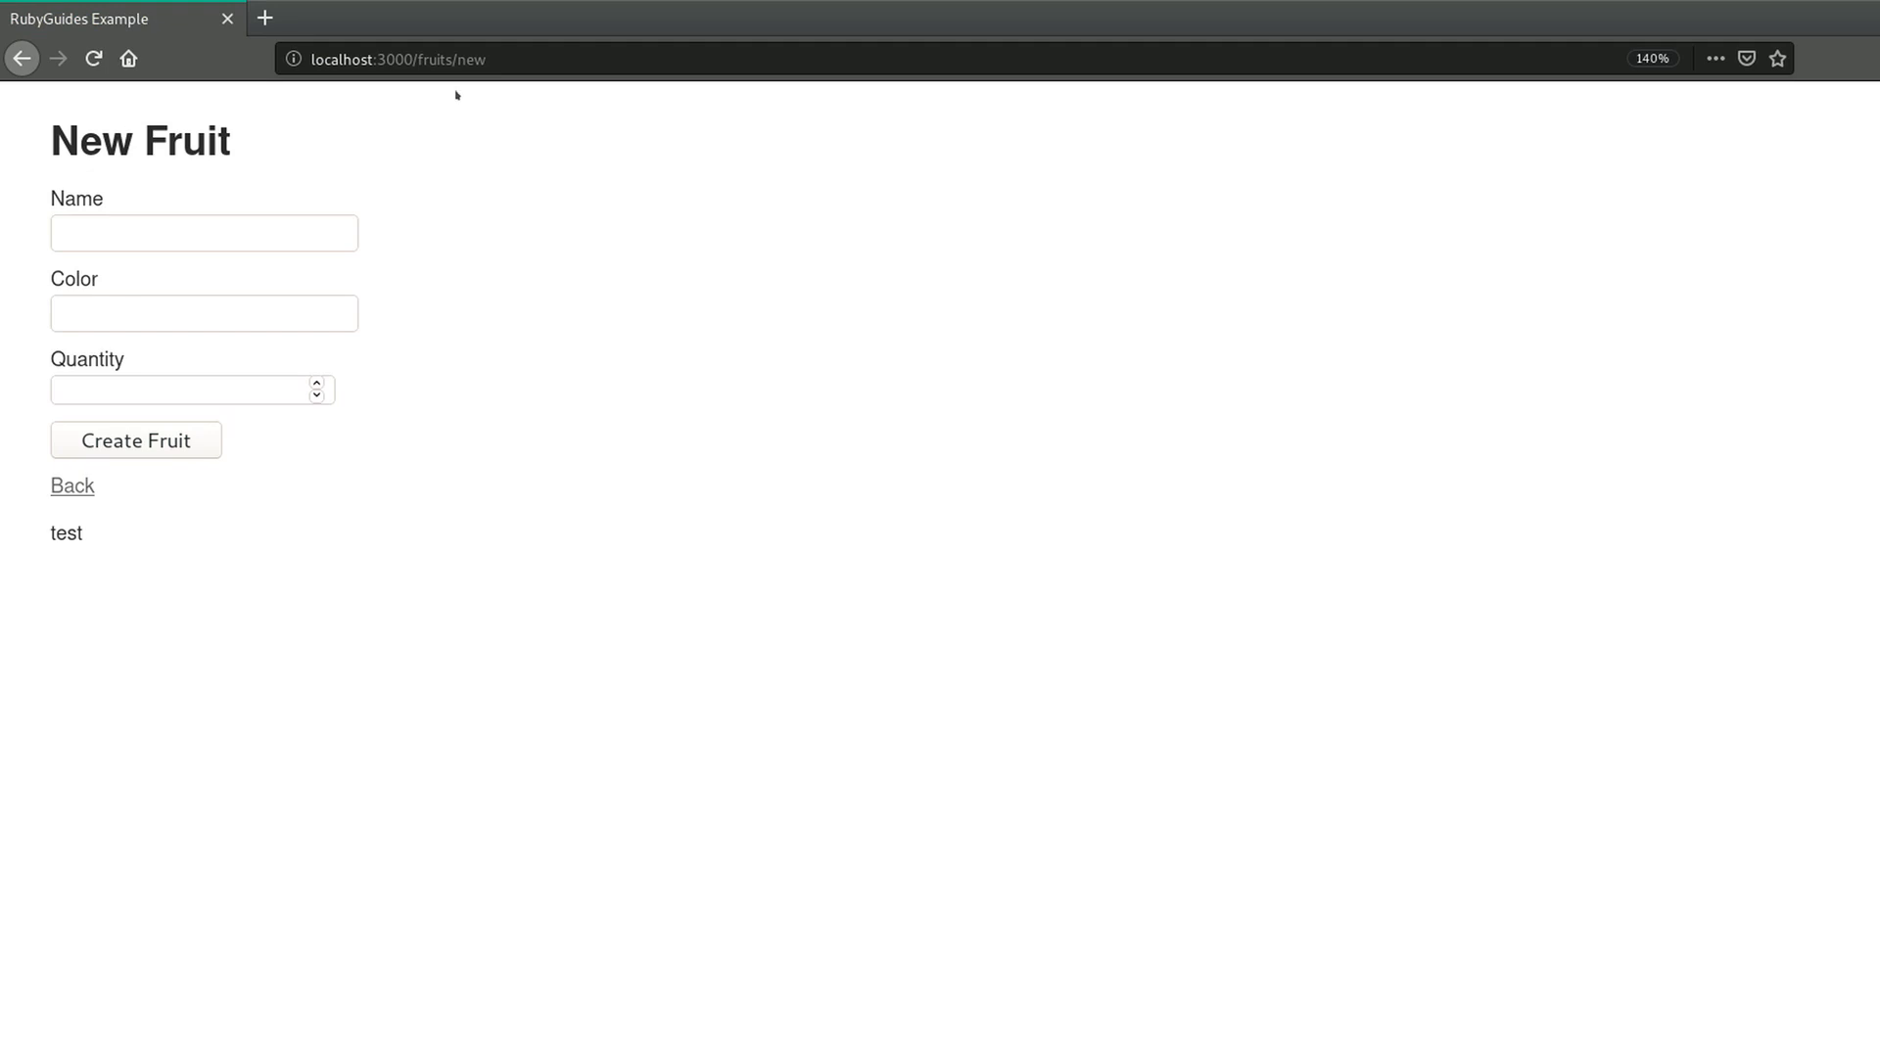
pyautogui.moveTo(73, 527)
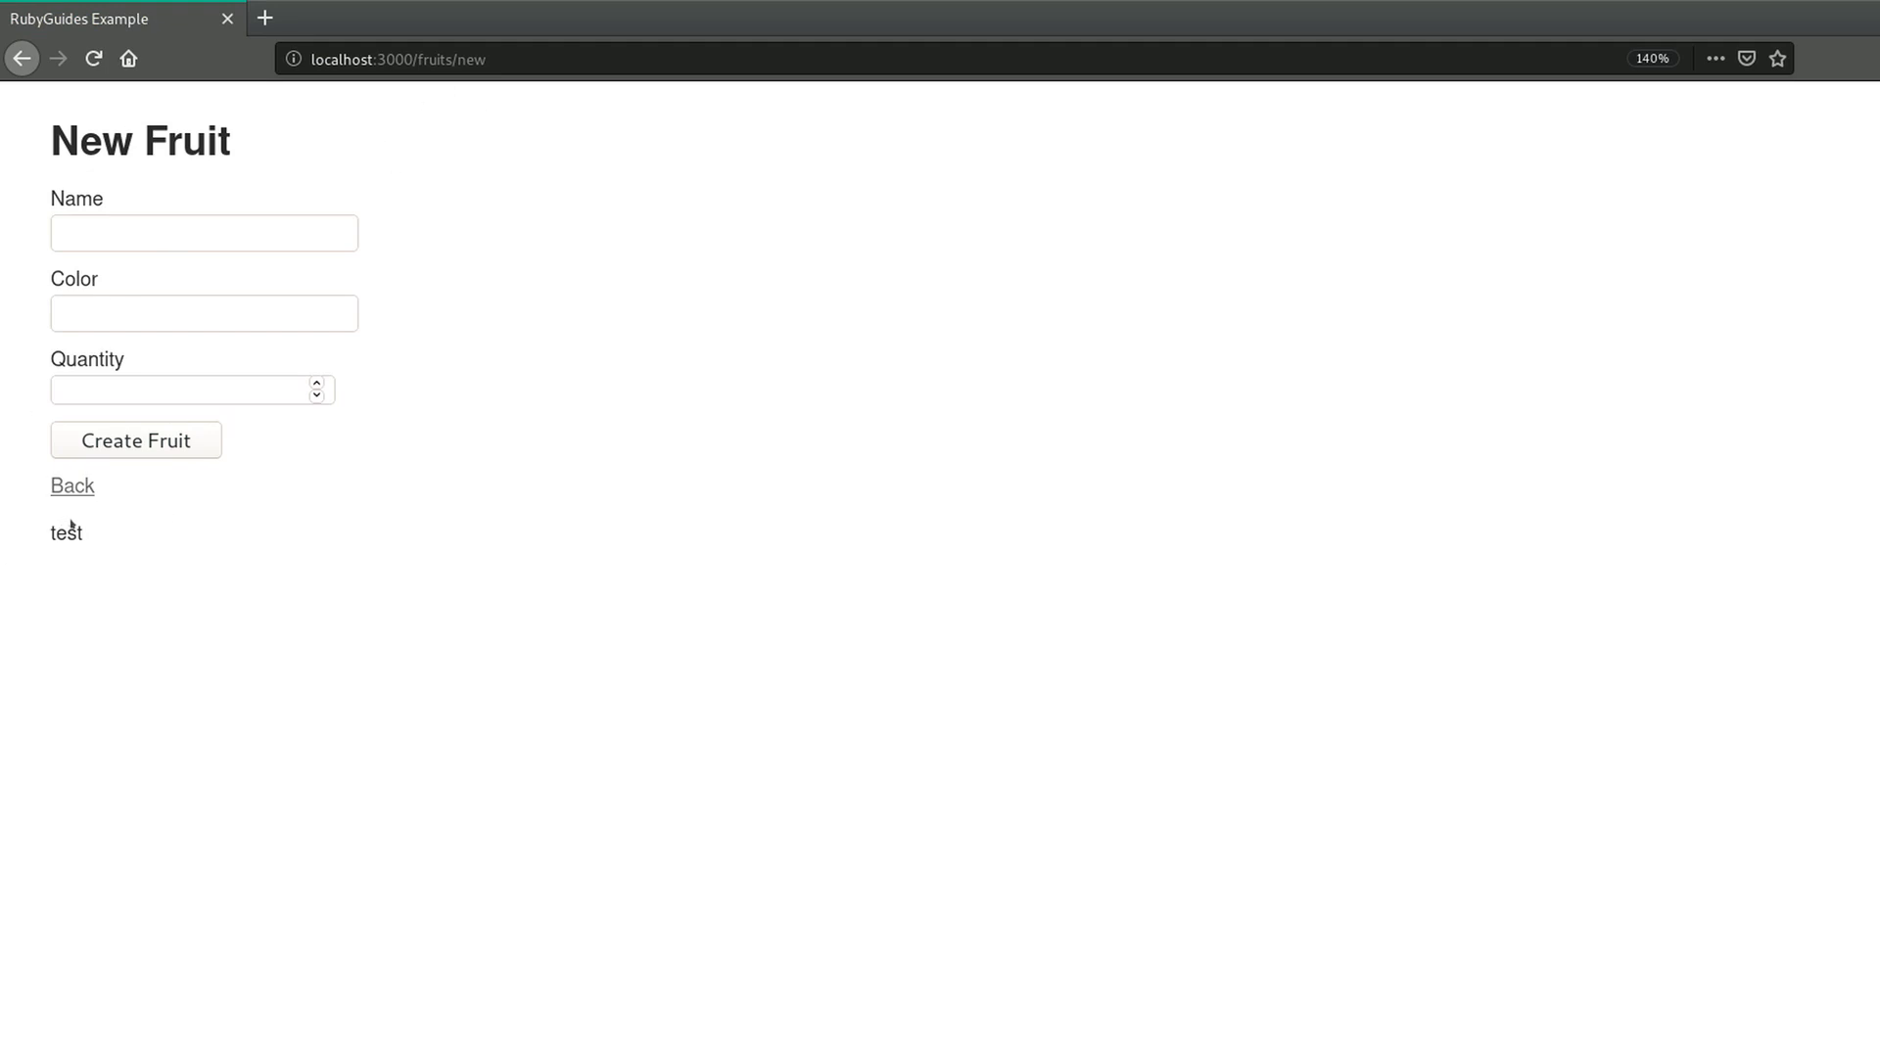
pyautogui.moveTo(151, 533)
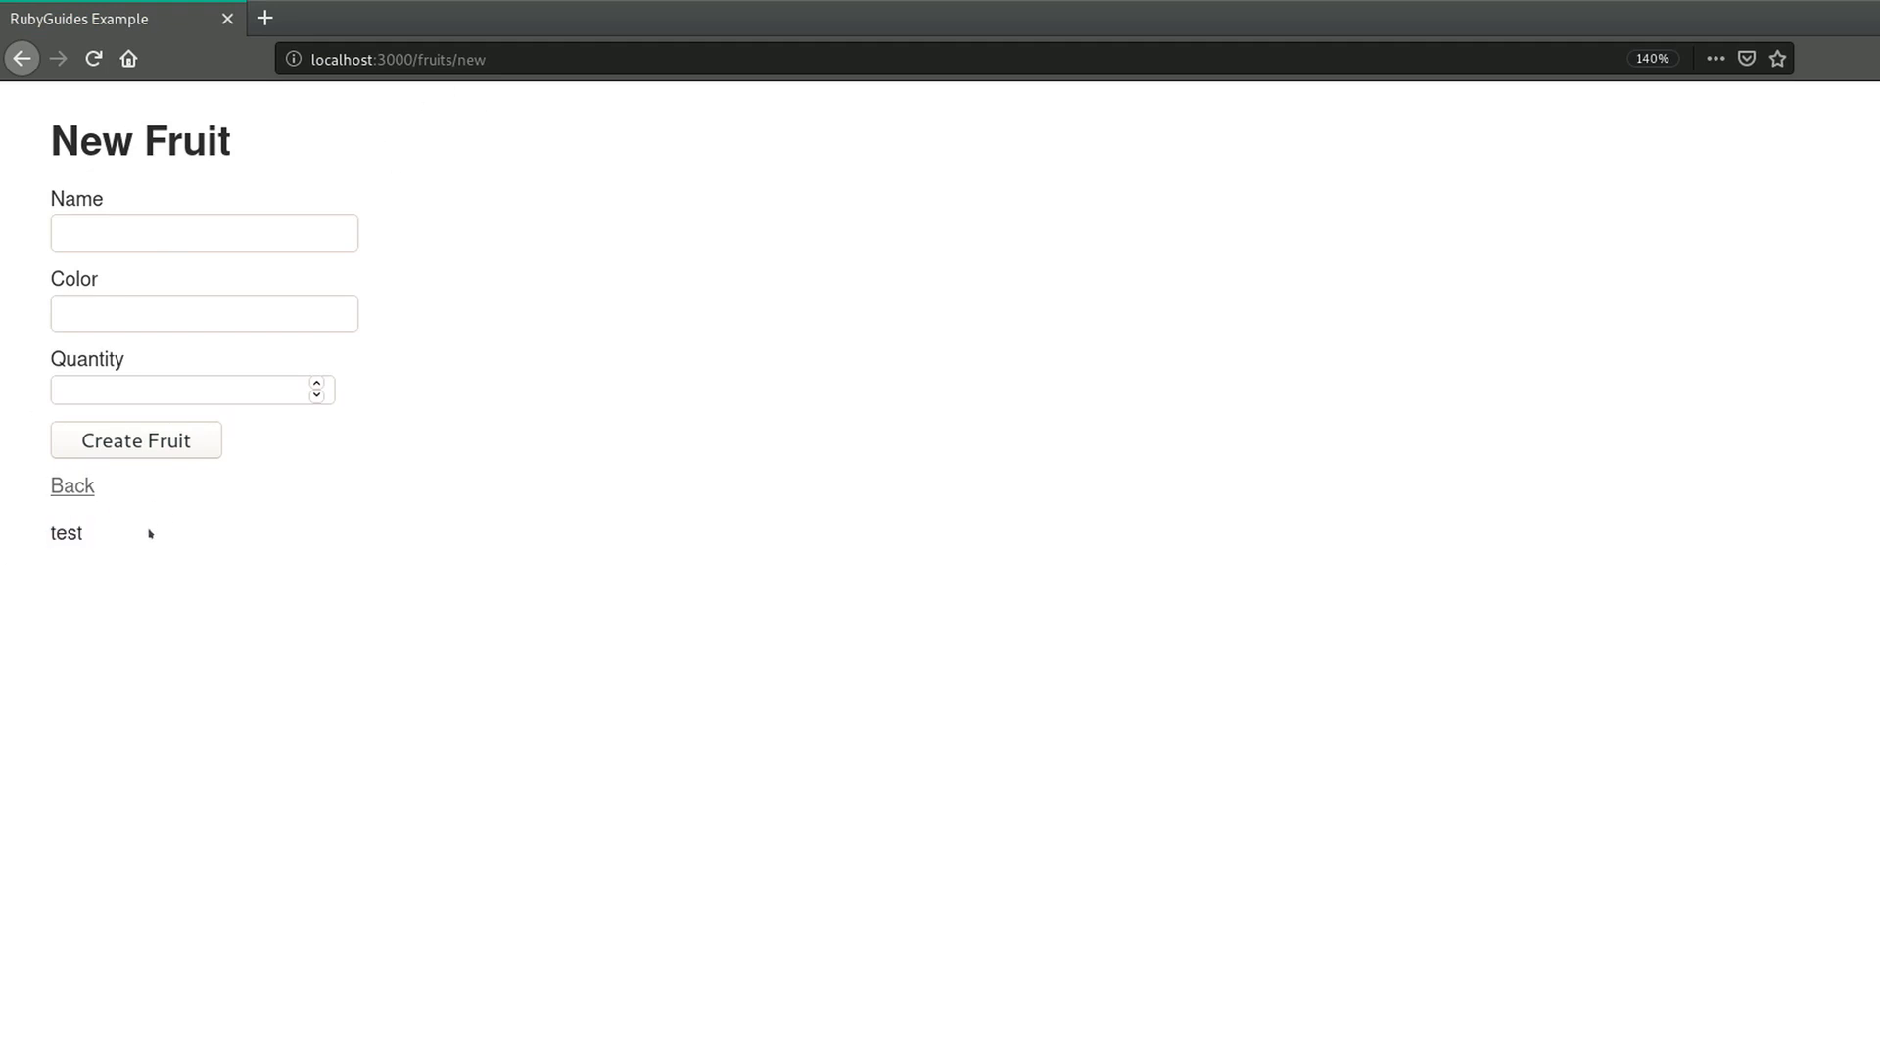
pyautogui.click(71, 485)
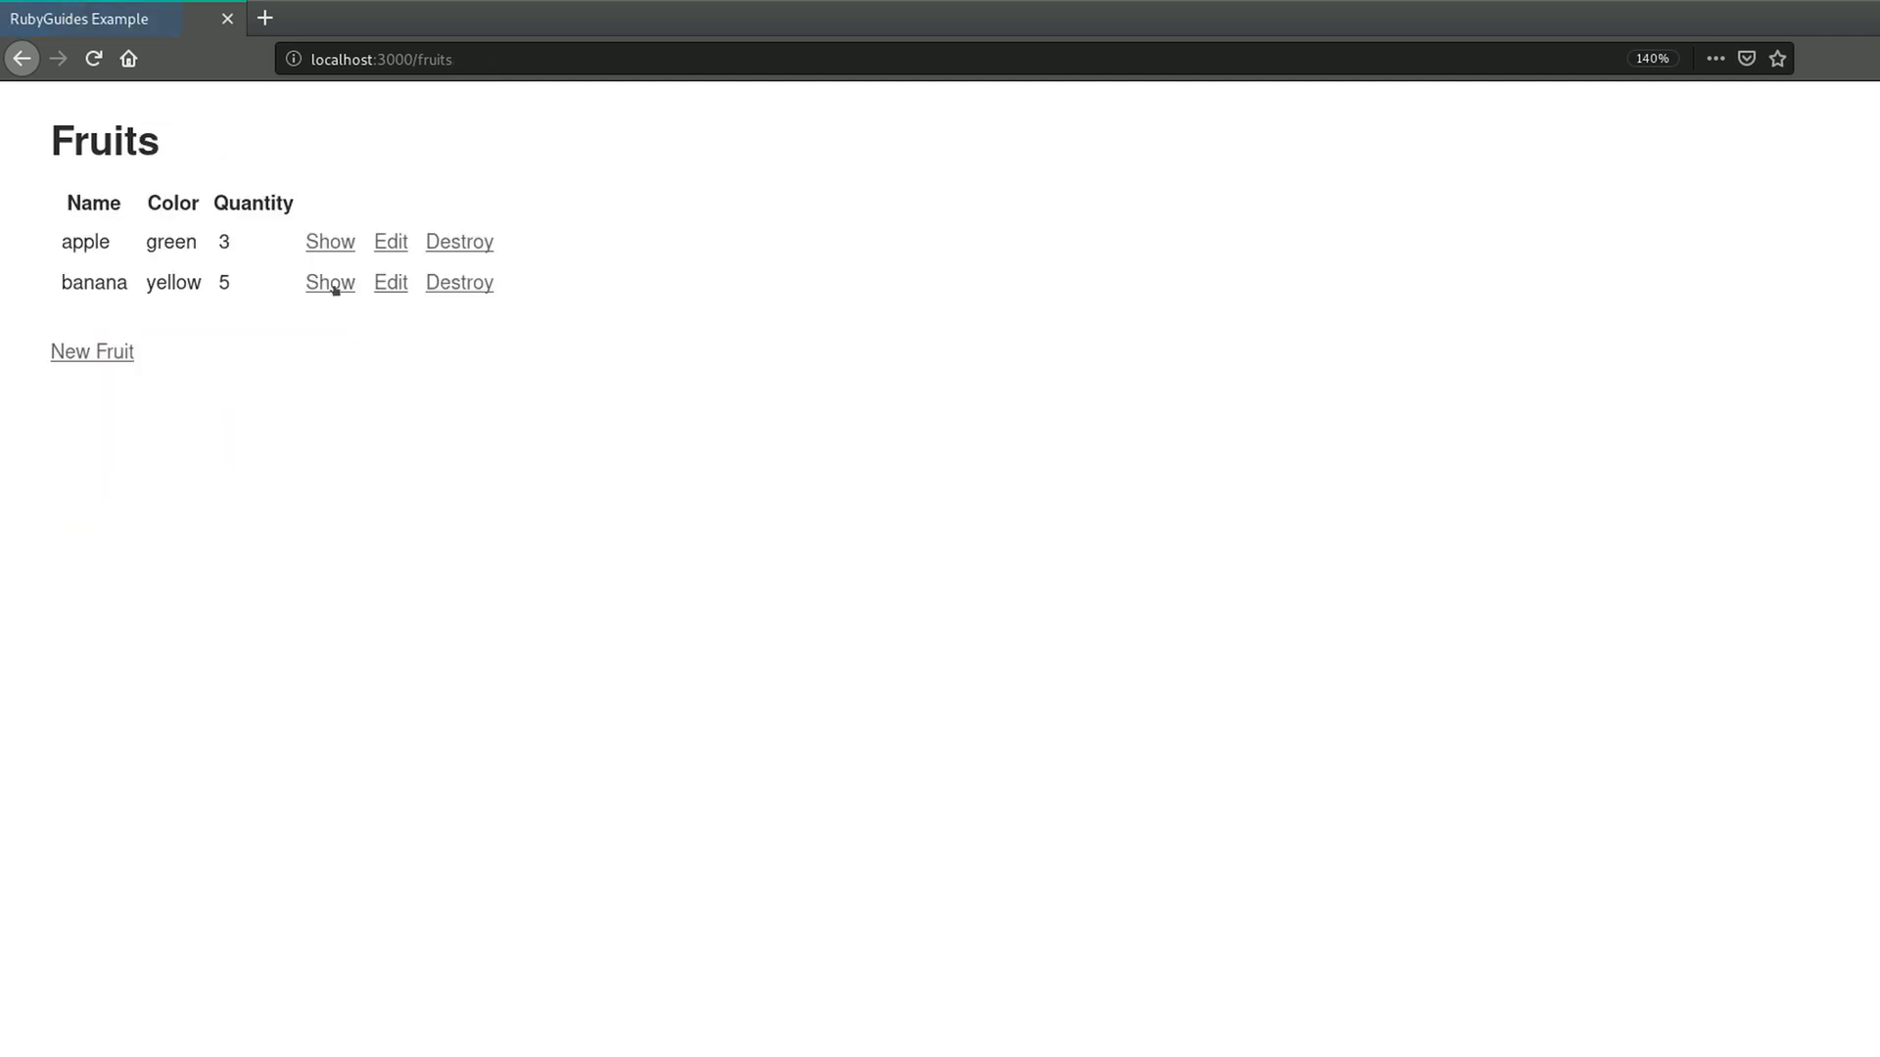
pyautogui.click(329, 282)
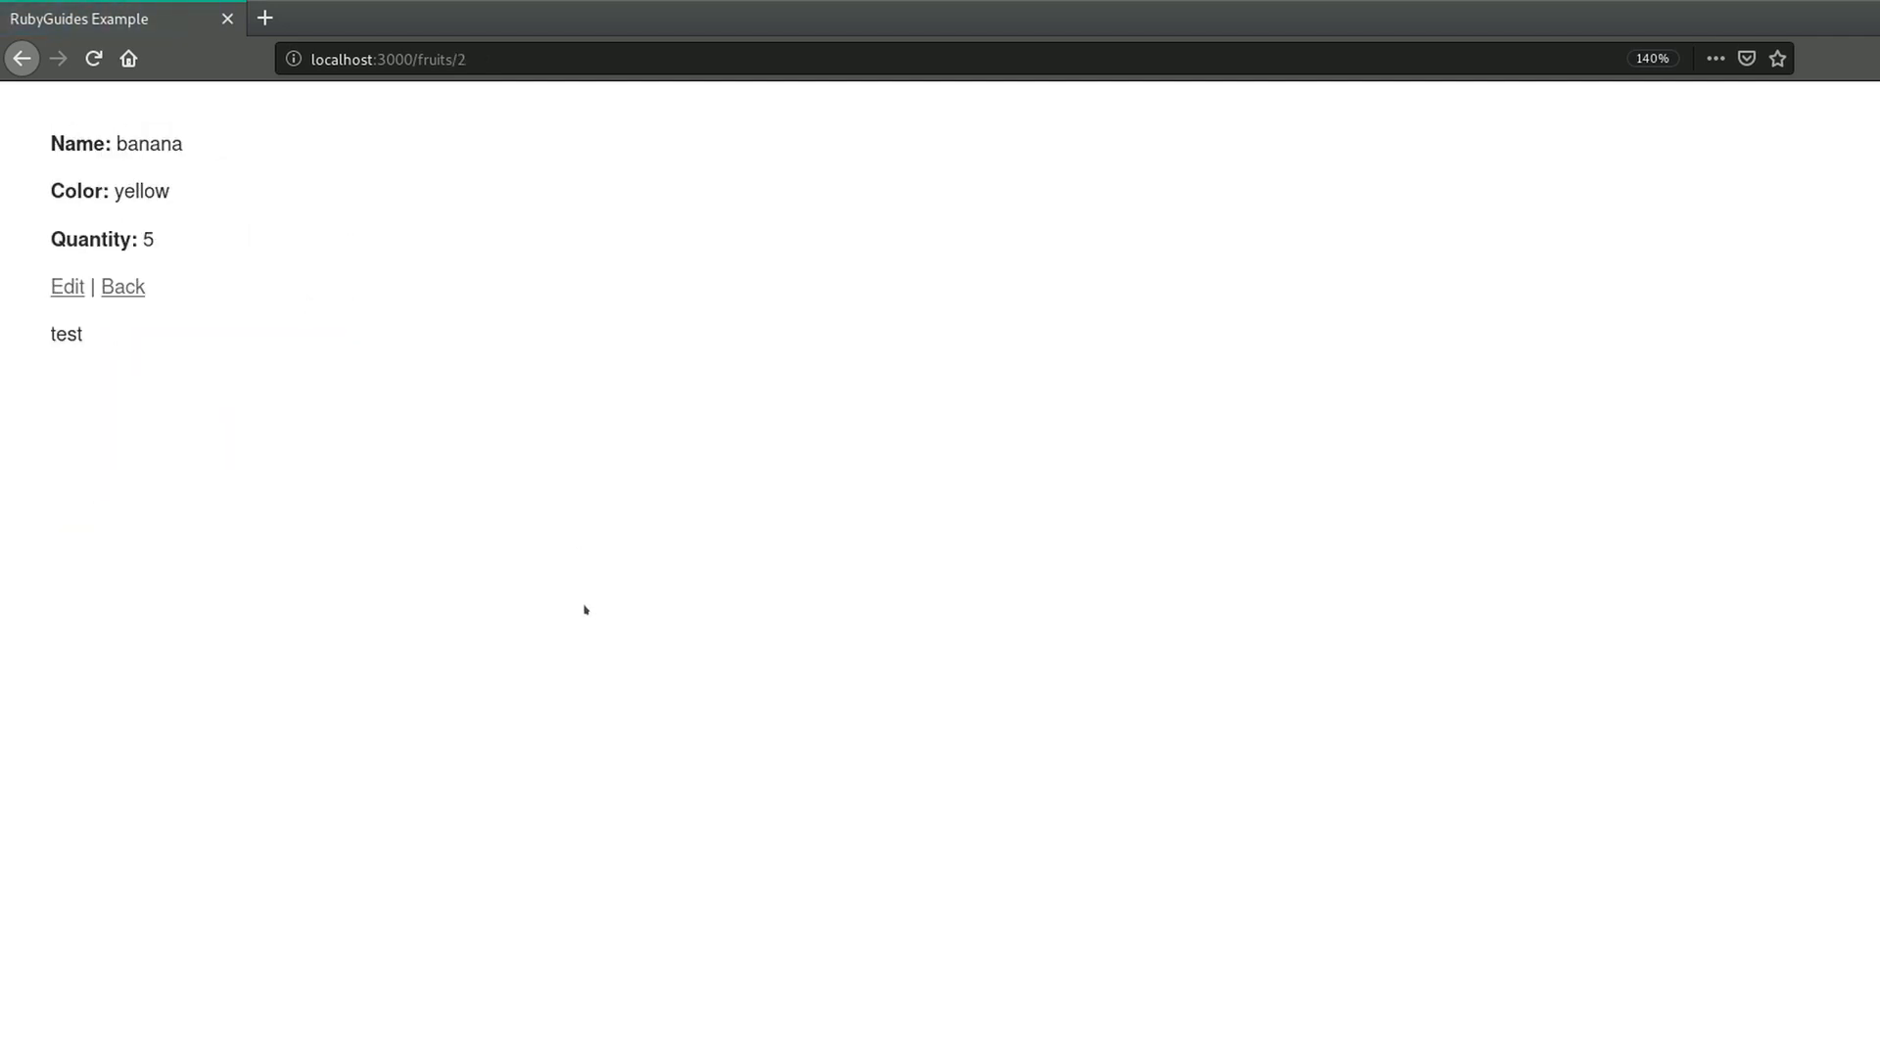
pyautogui.click(122, 286)
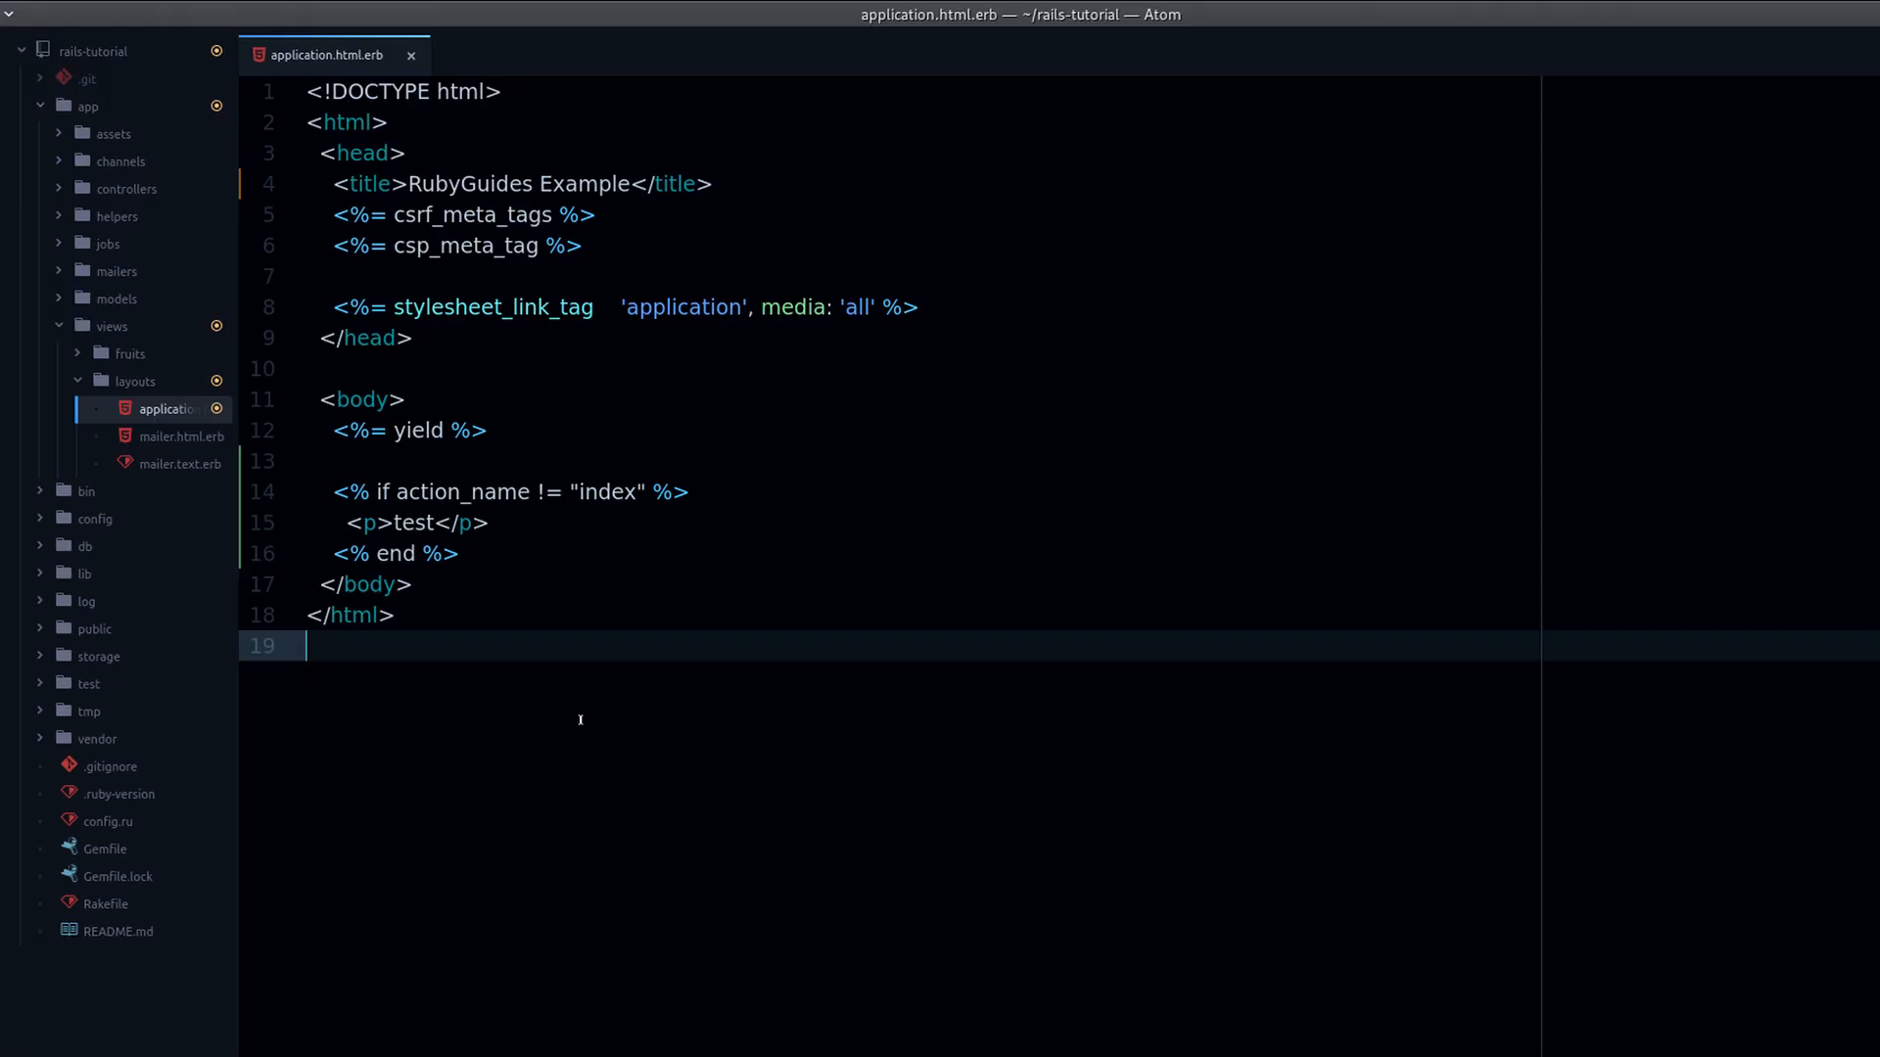
# - Rewrite the condition as controller_name != "fruit" and save the layout
pyautogui.doubleClick(462, 492)
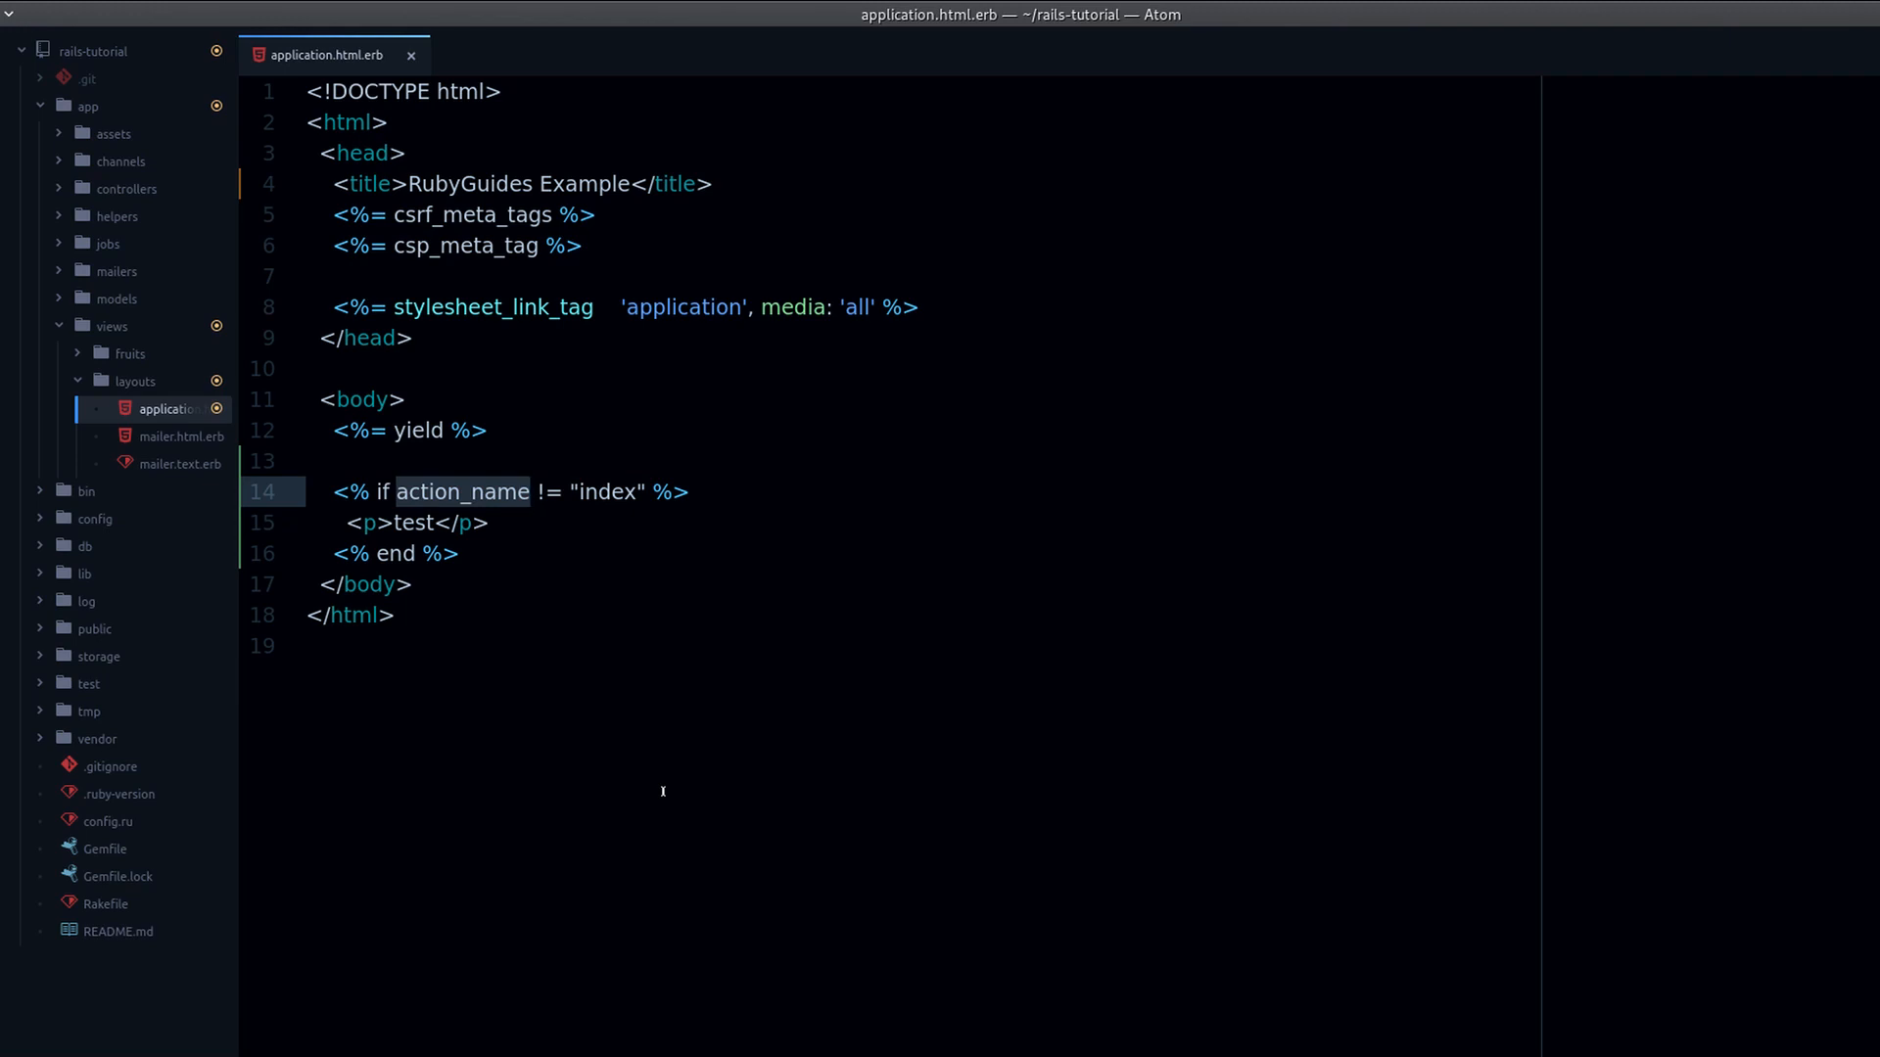
pyautogui.press('Delete')
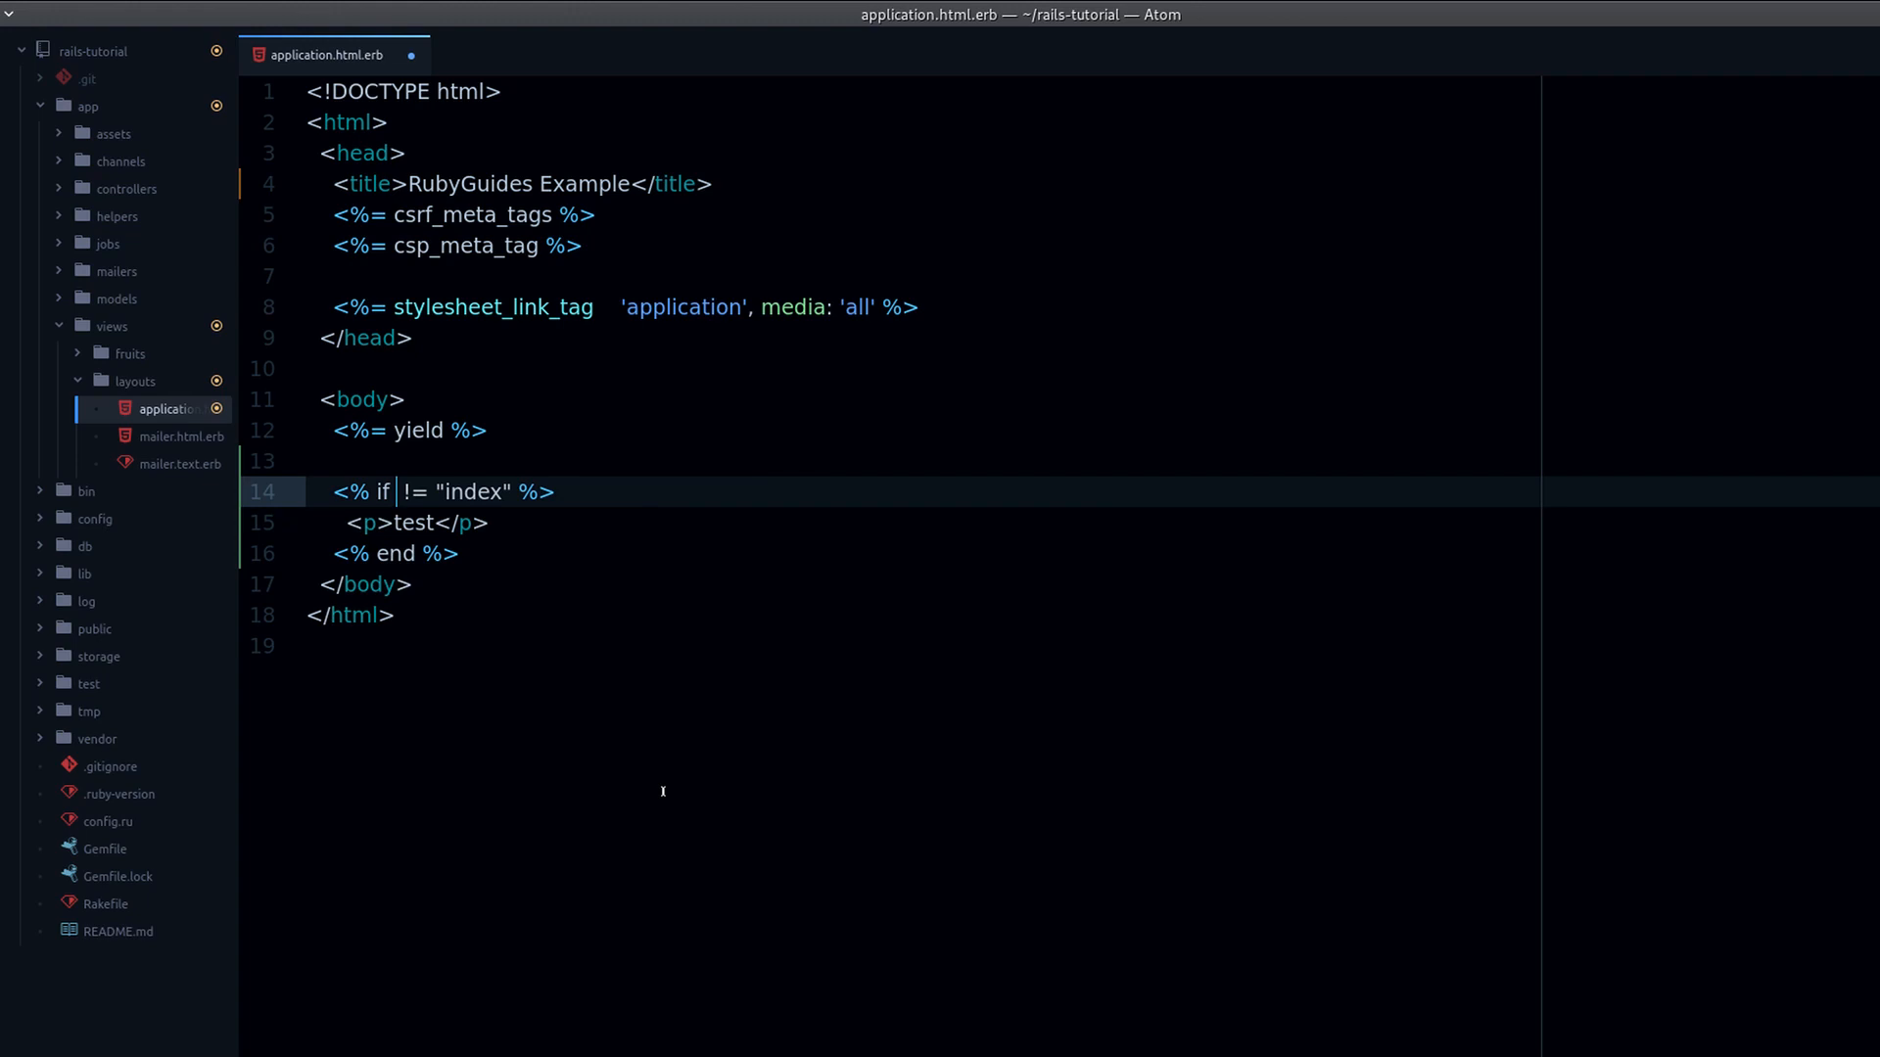
pyautogui.write('controller_')
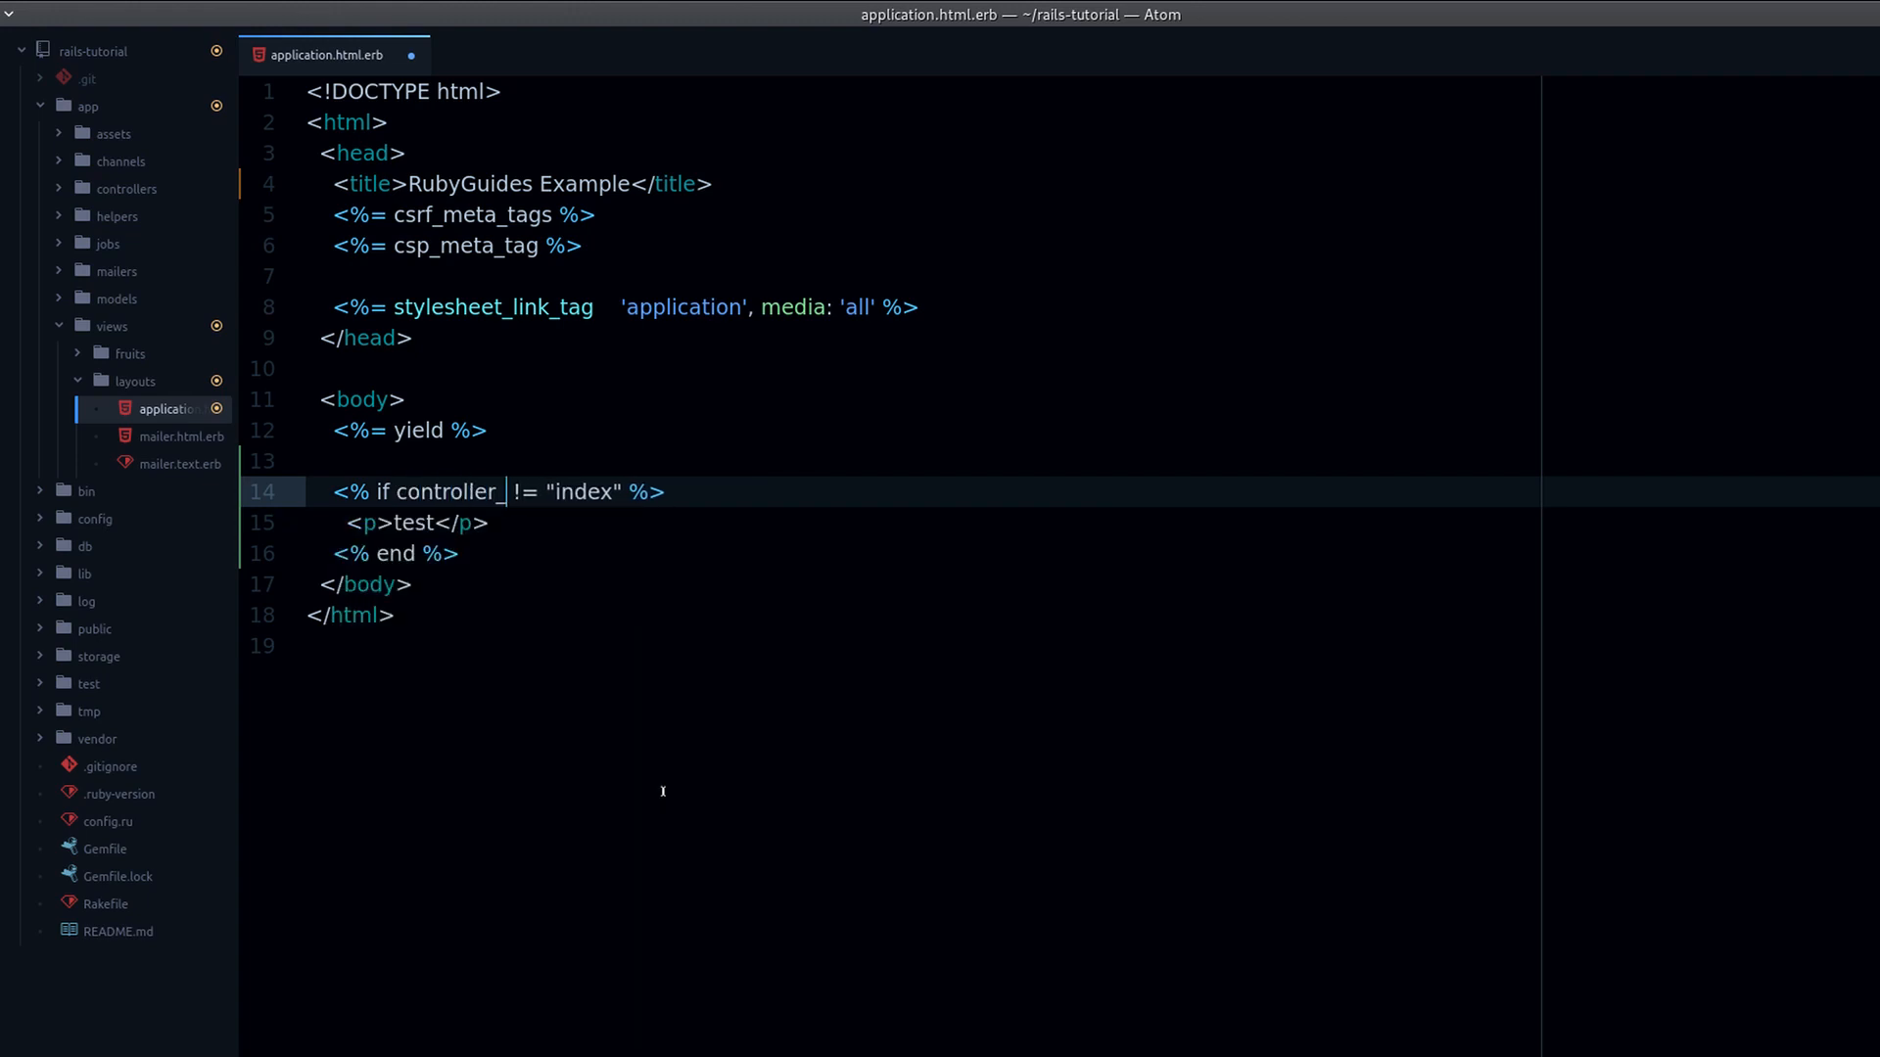
pyautogui.write('name')
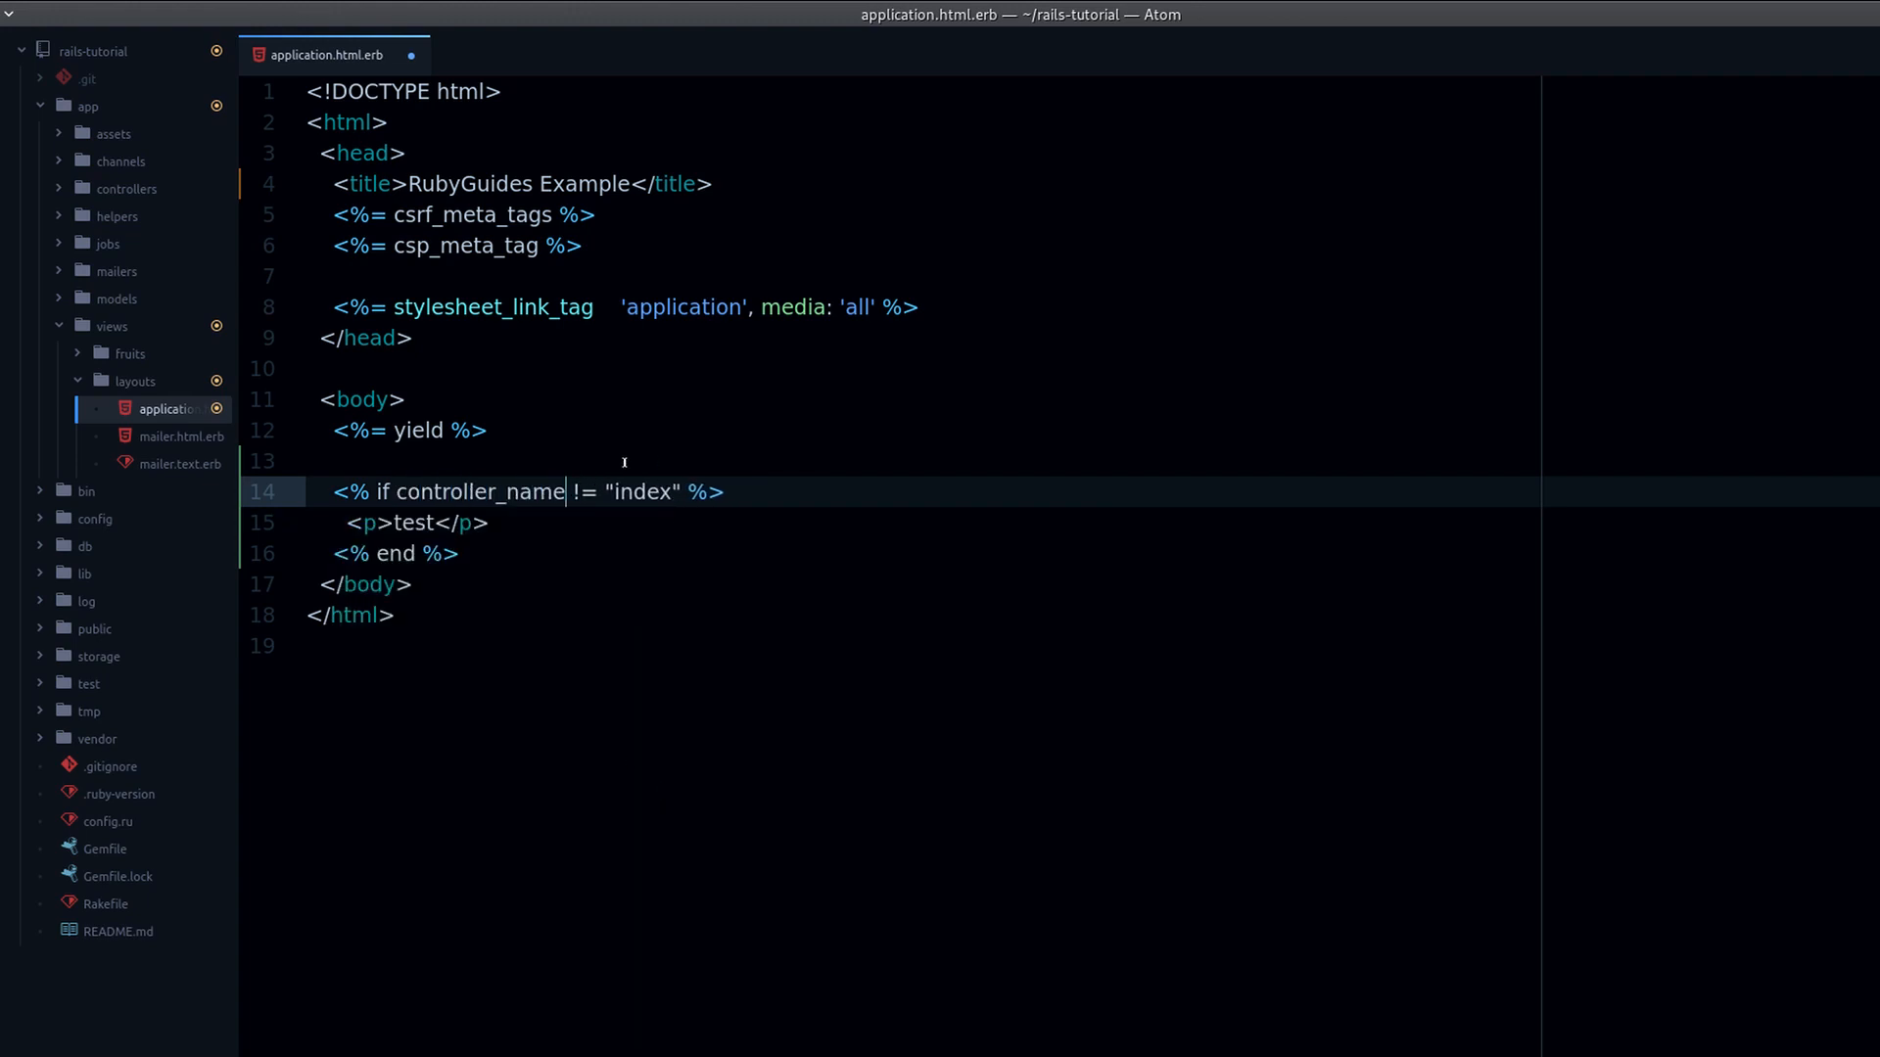
pyautogui.write('f')
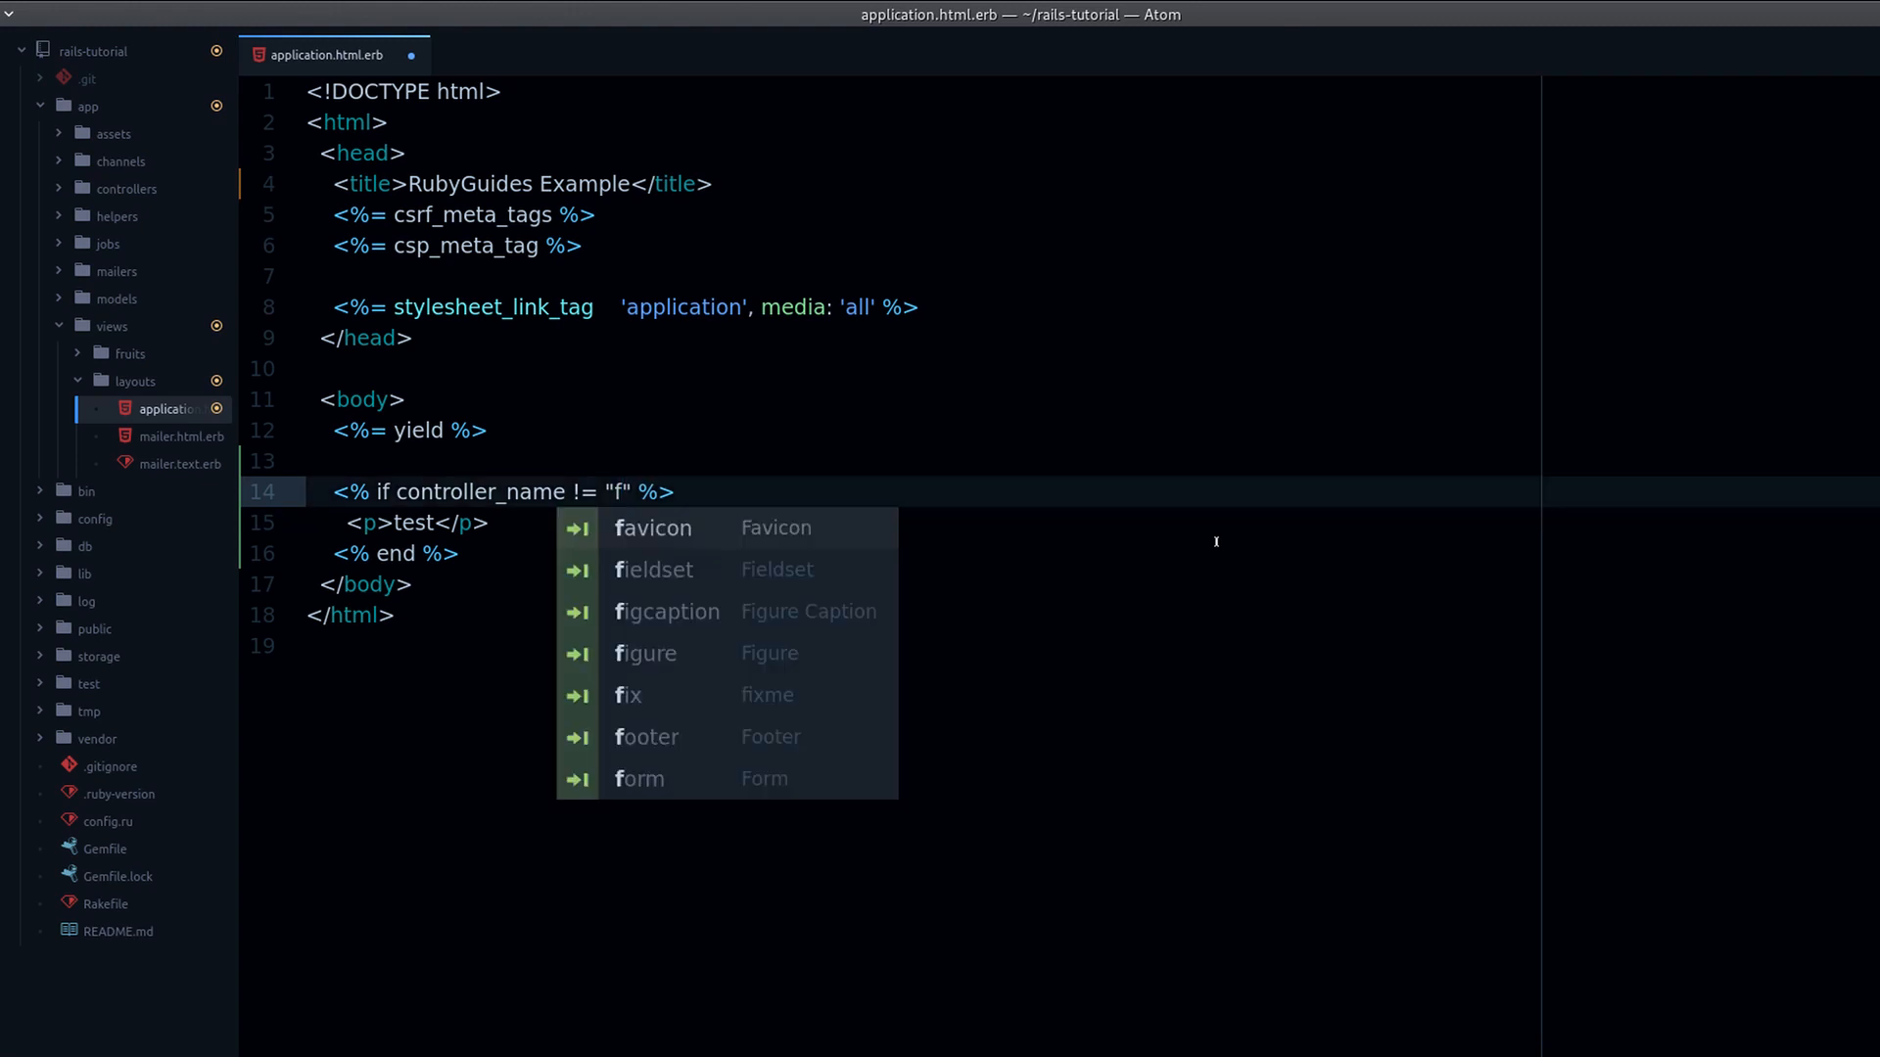
pyautogui.write('ruit')
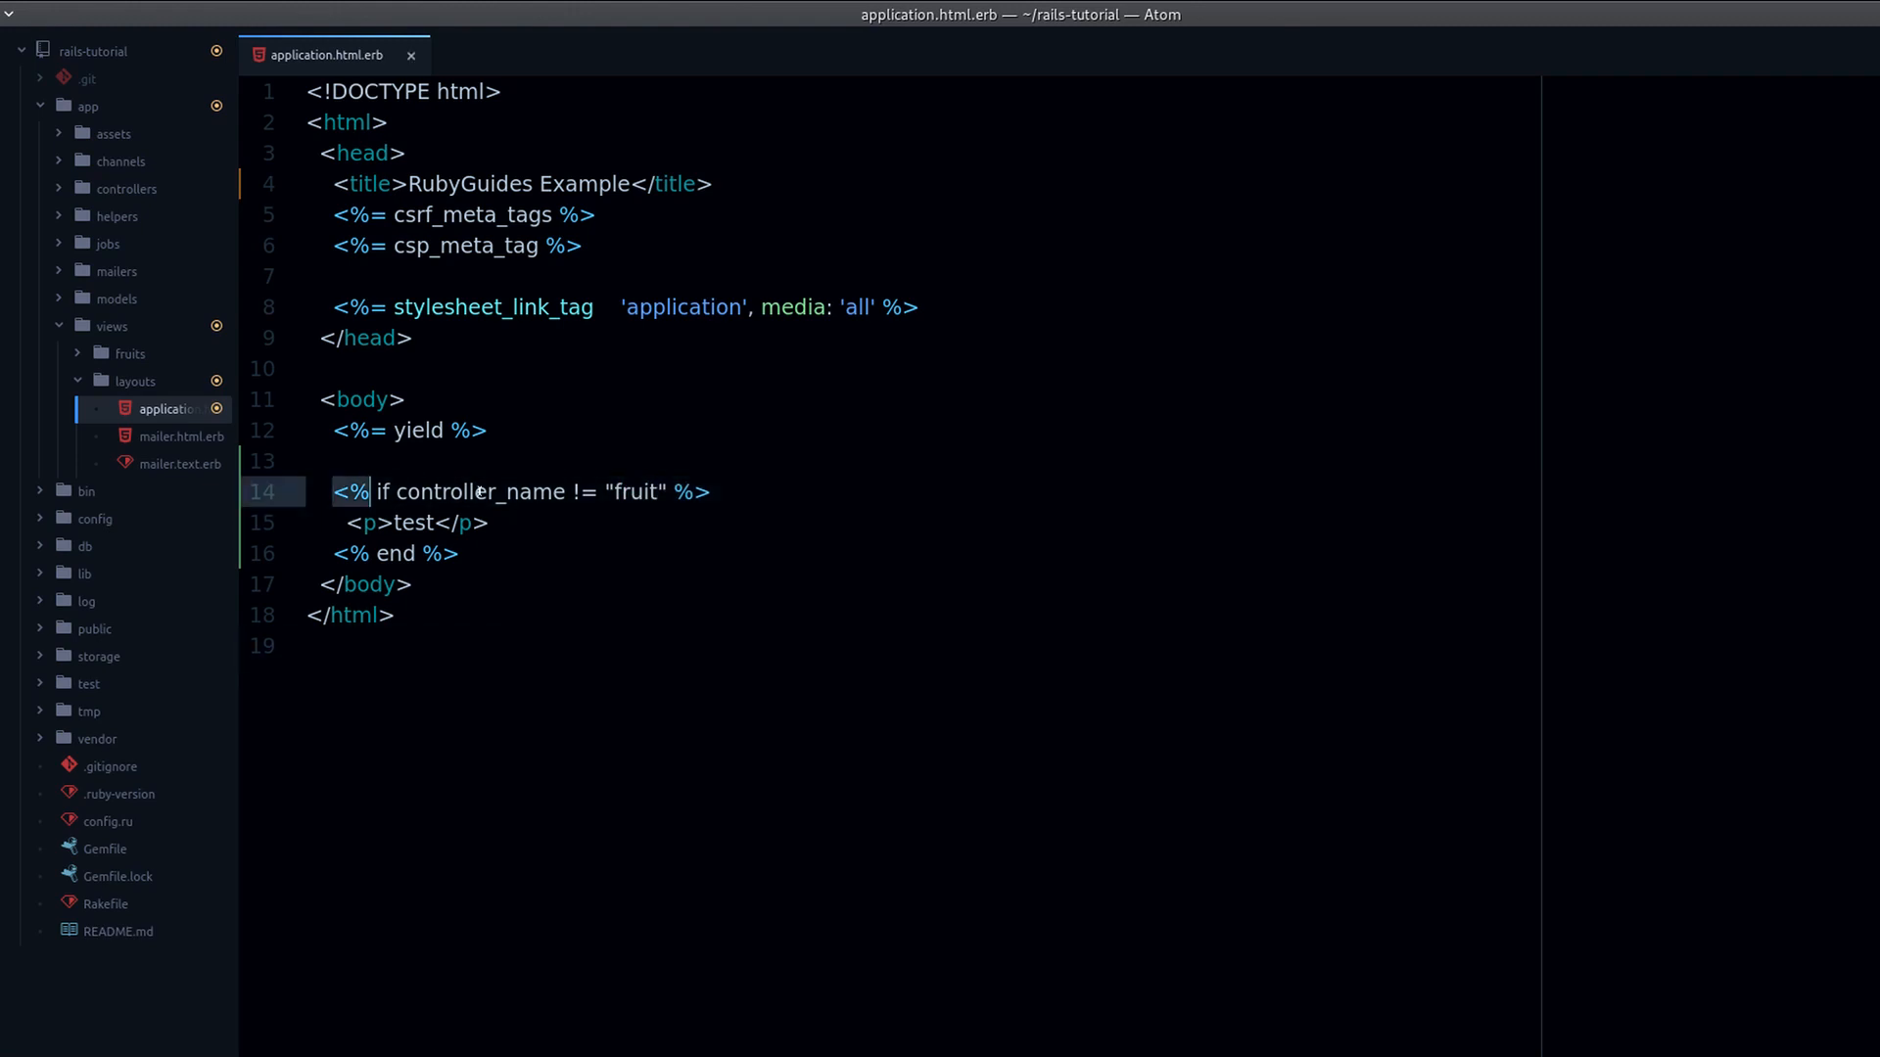
pyautogui.moveTo(341, 491); pyautogui.dragTo(458, 552)
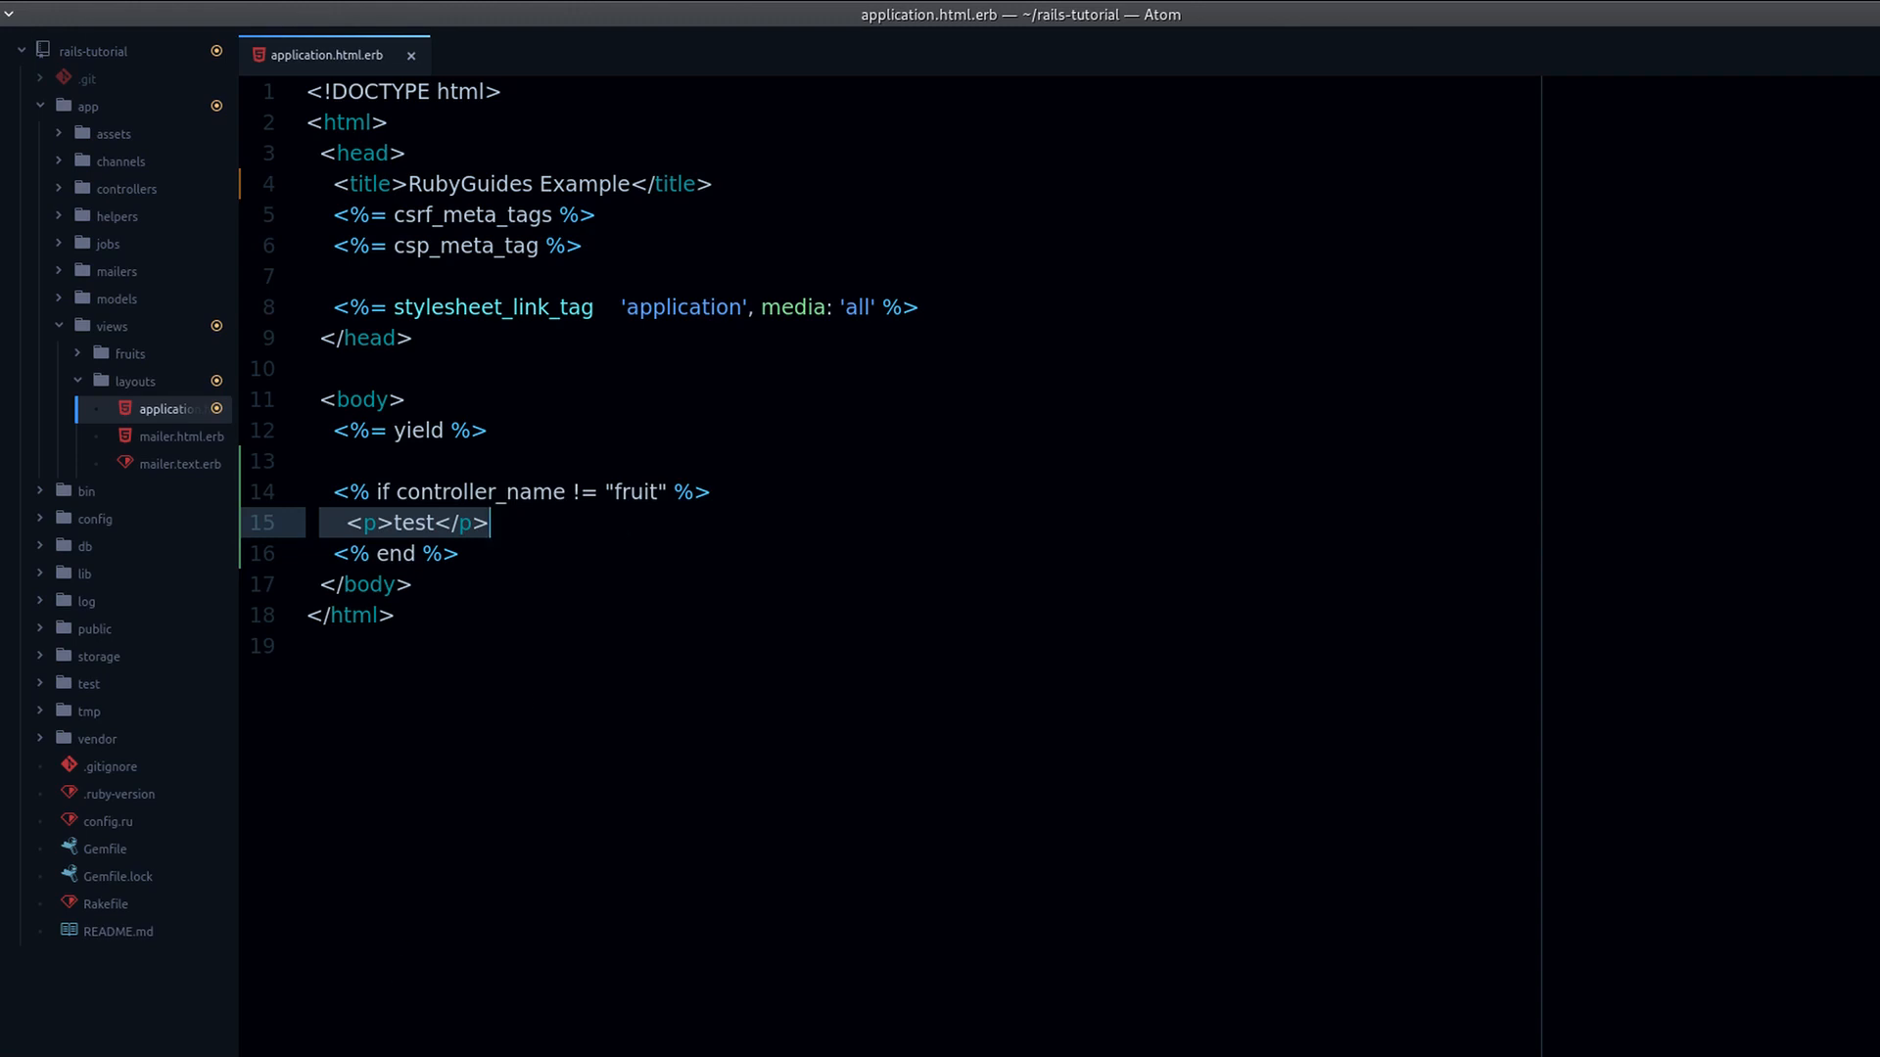
pyautogui.moveTo(707, 842)
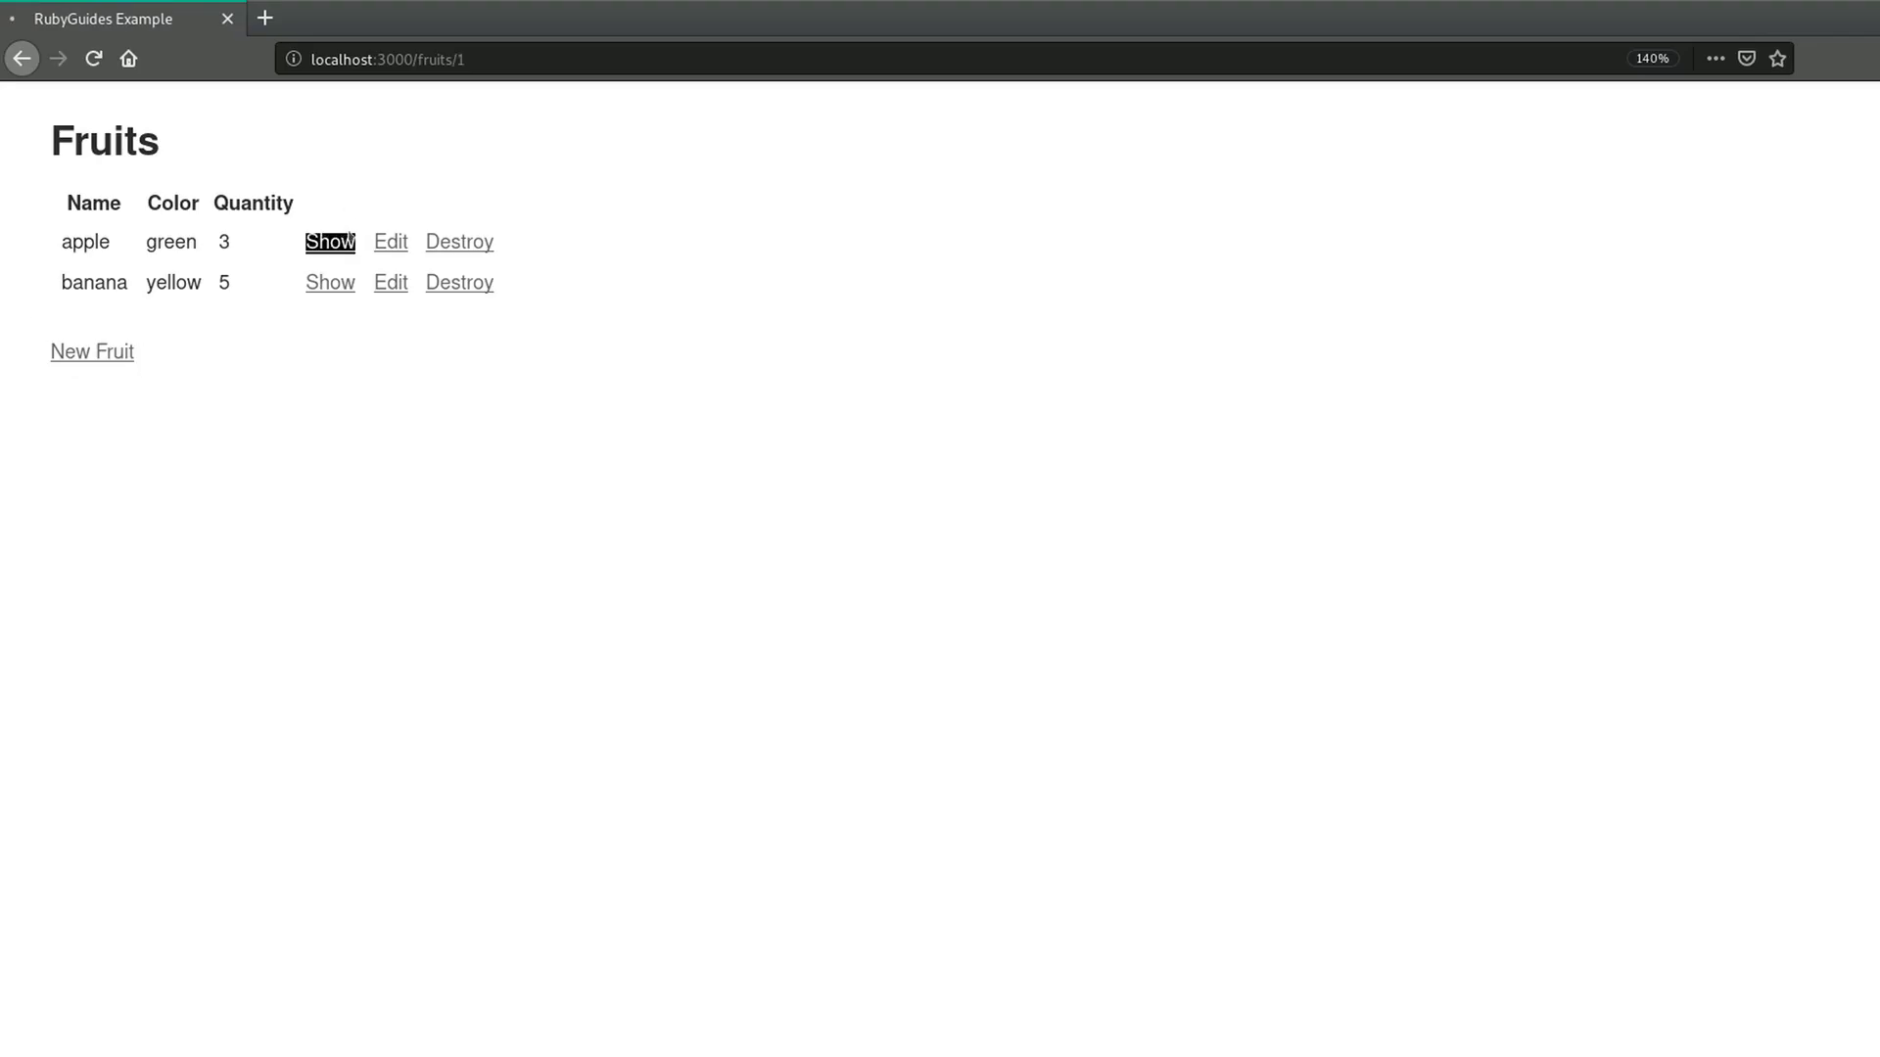
# - View the apple fruit's detail page, confirming the test paragraph is gone
pyautogui.click(329, 241)
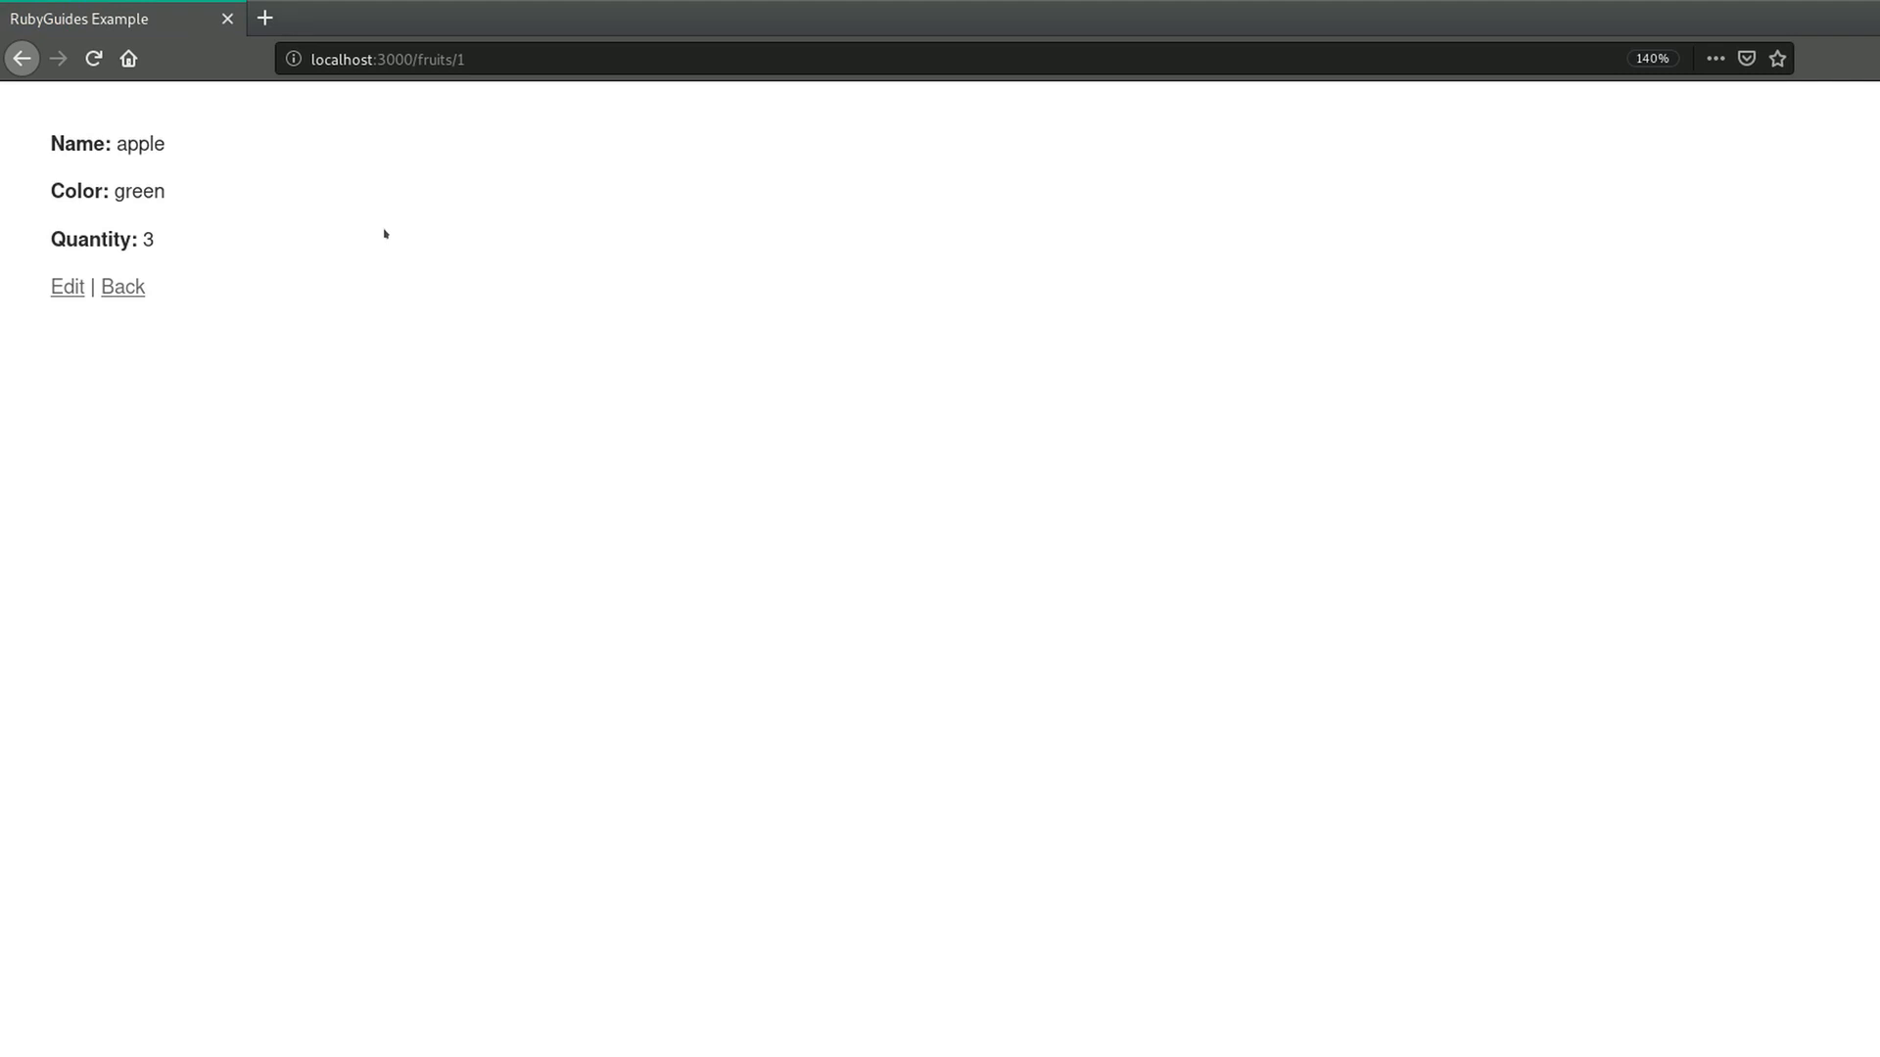
pyautogui.click(122, 286)
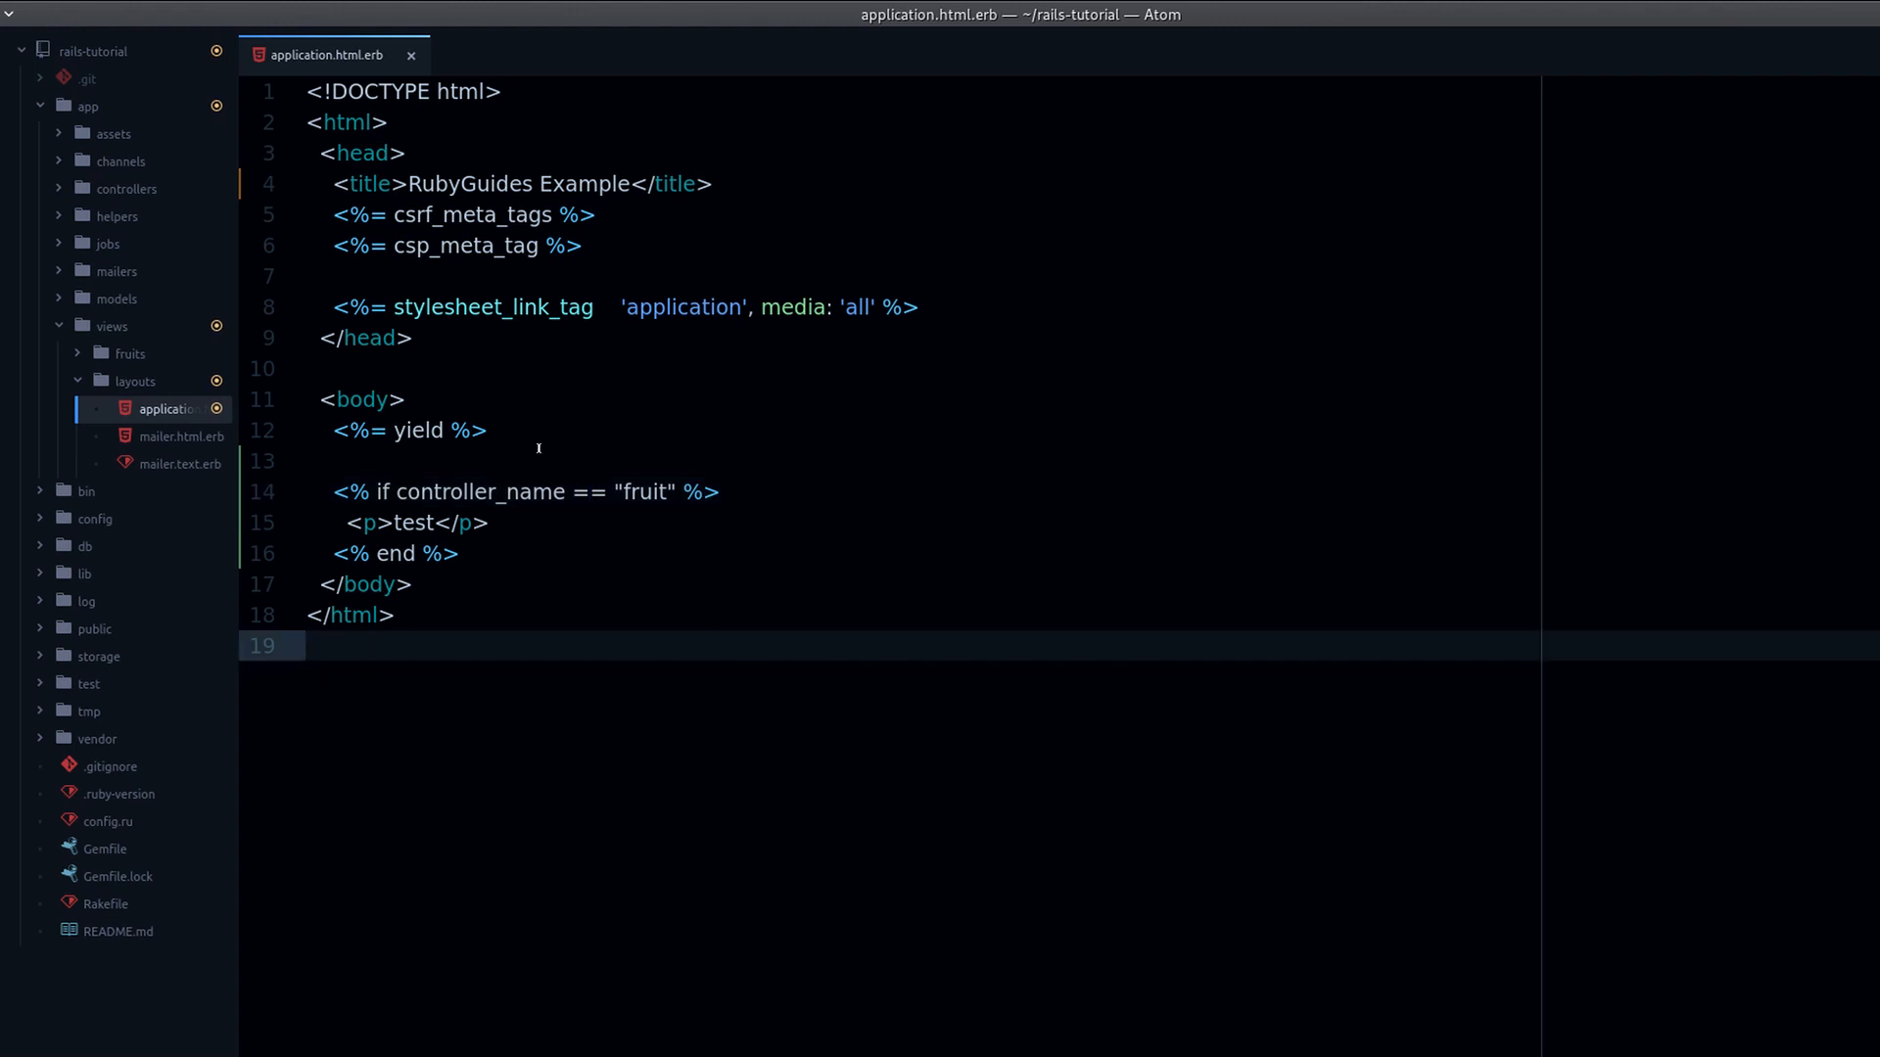
pyautogui.moveTo(572, 517)
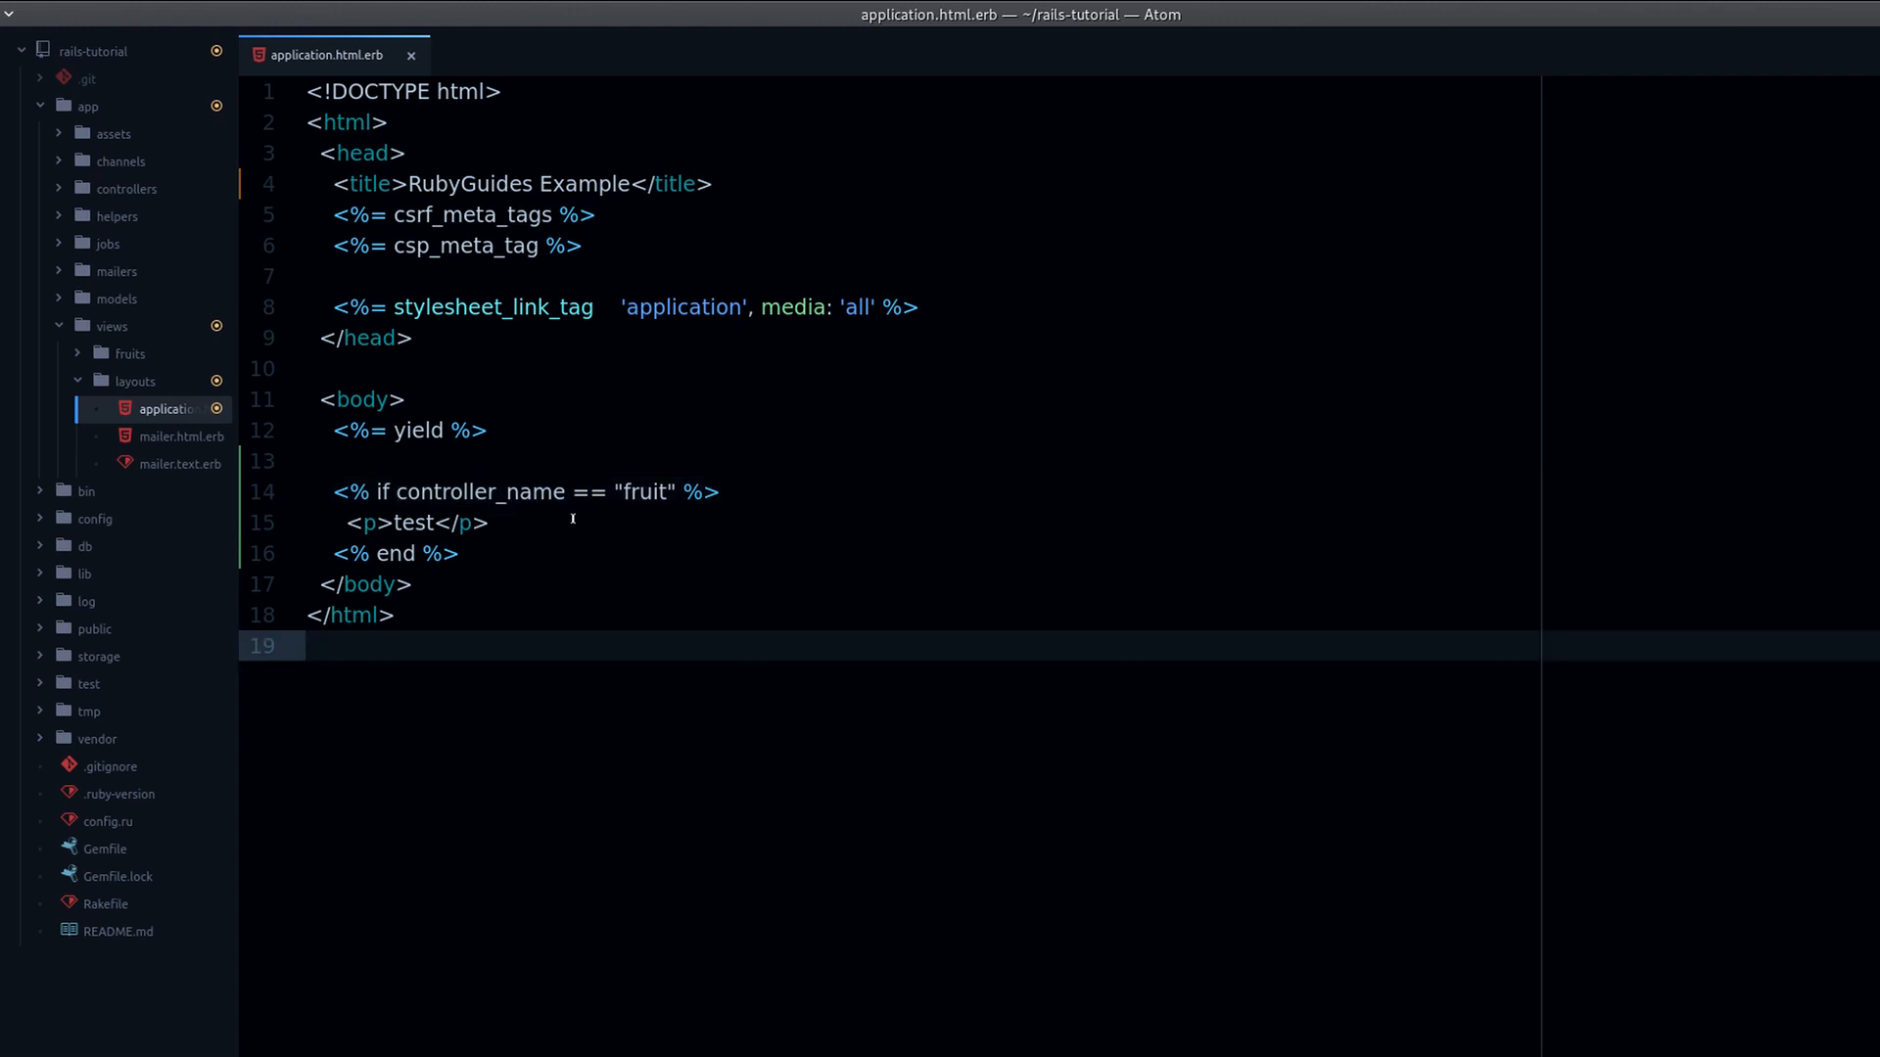
# - Replace the if block with a <%= controller_name %> output tag
pyautogui.doubleClick(479, 491)
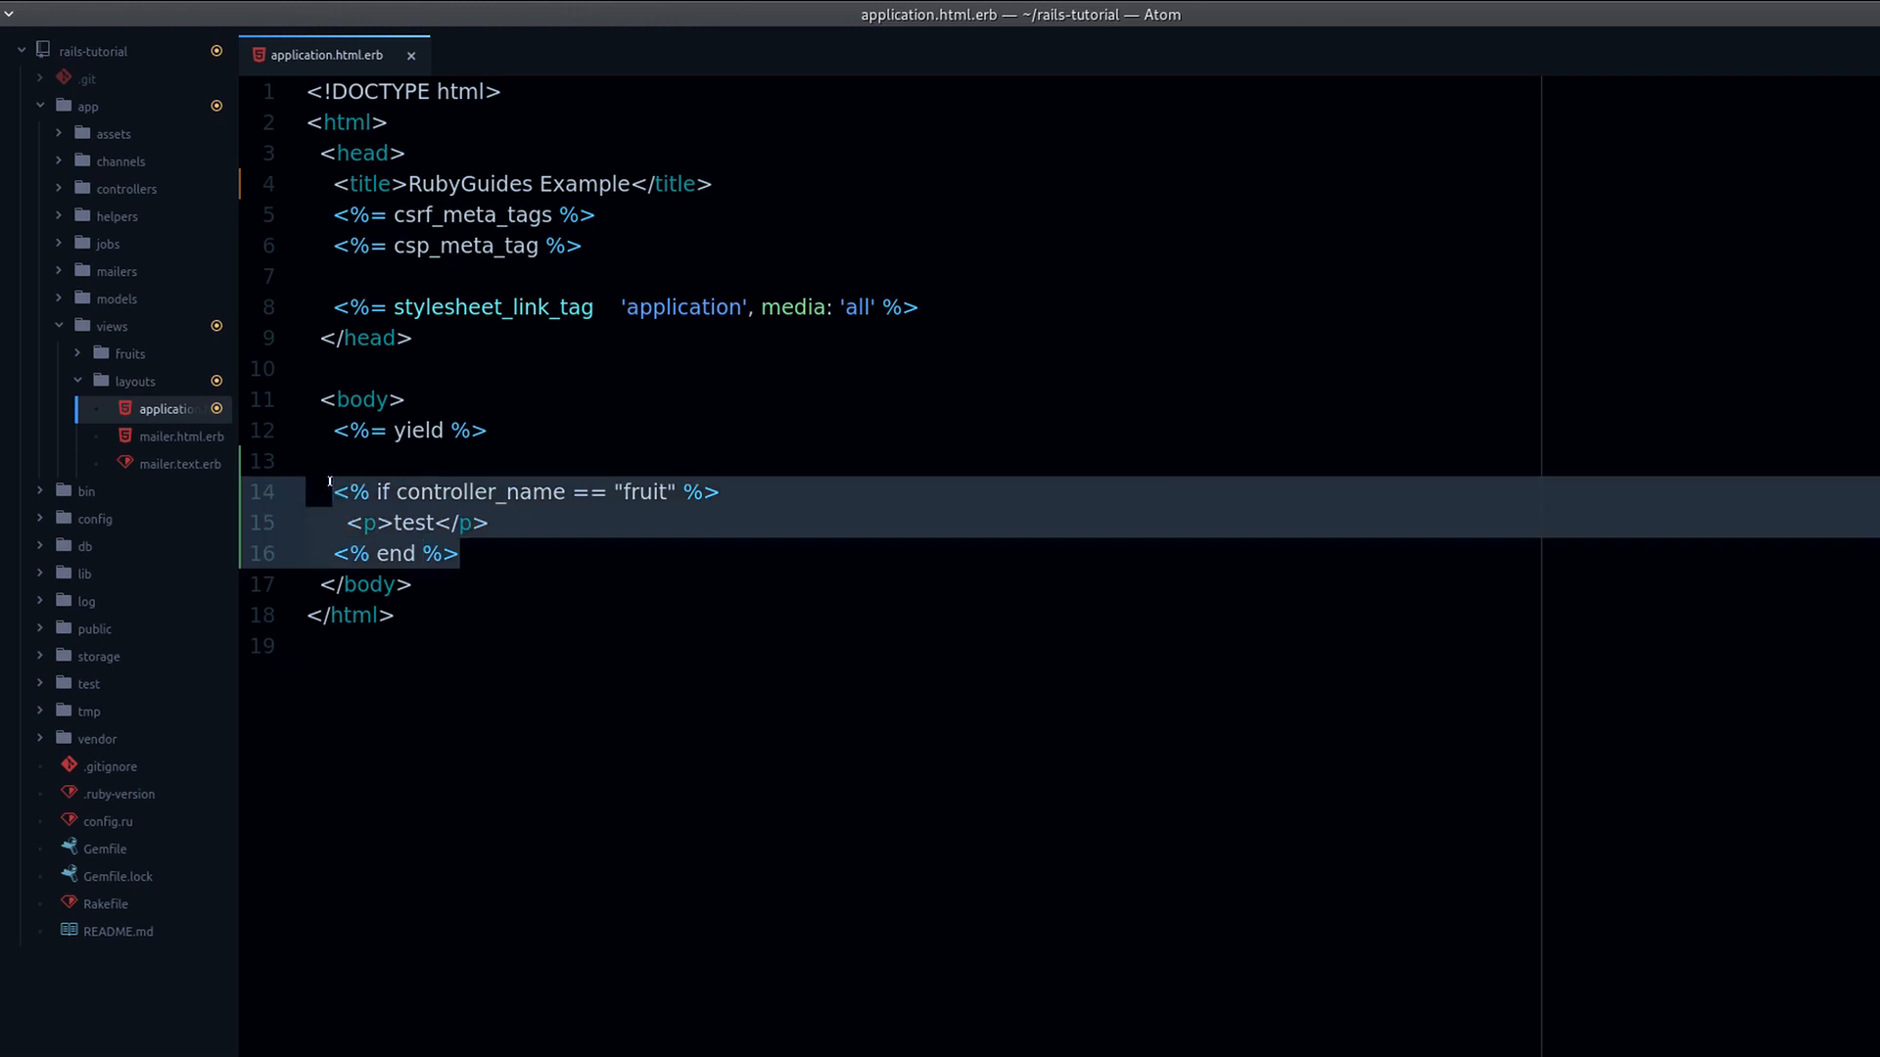
pyautogui.write('<%= %>')
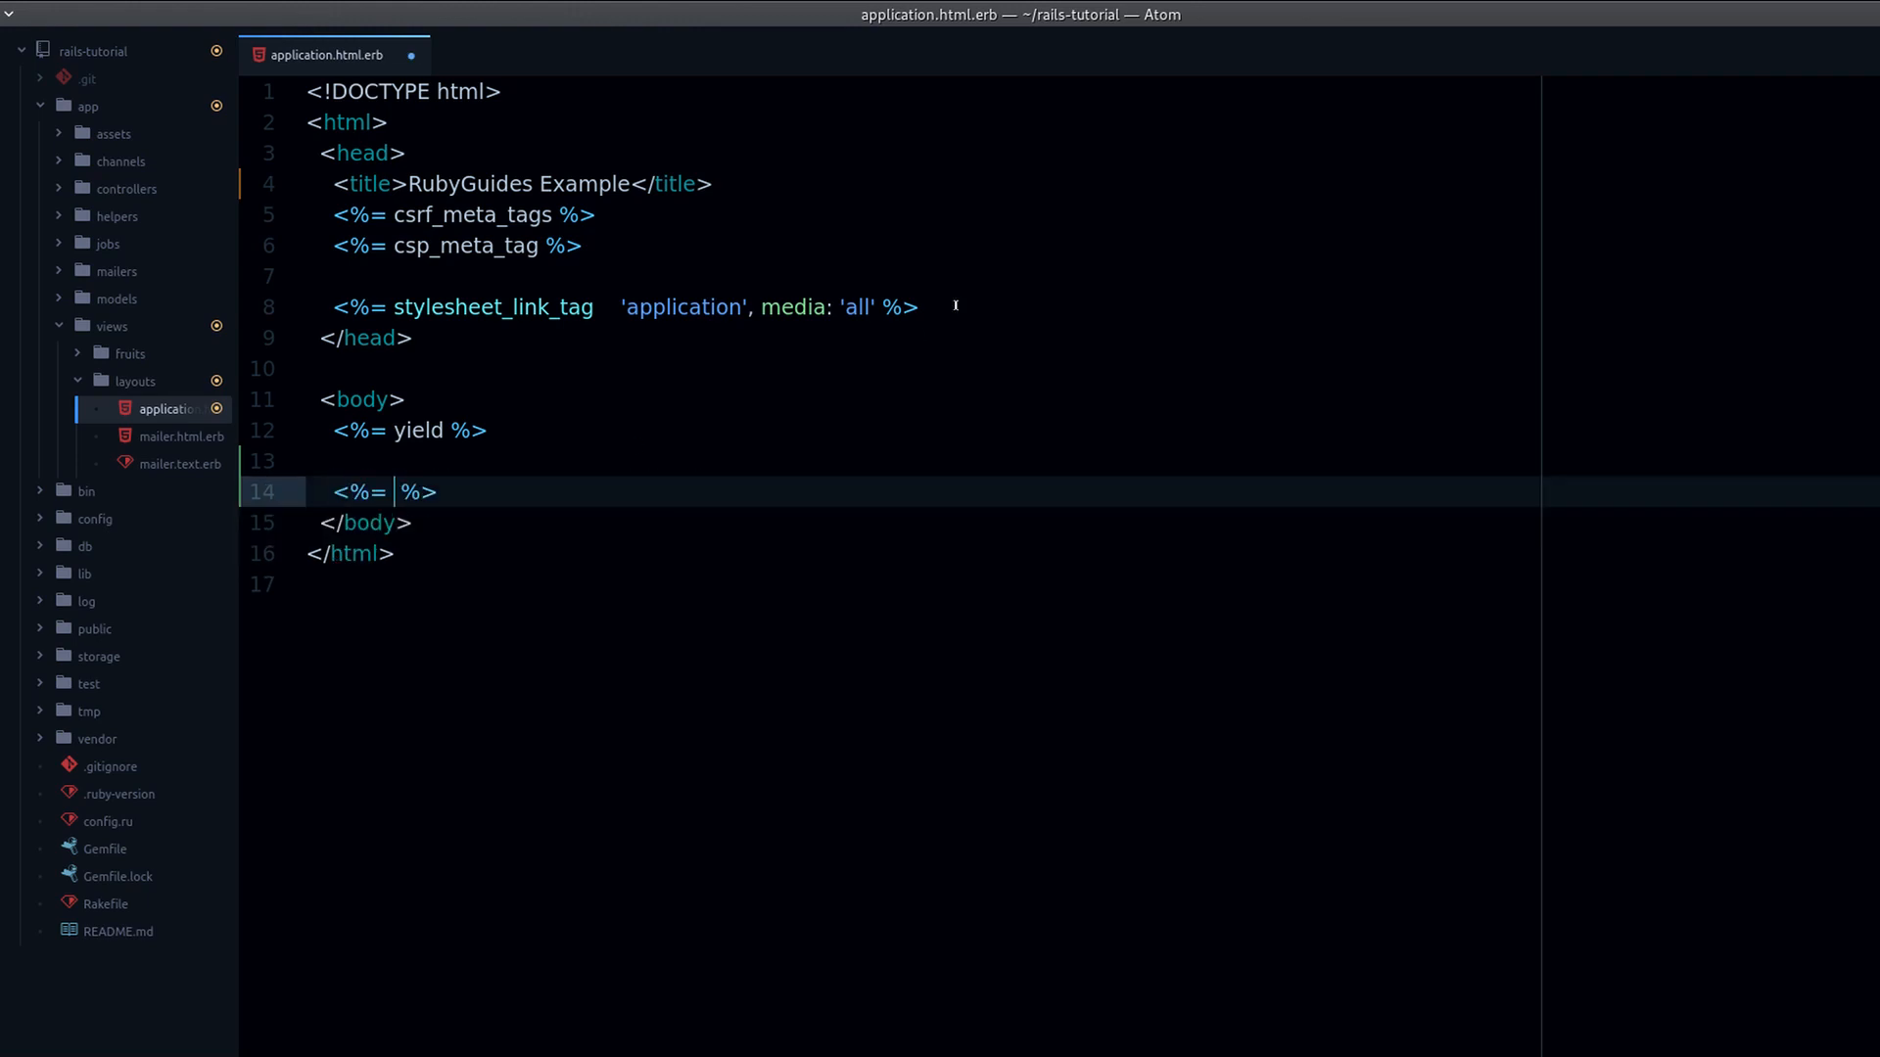
pyautogui.write('controller_name')
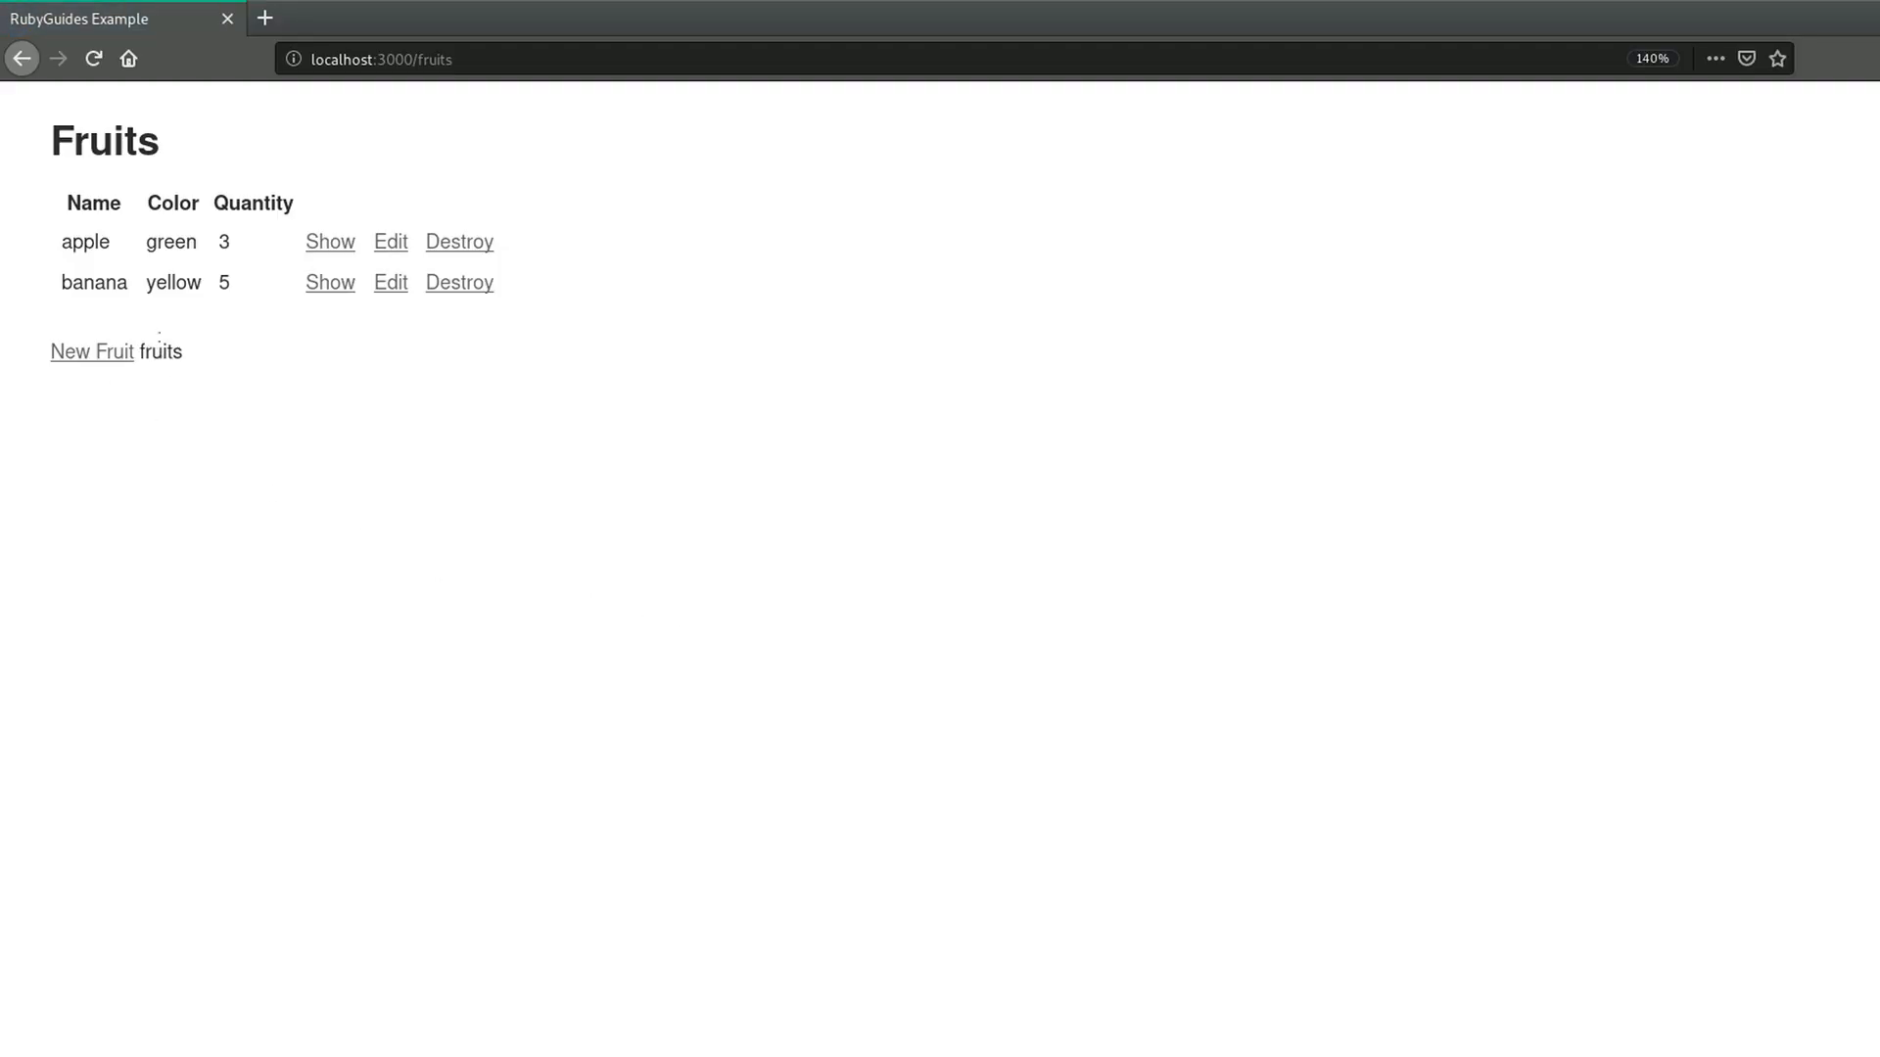
# - Wrap the output tag in <p></p> so 'index' prints in its own paragraph
pyautogui.doubleClick(159, 350)
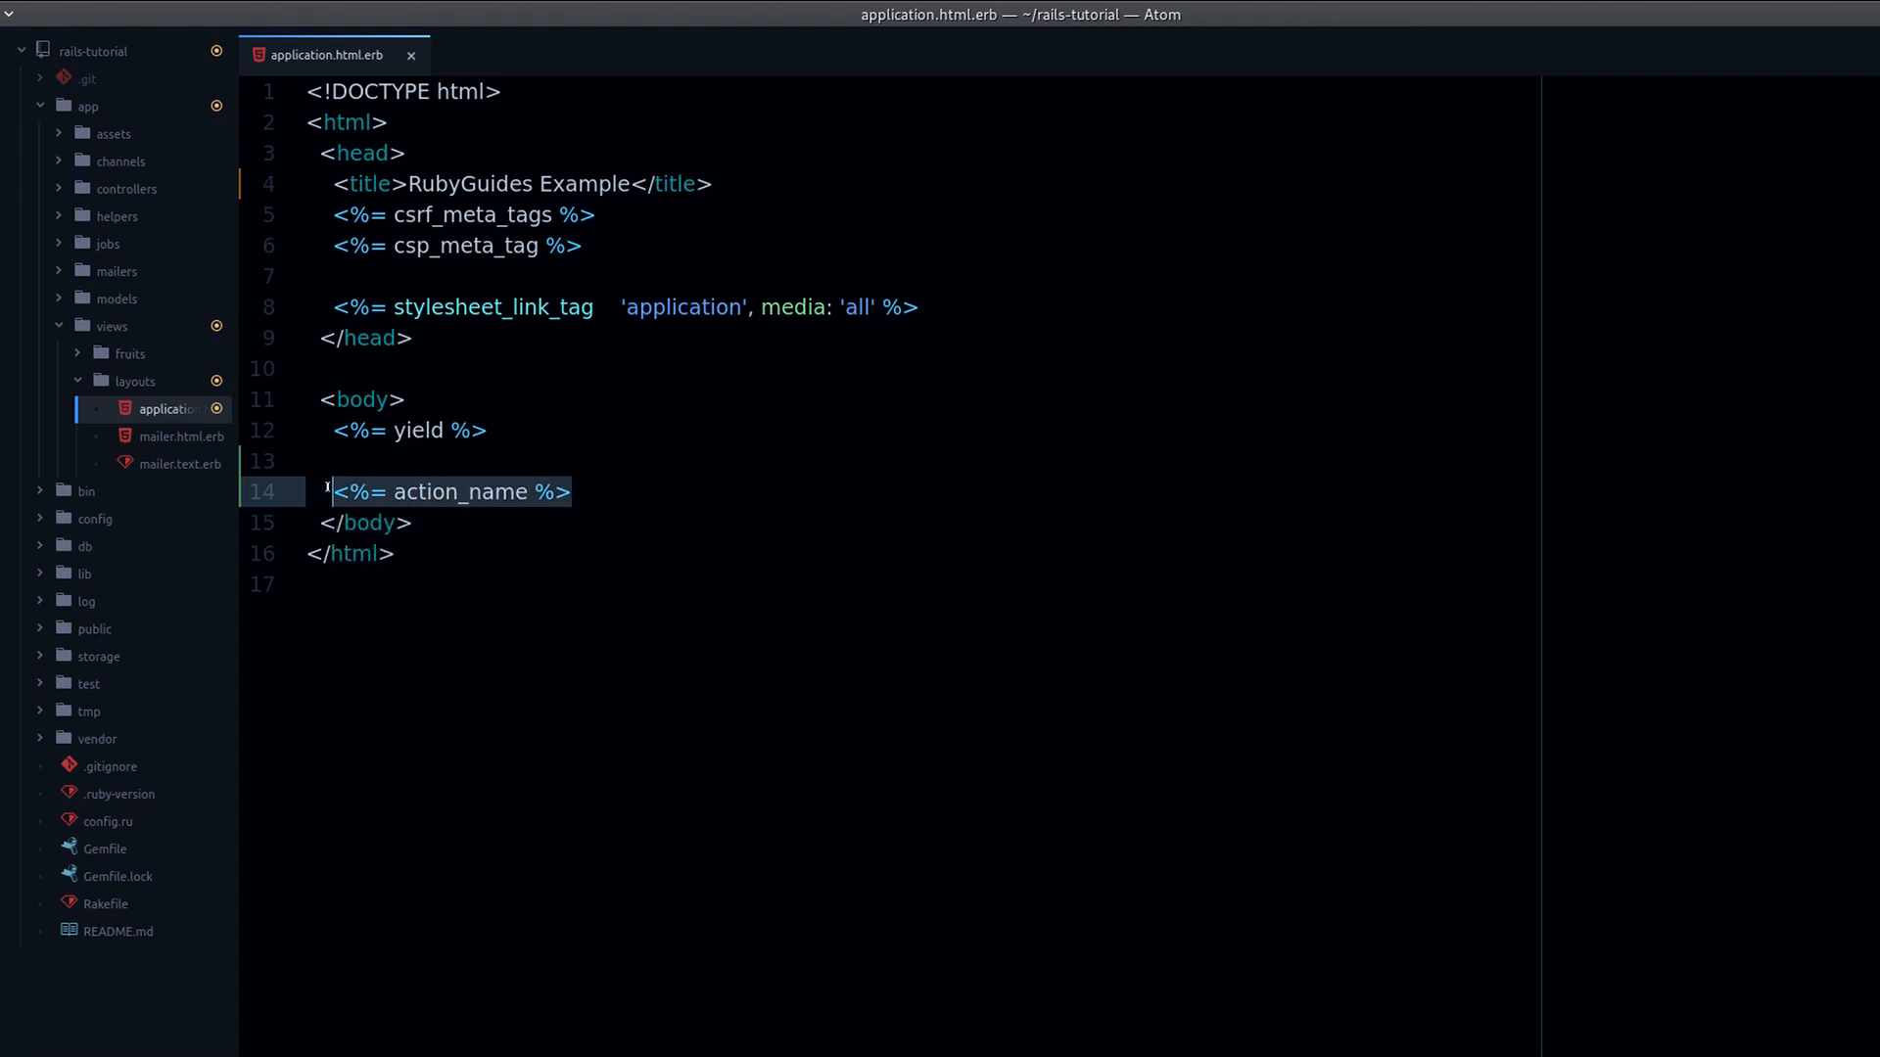
pyautogui.write('<p></p>')
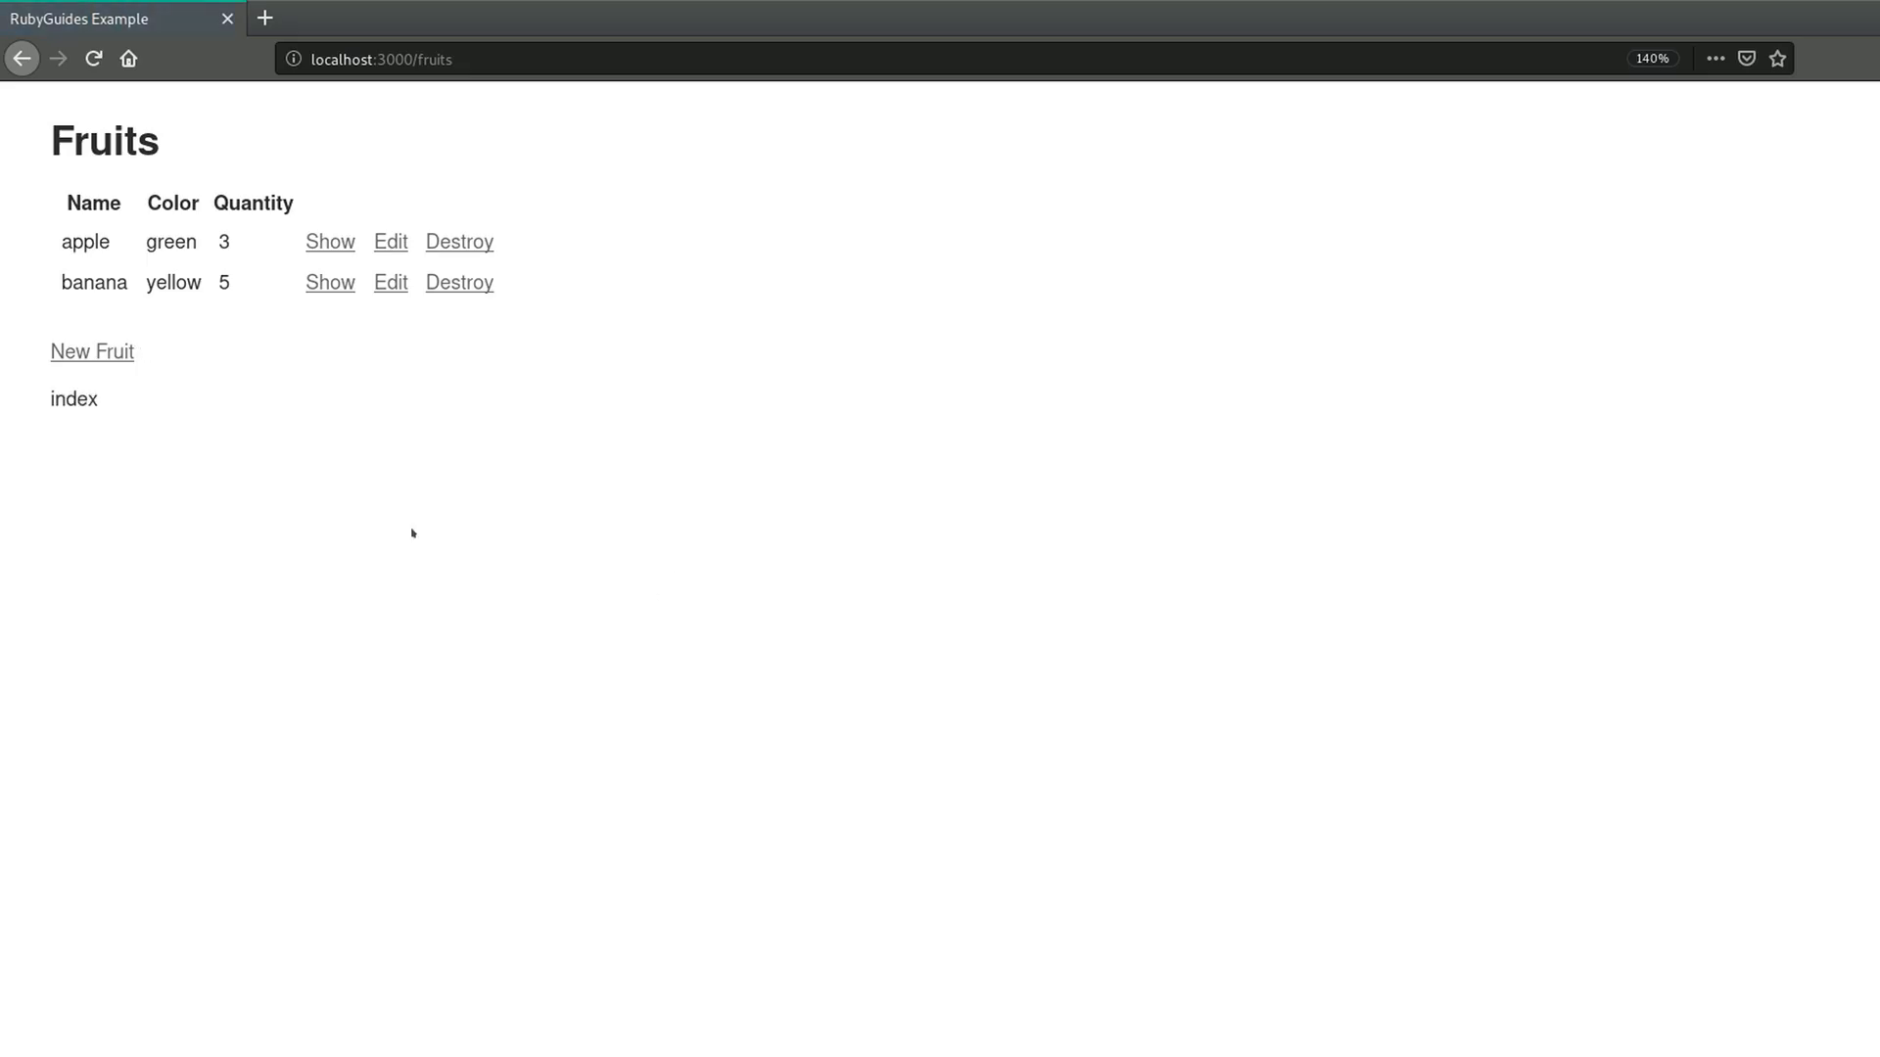
pyautogui.moveTo(120, 333)
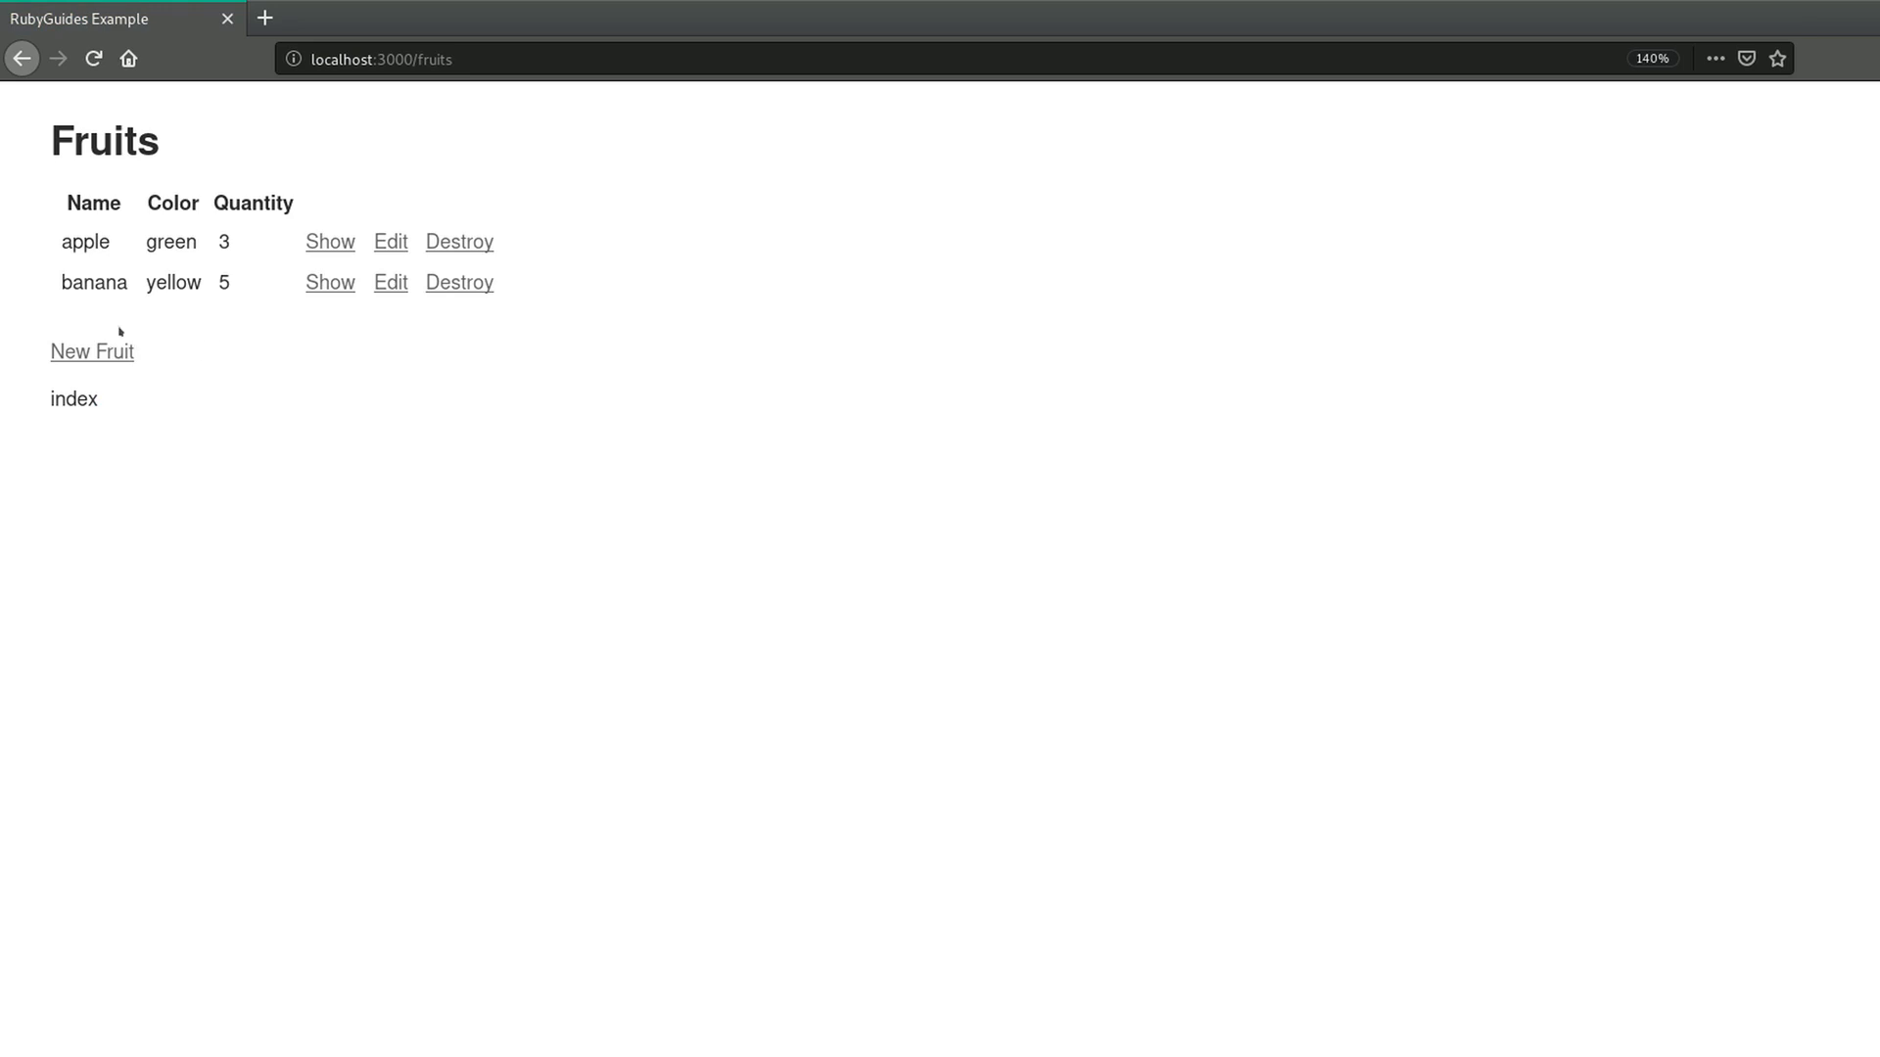
pyautogui.click(92, 351)
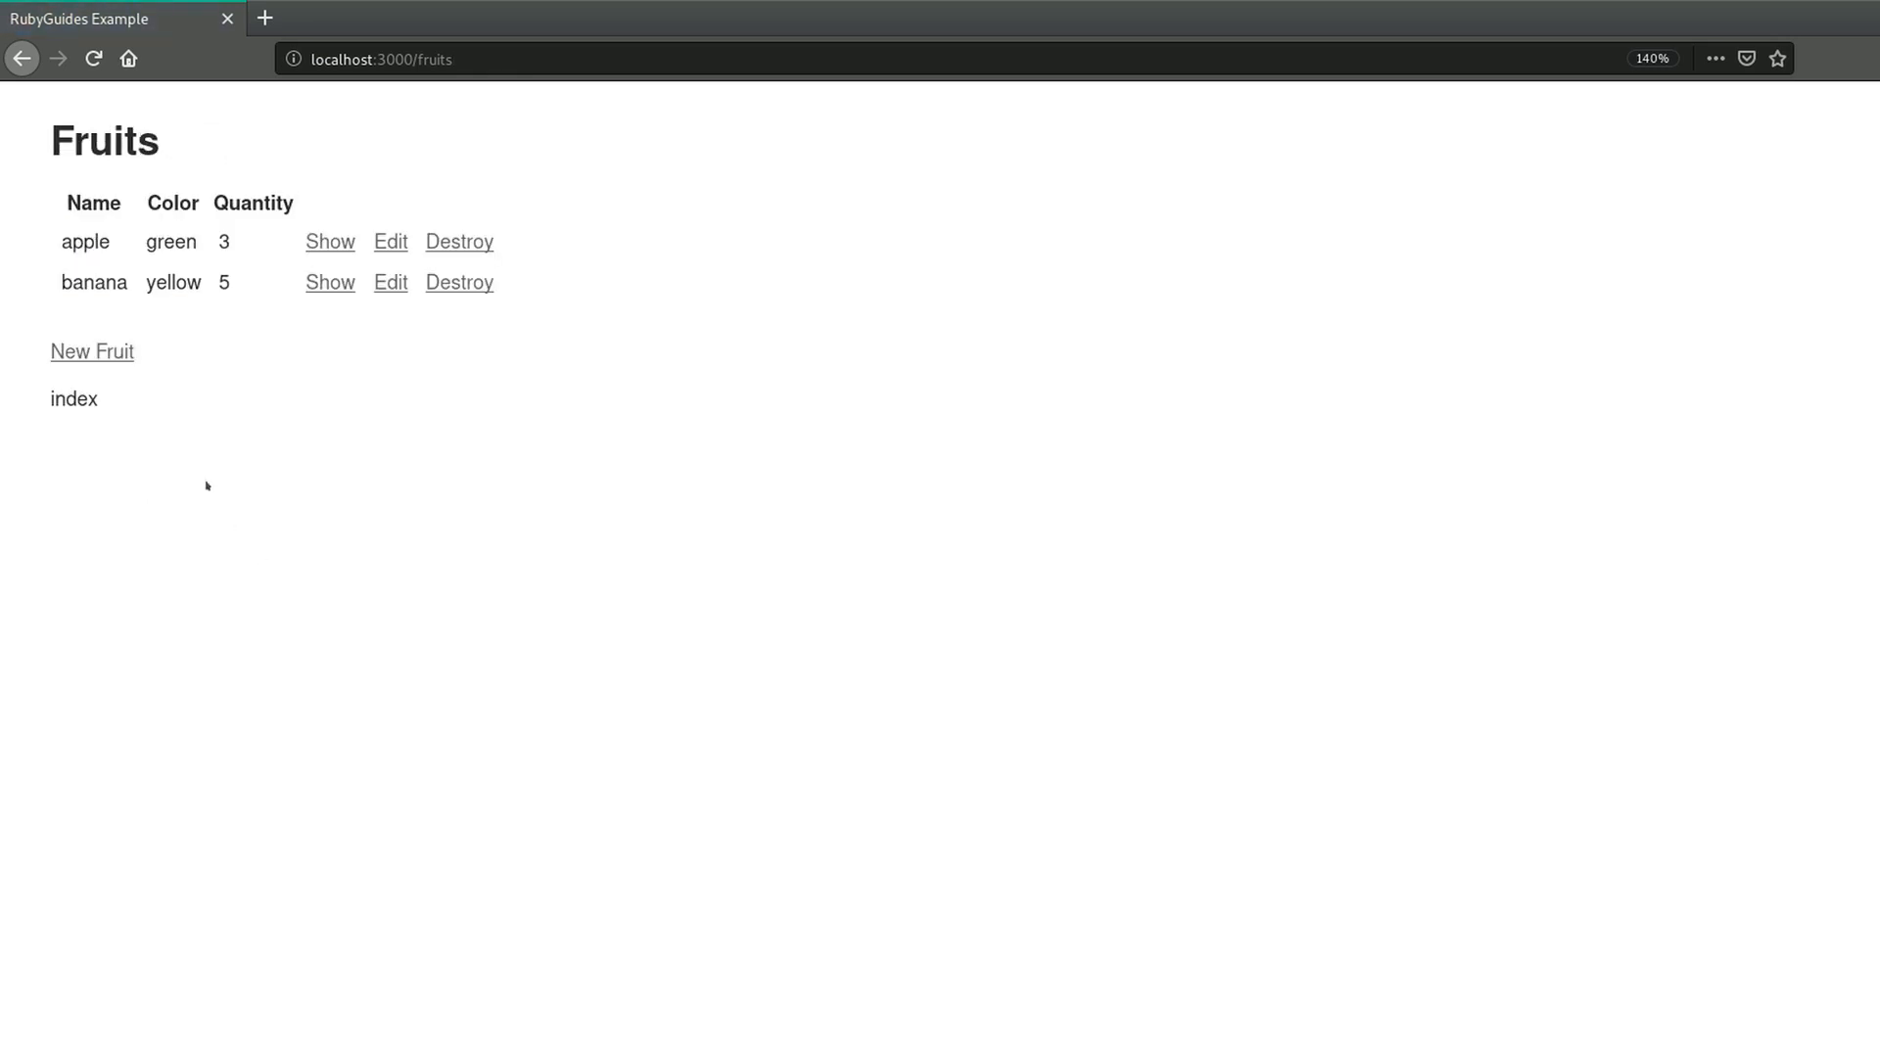
pyautogui.moveTo(295, 554)
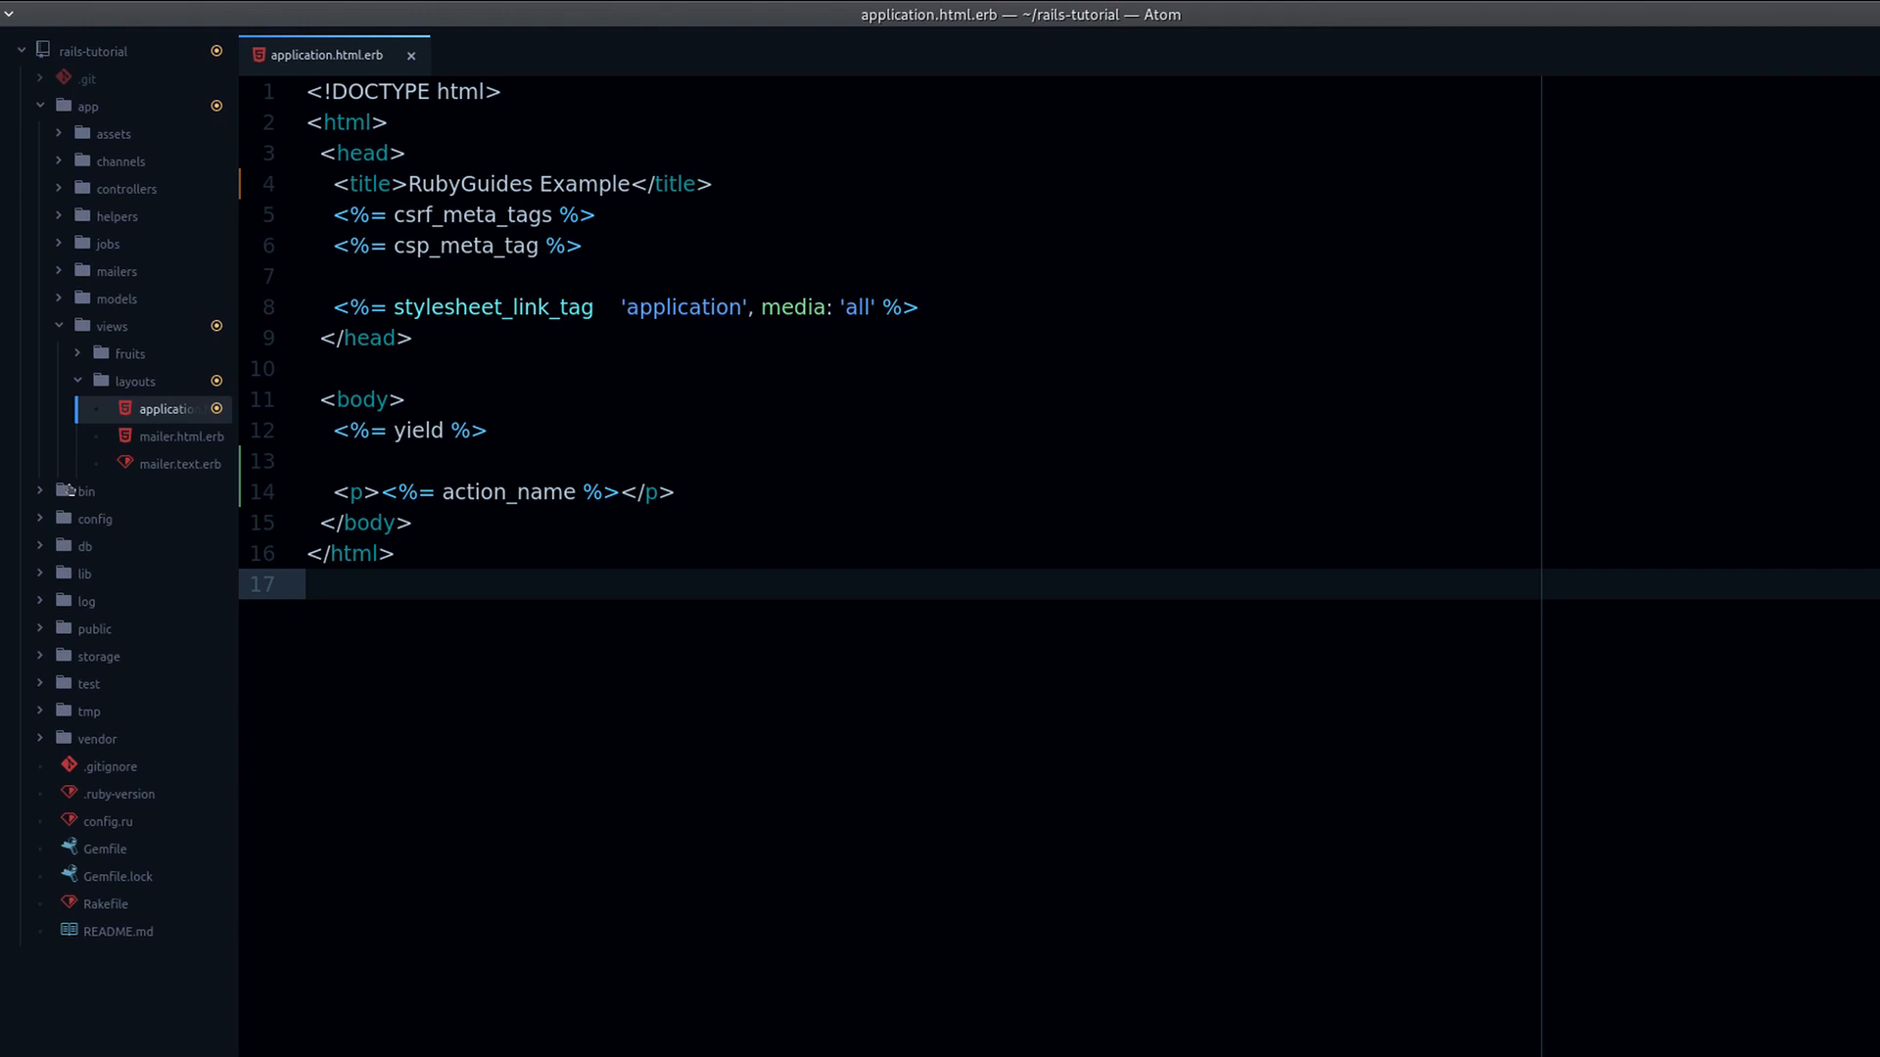
# - Change action_name in the paragraph's output tag back to controller_name
pyautogui.click(110, 327)
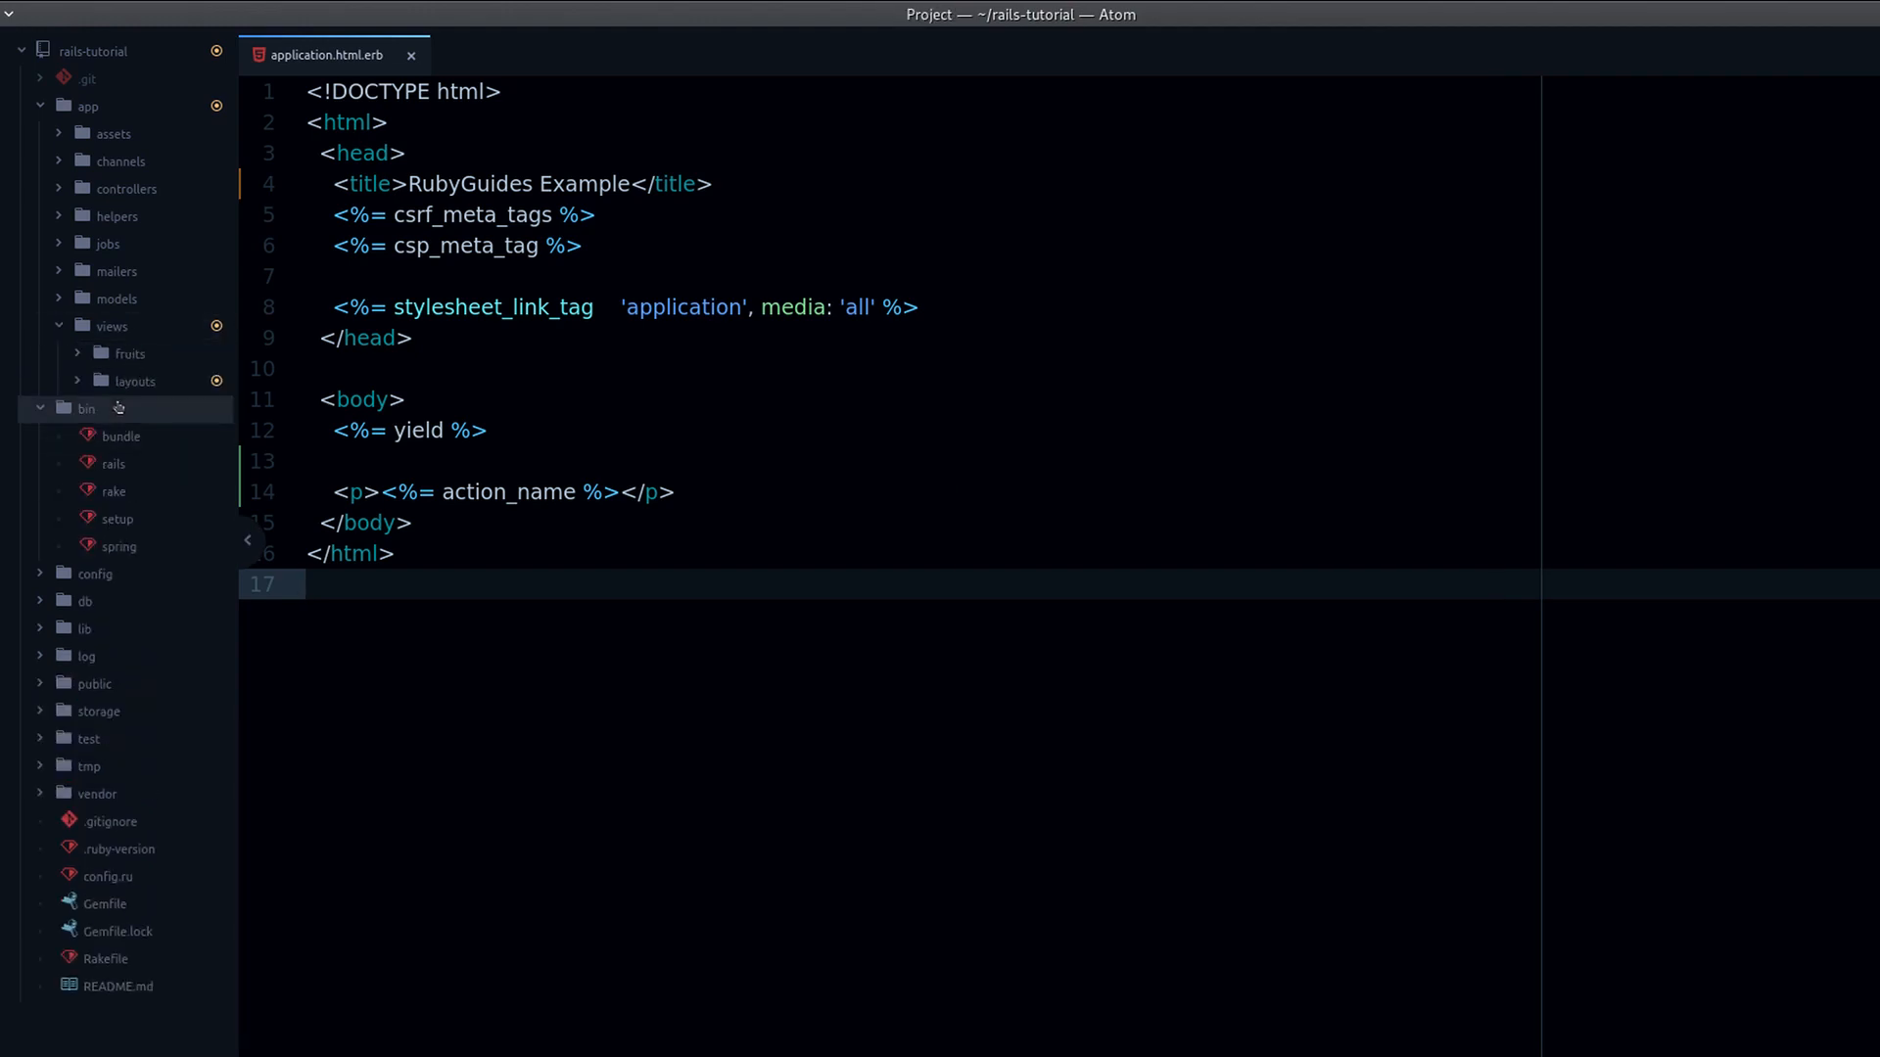
pyautogui.click(135, 382)
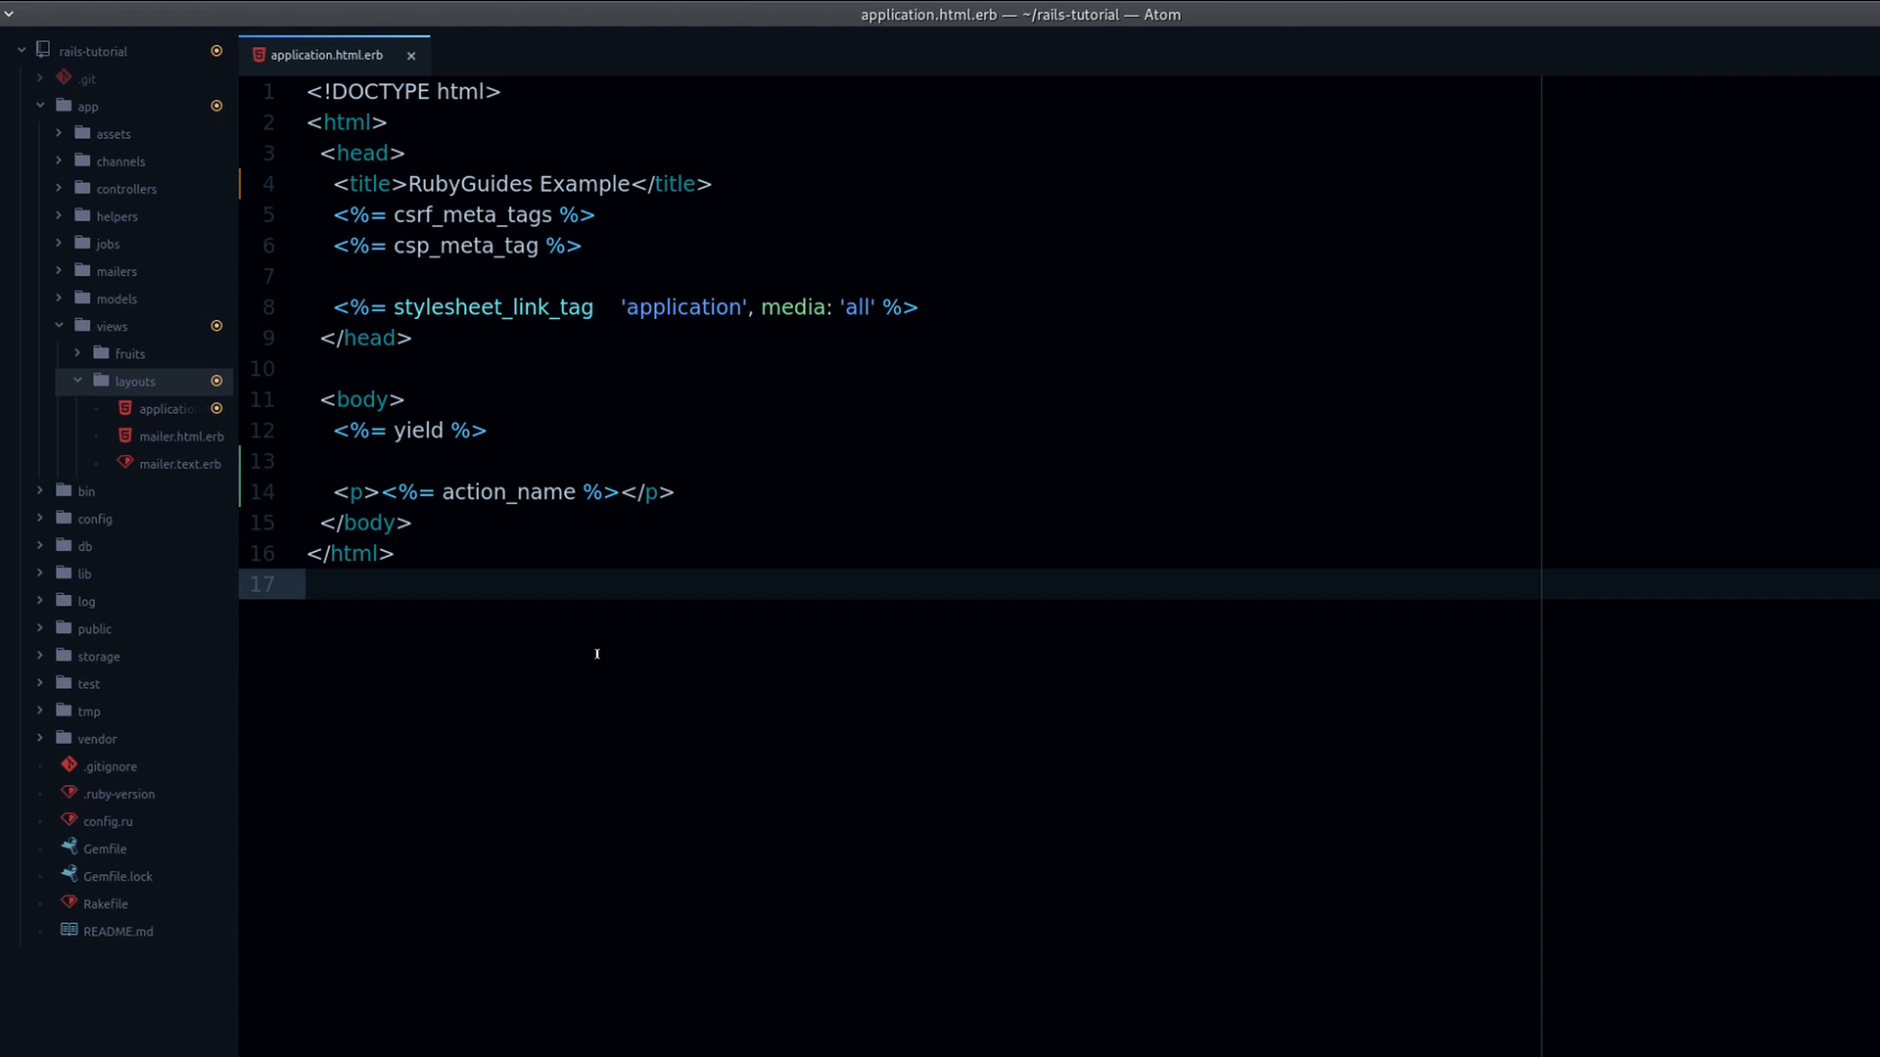
pyautogui.doubleClick(509, 492)
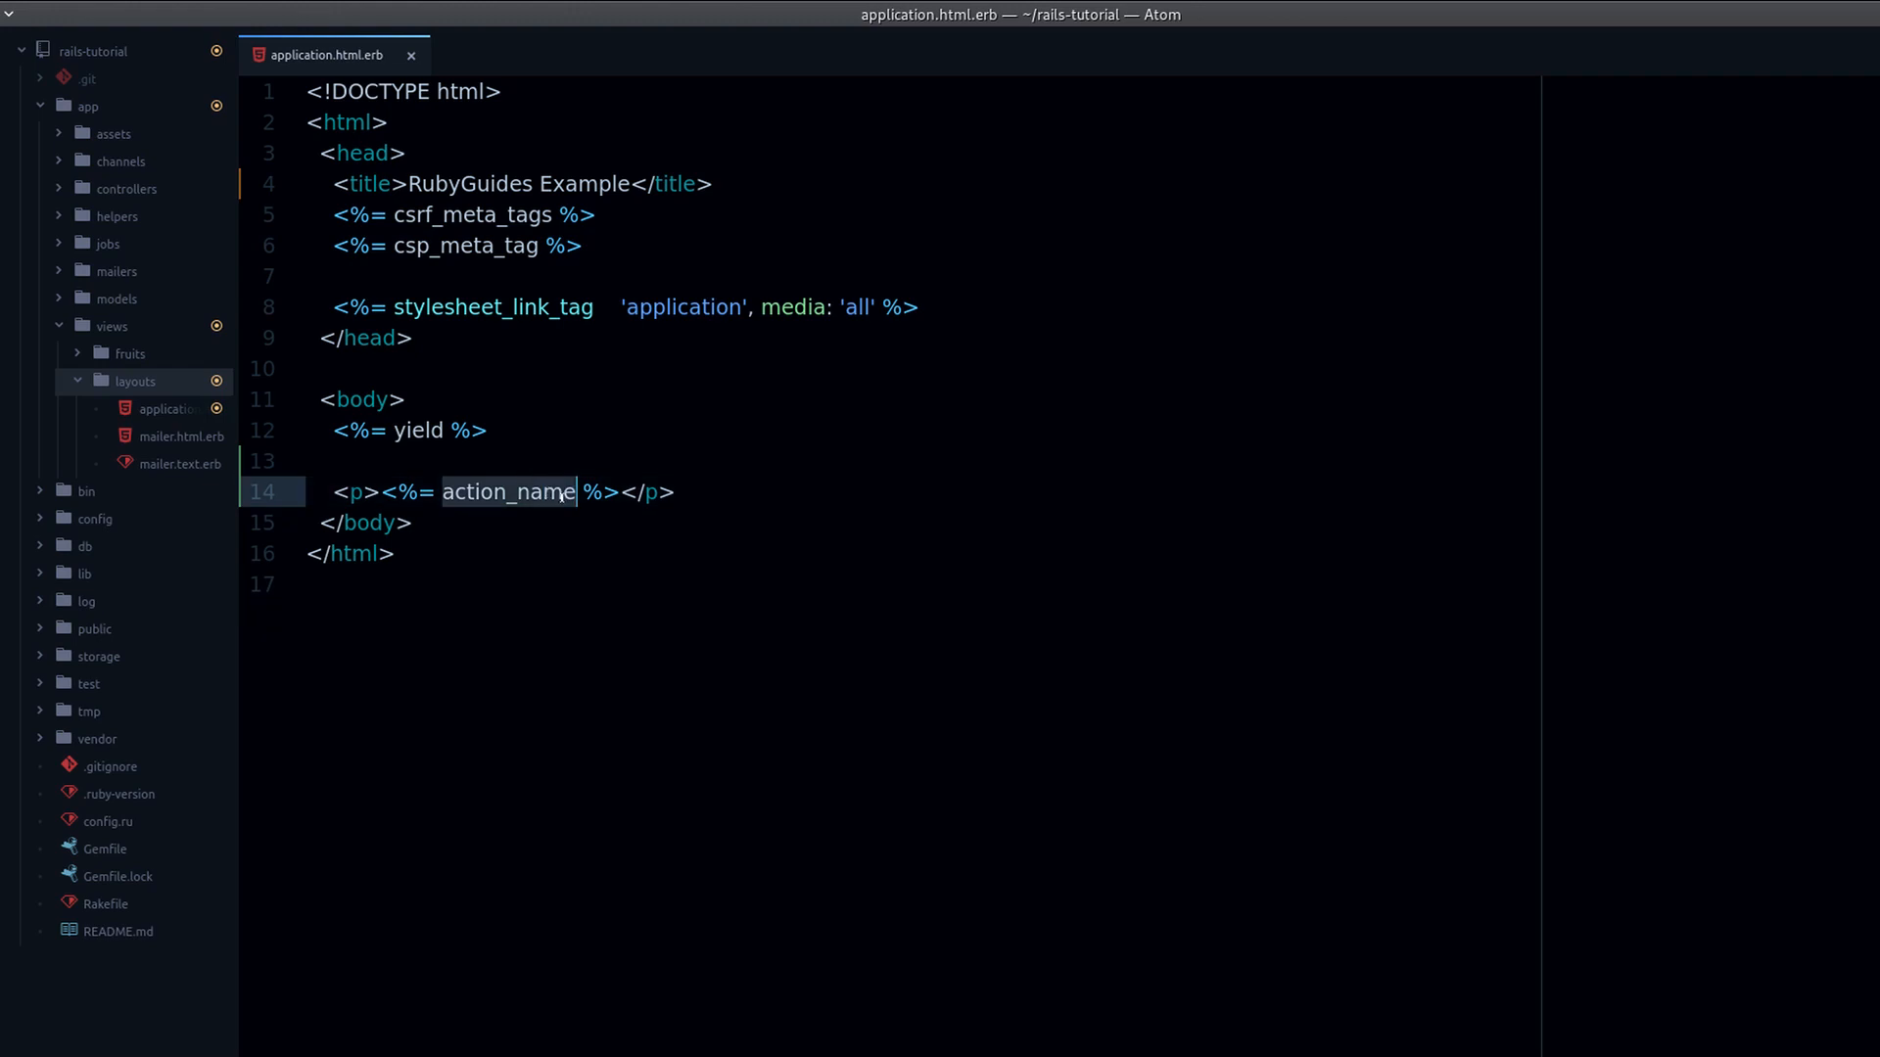
pyautogui.write('contro')
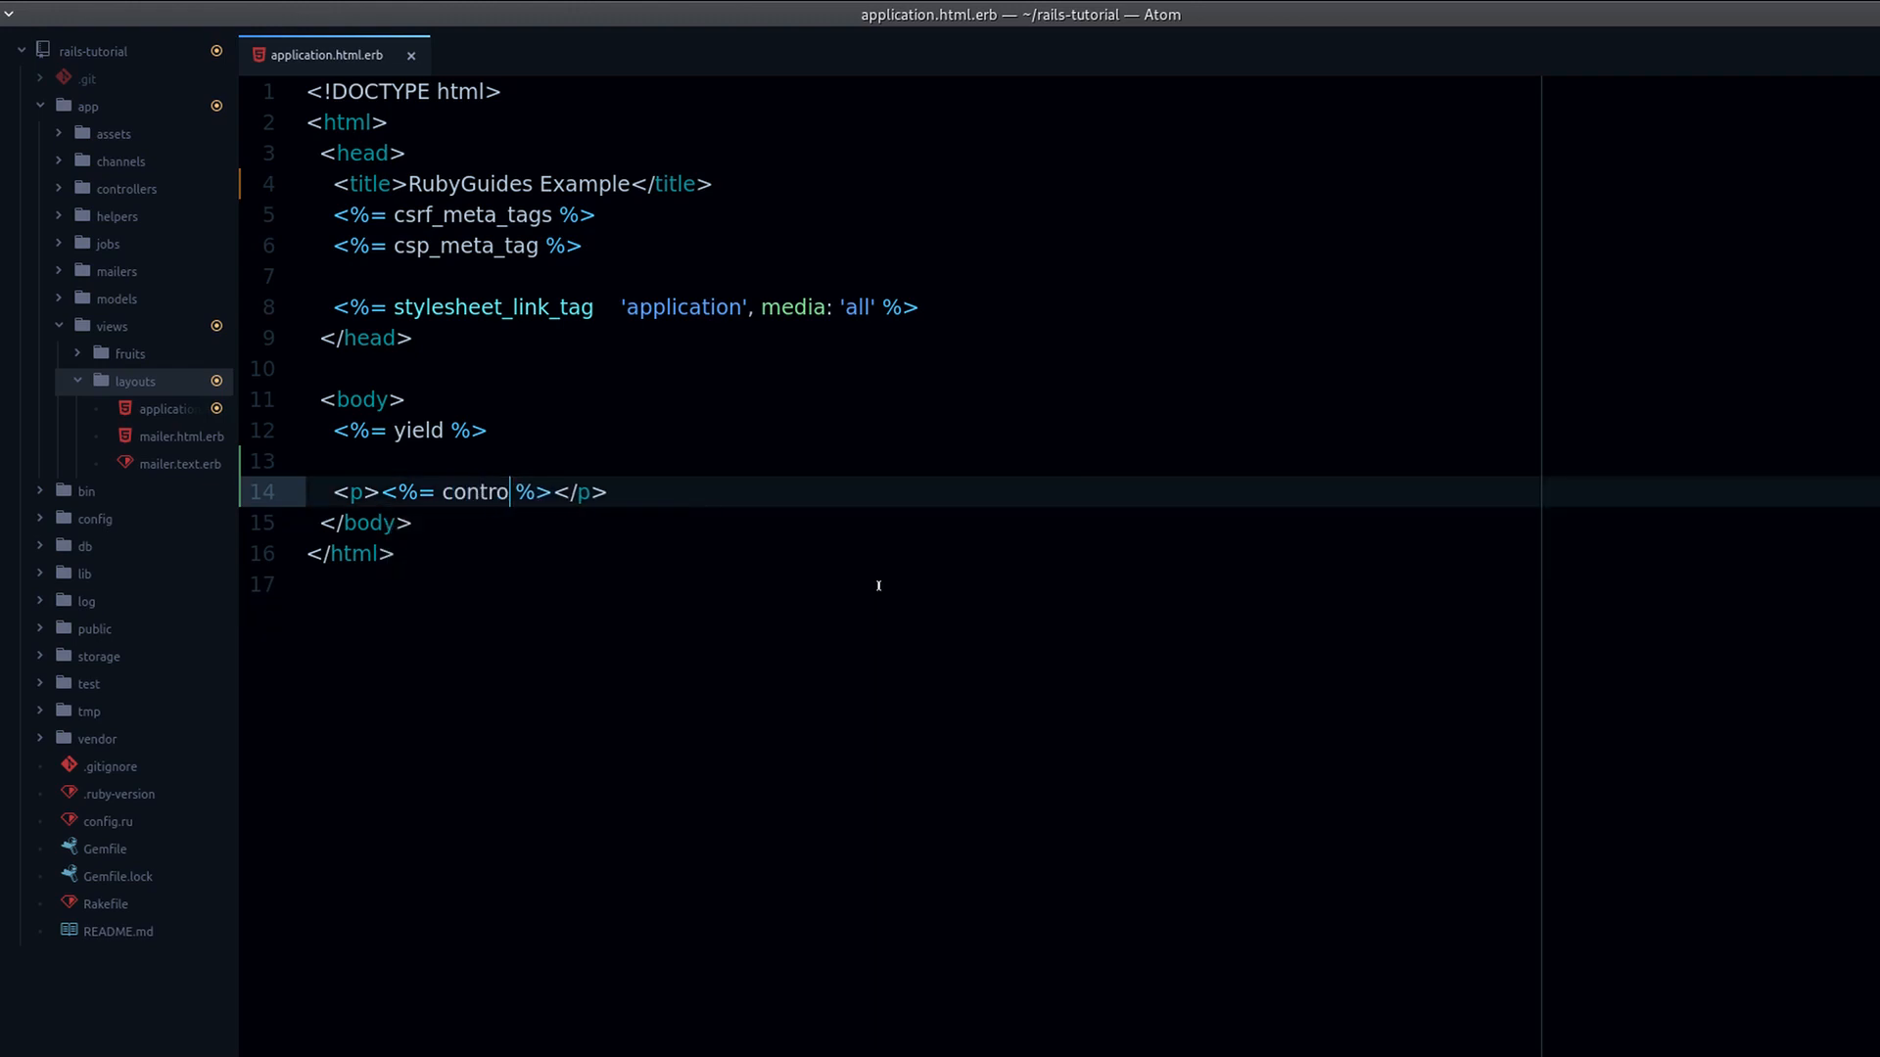
pyautogui.write('ller_name')
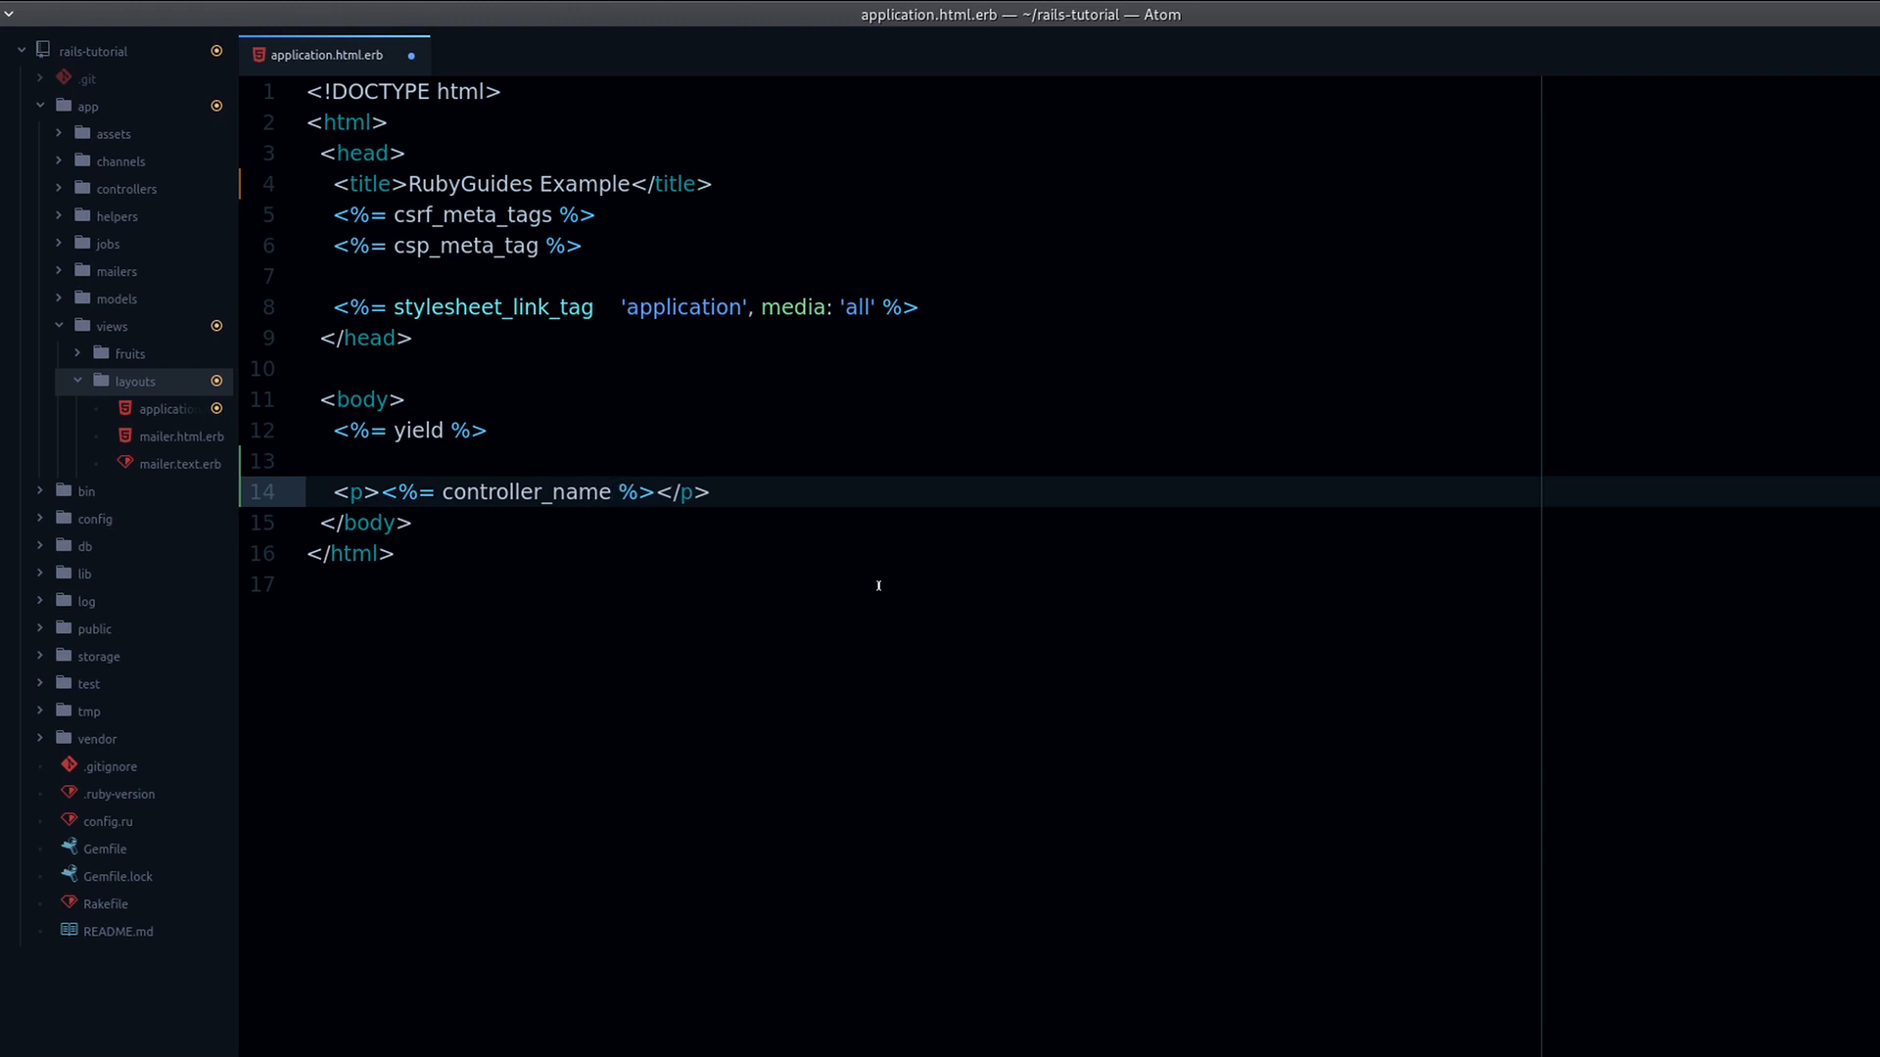